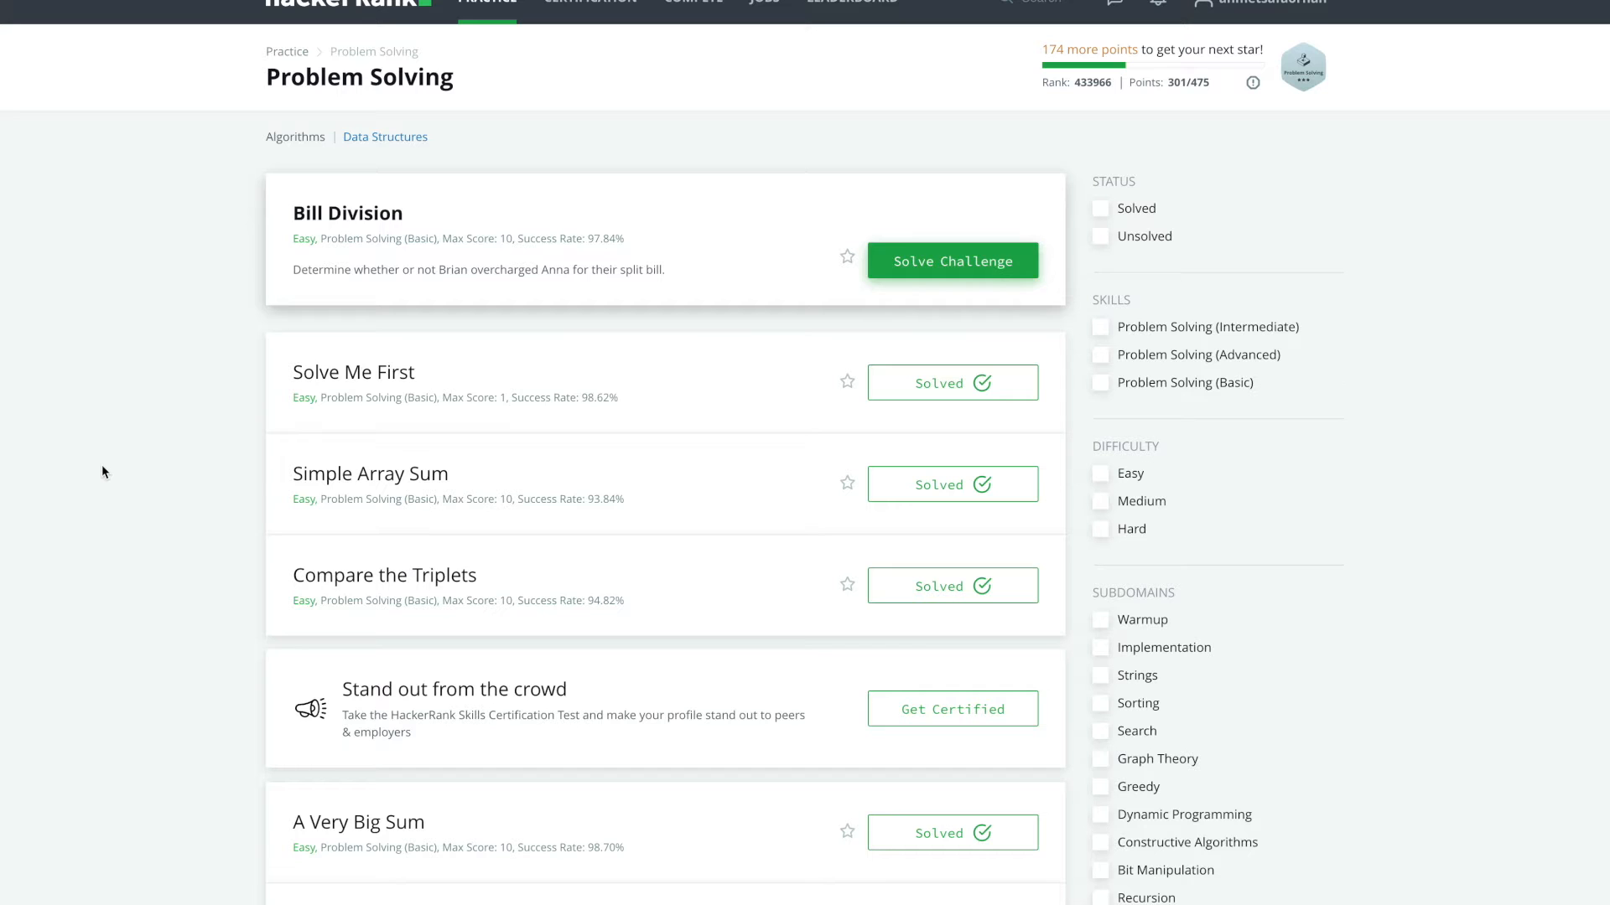
Scroll the Problem Solving list and open the 'A Very Big Sum' challenge.
{"action": "scroll", "scroll_direction": "down", "scroll_amount": 3}
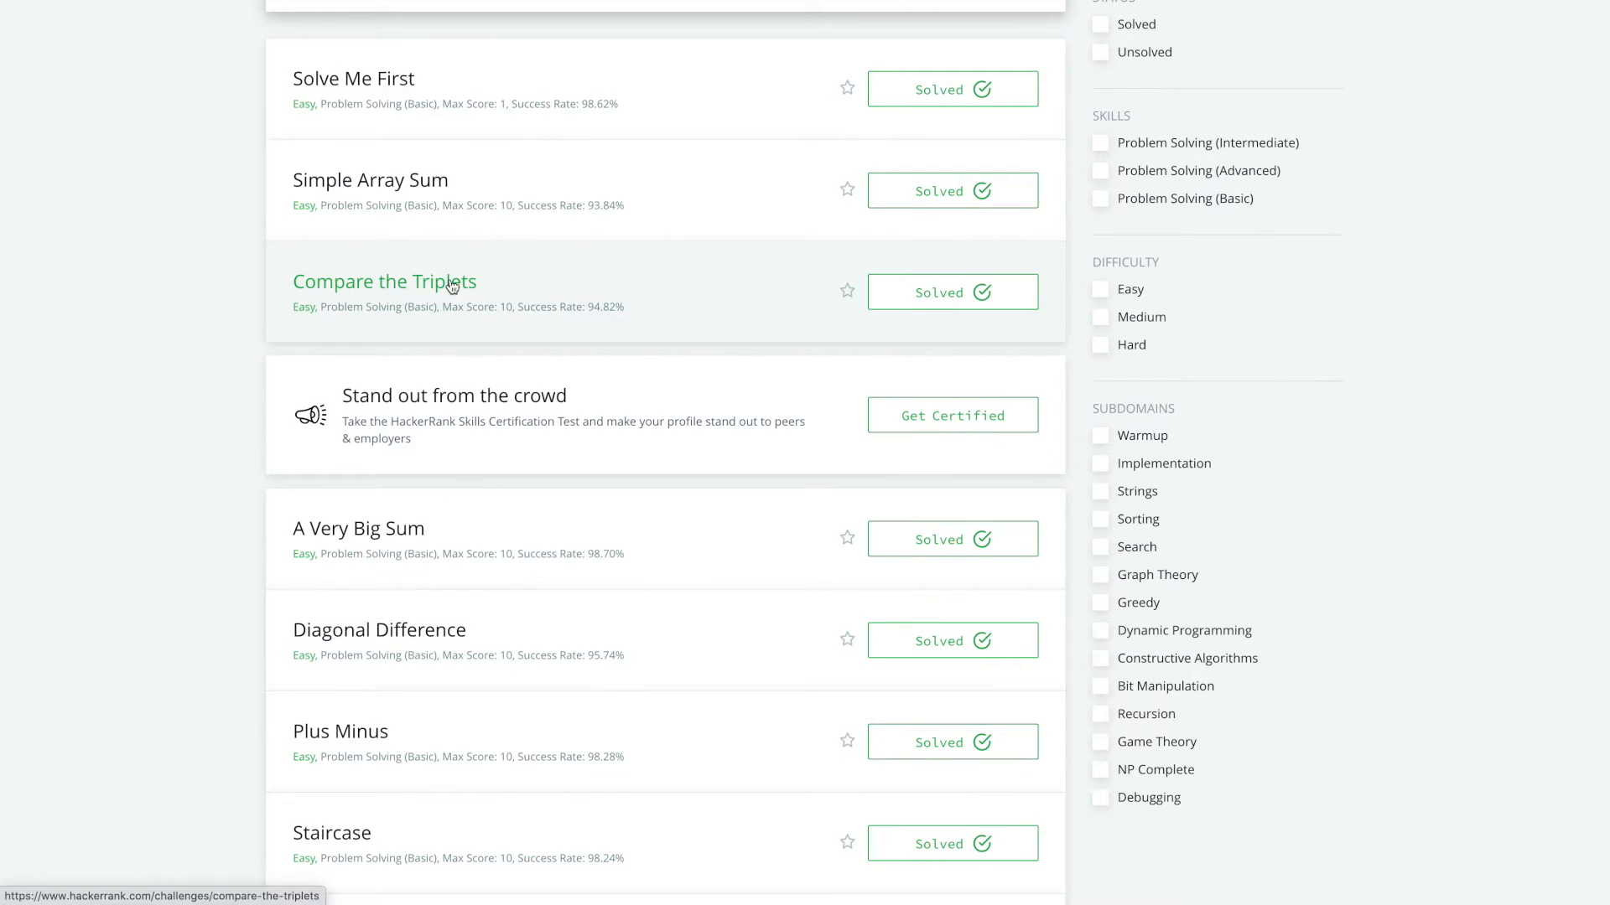
{"action": "scroll", "scroll_direction": "down", "scroll_amount": 3}
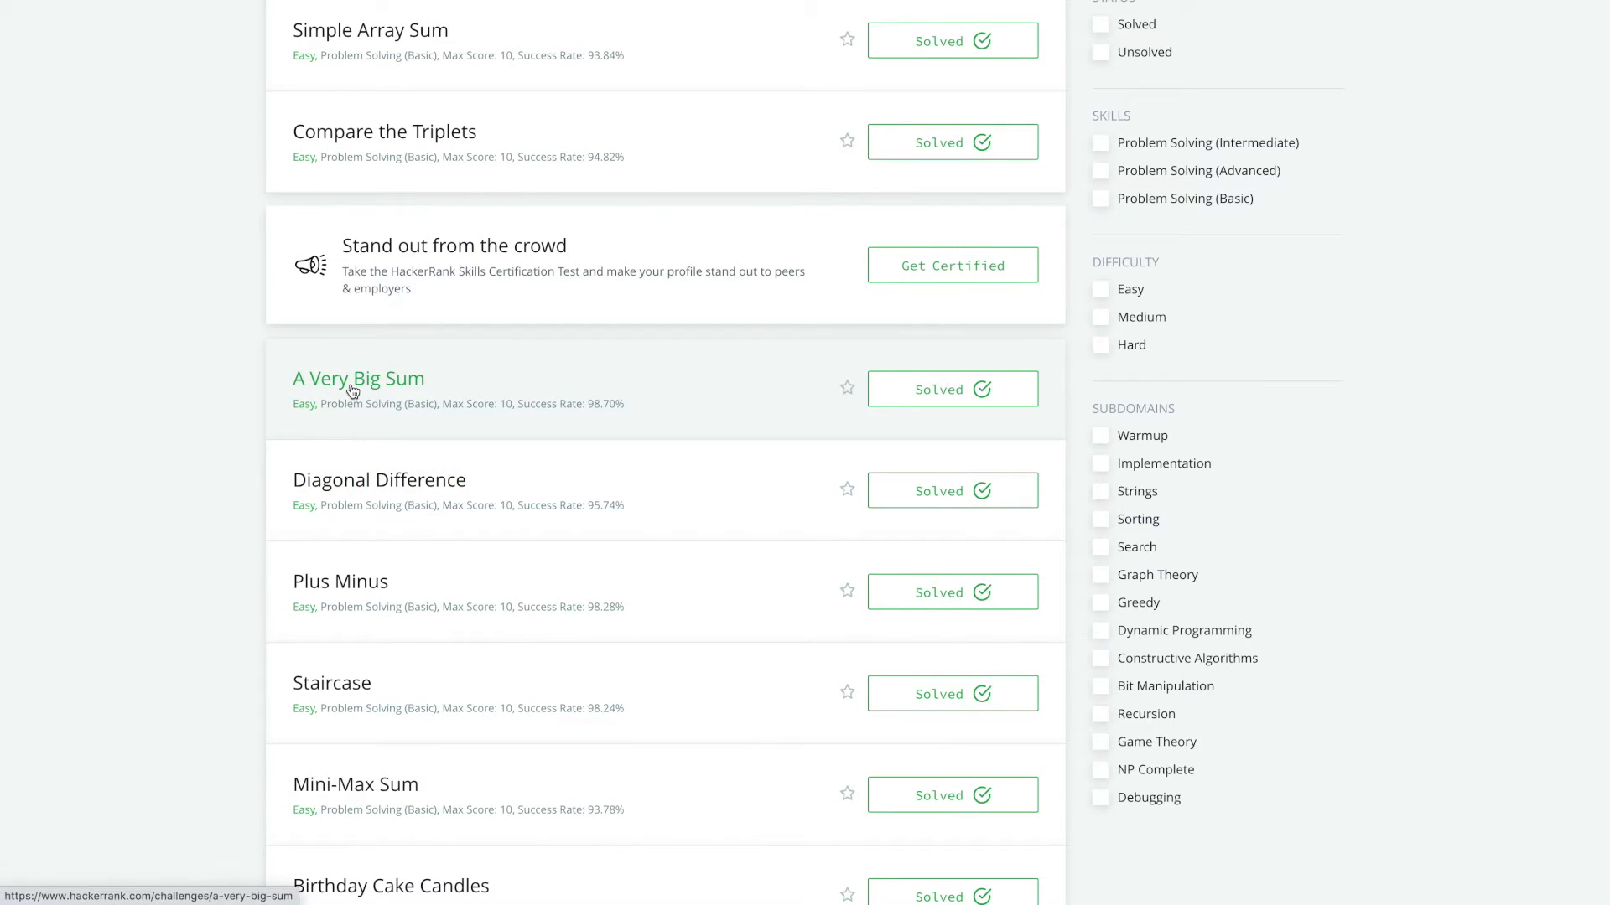
{"action": "left_click", "coordinate": [358, 379]}
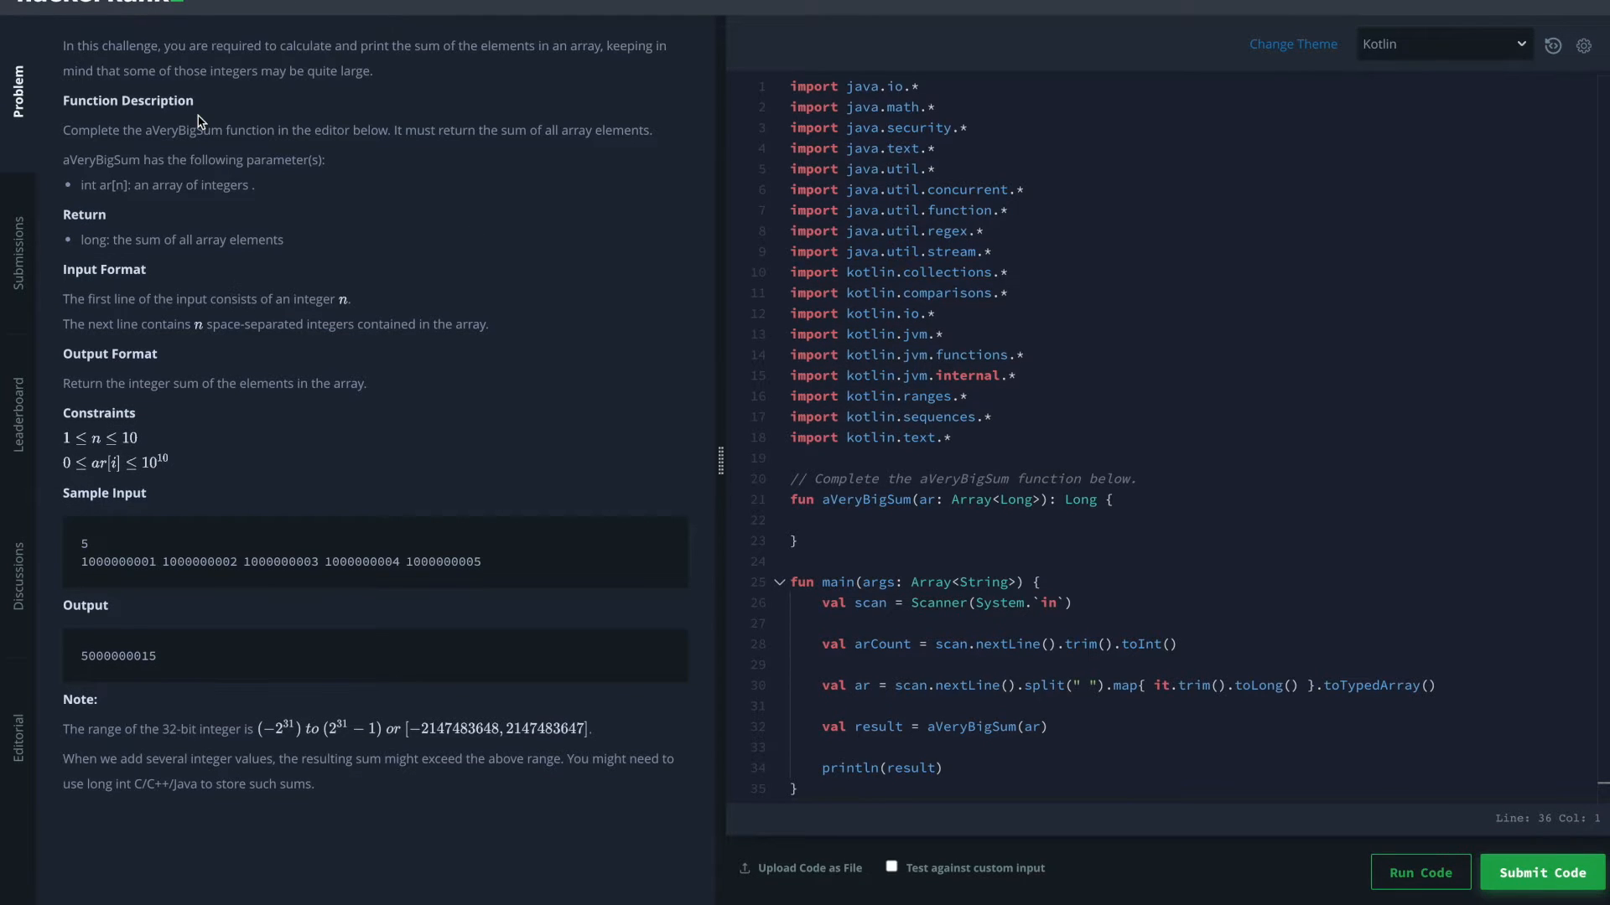
{"action": "mouse_move", "coordinate": [354, 107]}
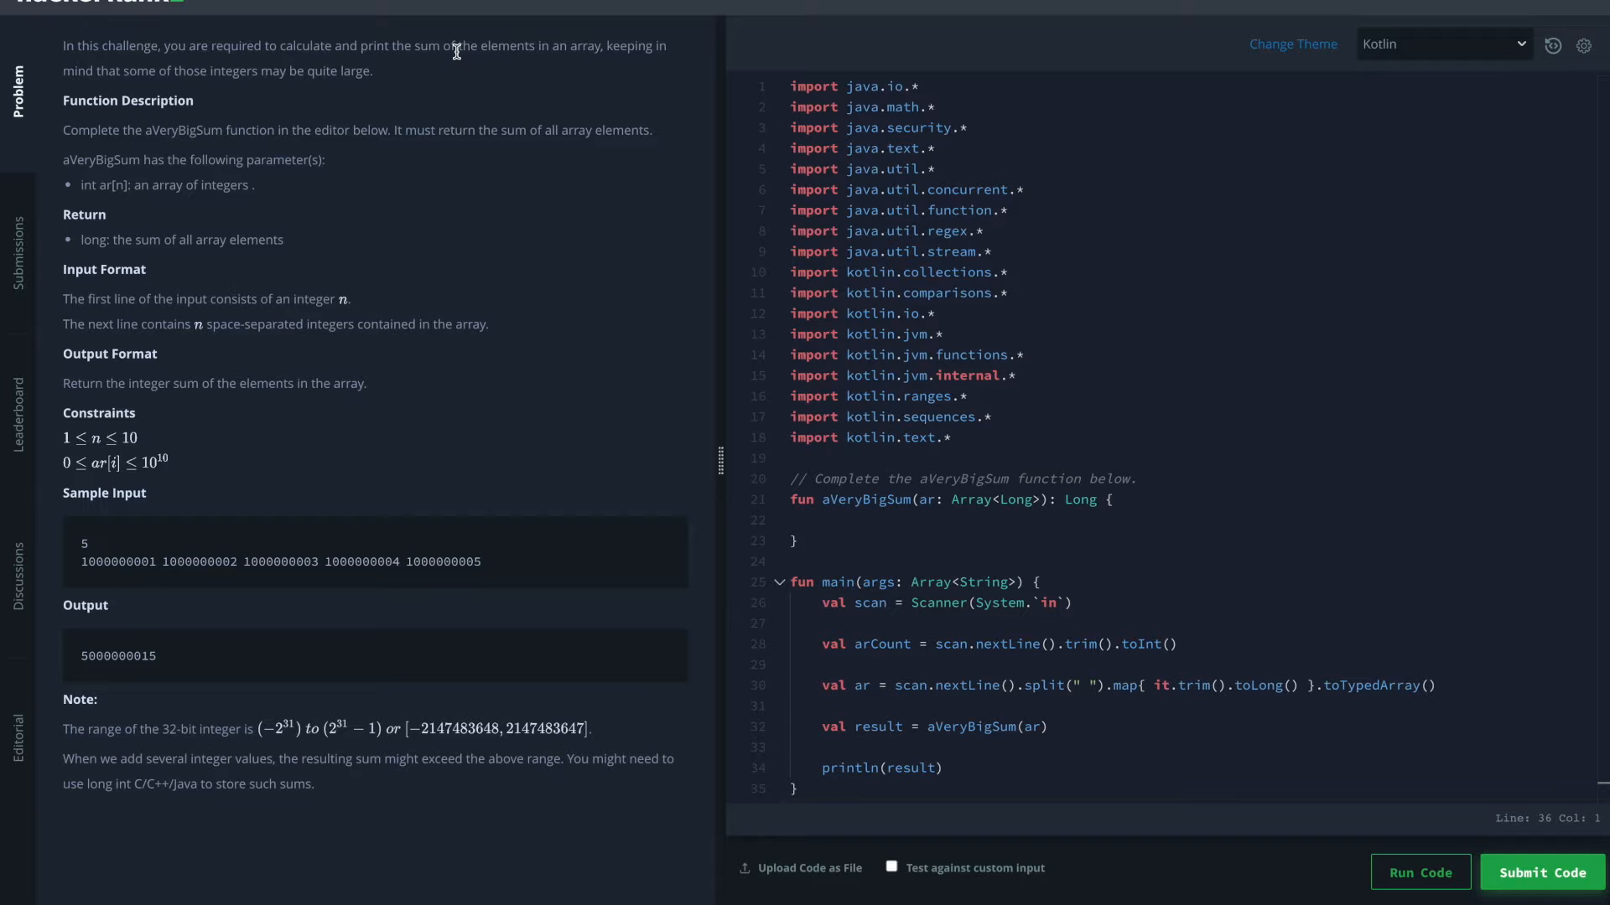
{"action": "mouse_move", "coordinate": [595, 151]}
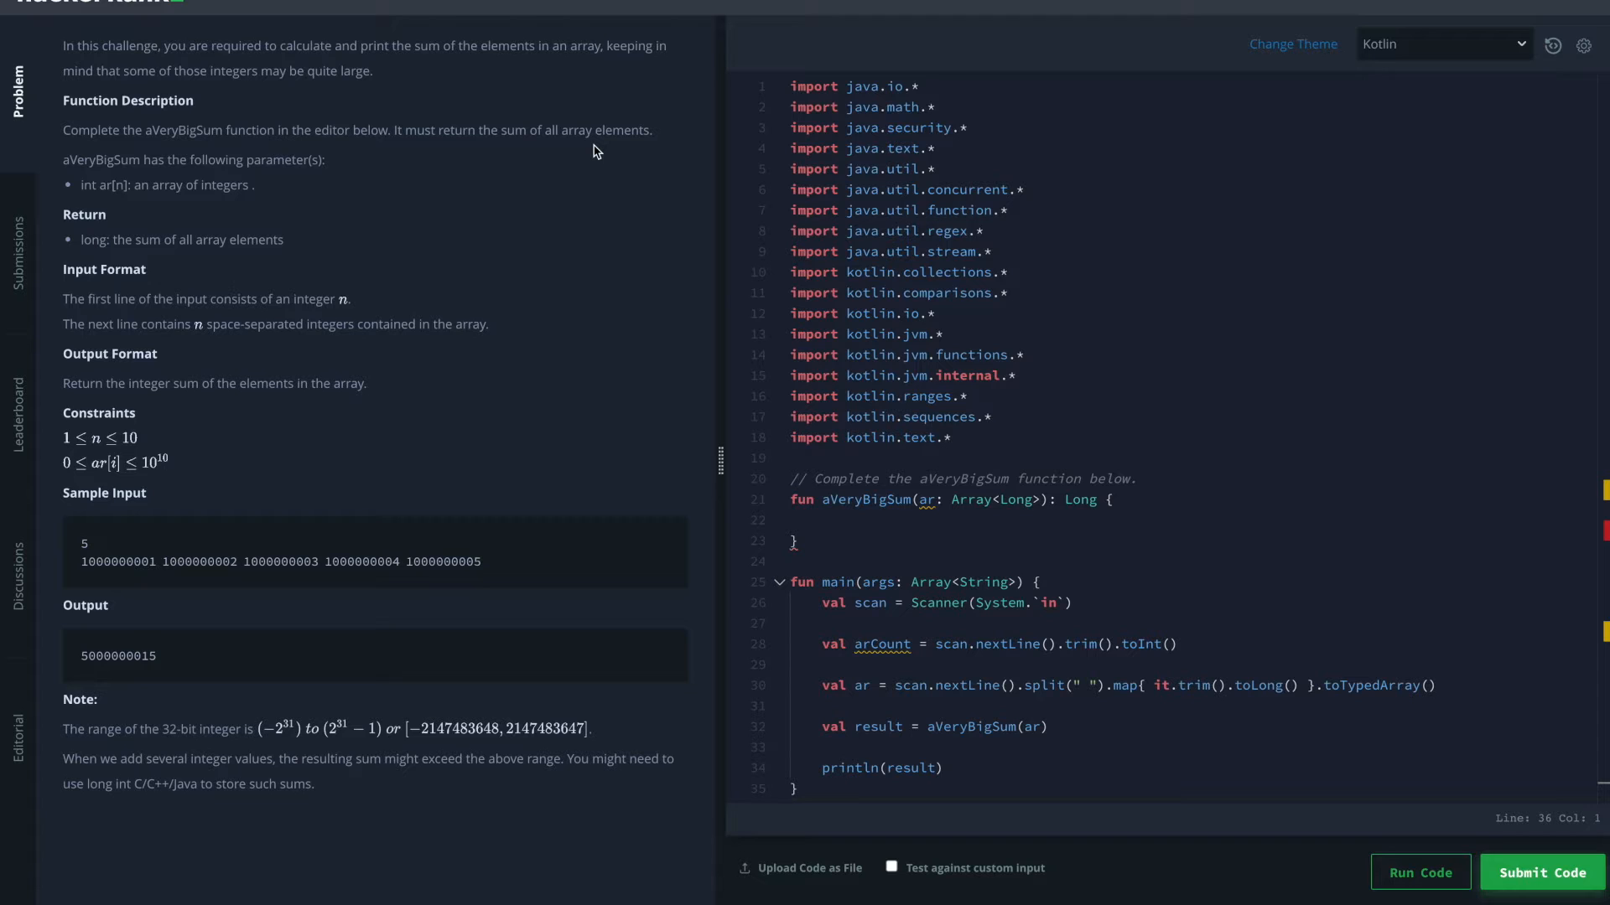
{"action": "mouse_move", "coordinate": [238, 90]}
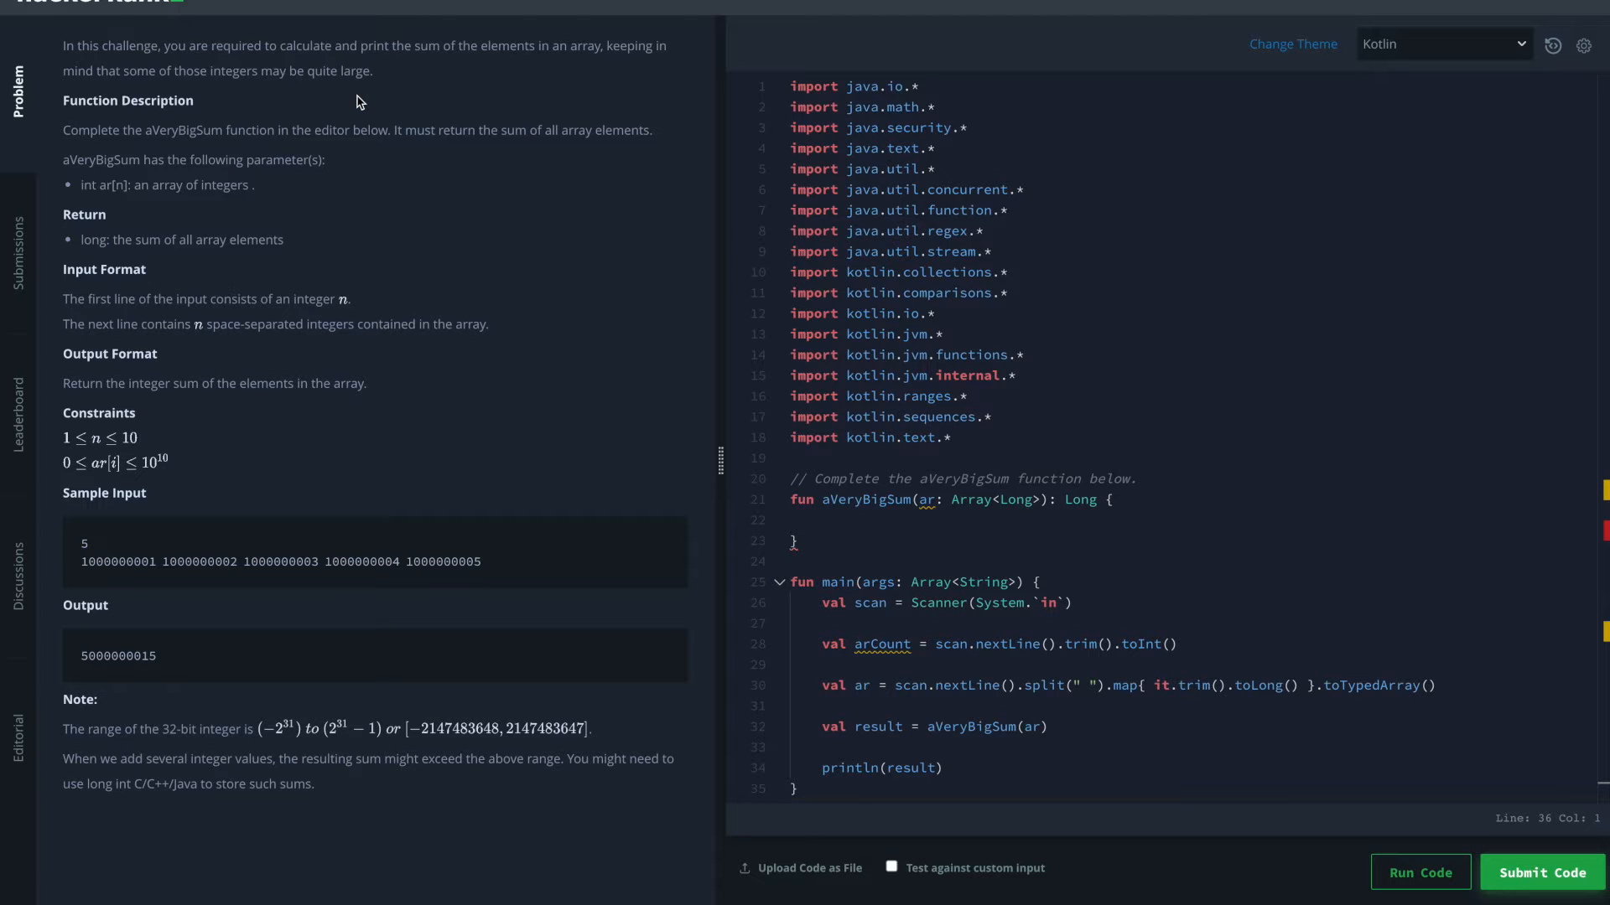
{"action": "mouse_move", "coordinate": [205, 370]}
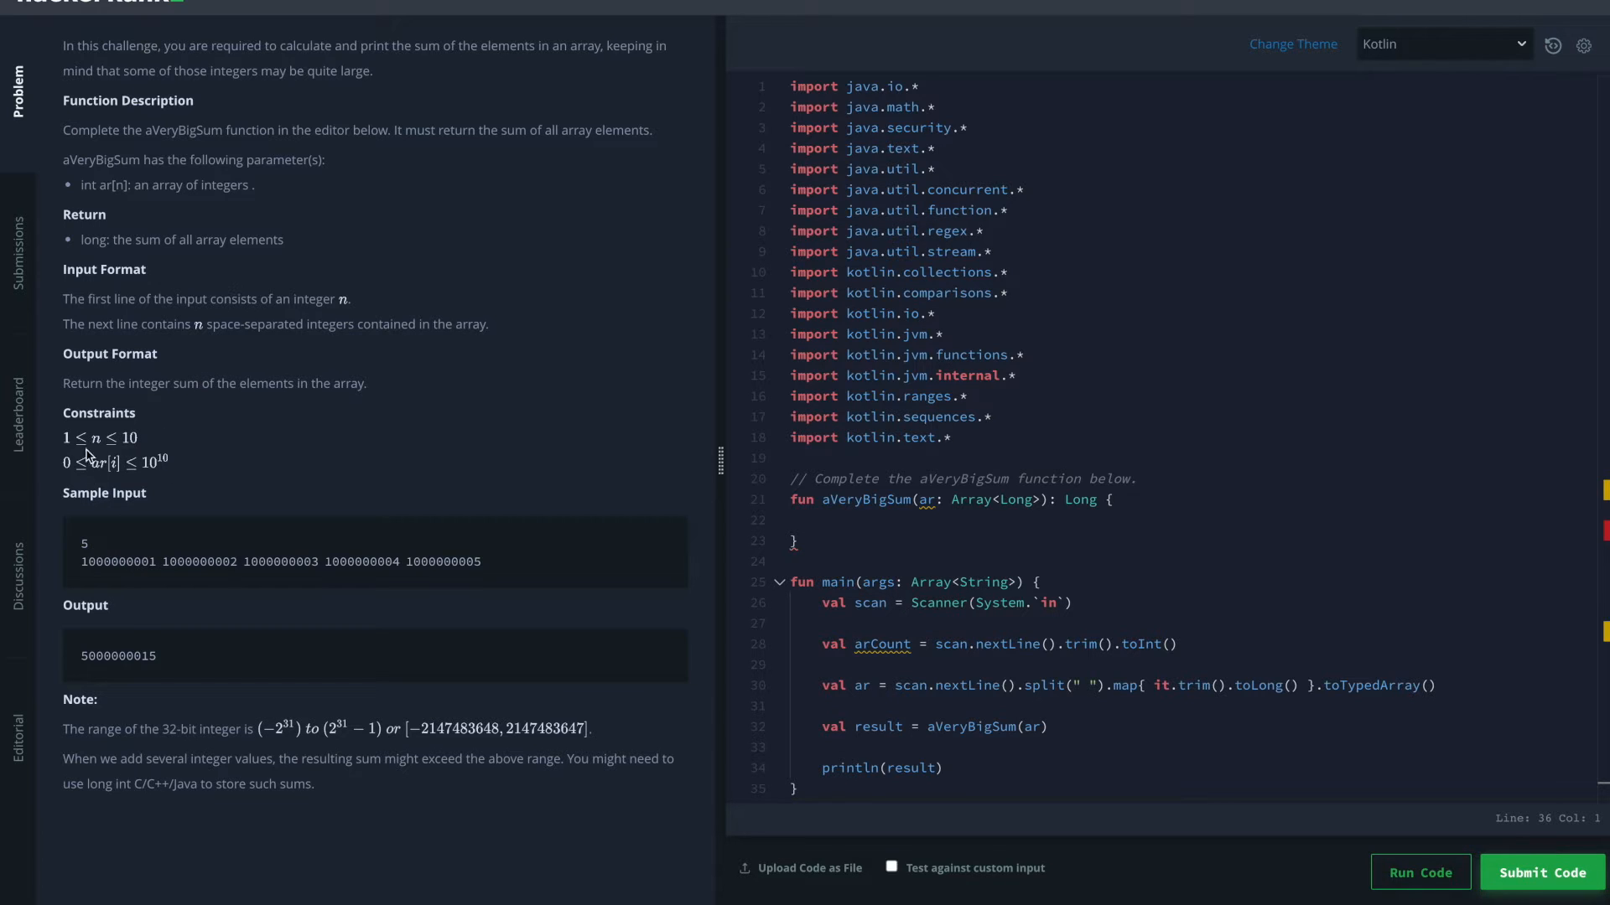
{"action": "mouse_move", "coordinate": [154, 464]}
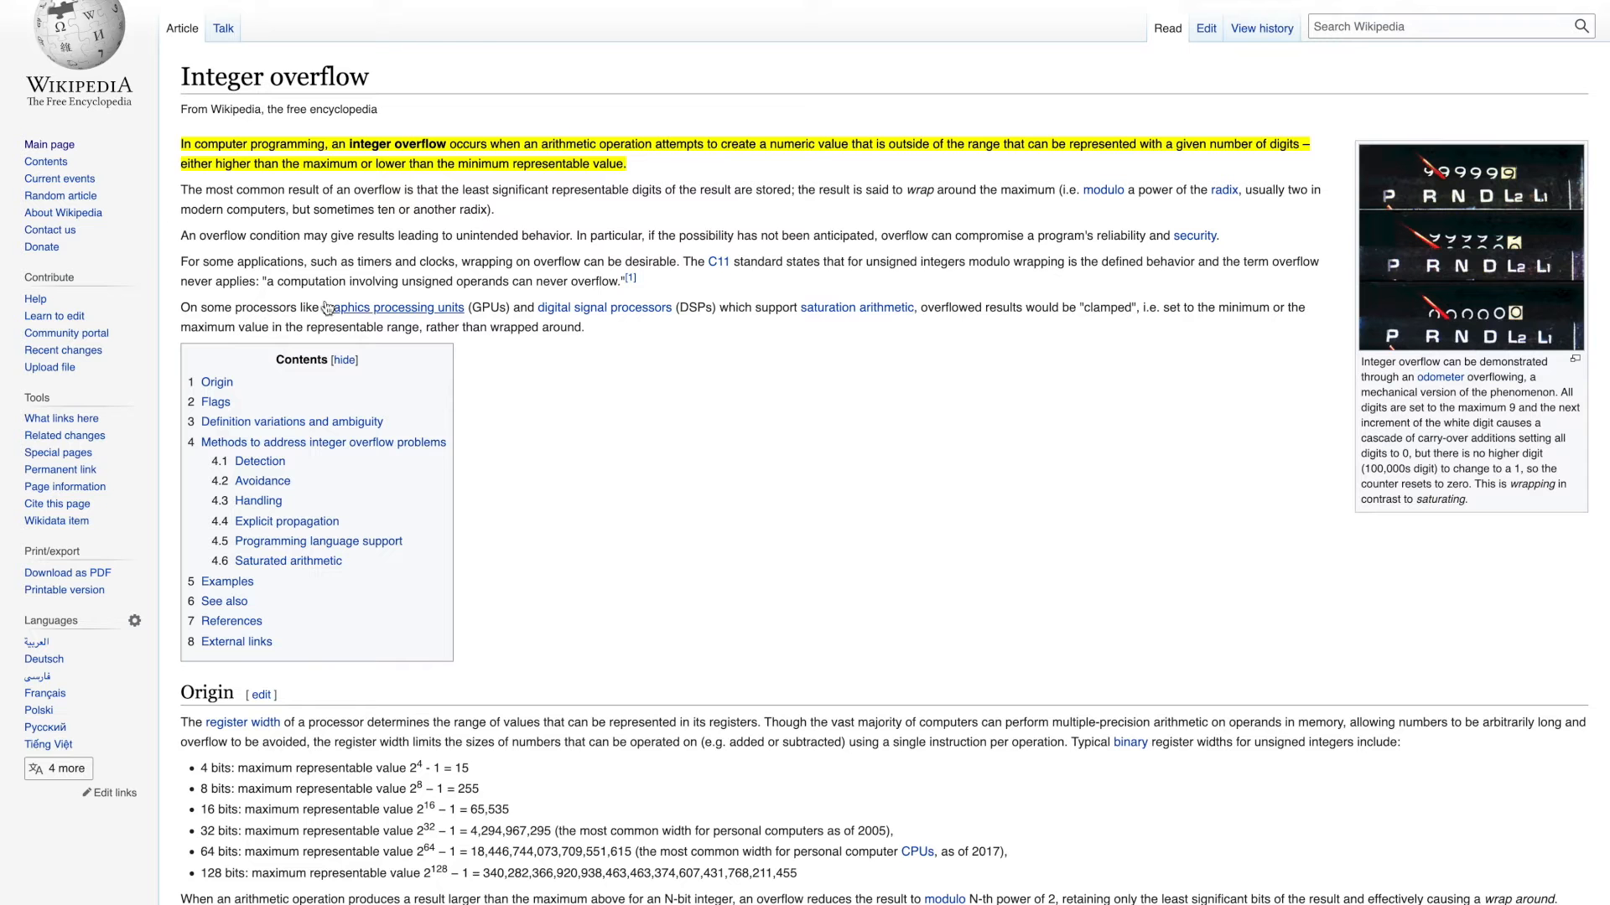
{"action": "mouse_move", "coordinate": [327, 165]}
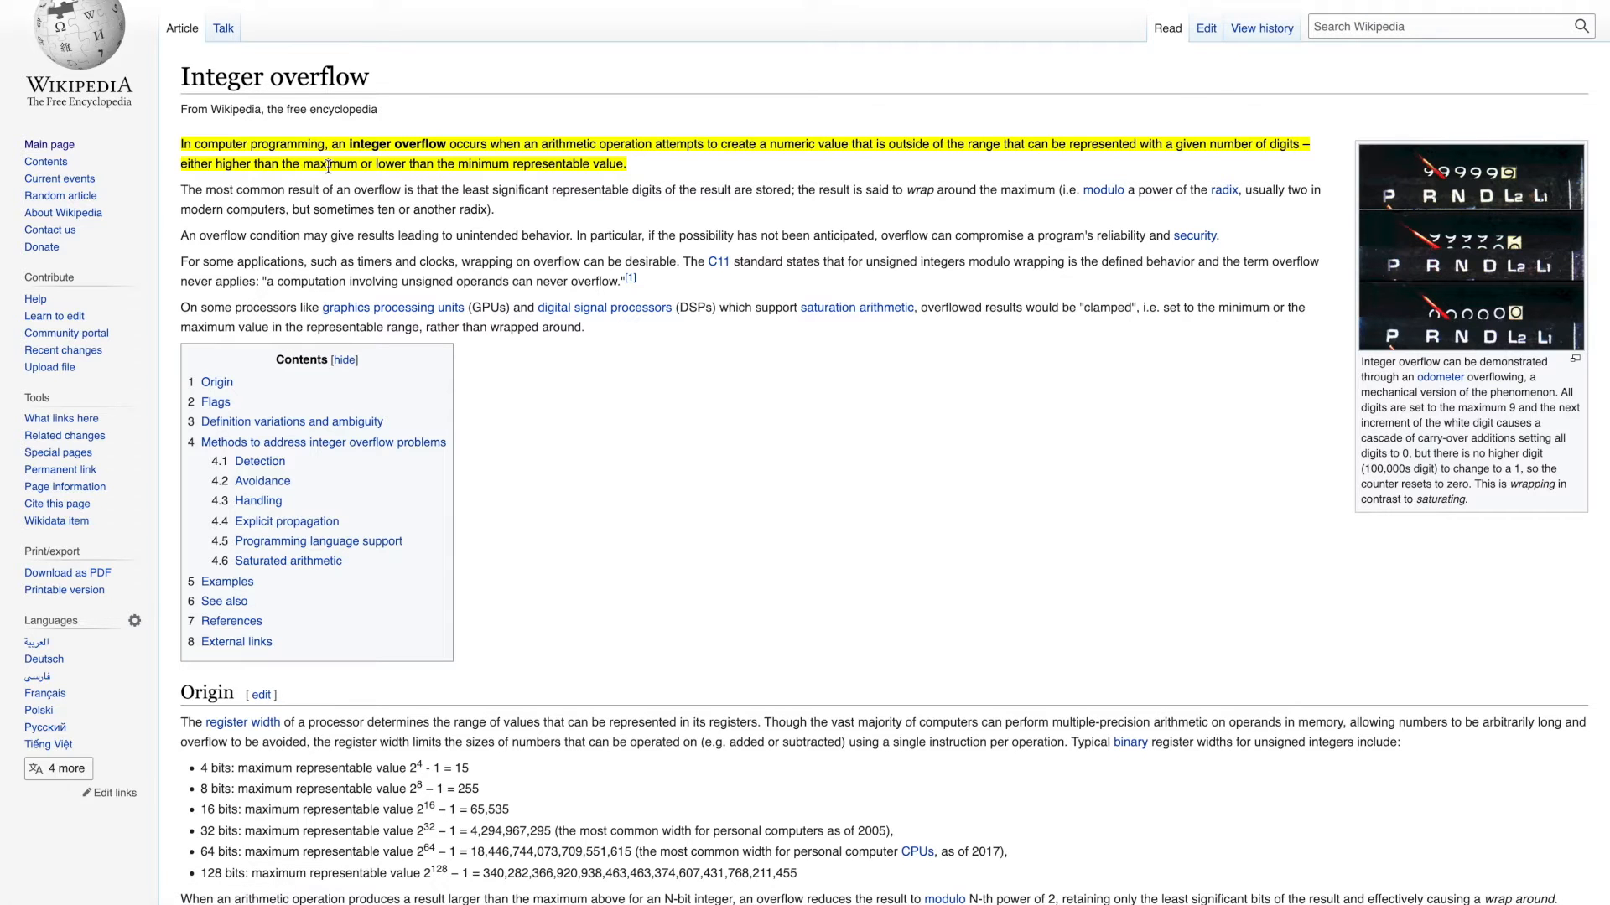
{"action": "mouse_move", "coordinate": [498, 165]}
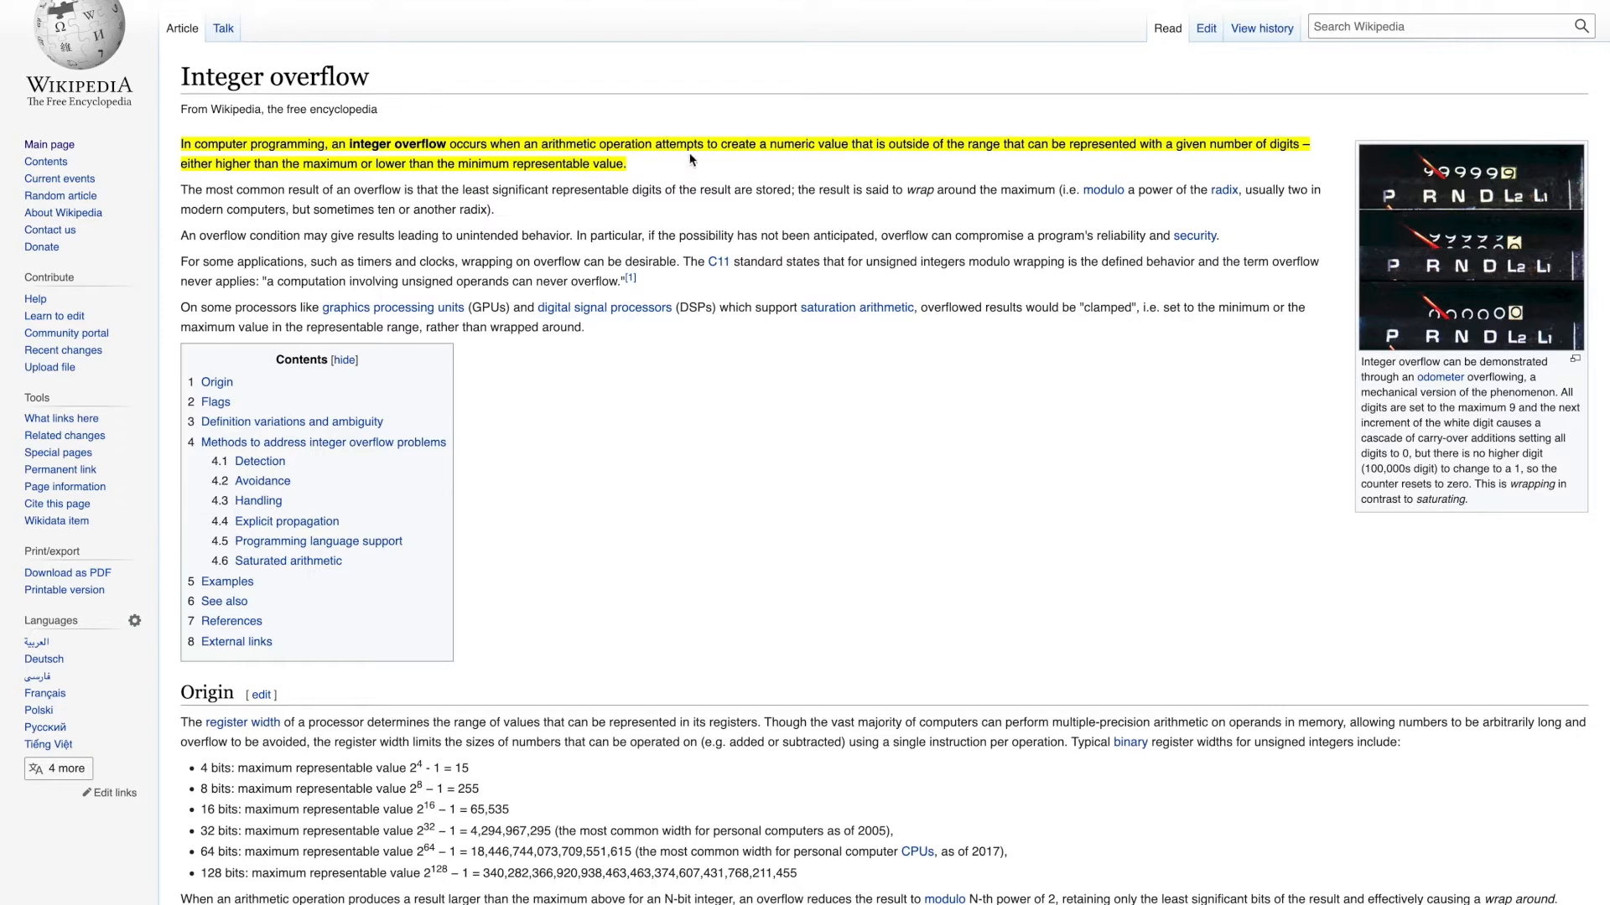
{"action": "mouse_move", "coordinate": [855, 163]}
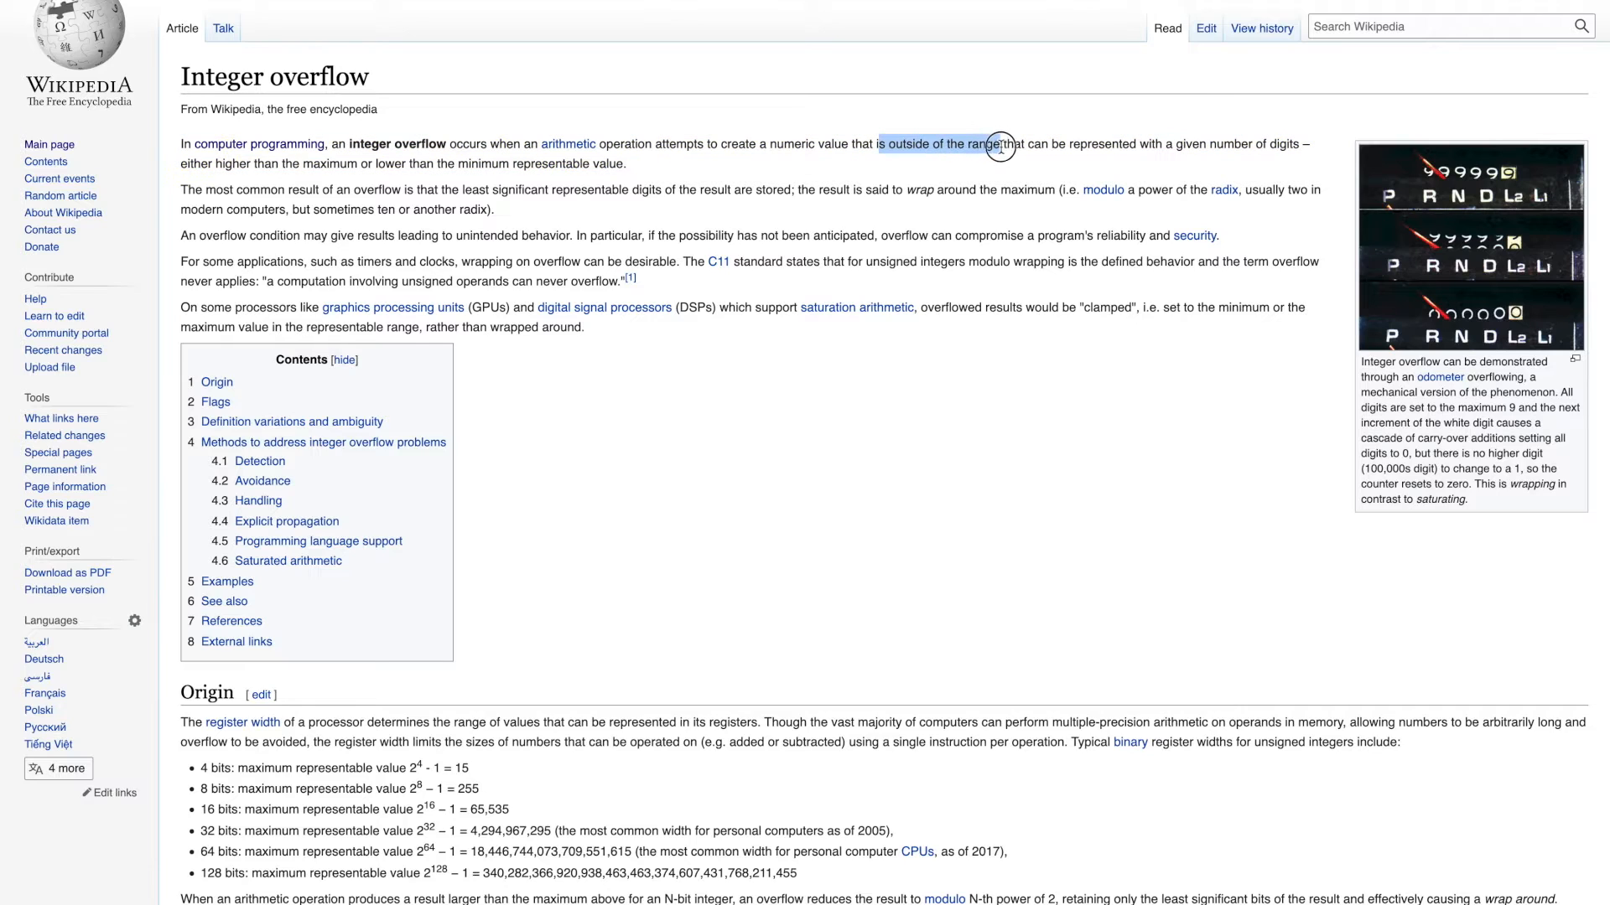
{"action": "left_click", "coordinate": [996, 144]}
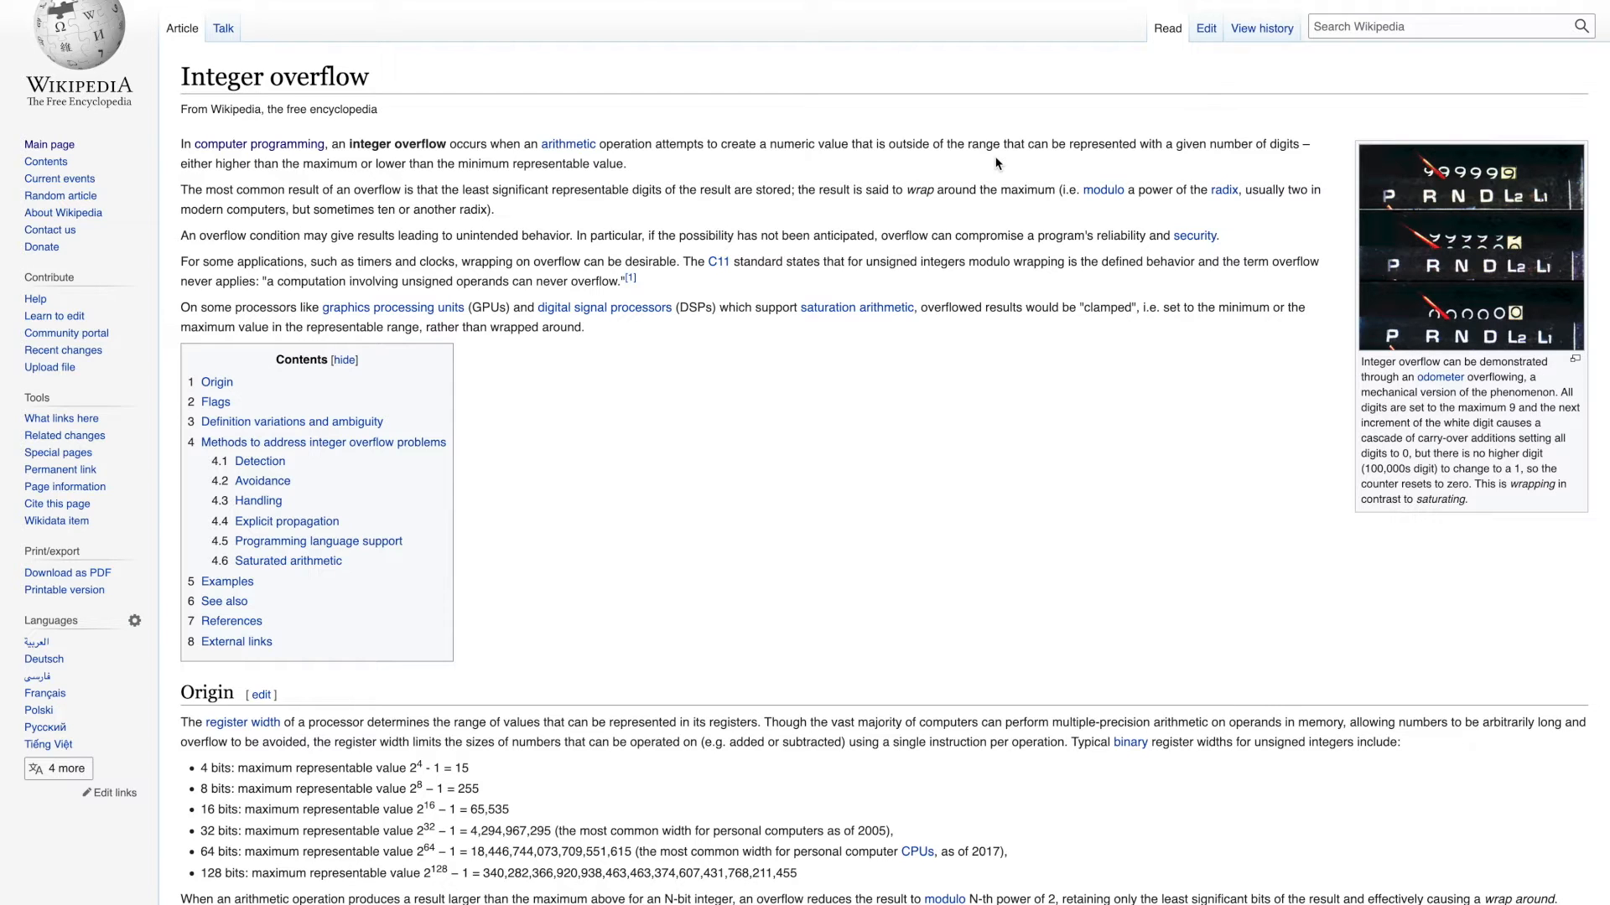
{"action": "mouse_move", "coordinate": [603, 307]}
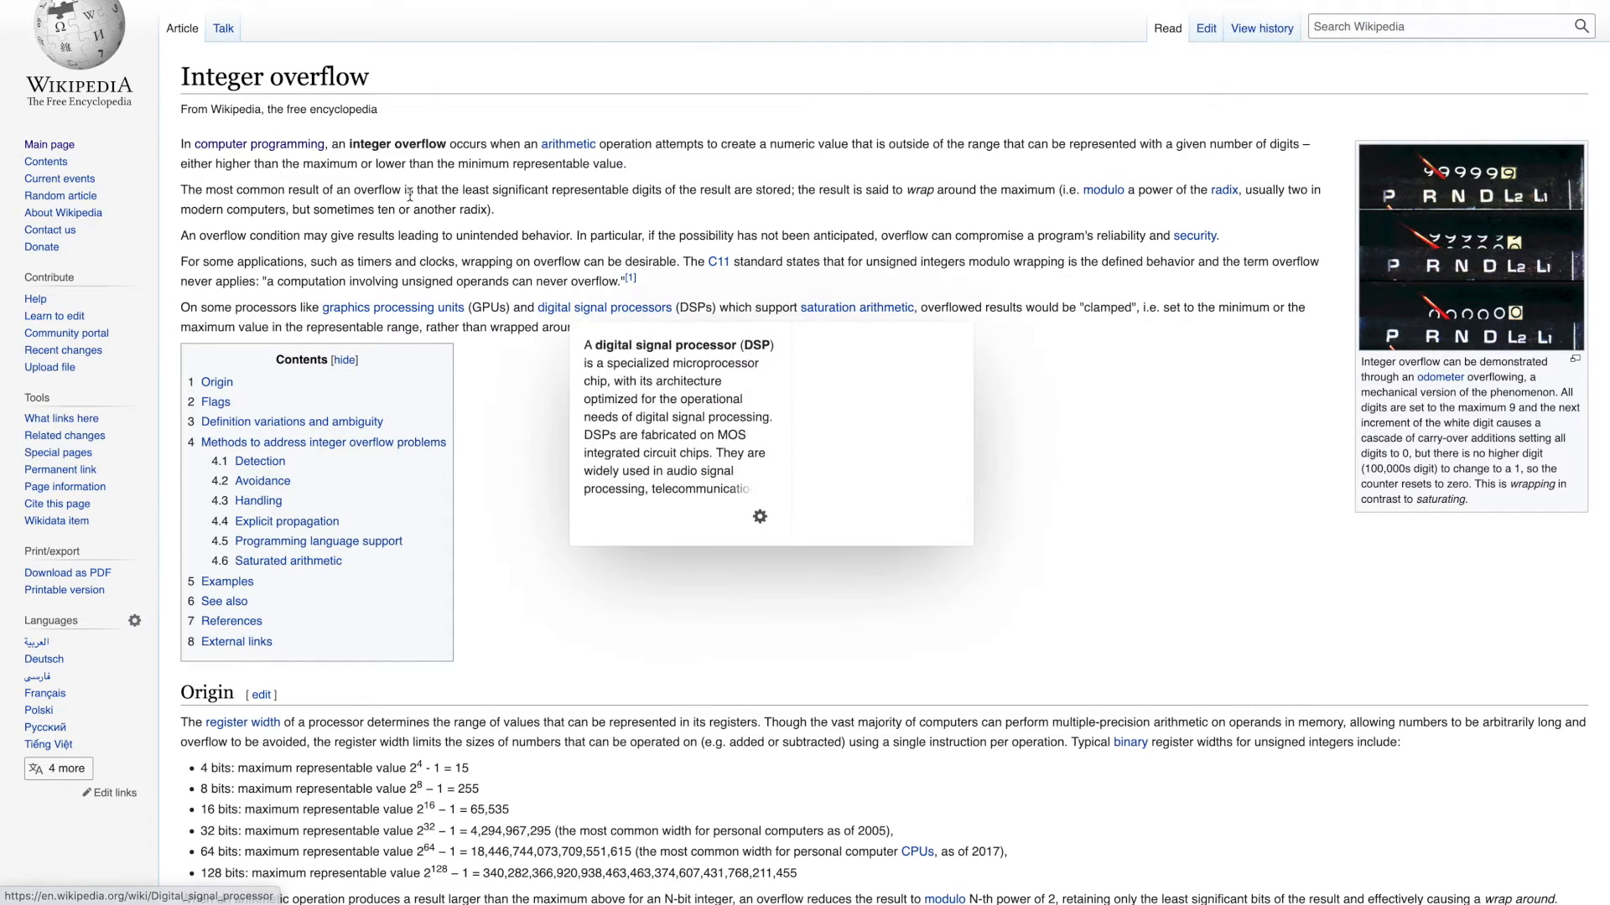
{"action": "mouse_move", "coordinate": [523, 136]}
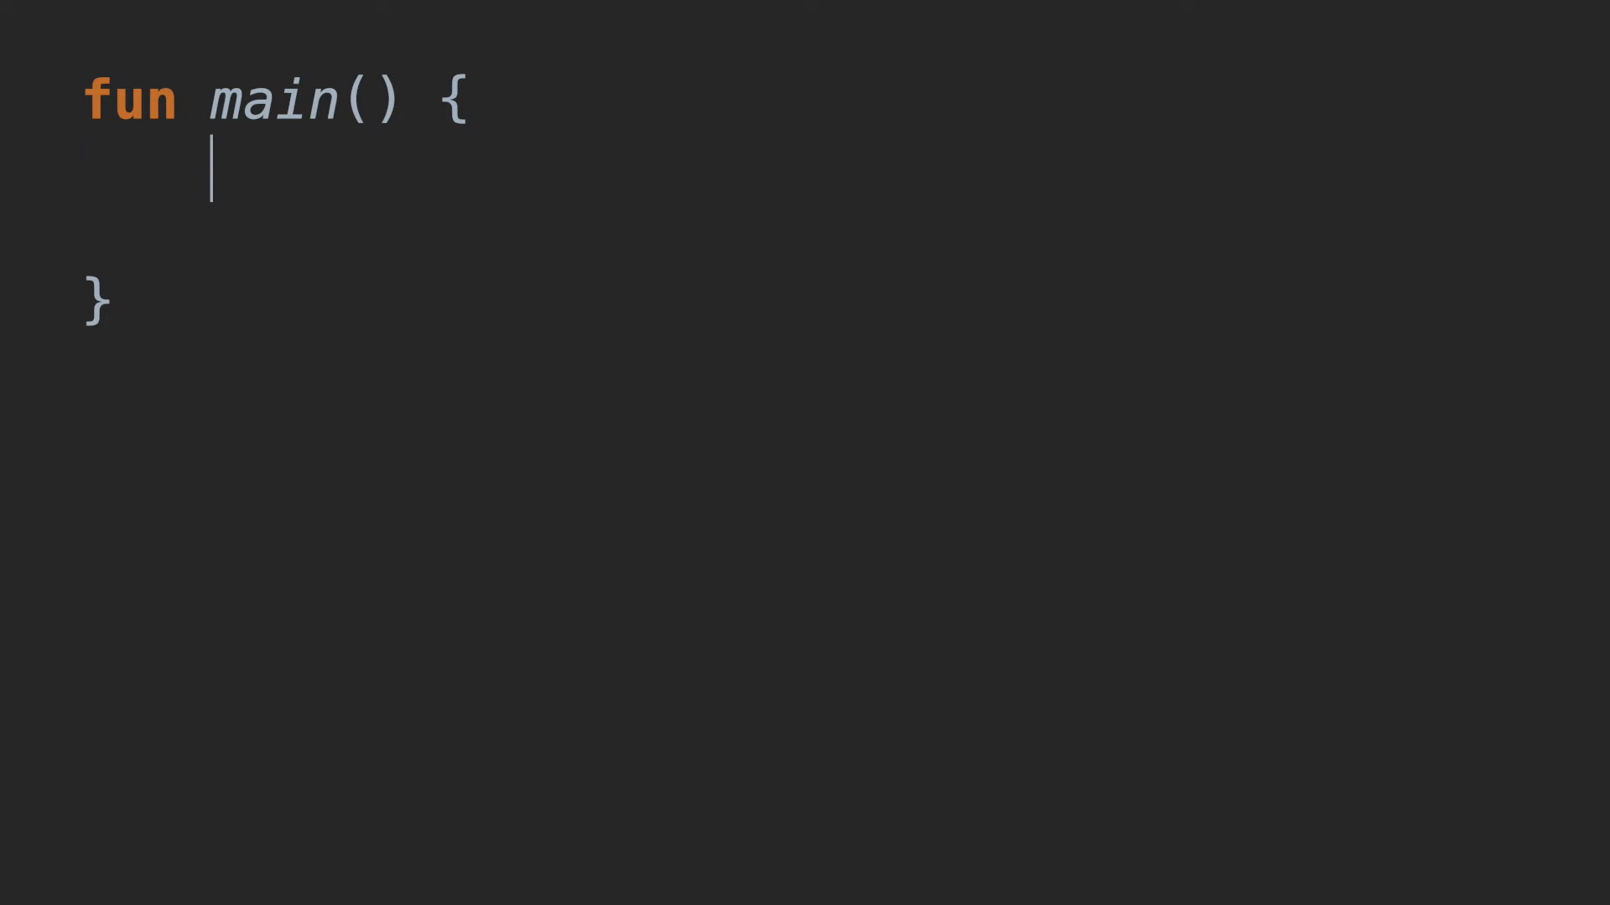
{"action": "type", "text": "val a"}
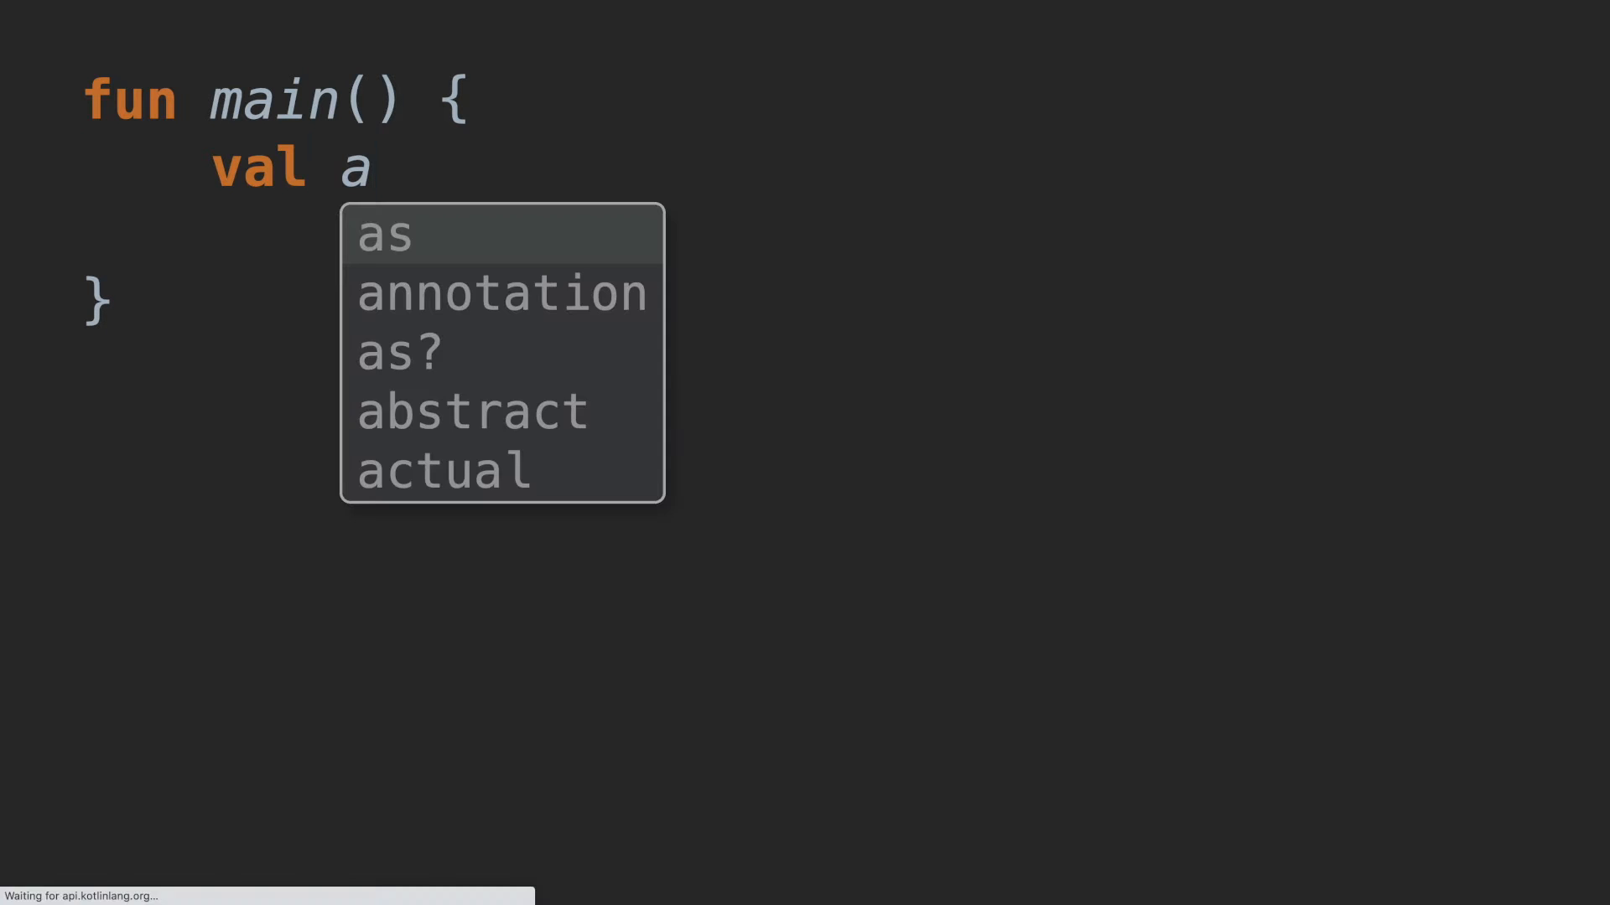
{"action": "type", "text": "= 1000000001"}
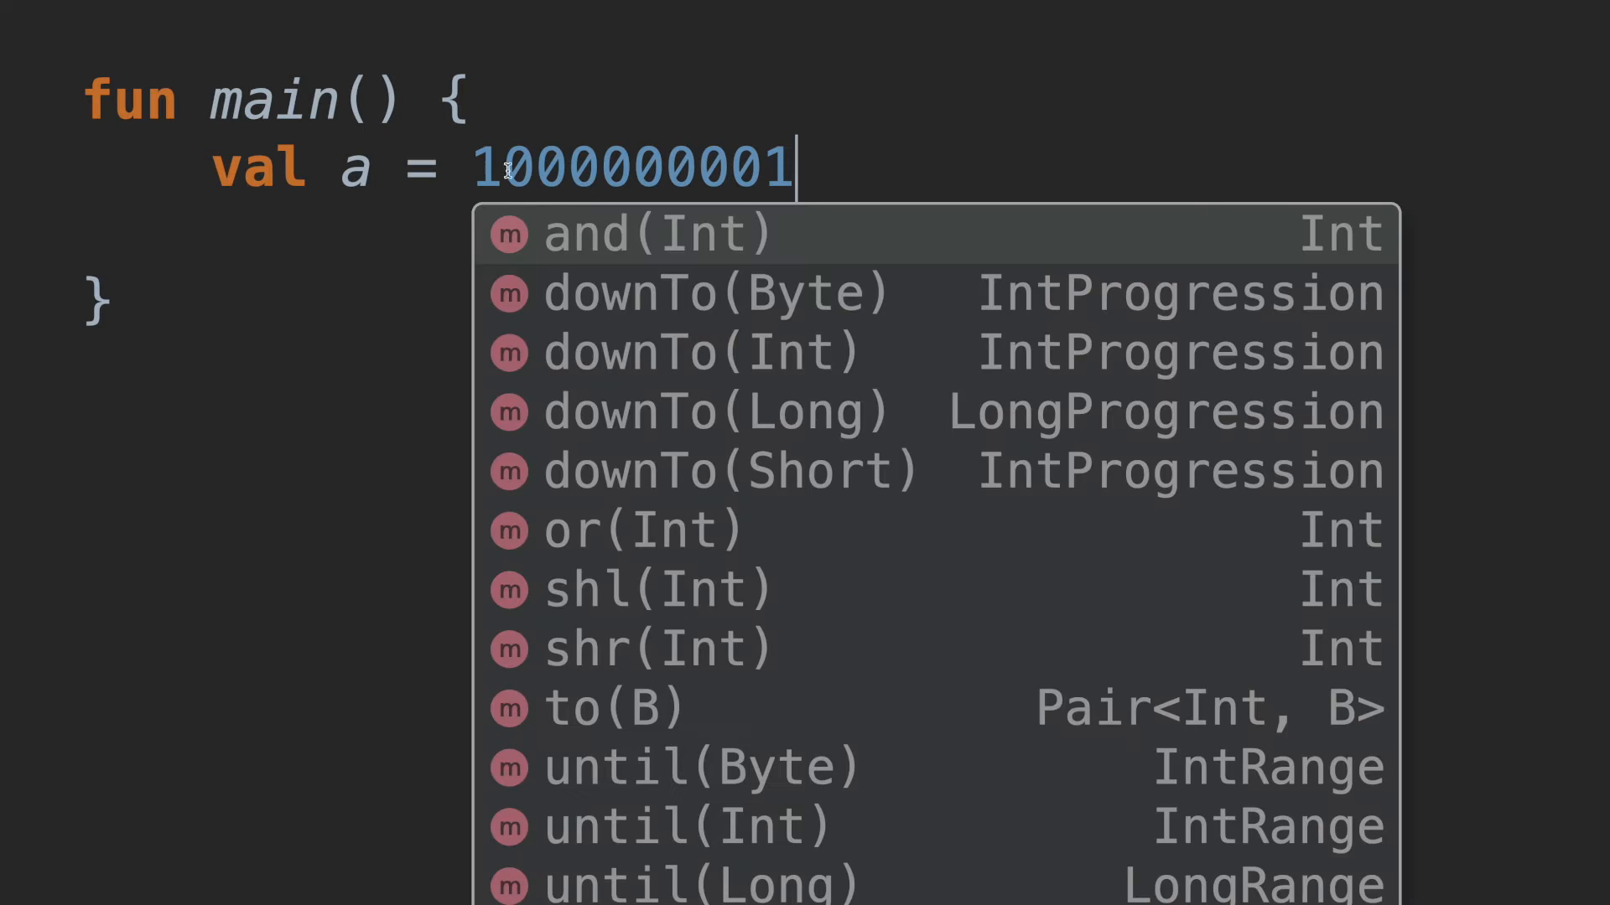
{"action": "key", "text": "Escape"}
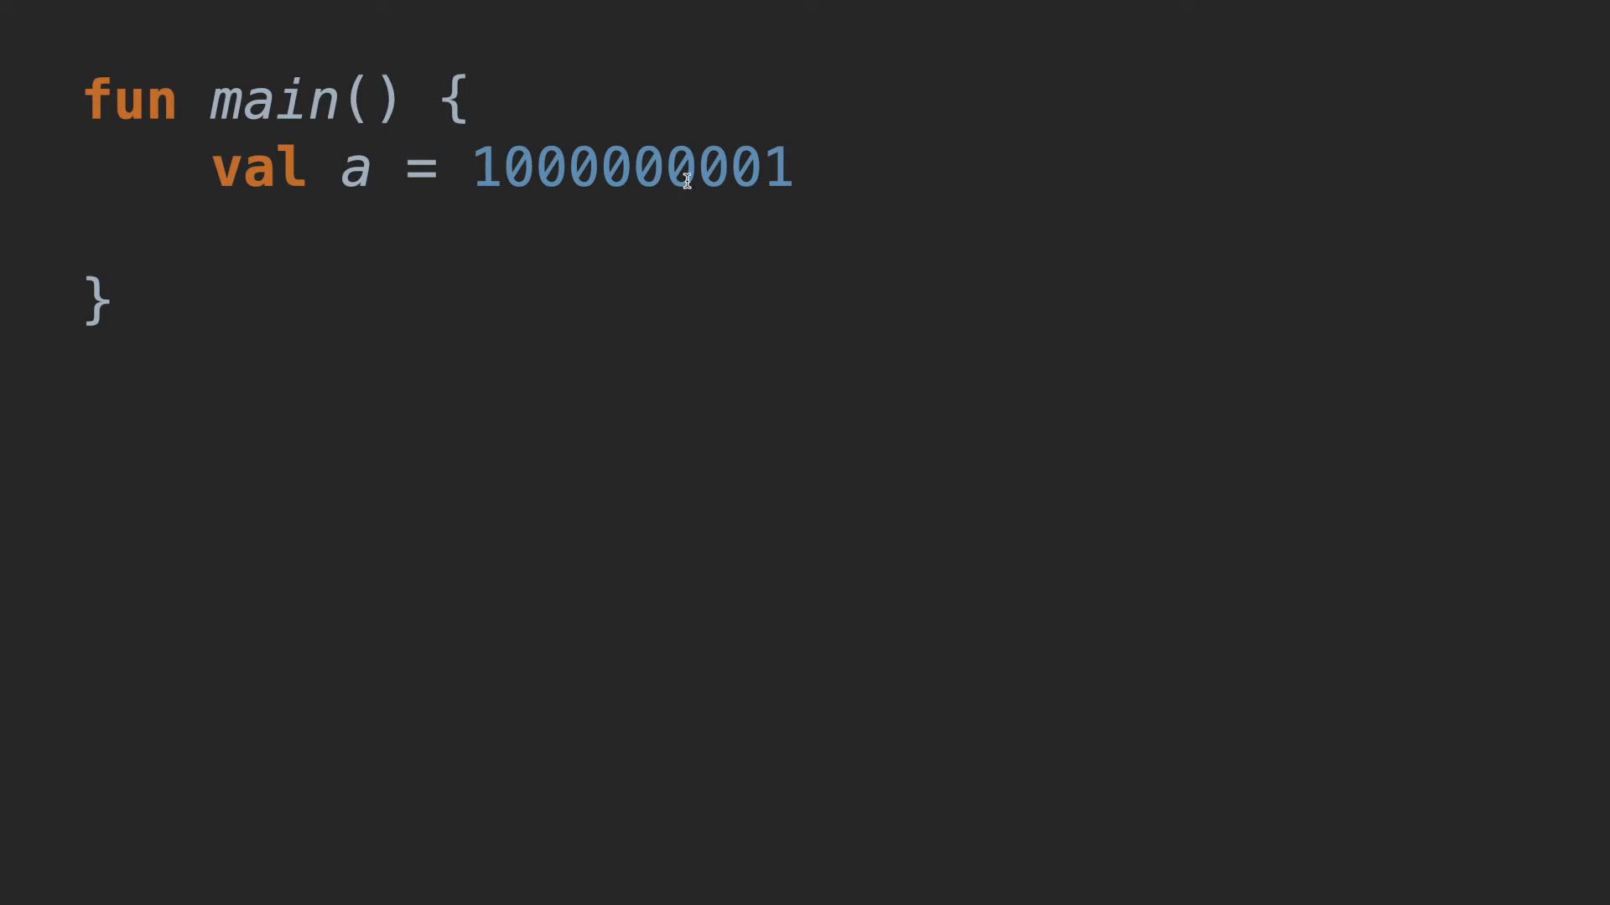
{"action": "type", "text": "_"}
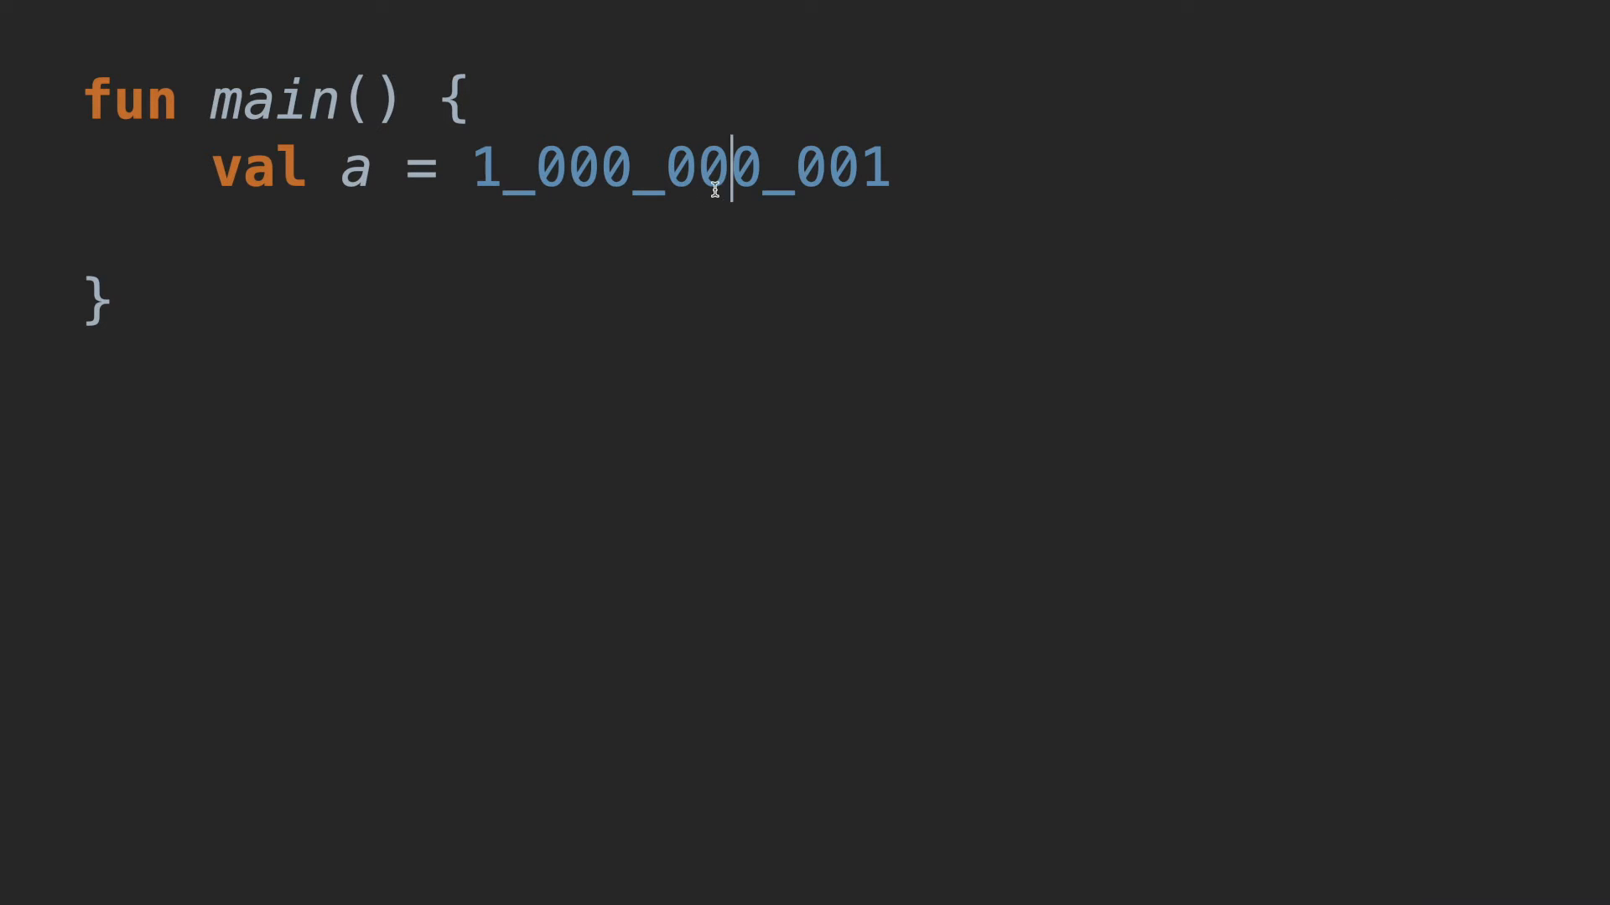
{"action": "double_click", "coordinate": [680, 168]}
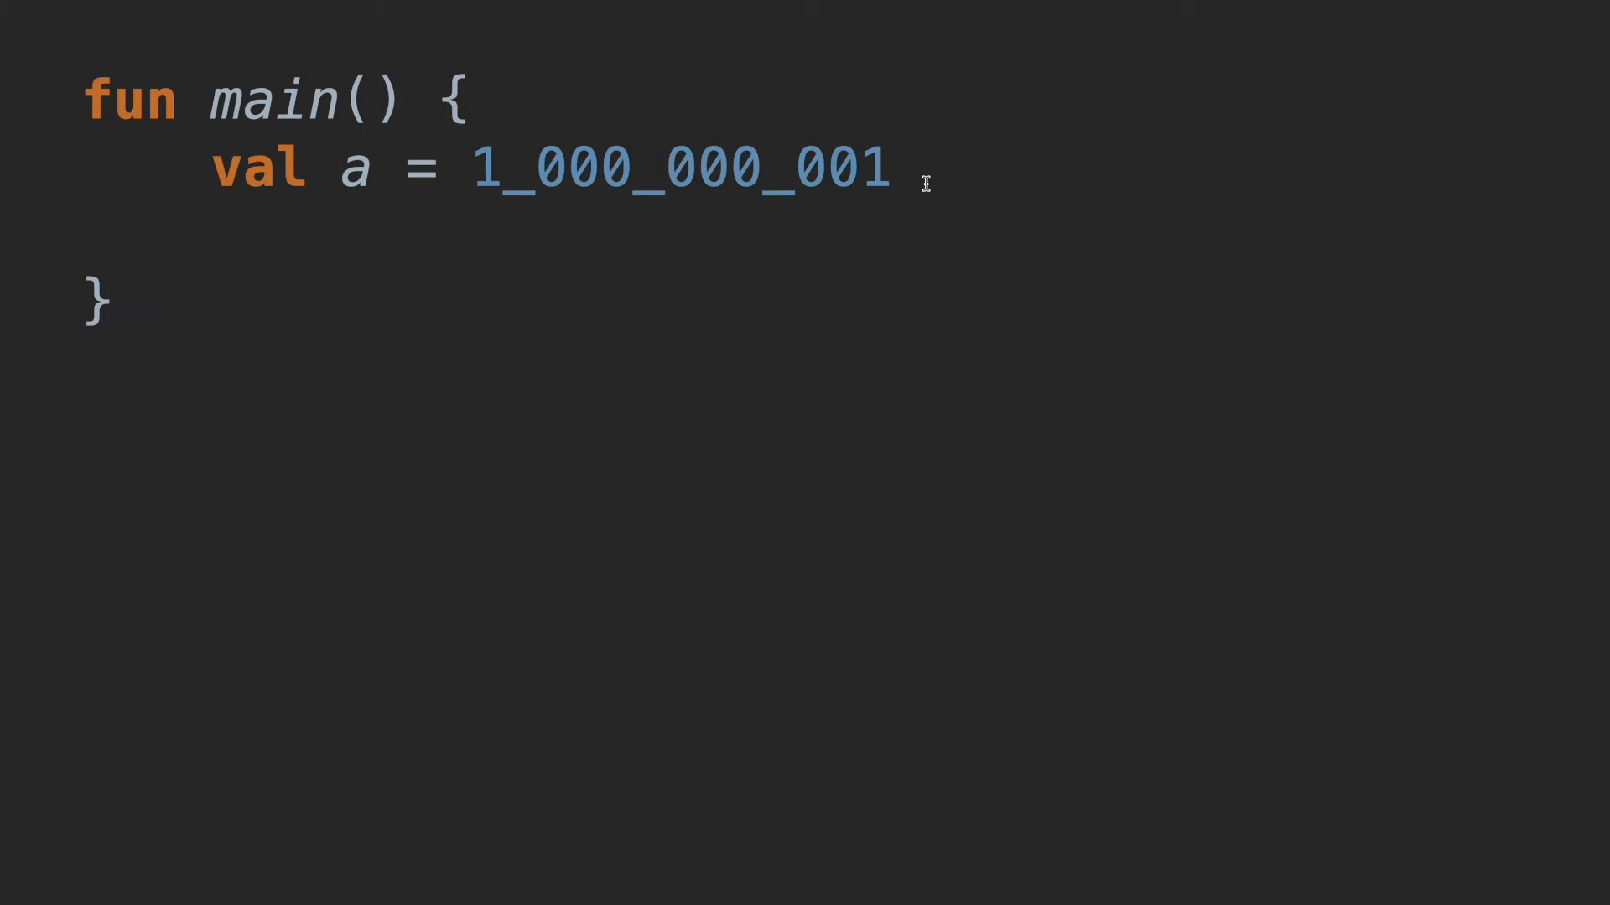
{"action": "type", "text": "val"}
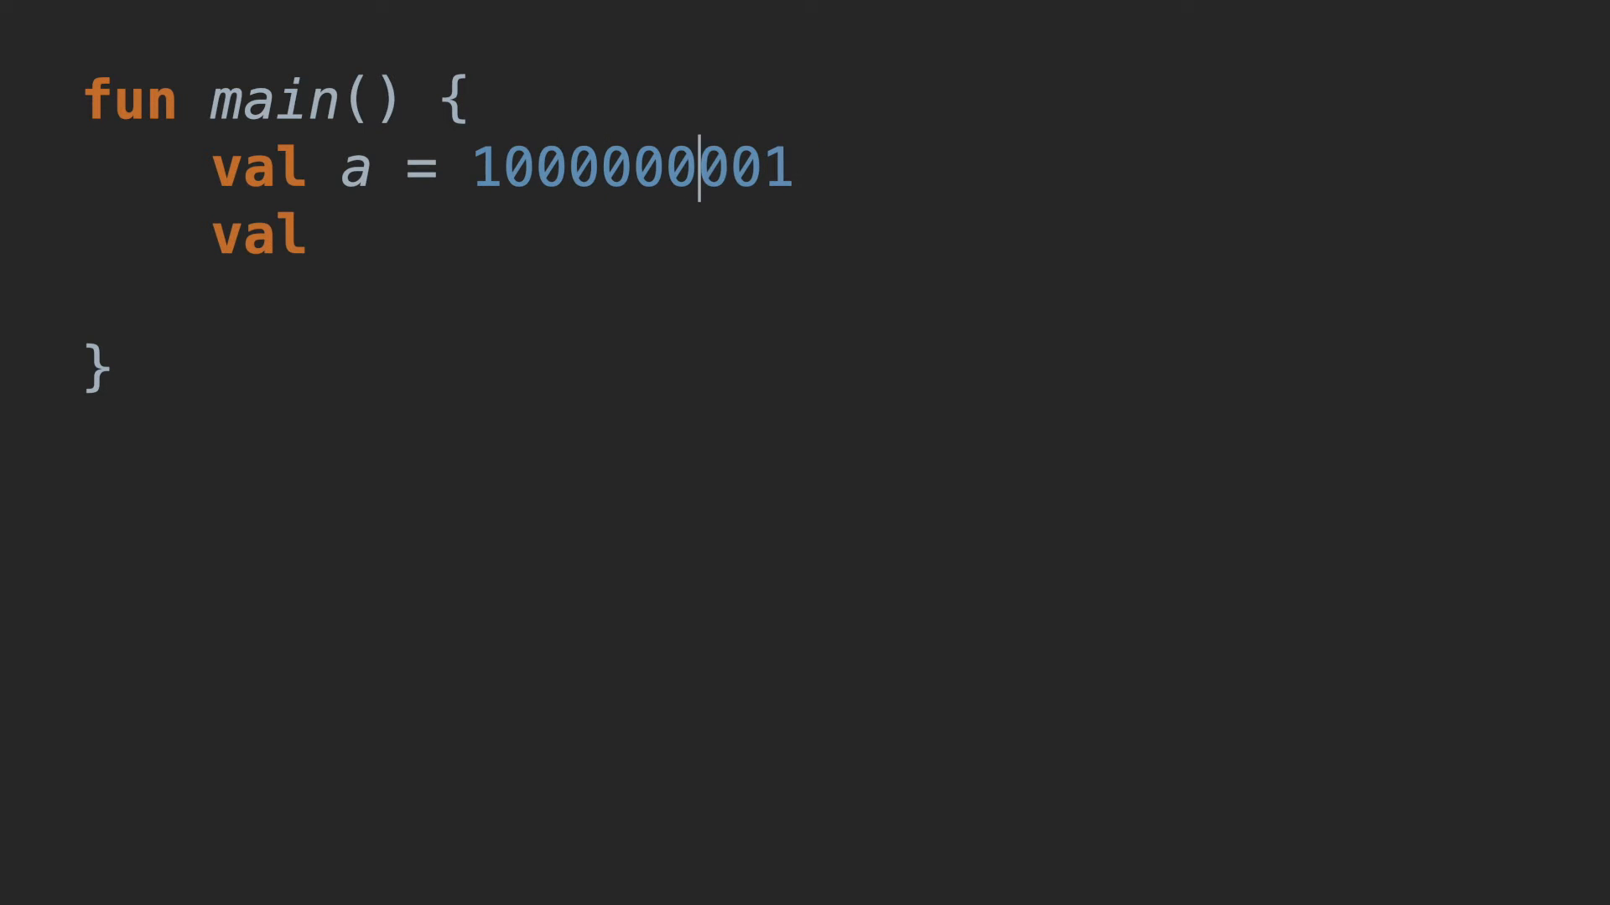
{"action": "type", "text": "b"}
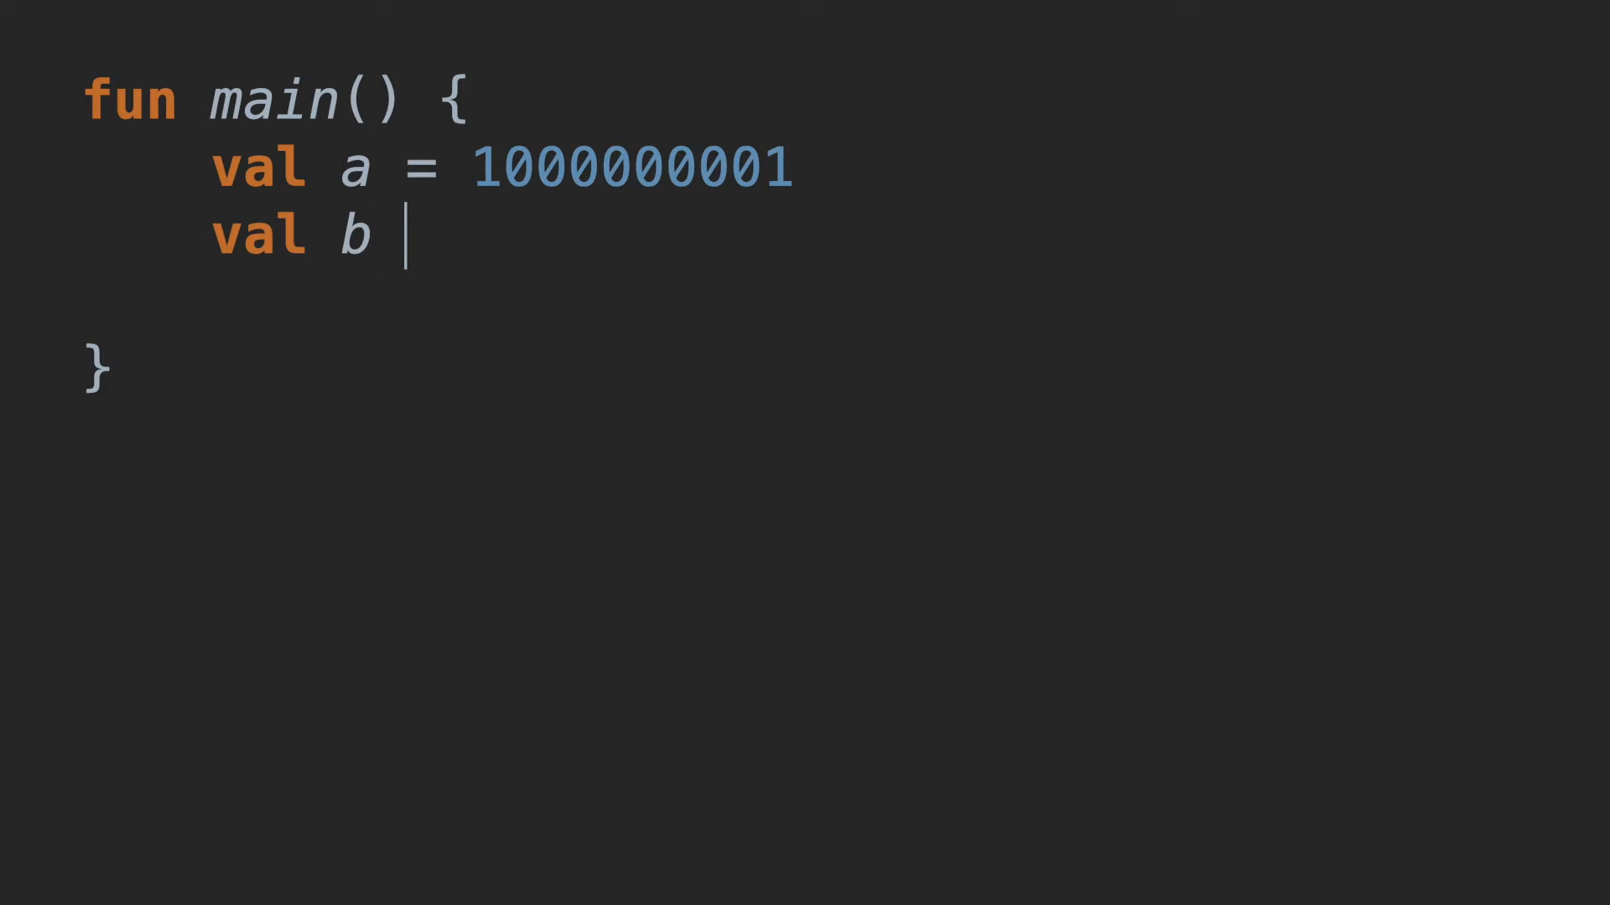
{"action": "type", "text": "= 1000000001"}
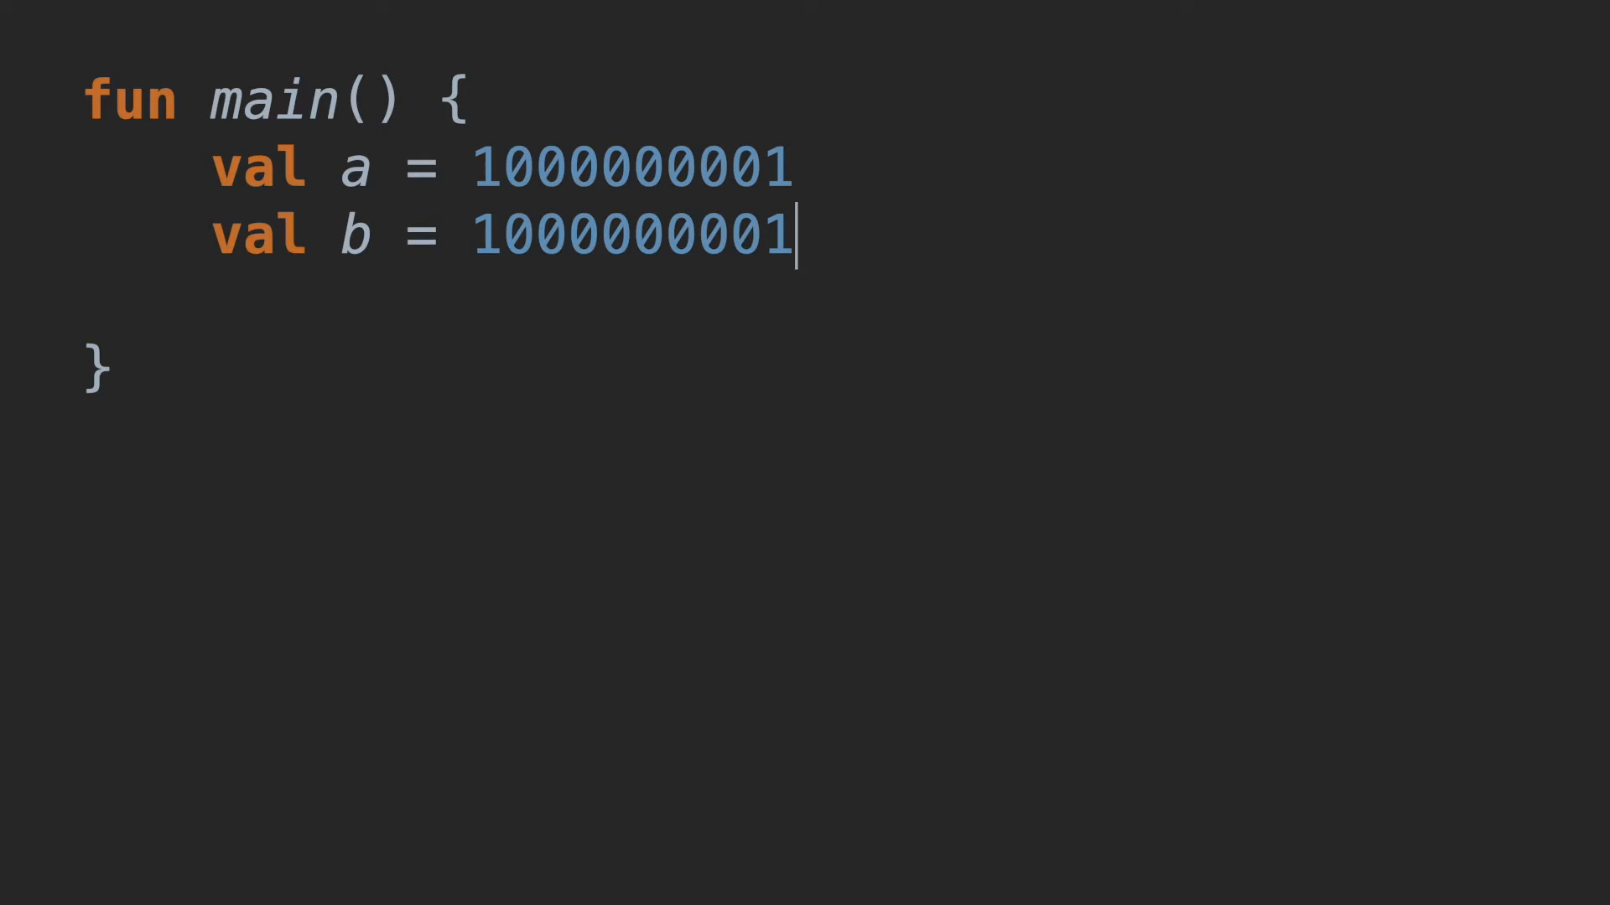
{"action": "type", "text": "val"}
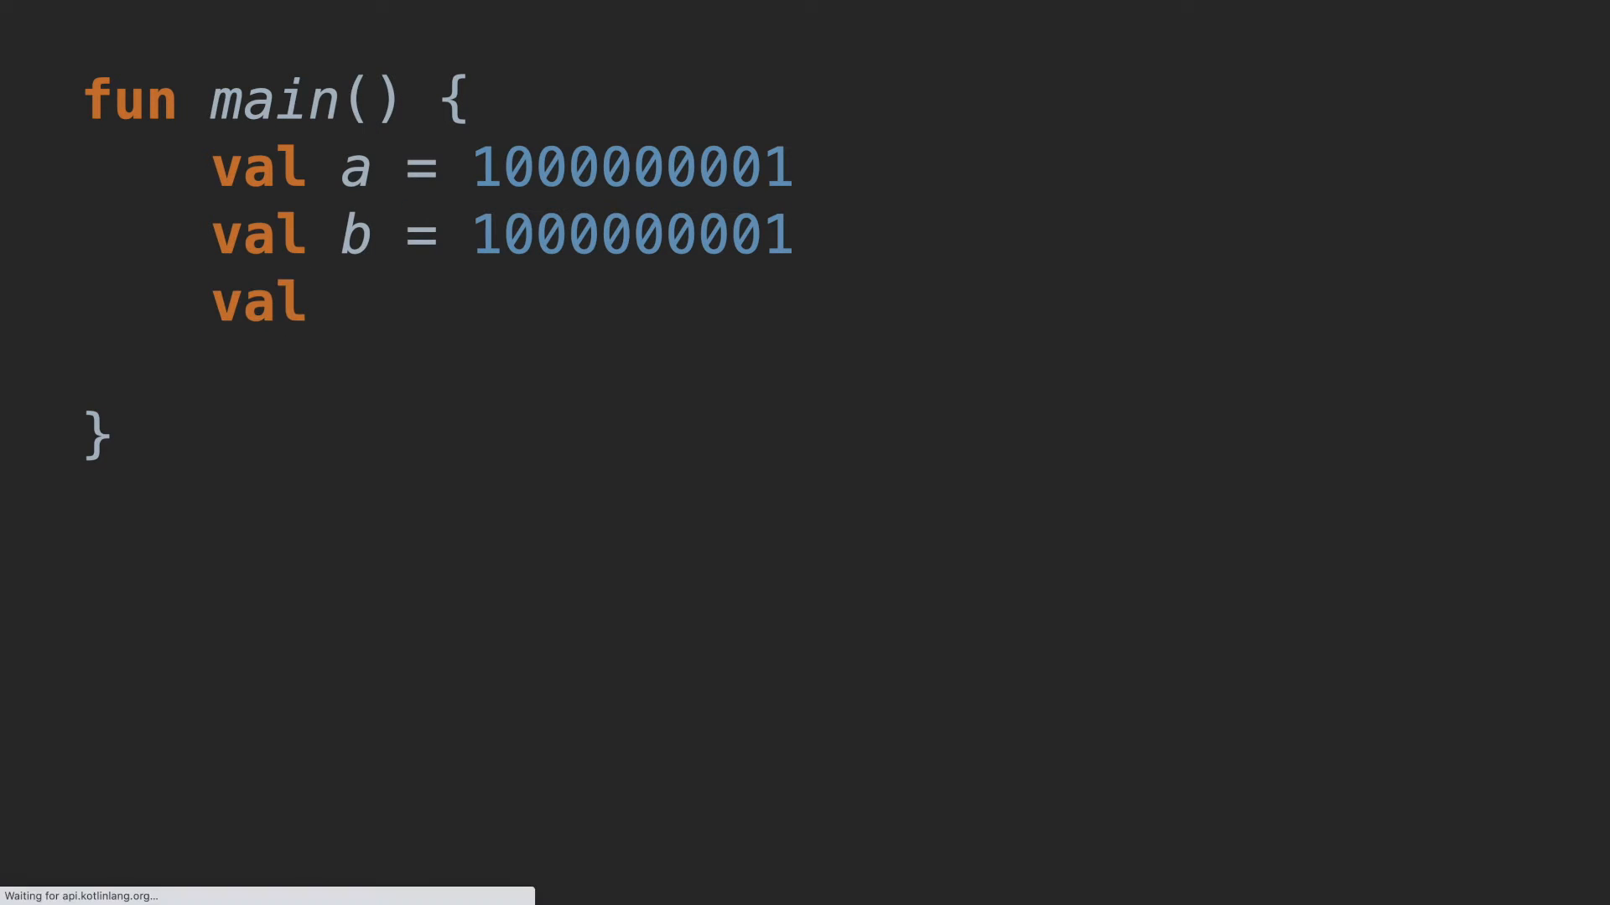
{"action": "type", "text": "c = 1000000001"}
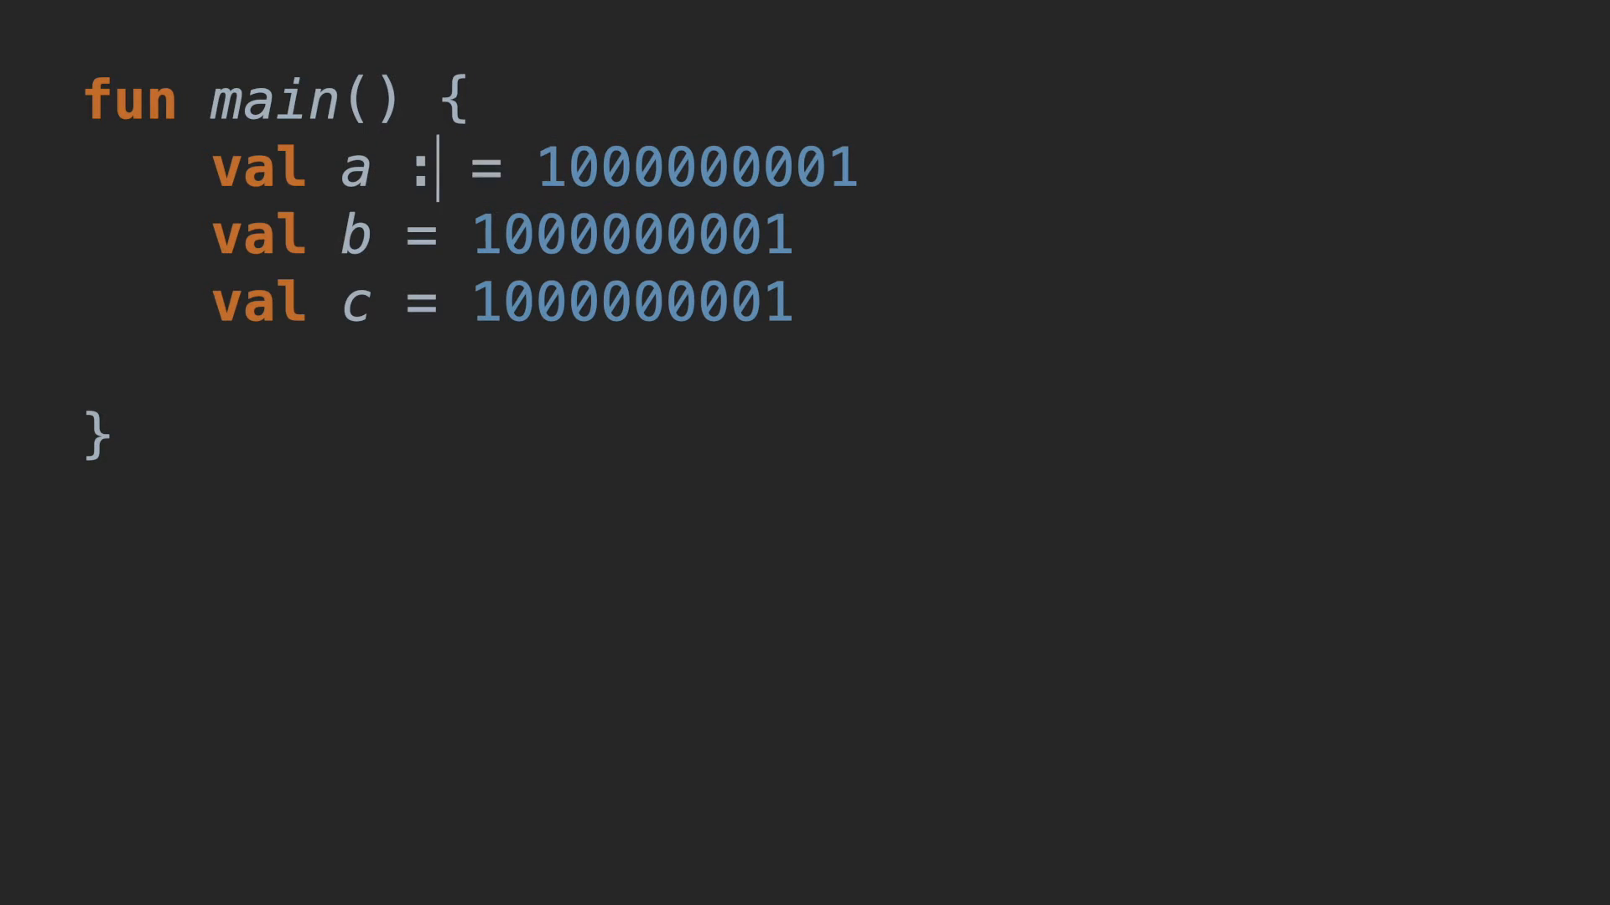
Annotate a, b and c as Int and write the a + b + c expression.
{"action": "type", "text": "Int"}
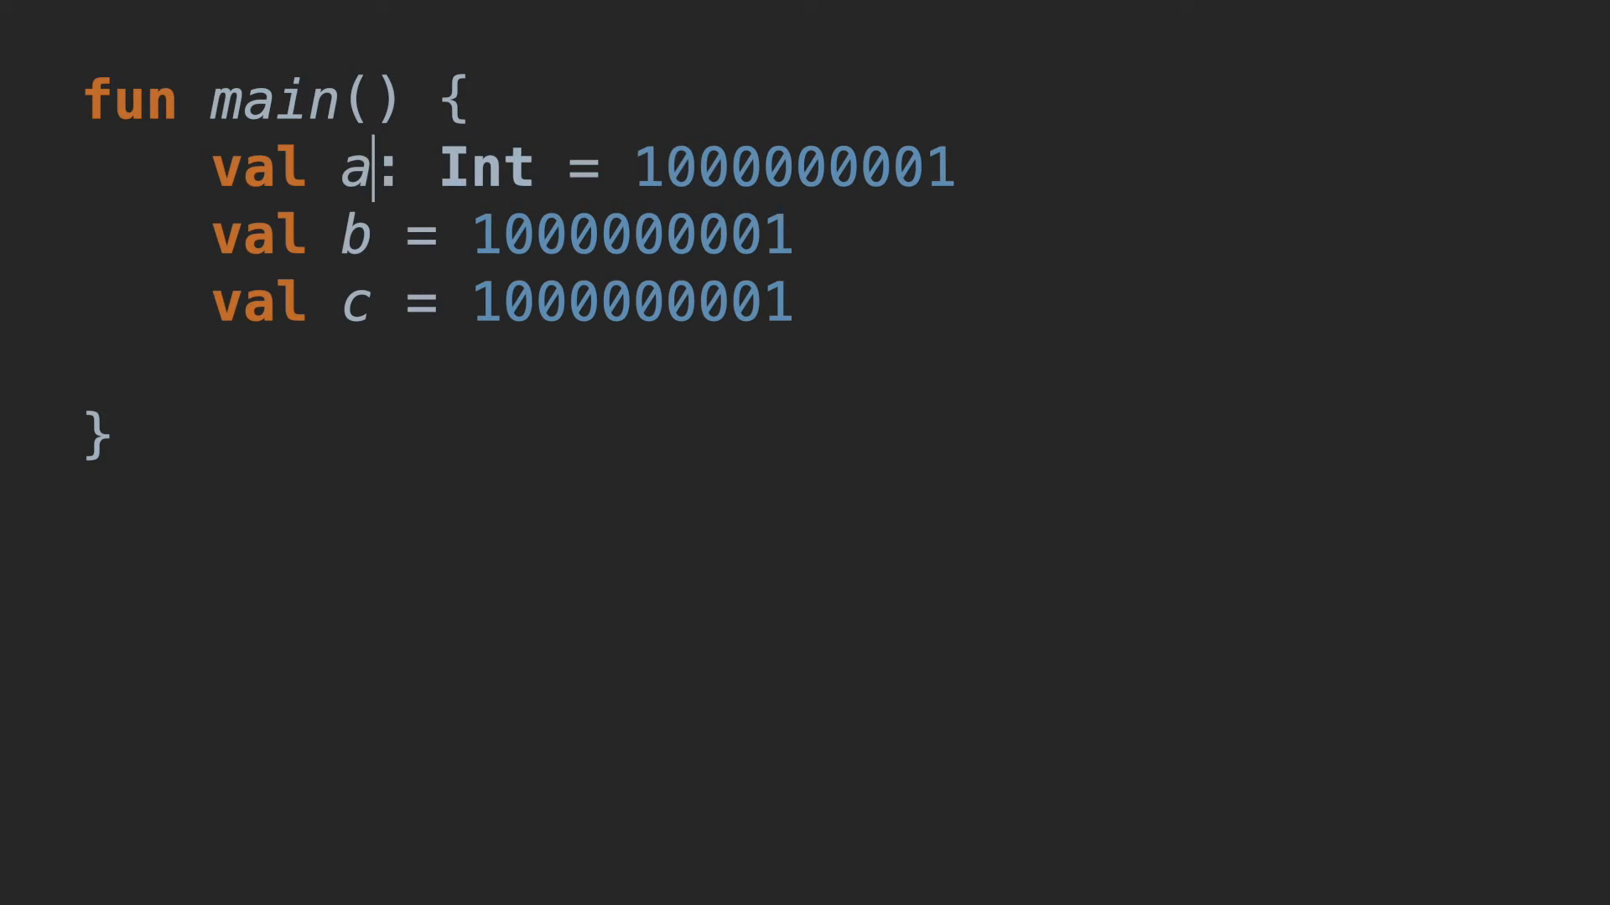
{"action": "type", "text": ": Int"}
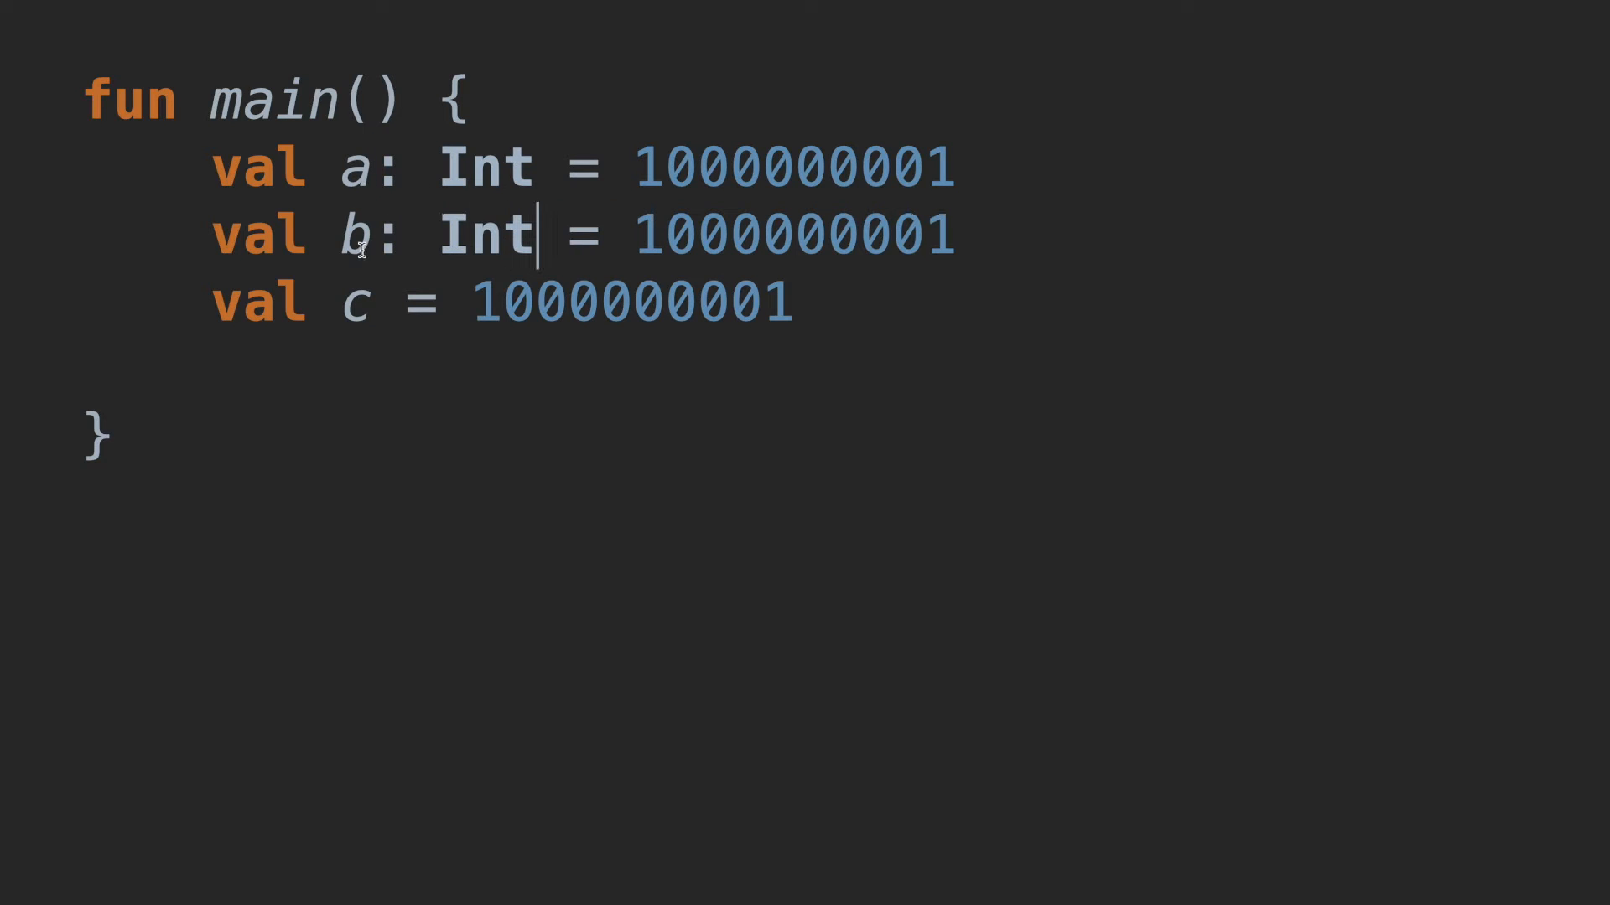
{"action": "type", "text": ": Int"}
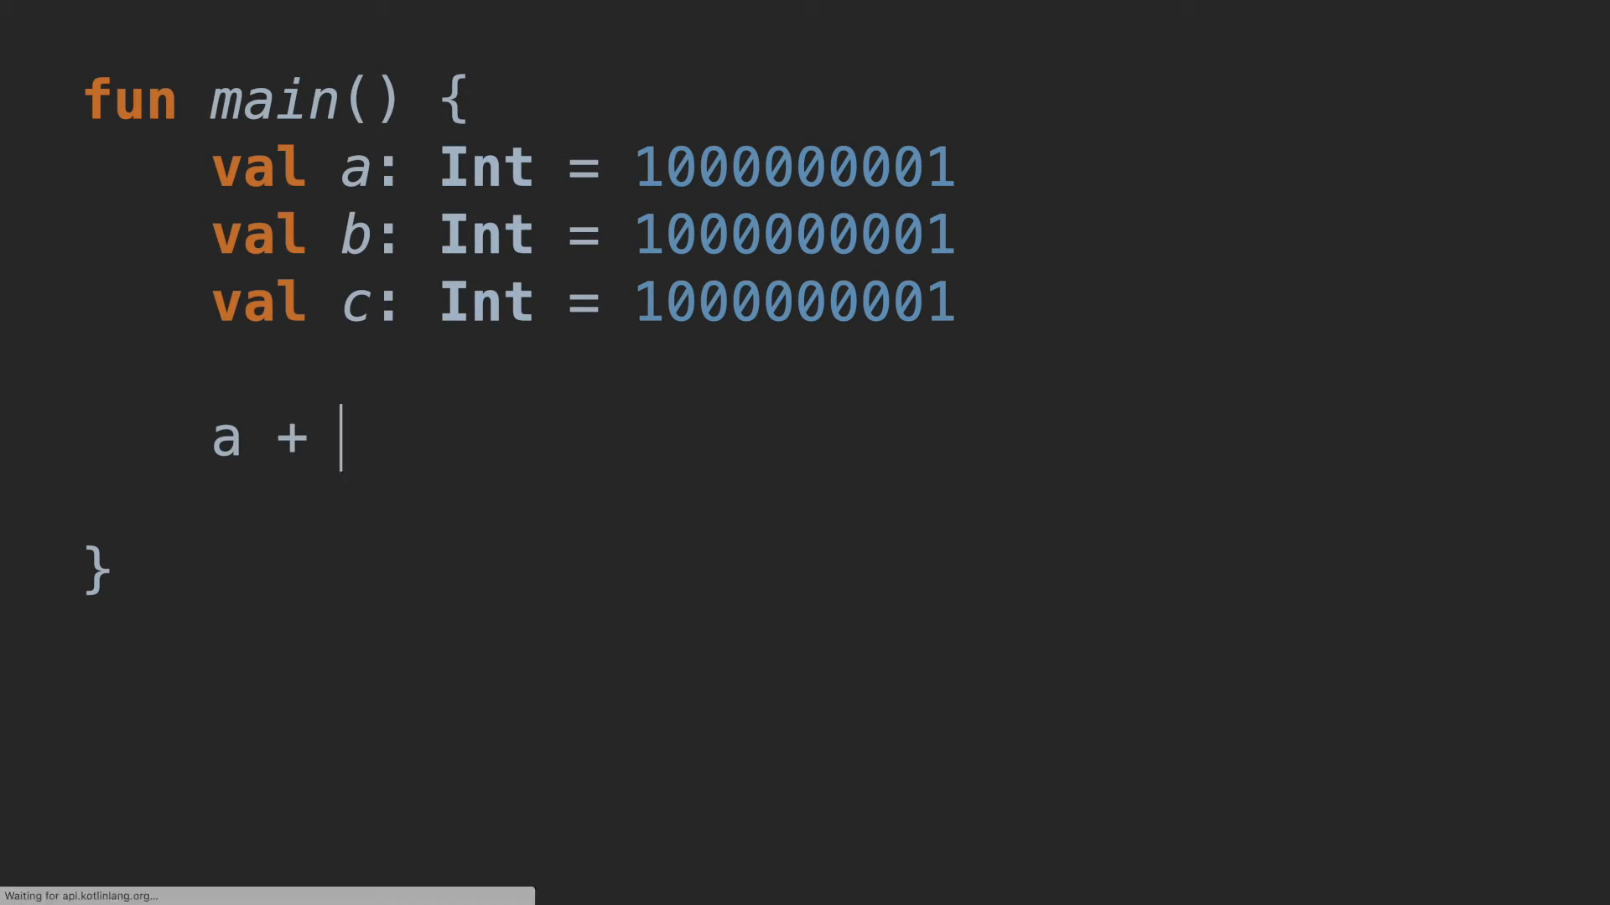
{"action": "type", "text": "b + c"}
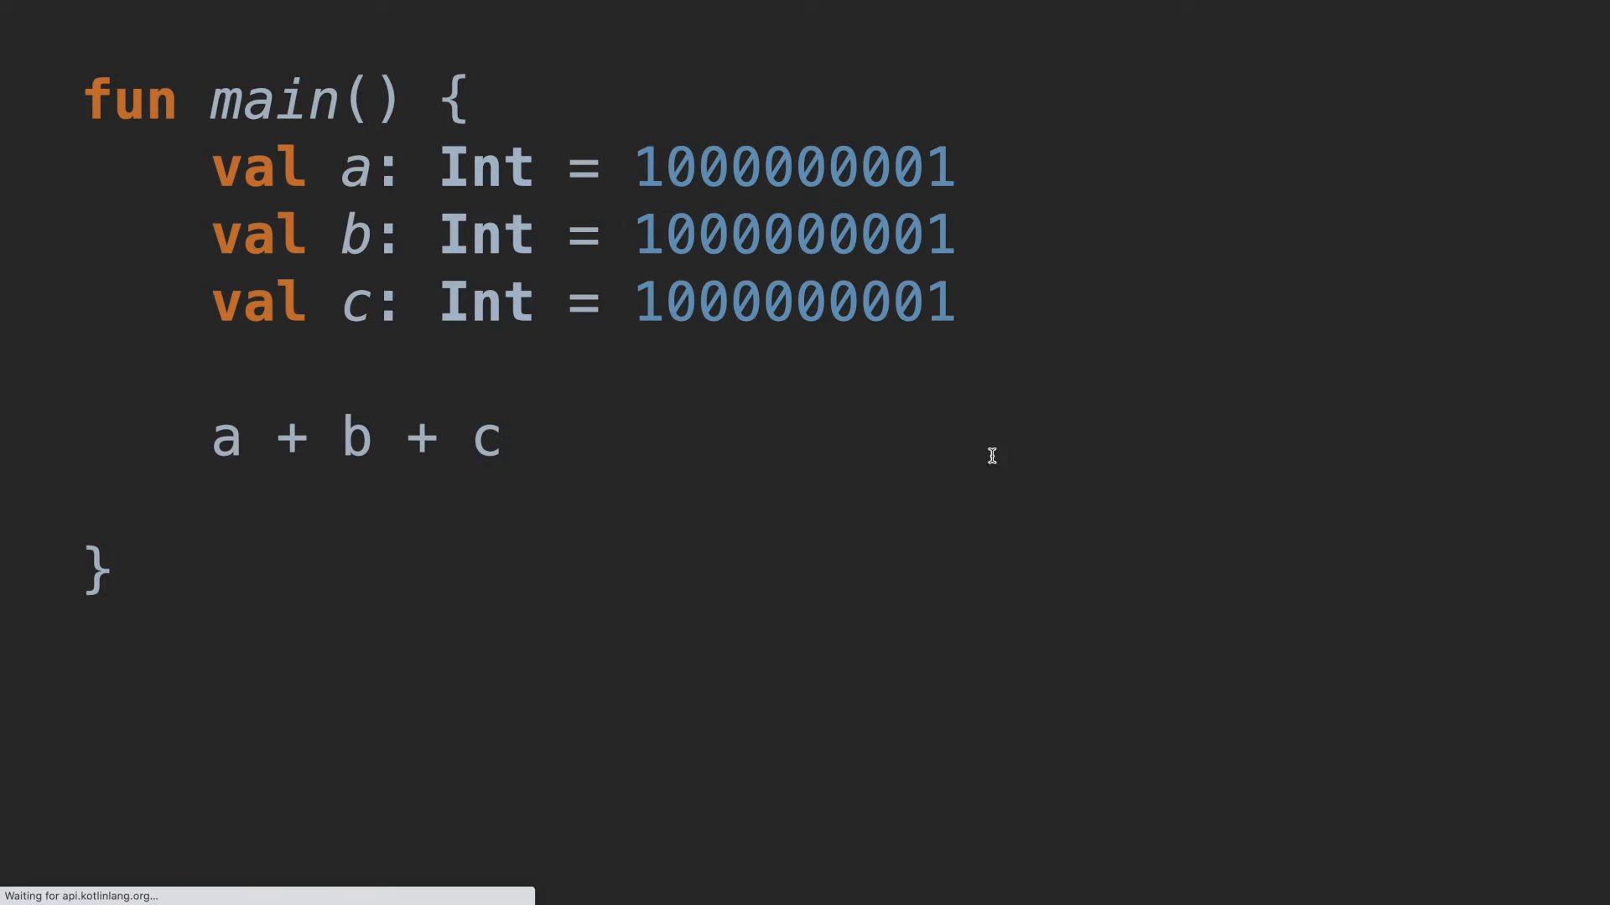
Turn the expression into val d: Int = a + b + c.
{"action": "left_click", "coordinate": [323, 438]}
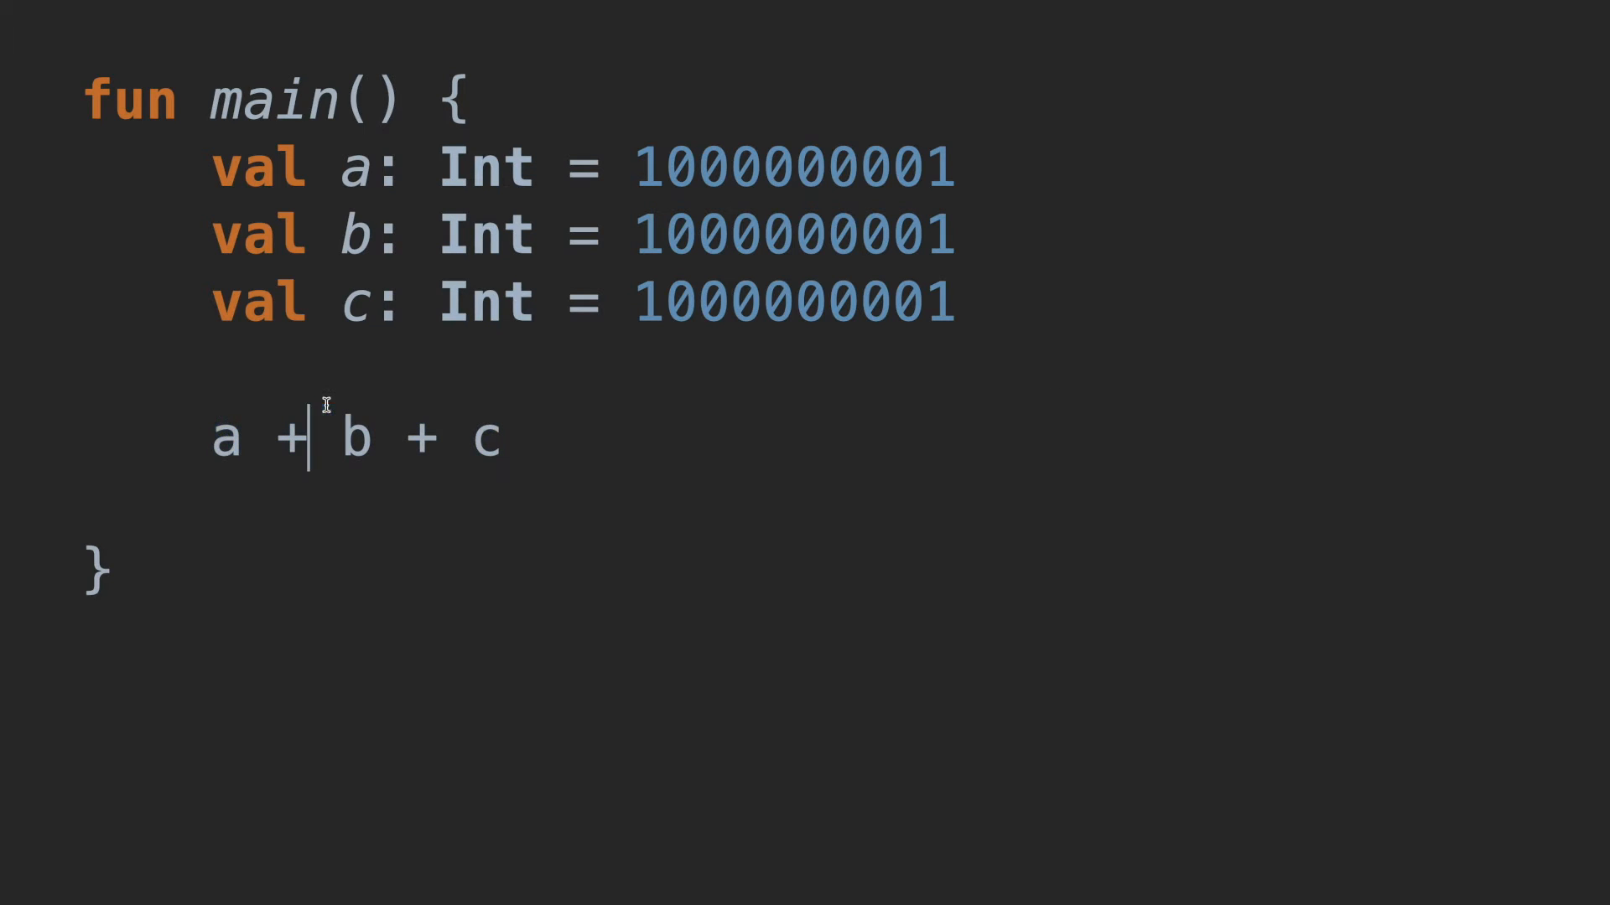
{"action": "double_click", "coordinate": [483, 438]}
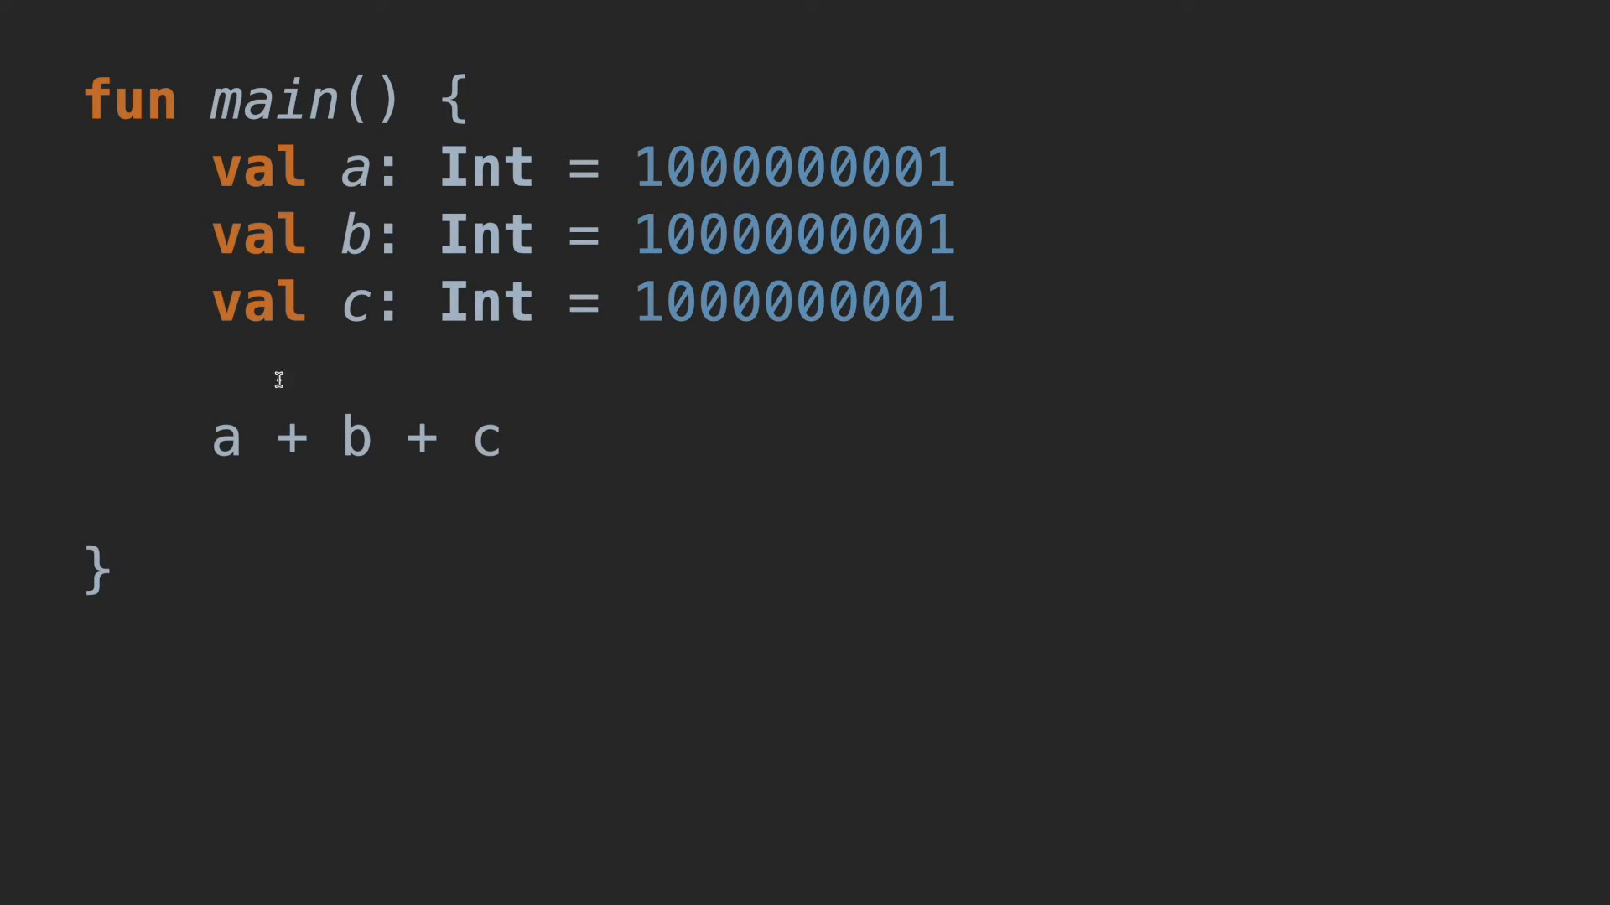
{"action": "mouse_move", "coordinate": [82, 459]}
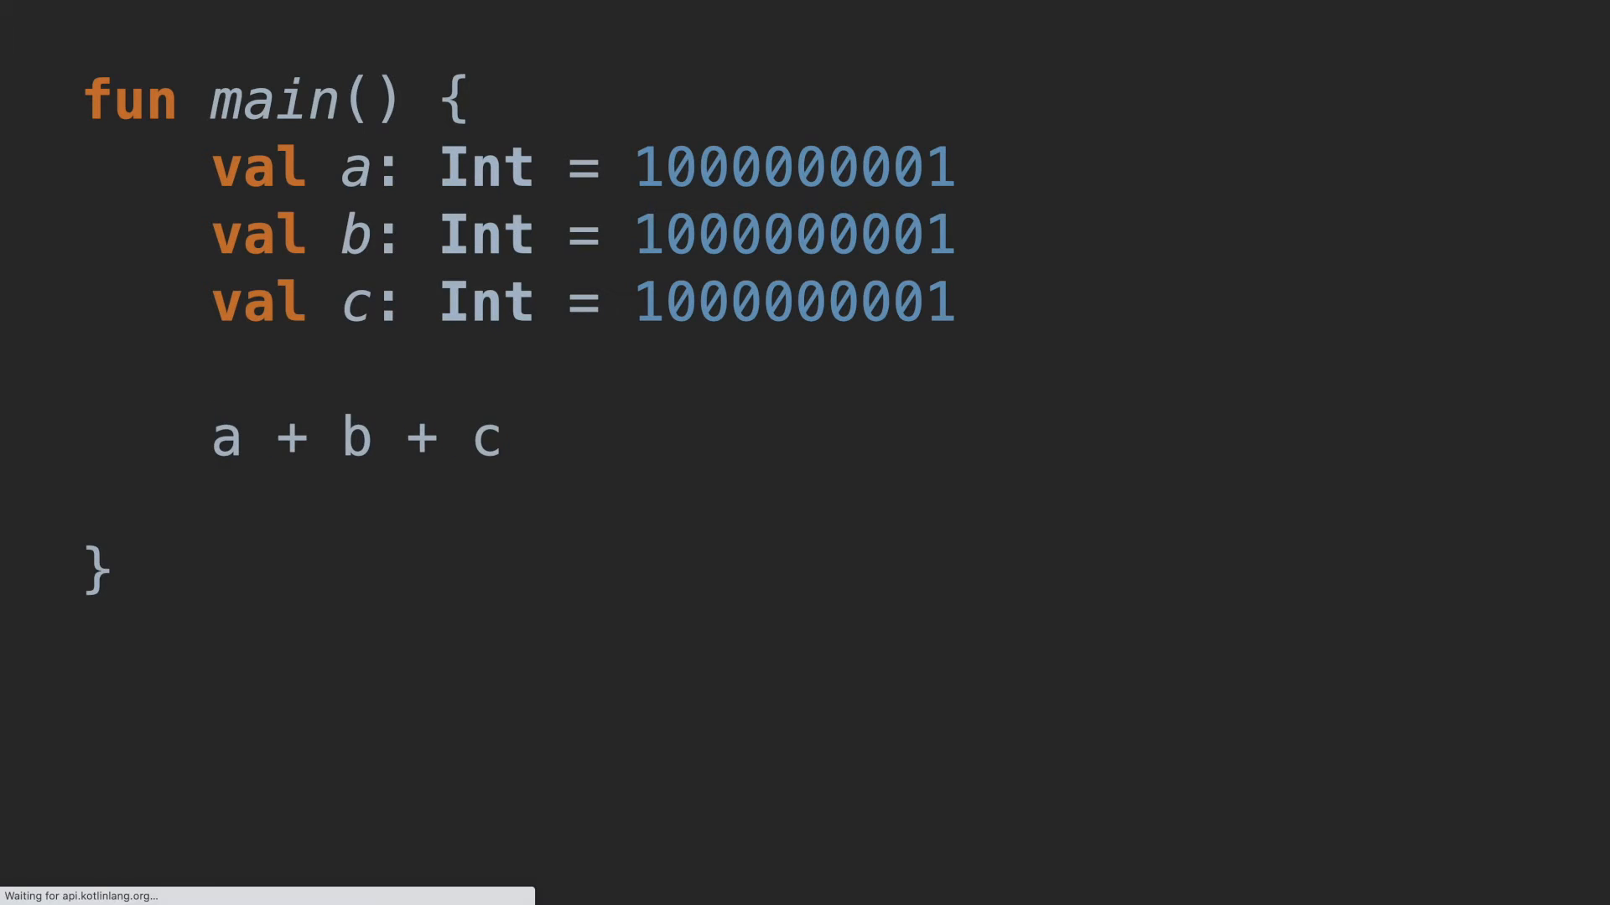
{"action": "type", "text": "val d:"}
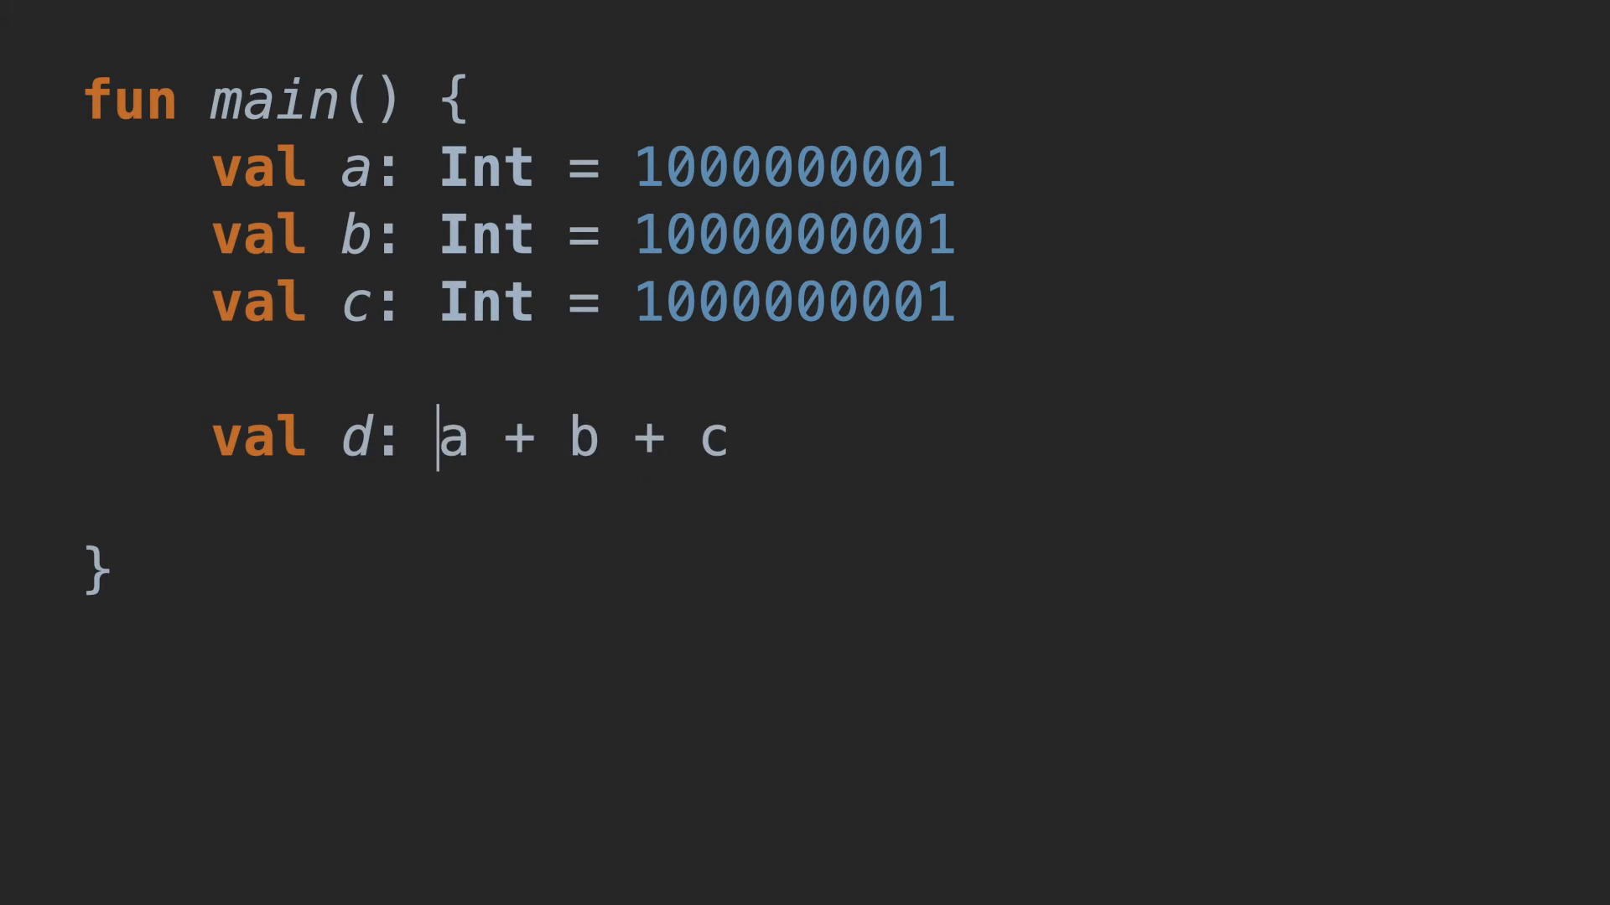
{"action": "type", "text": "Int ="}
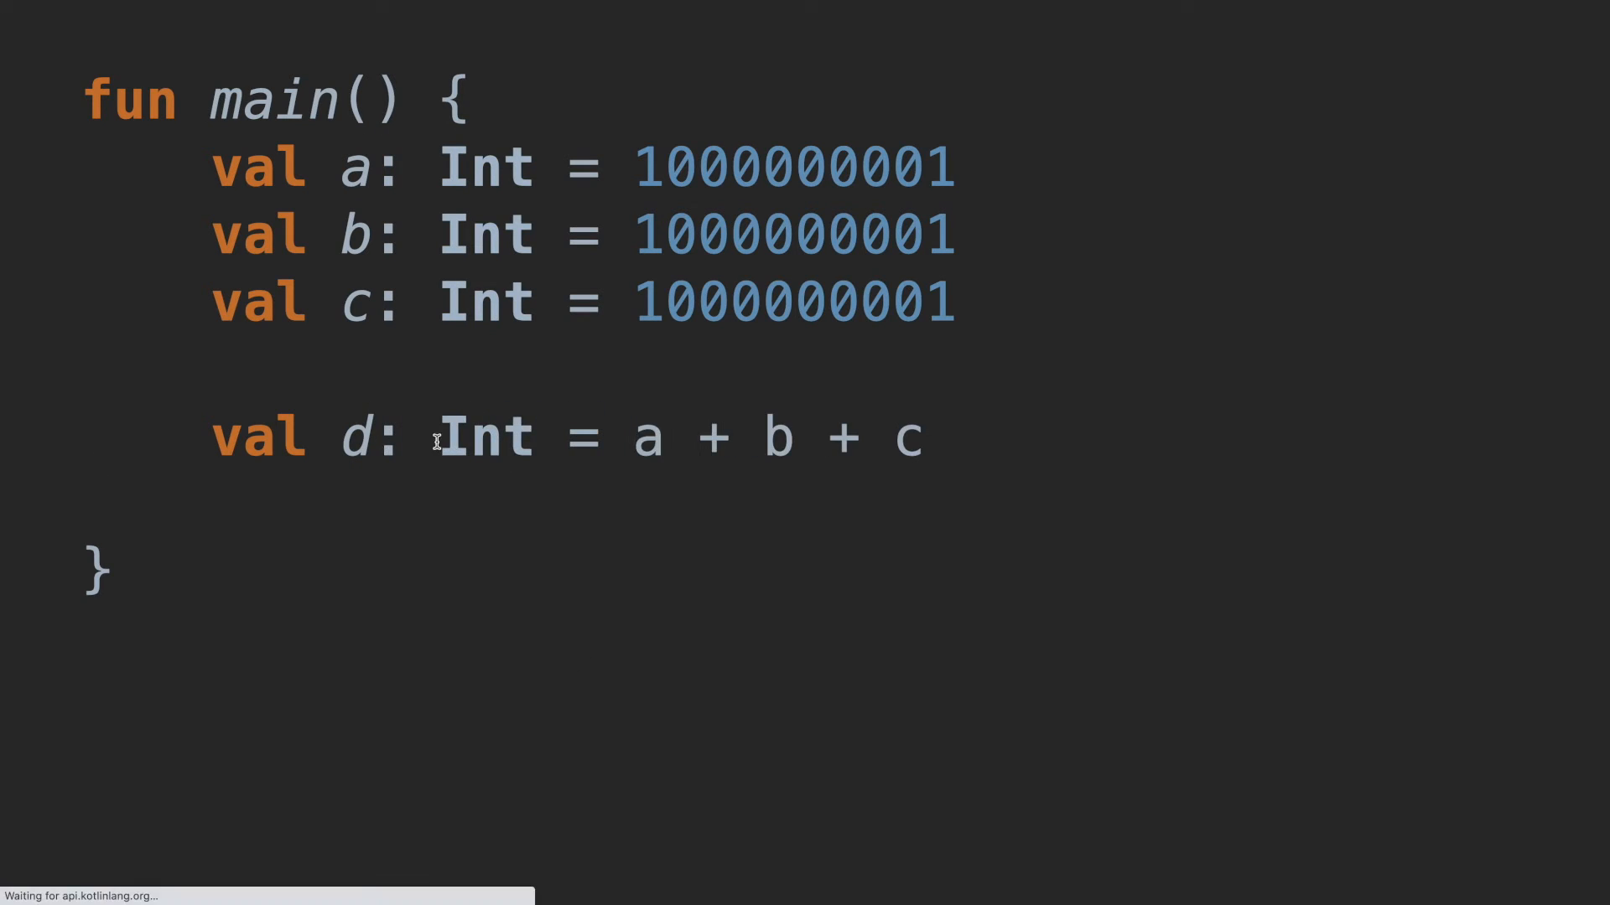
Add println(d) on a new line after the declaration.
{"action": "double_click", "coordinate": [907, 437]}
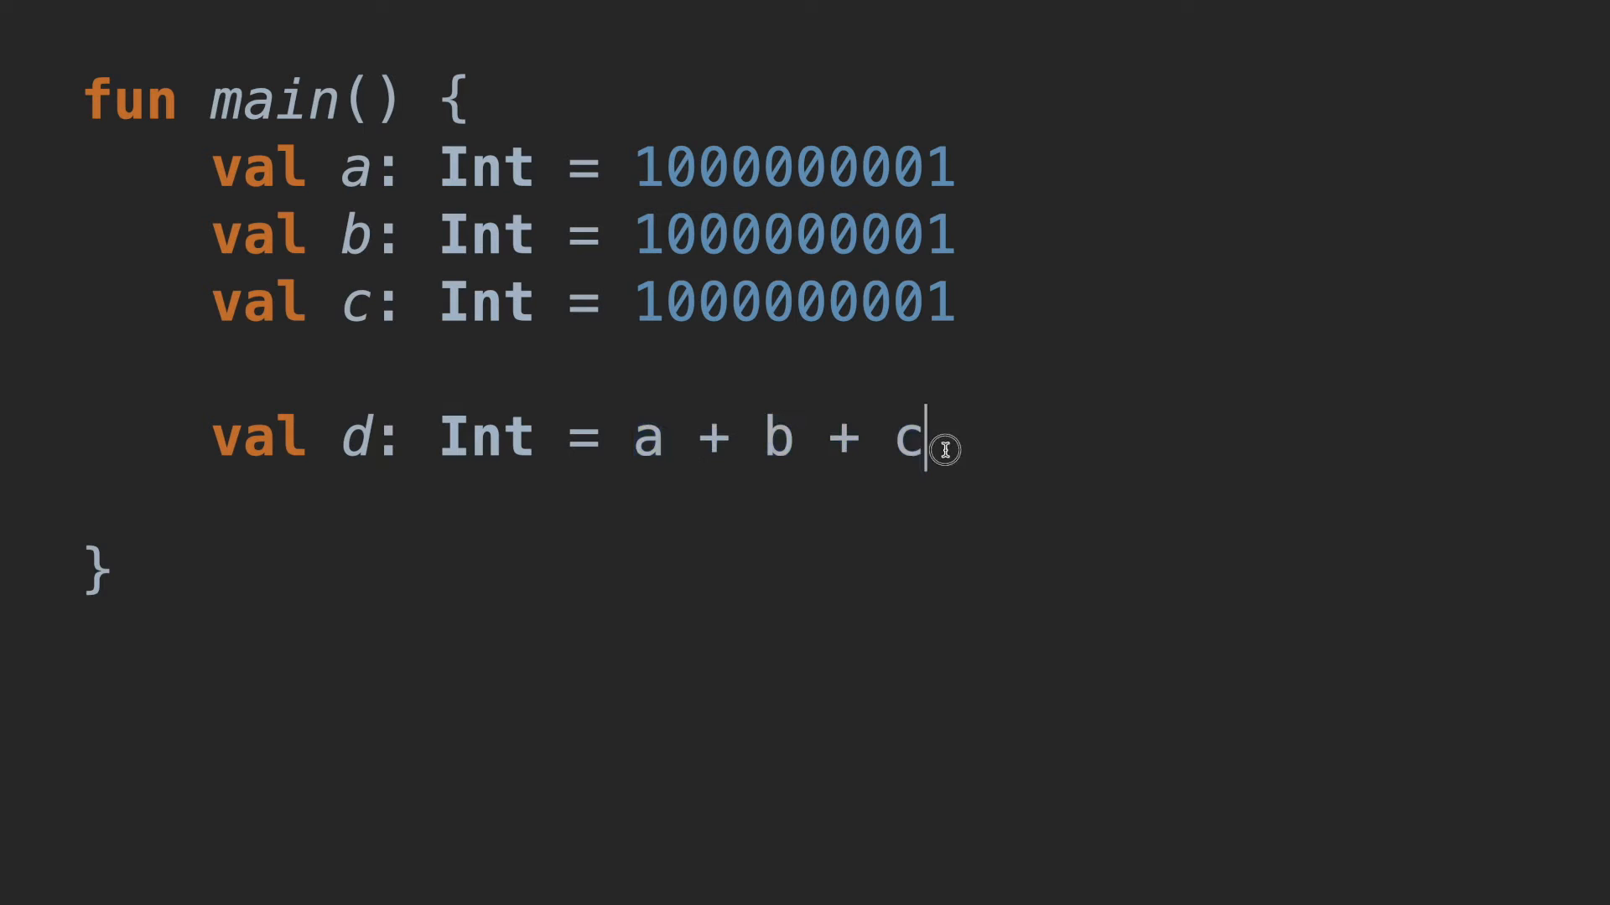
{"action": "type", "text": "print"}
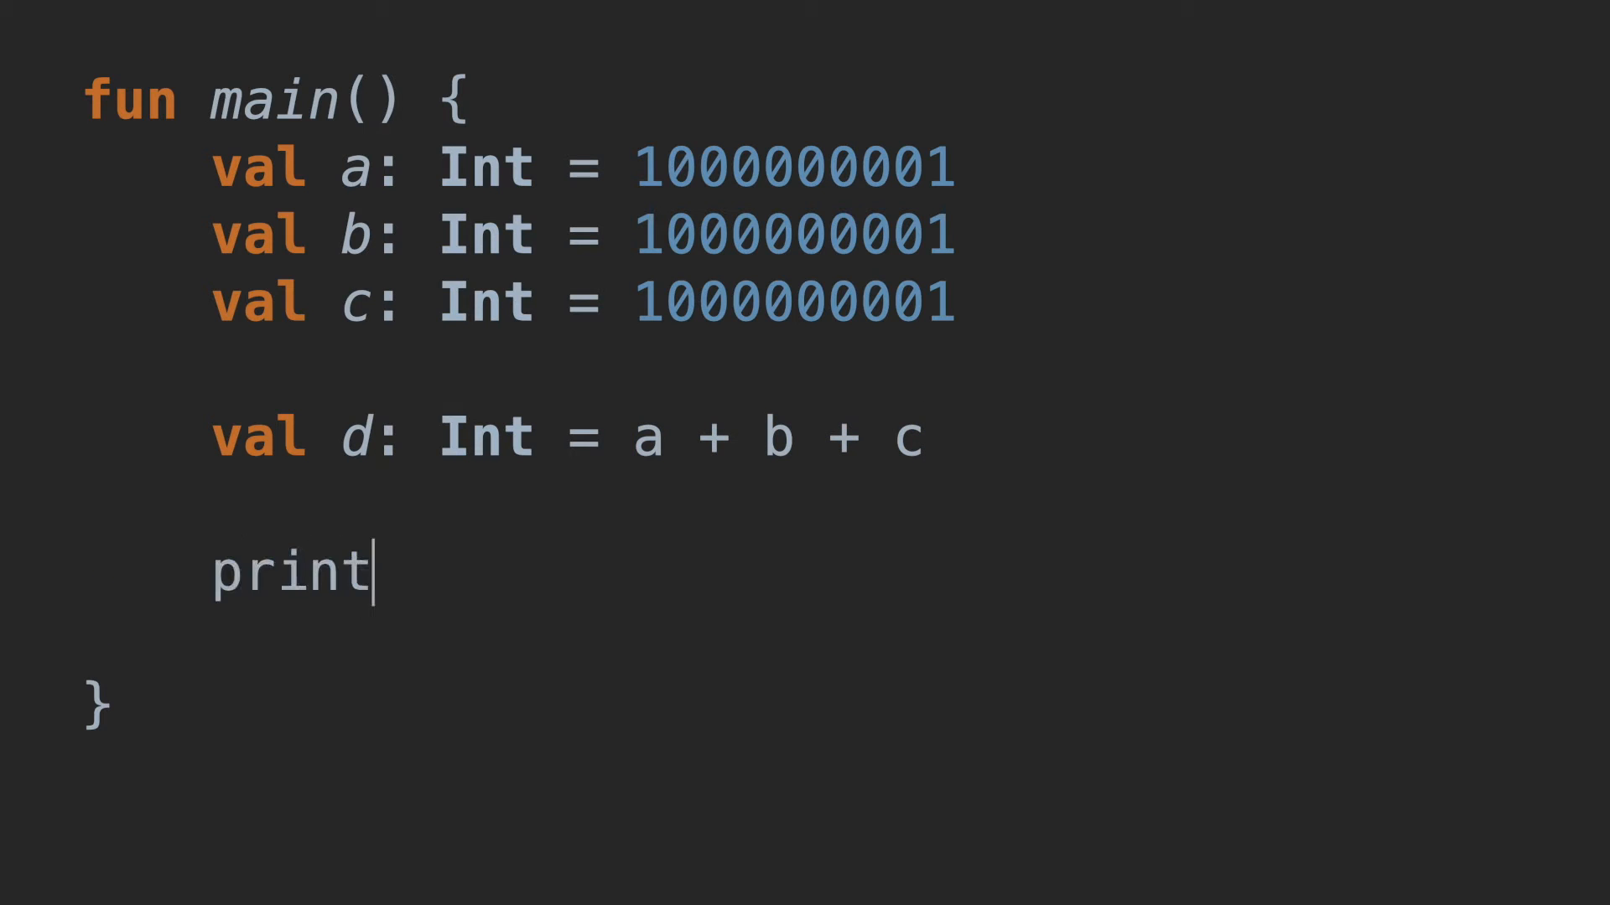
{"action": "type", "text": "ln(d)"}
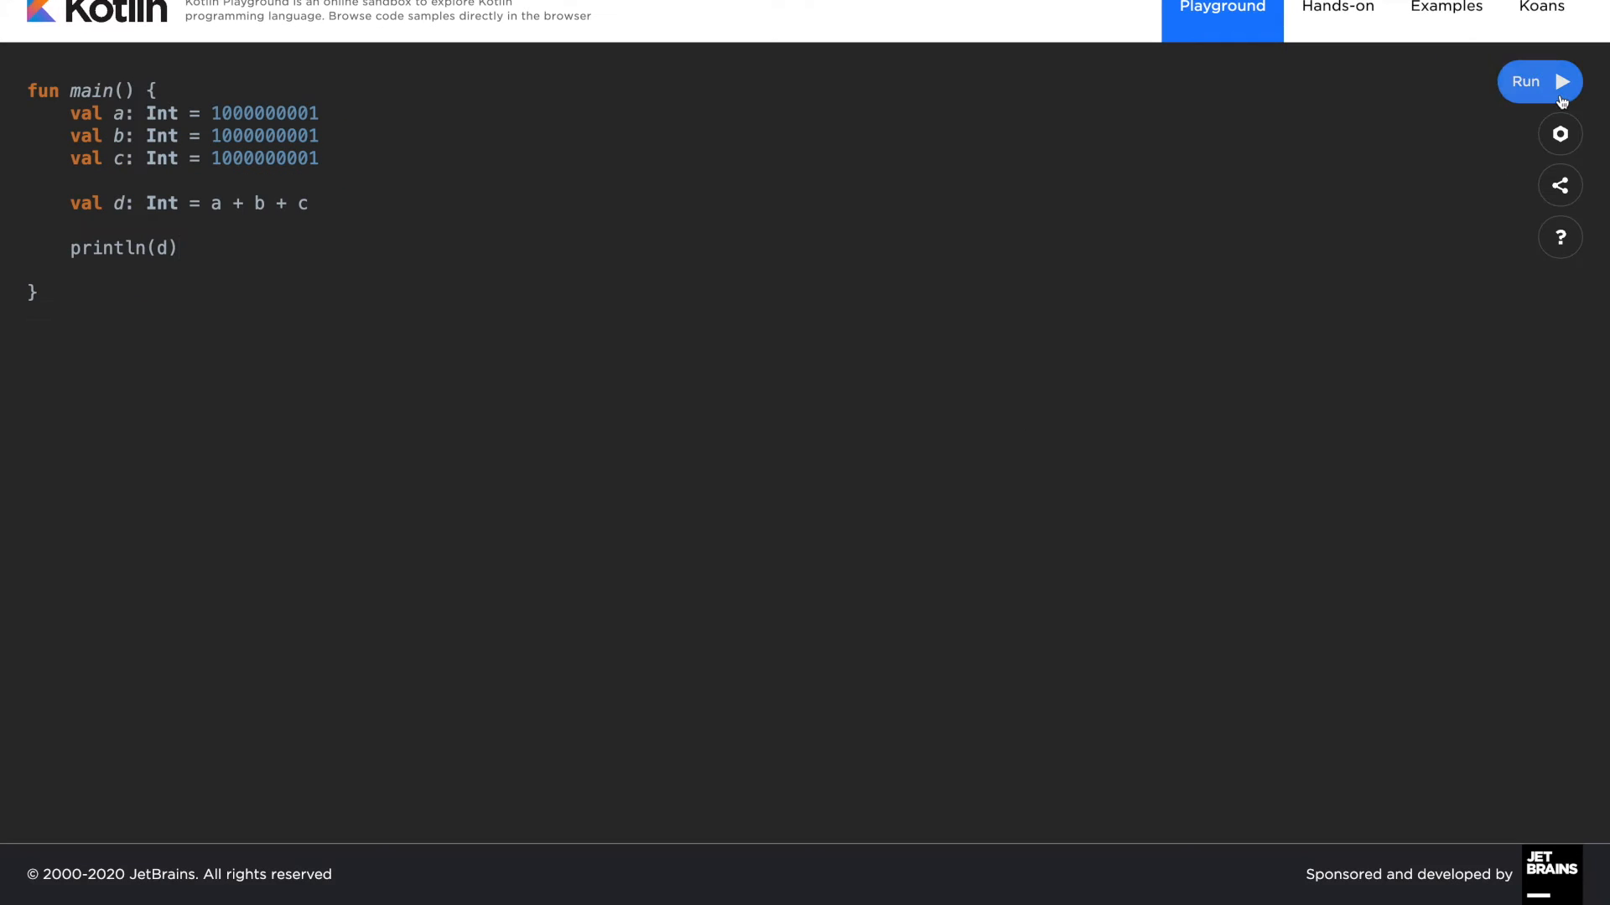
{"action": "left_click", "coordinate": [1540, 82]}
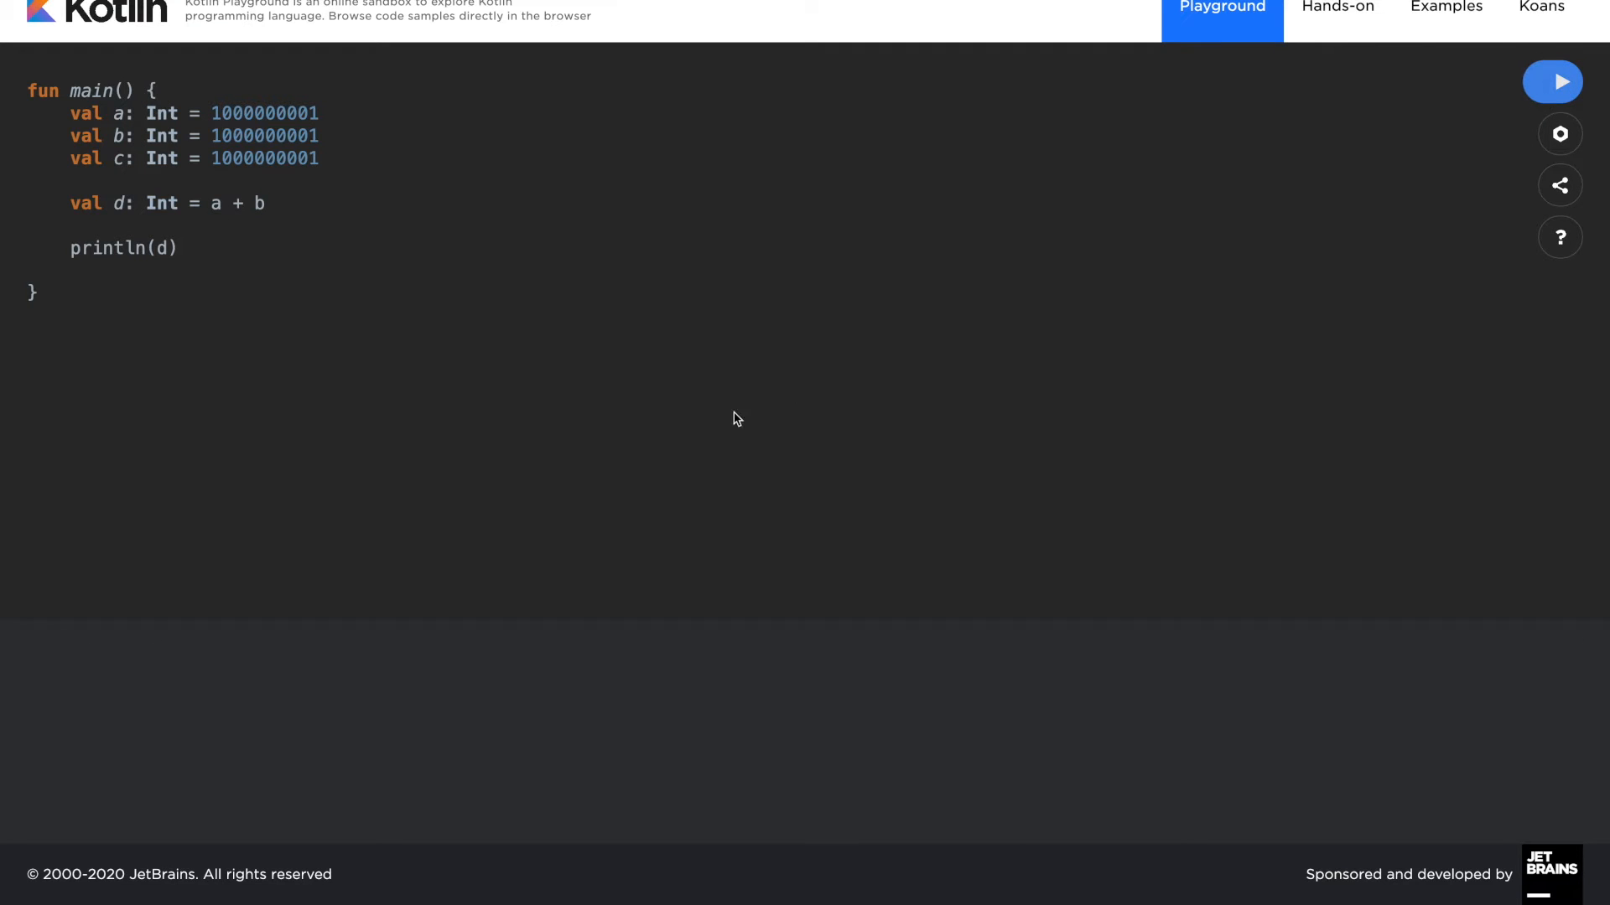
{"action": "left_click", "coordinate": [1560, 82]}
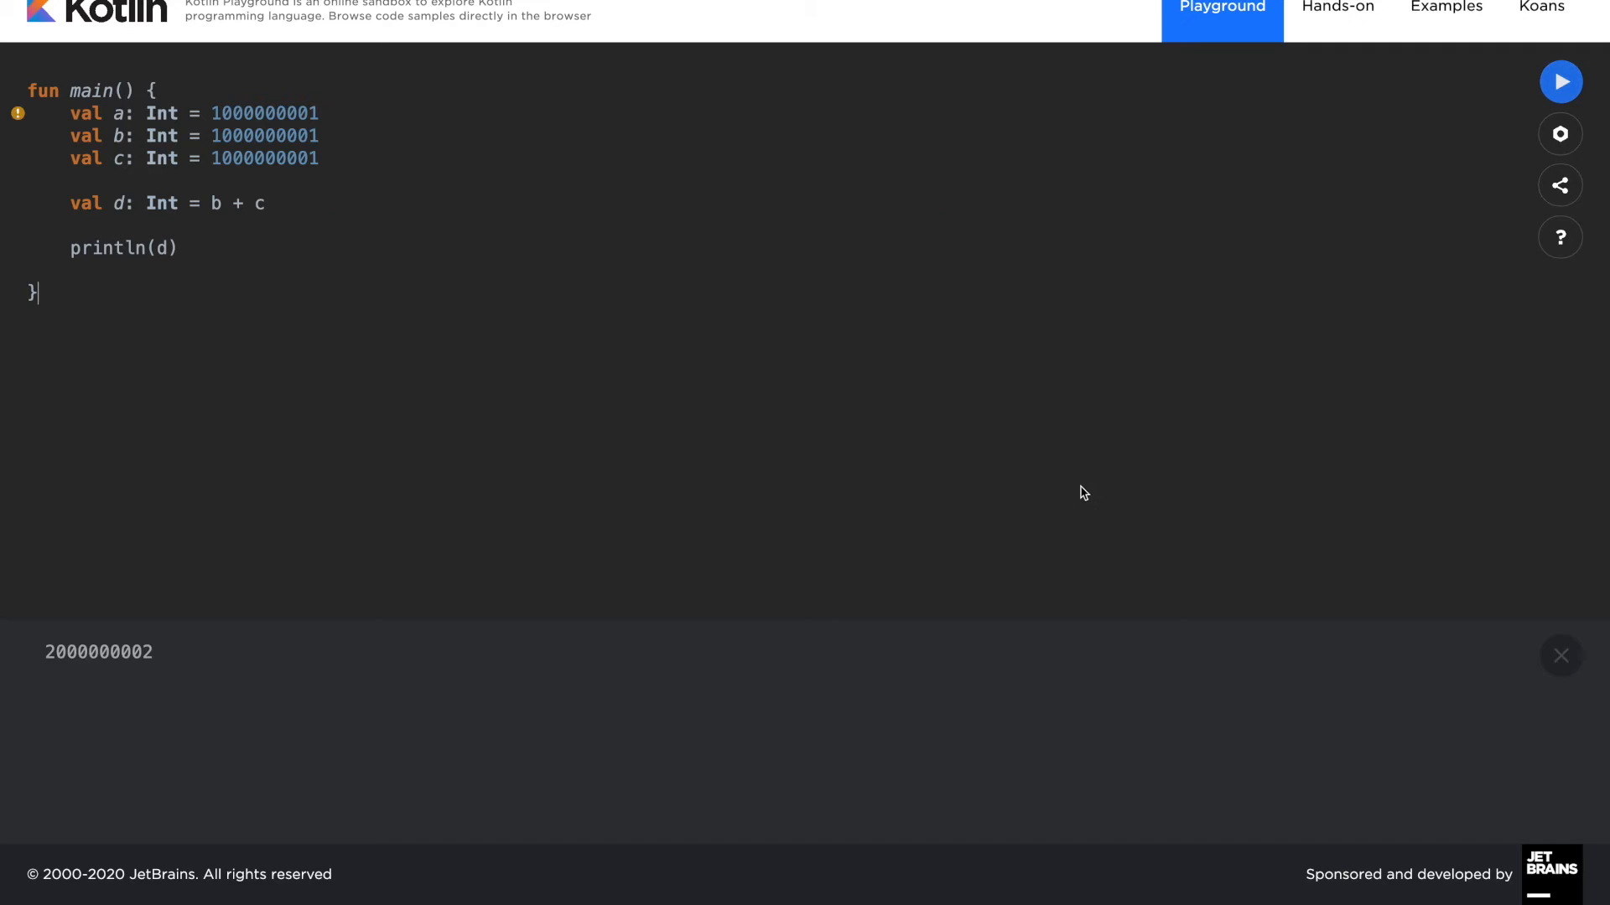
{"action": "double_click", "coordinate": [97, 652]}
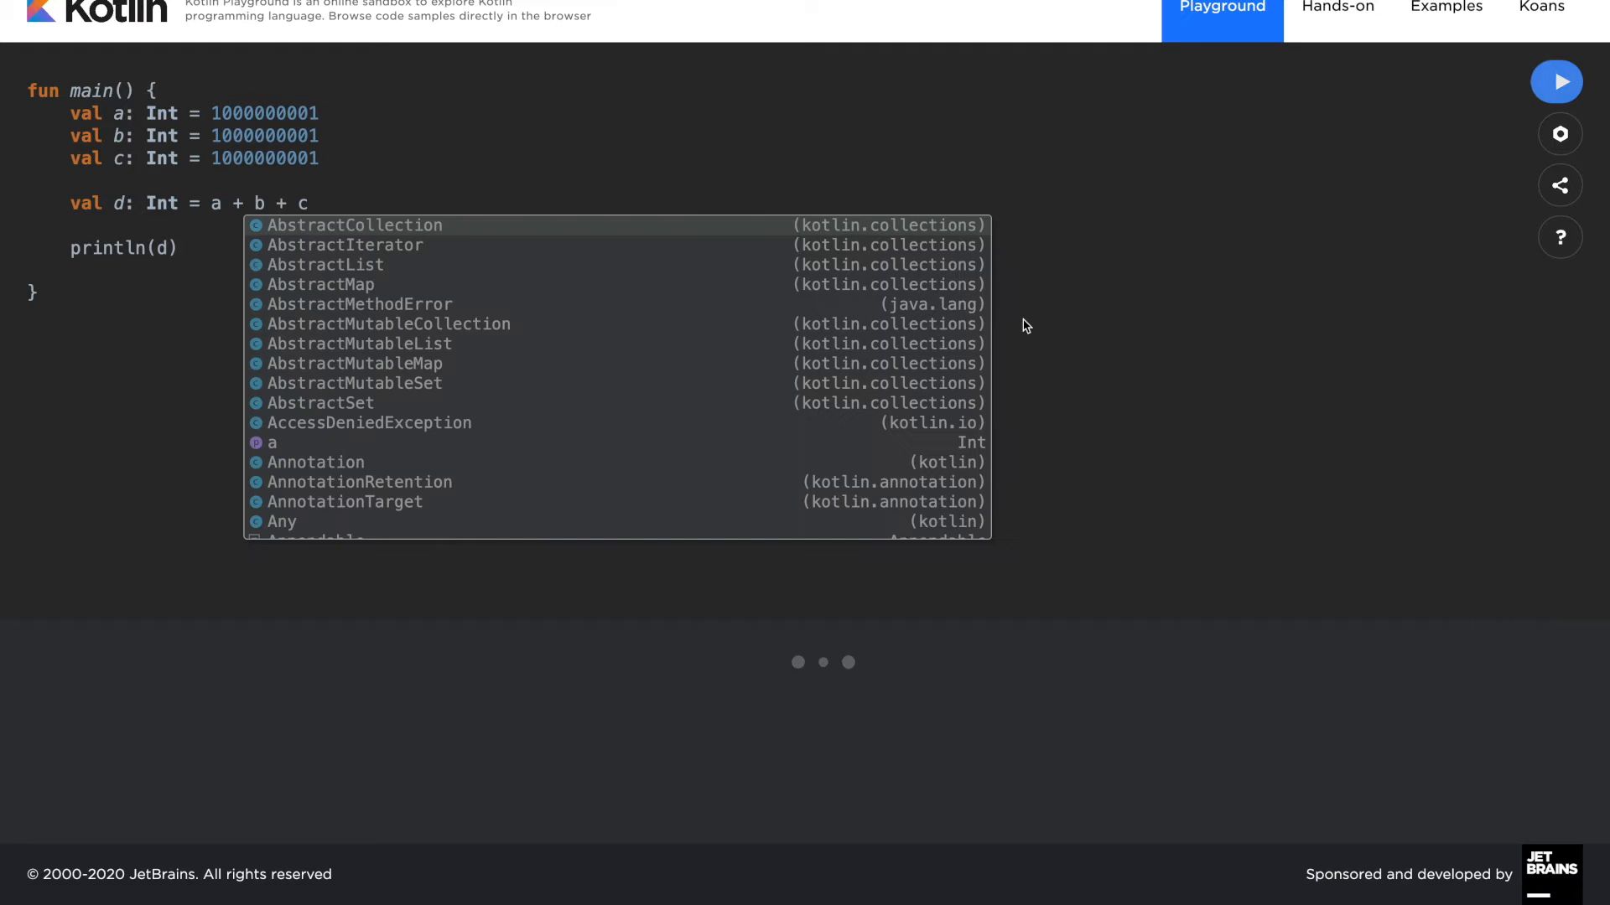
{"action": "left_click", "coordinate": [1556, 81]}
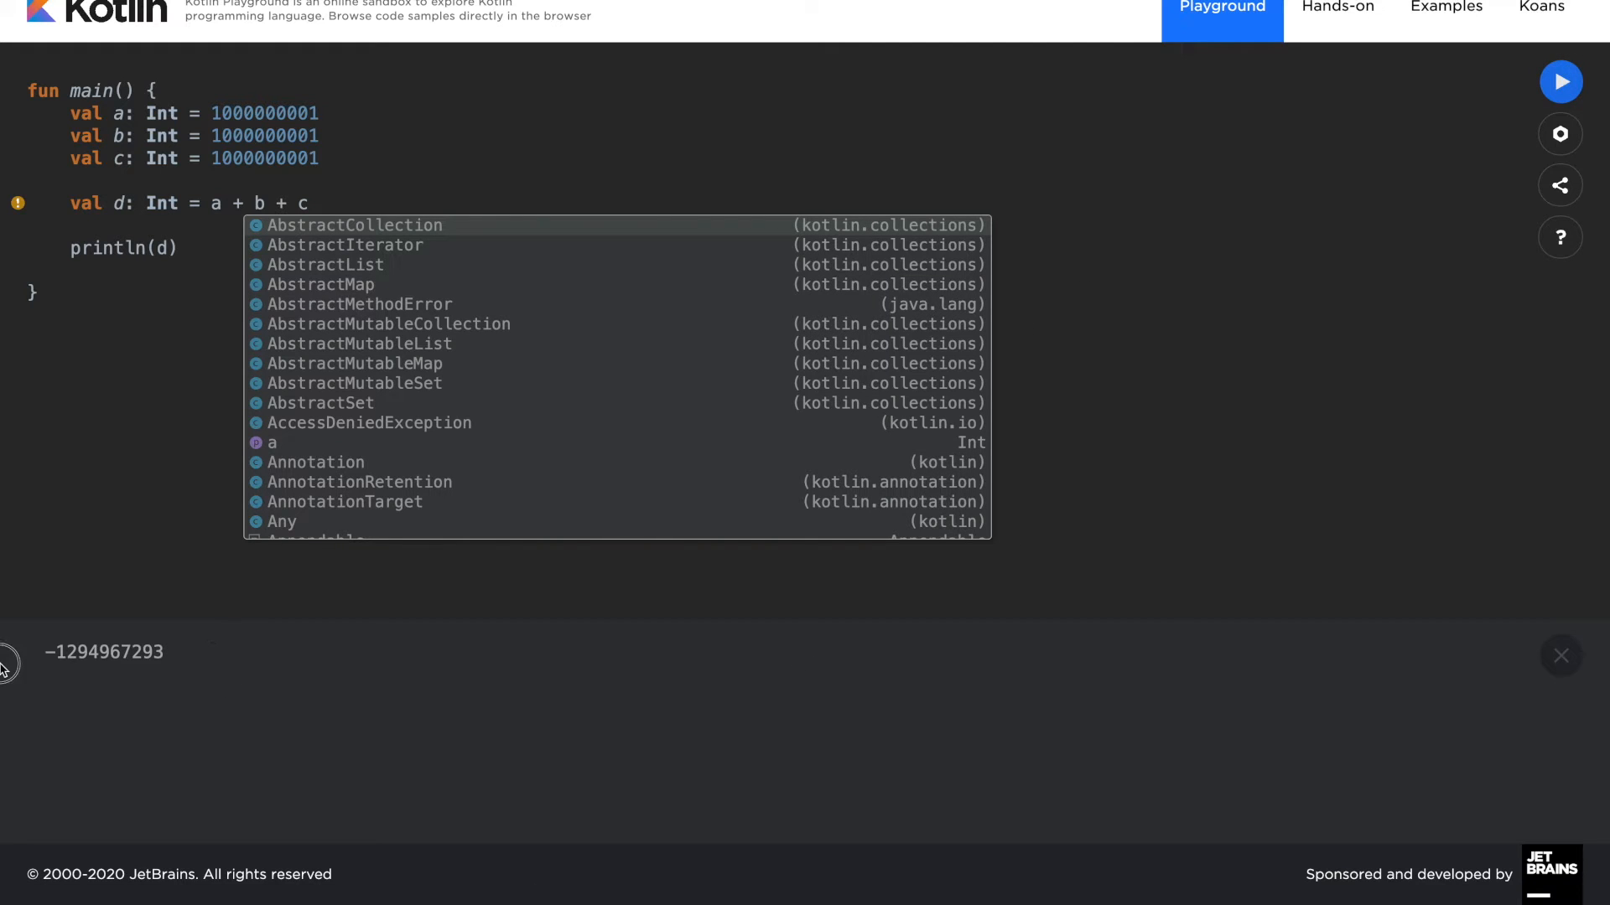
{"action": "double_click", "coordinate": [103, 652]}
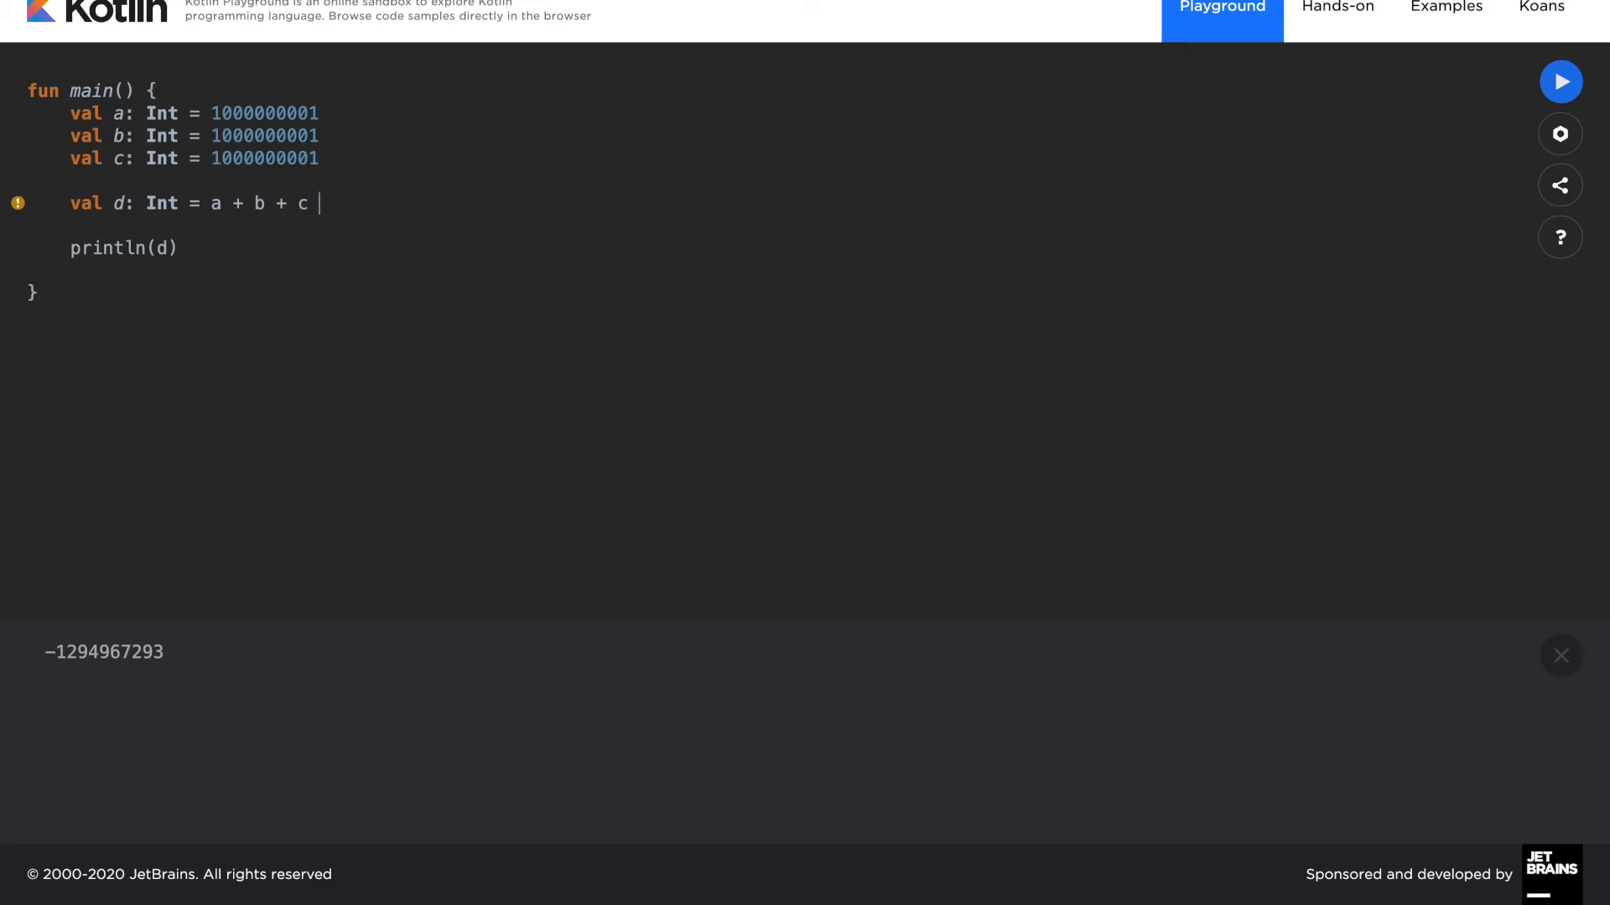
{"action": "type", "text": "3000000"}
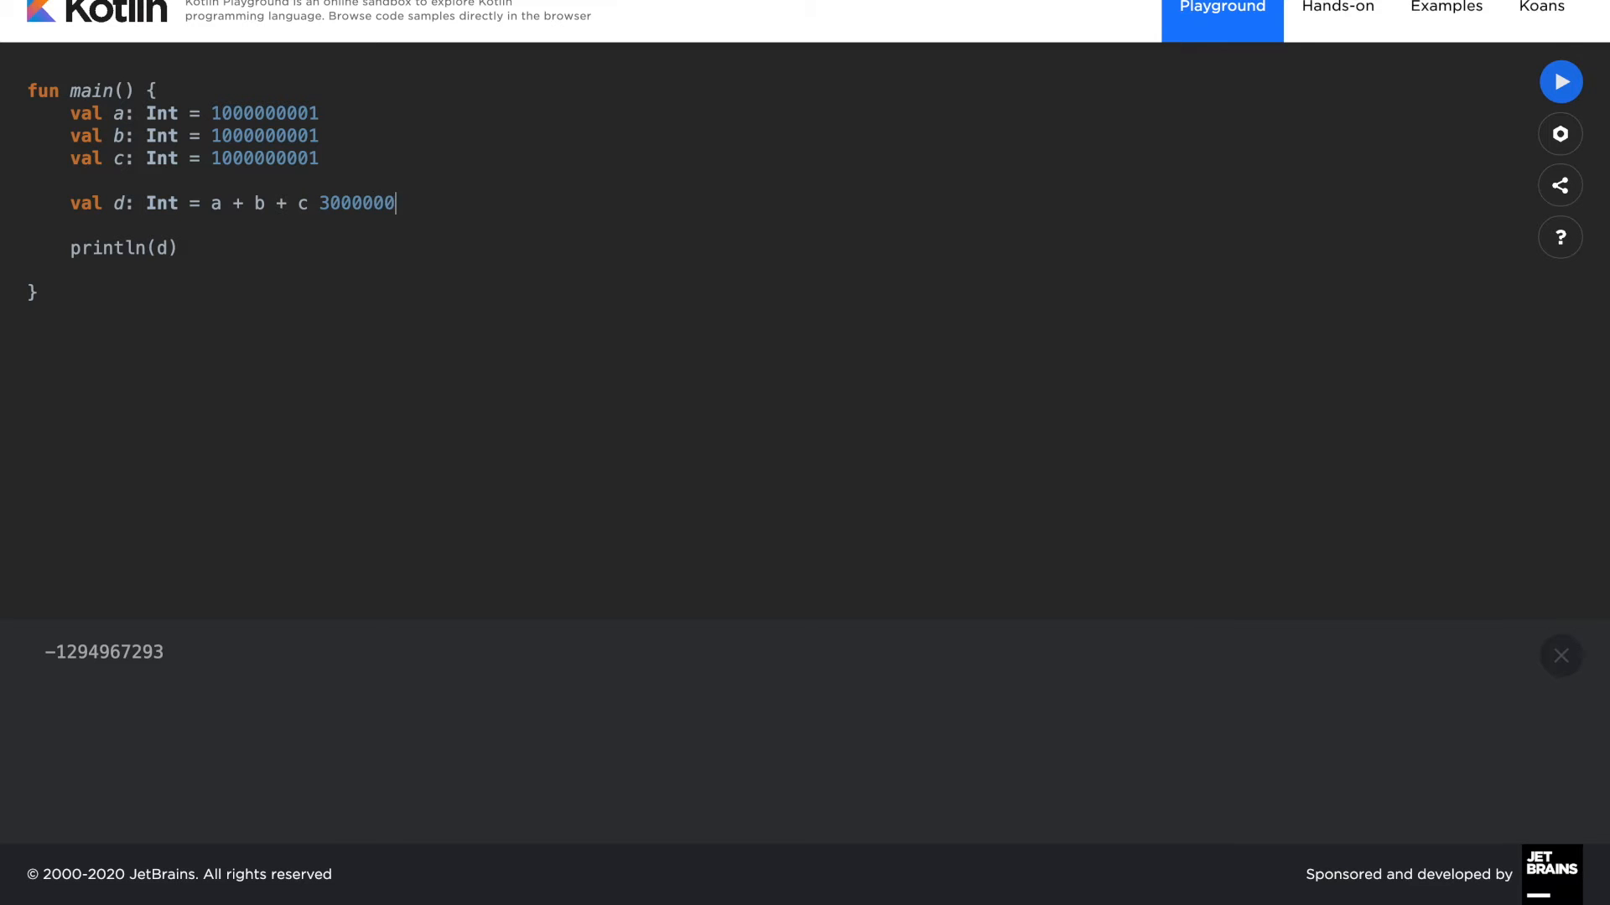
{"action": "type", "text": "003"}
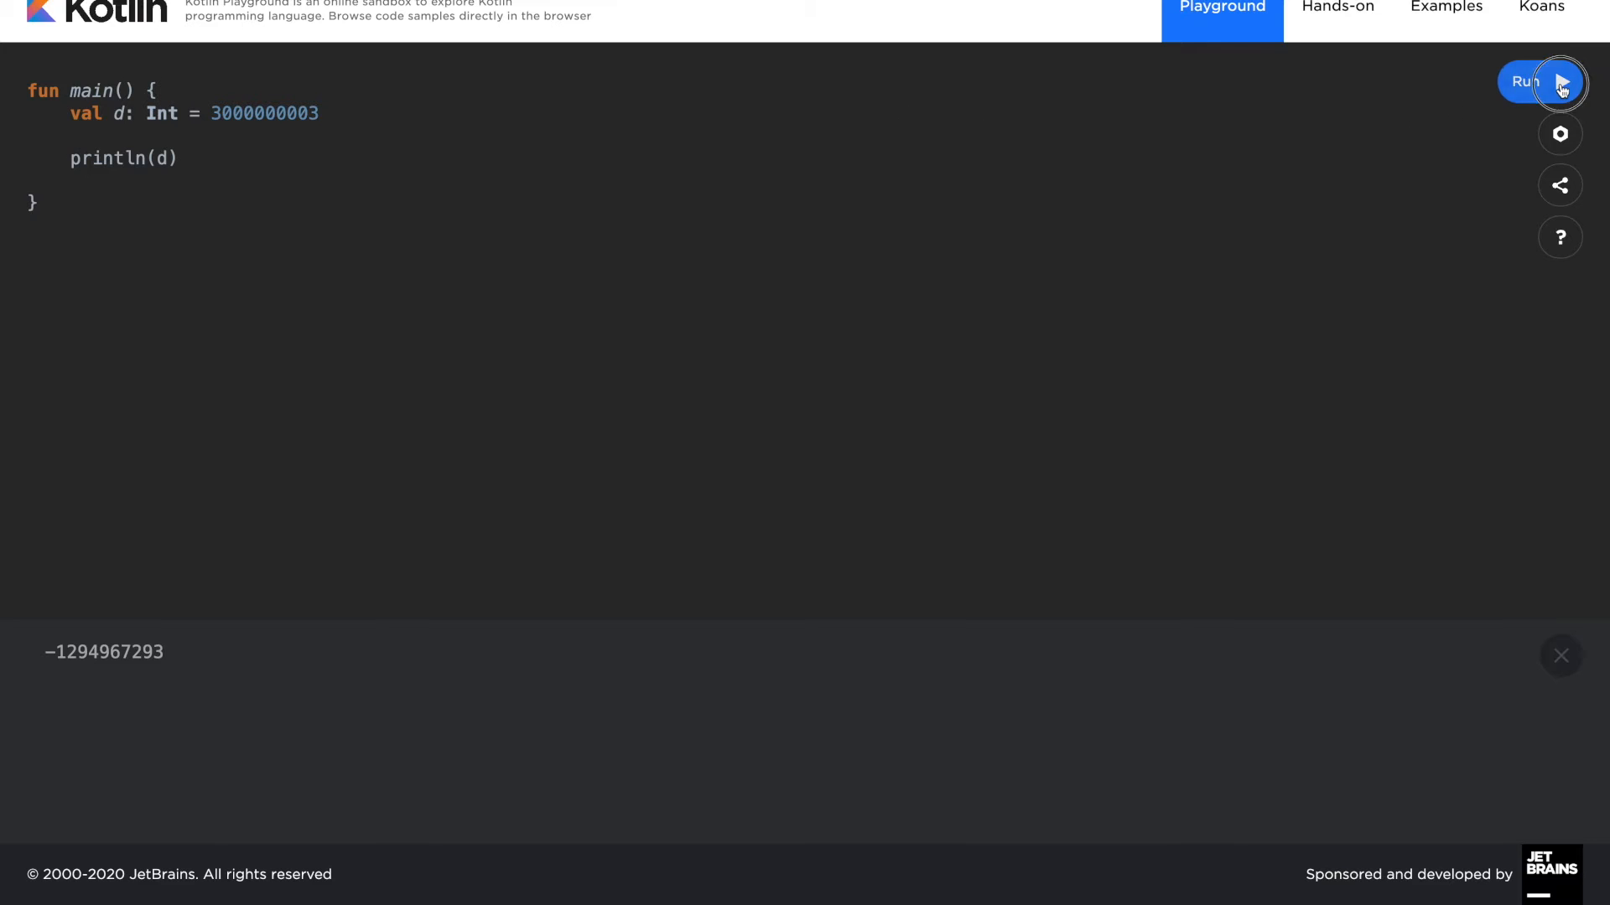
{"action": "left_click", "coordinate": [1524, 82]}
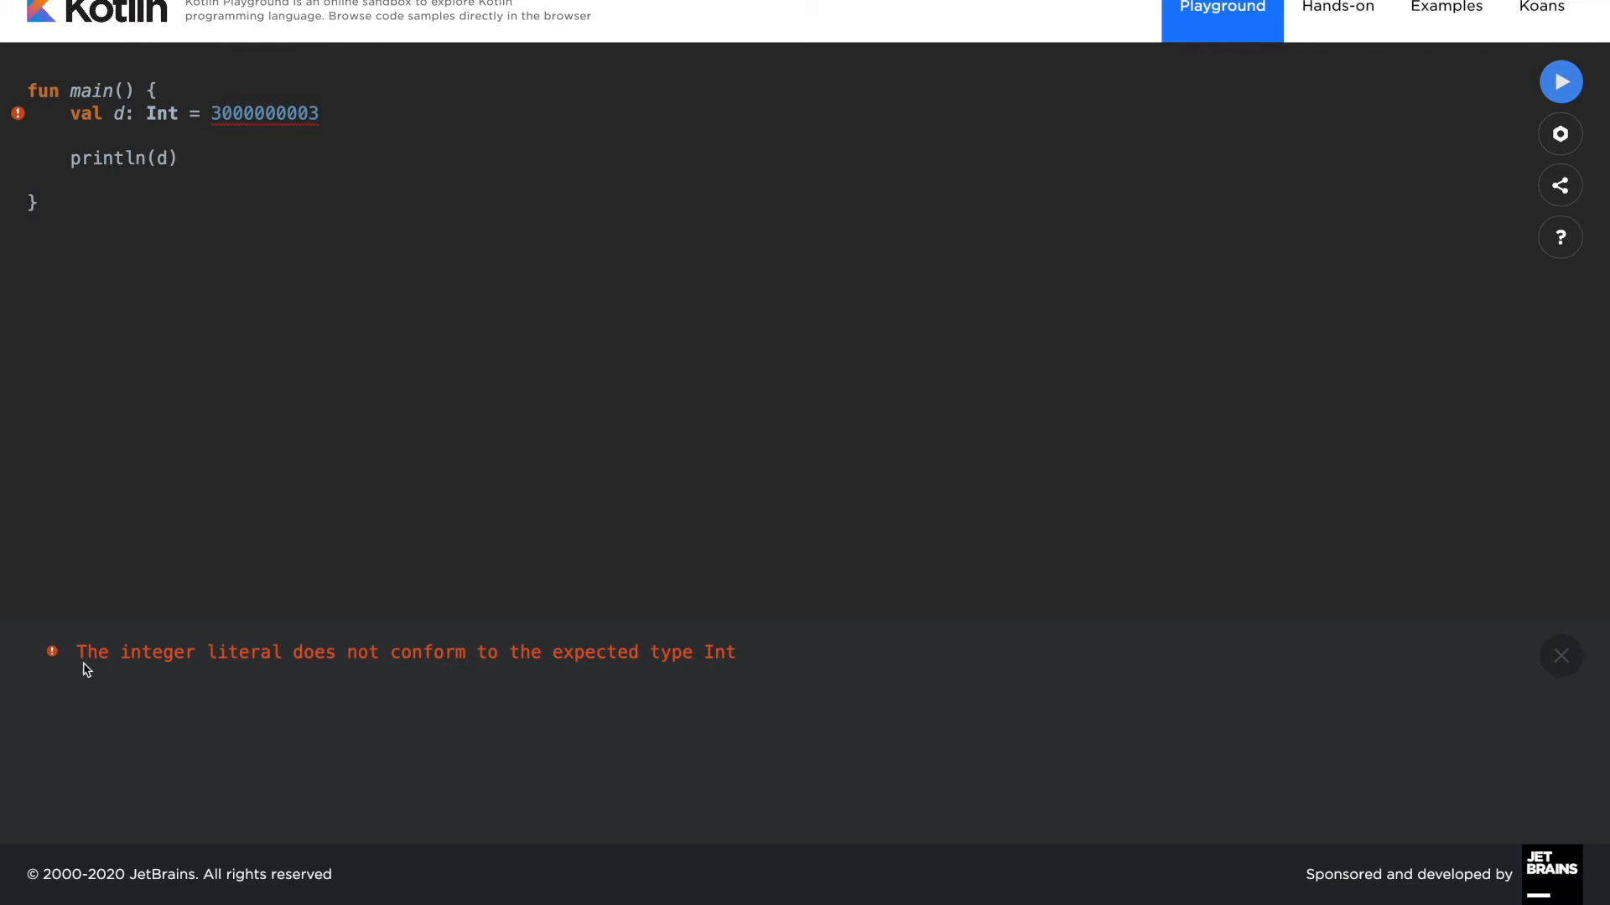
{"action": "left_click_drag", "start_coordinate": [76, 652], "coordinate": [261, 652]}
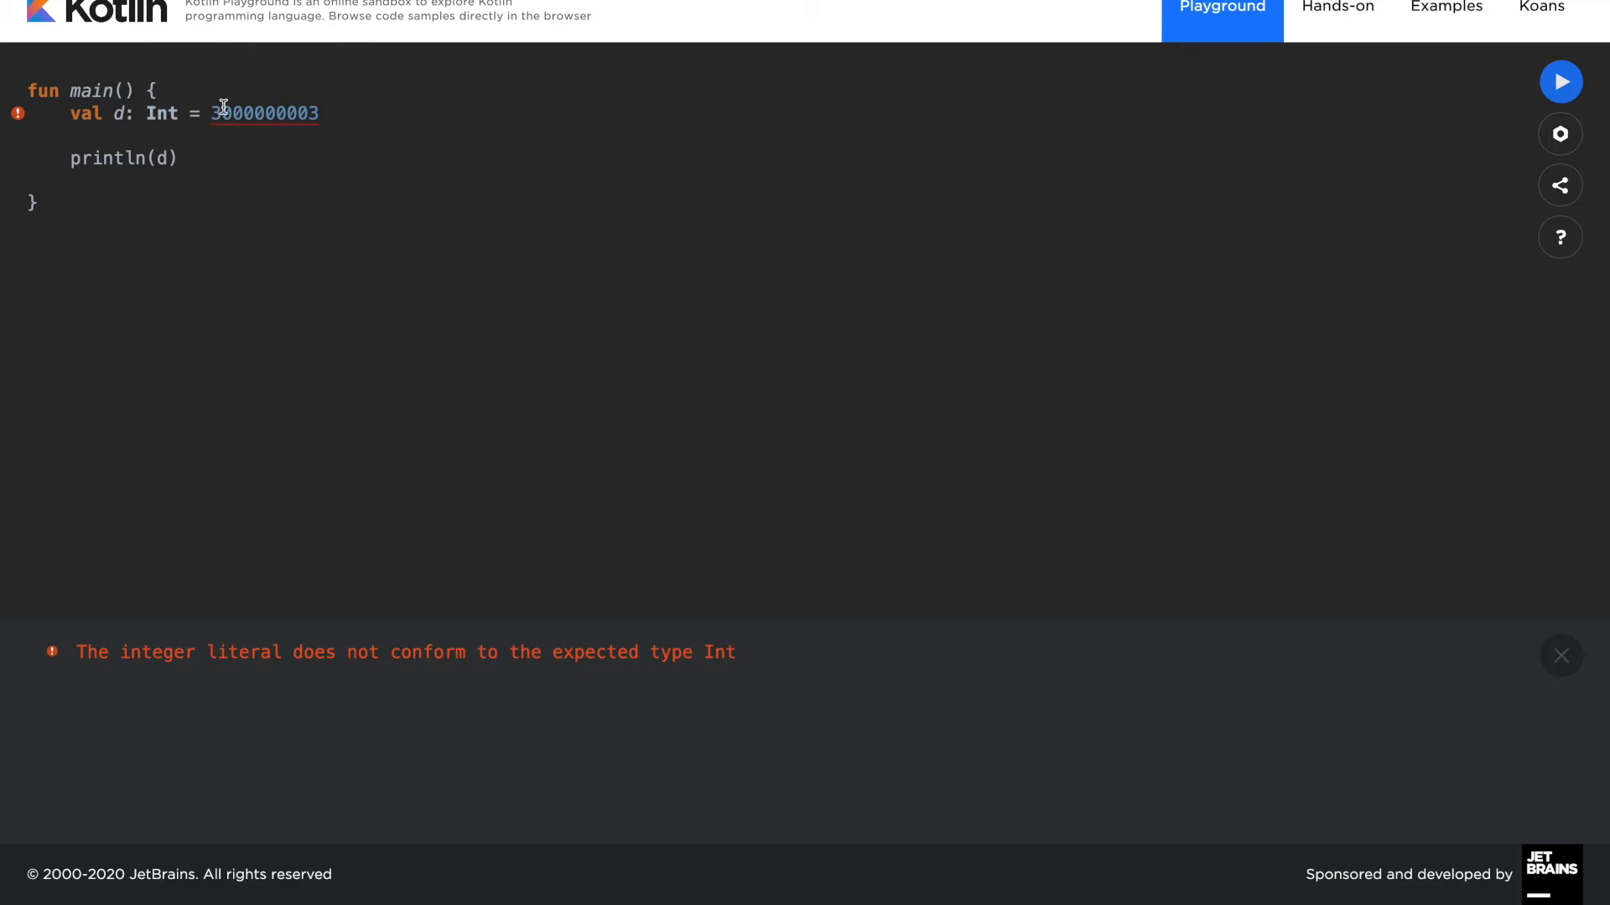
{"action": "double_click", "coordinate": [263, 112]}
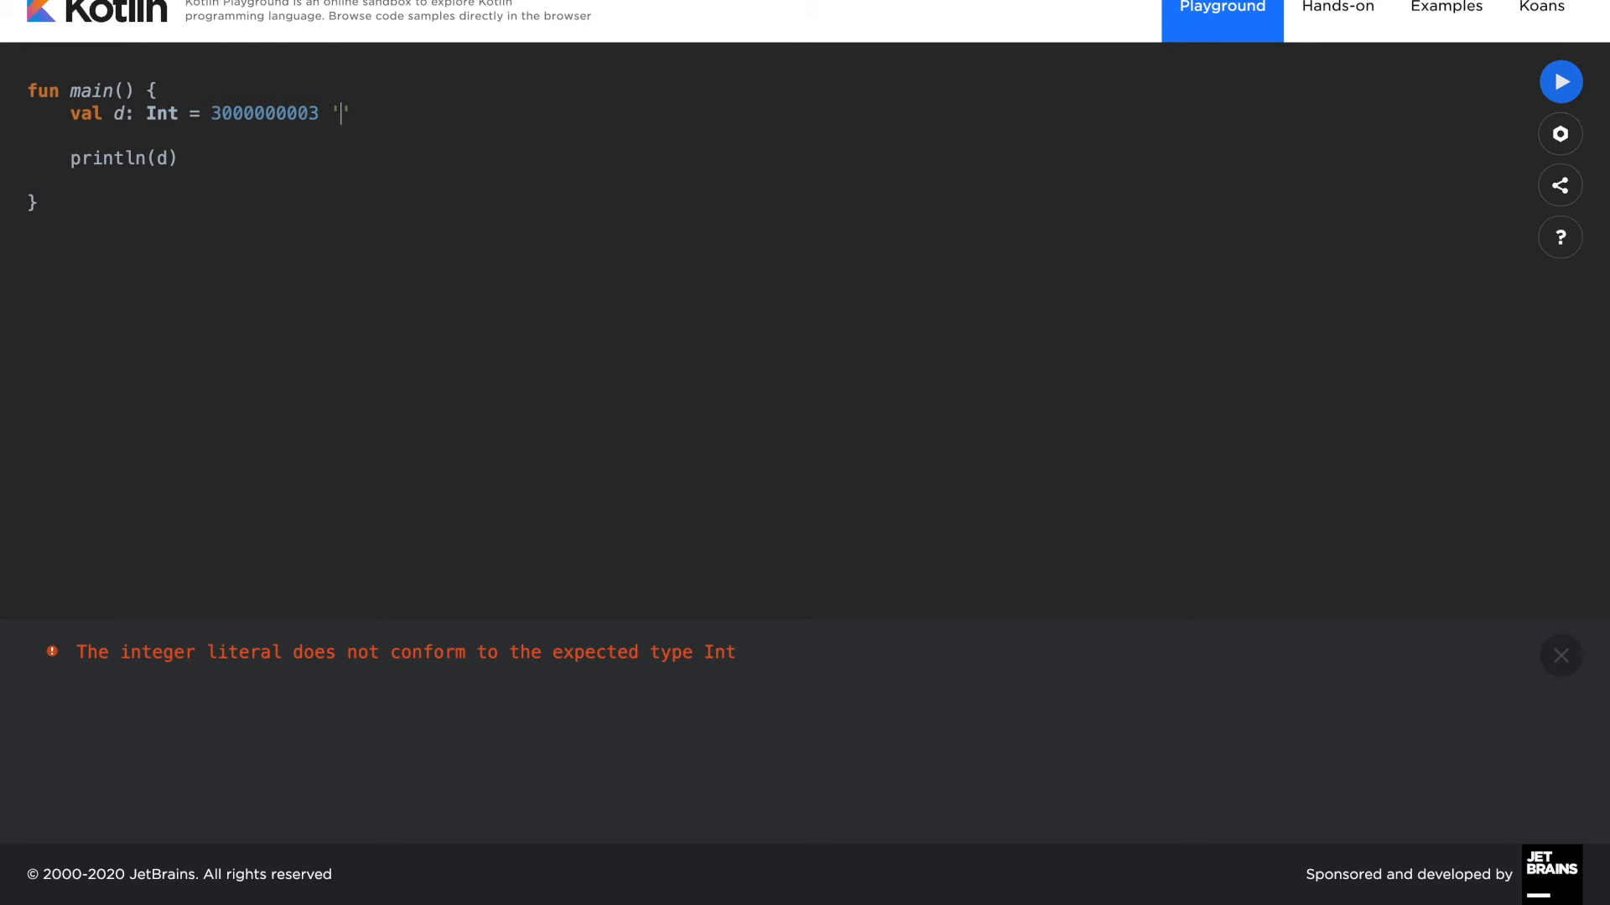
{"action": "type", "text": "2^32"}
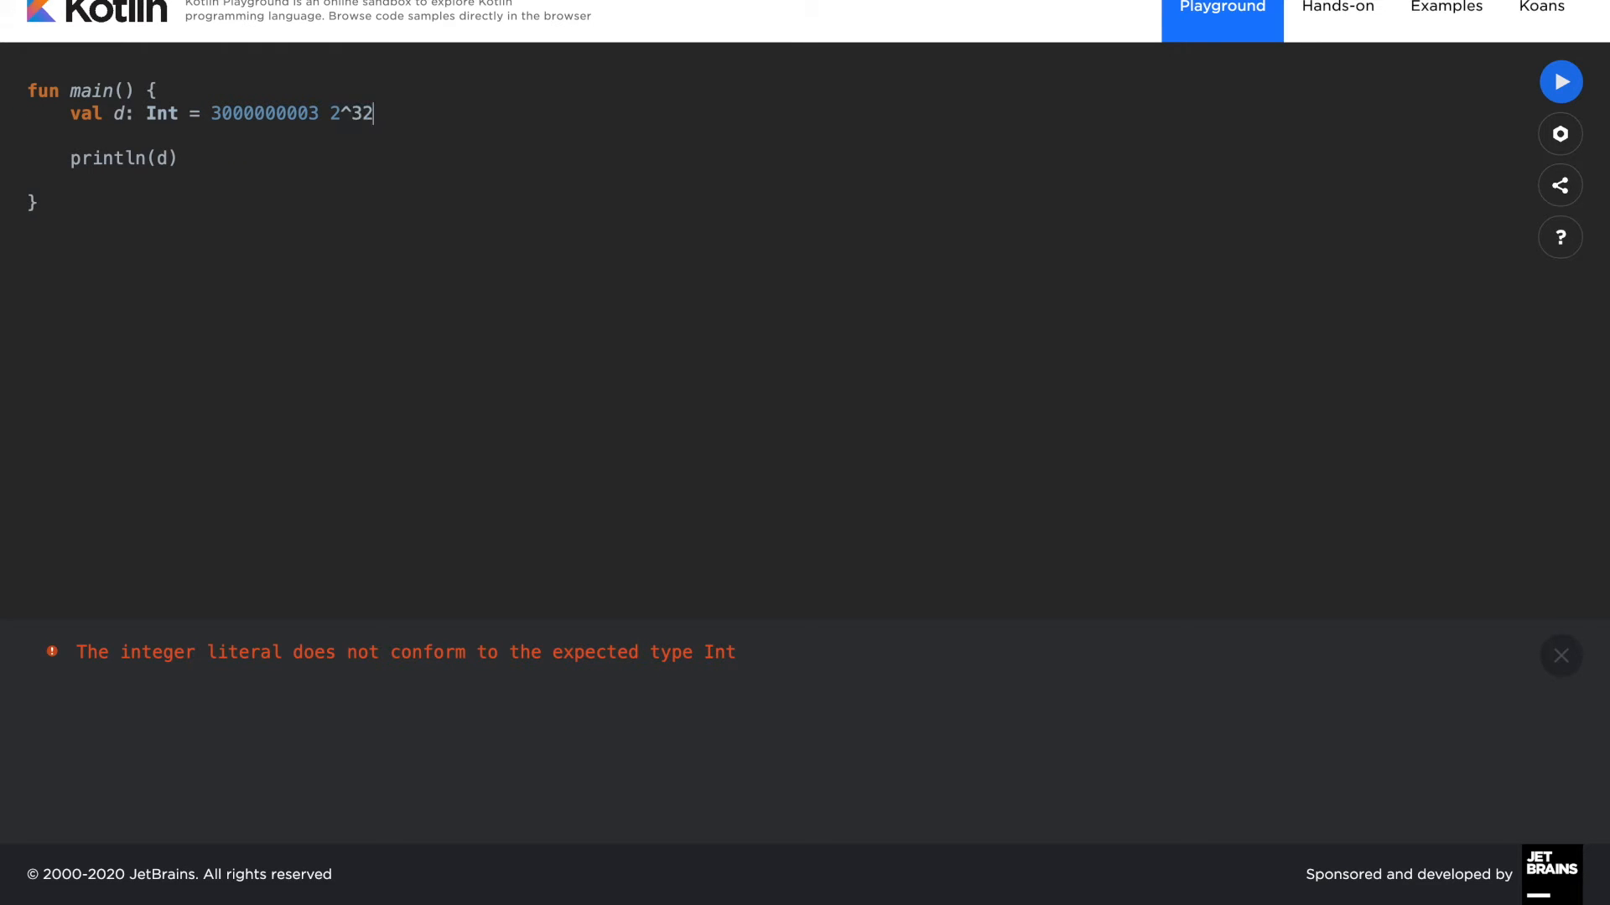
{"action": "type", "text": "- 1"}
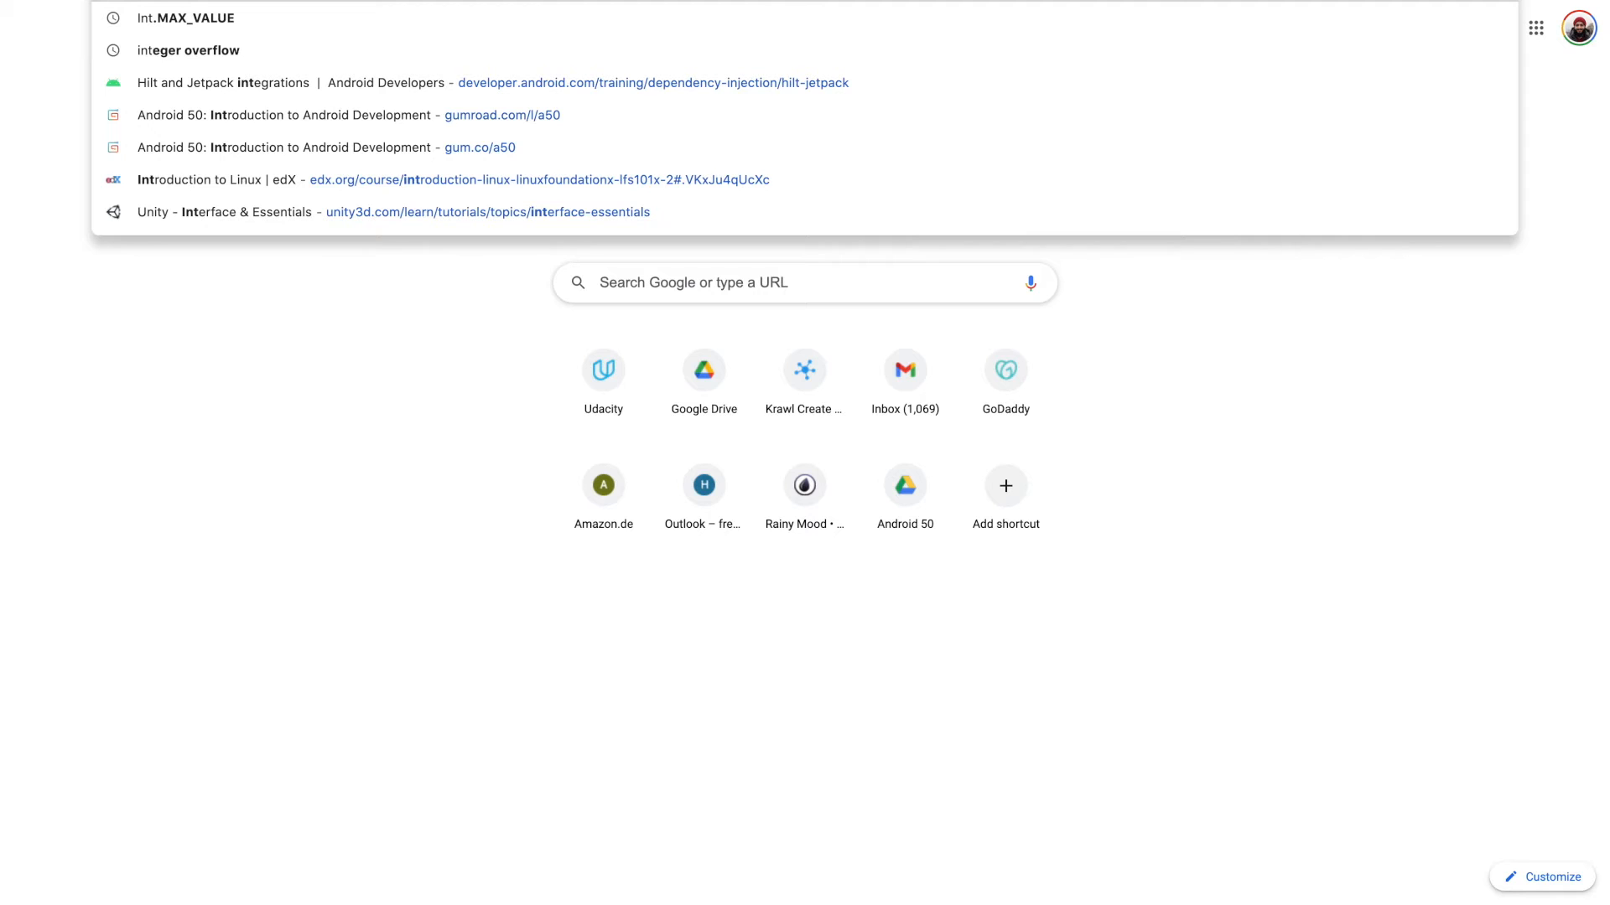
Search Int.MAX_VALUE in Chrome and open the GeeksforGeeks Integer.MAX_VALUE/MIN_VALUE article.
{"action": "left_click", "coordinate": [185, 17]}
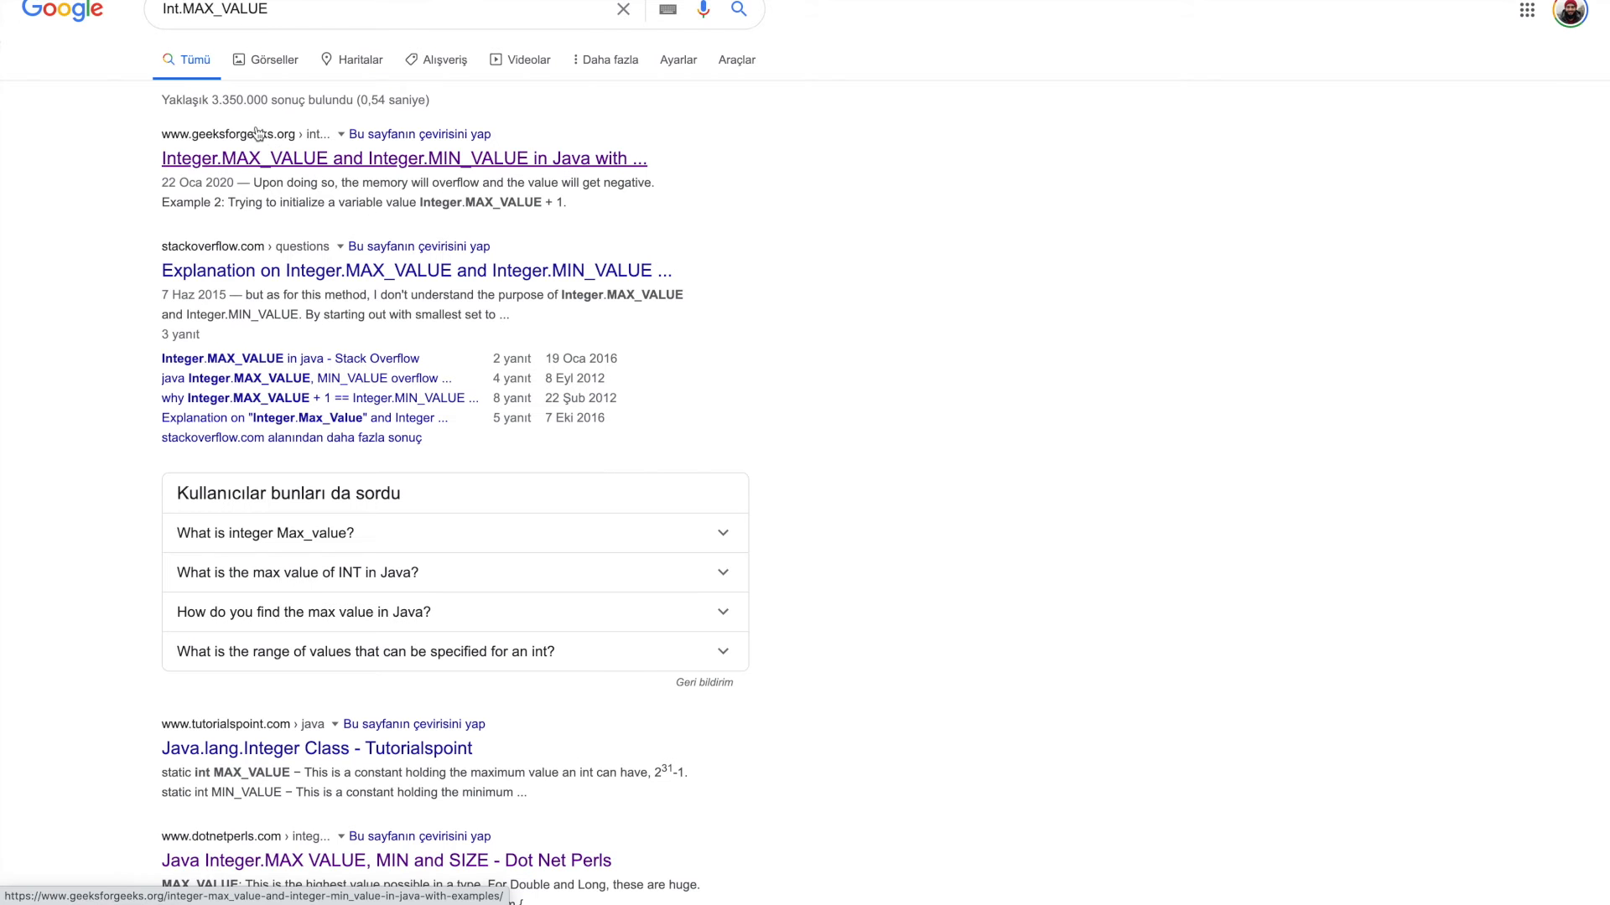
{"action": "left_click", "coordinate": [404, 158]}
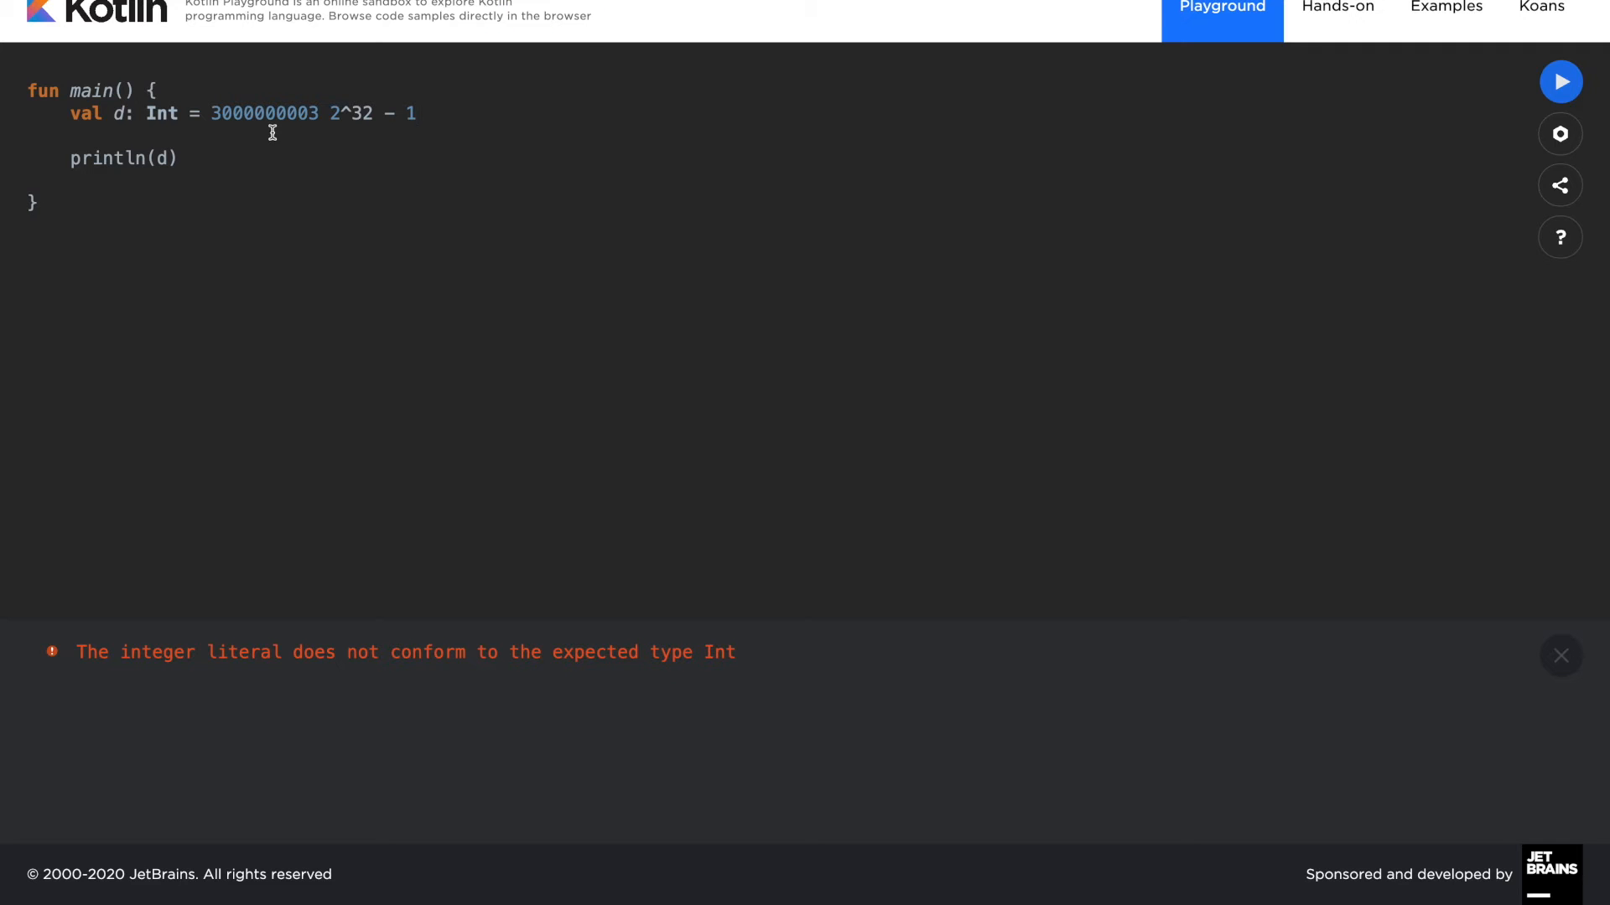
{"action": "type", "text": "2147483647"}
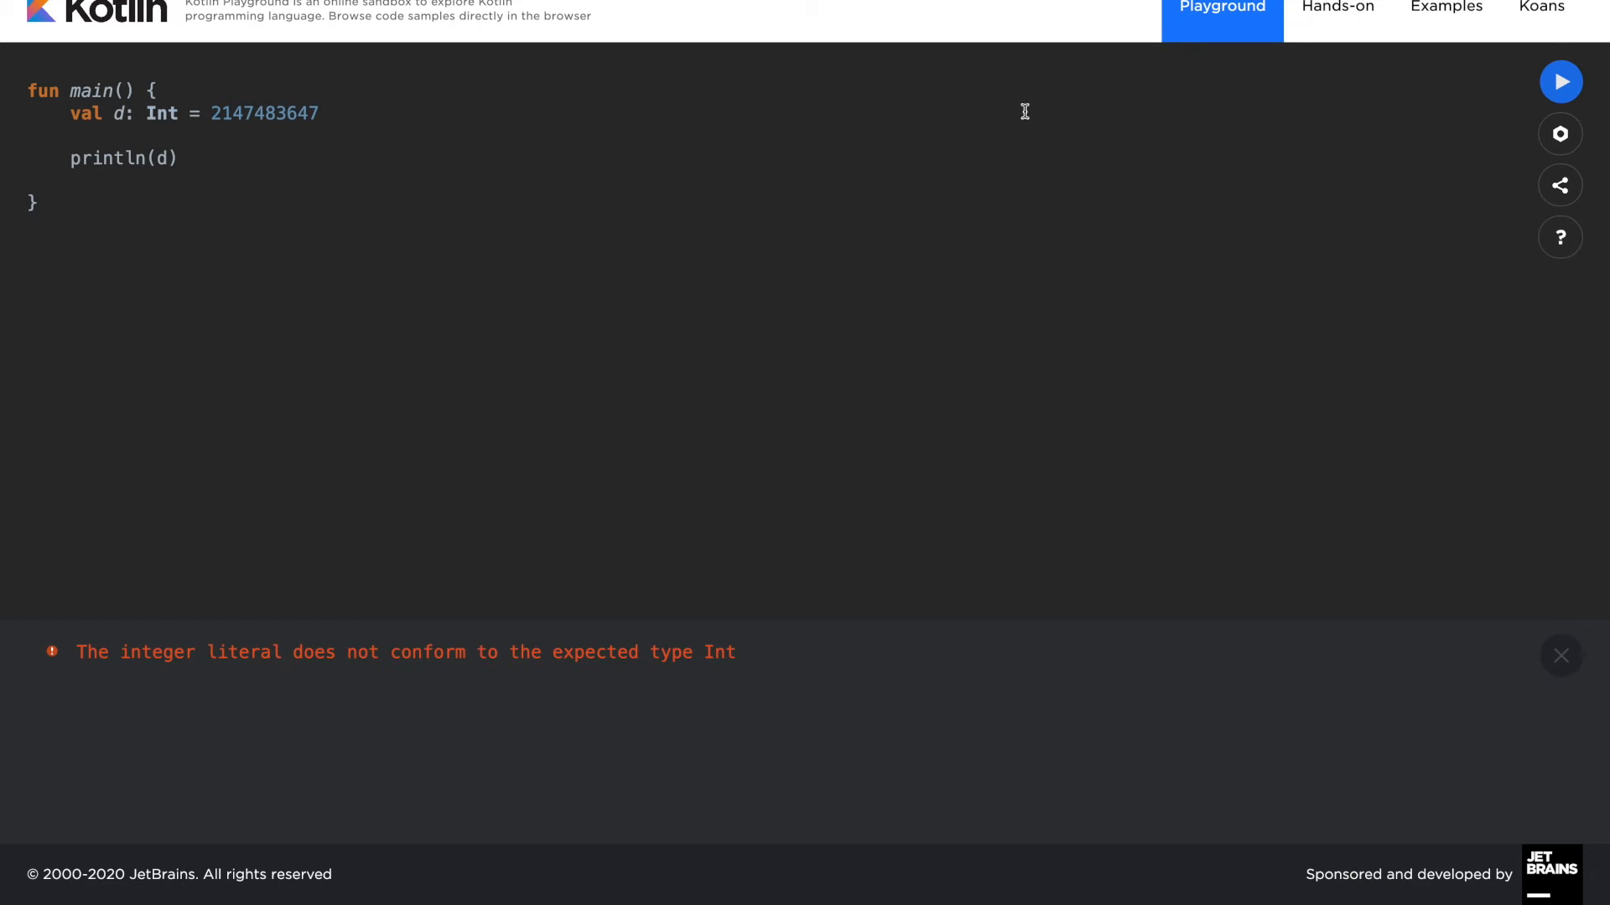
{"action": "left_click", "coordinate": [1559, 82]}
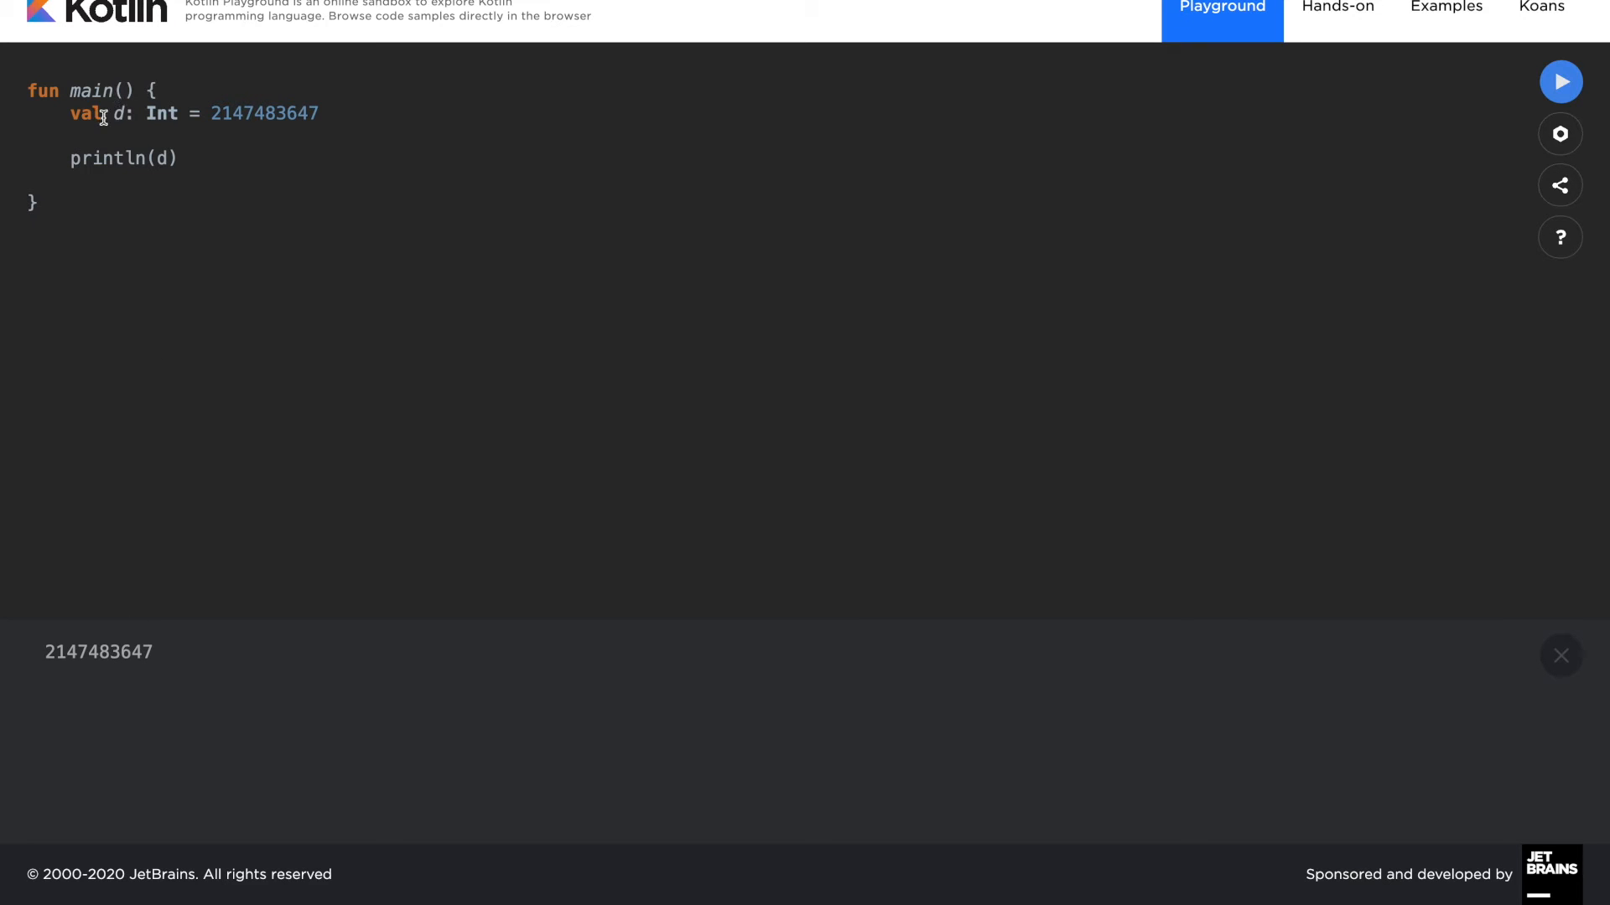
{"action": "type", "text": "d += 1"}
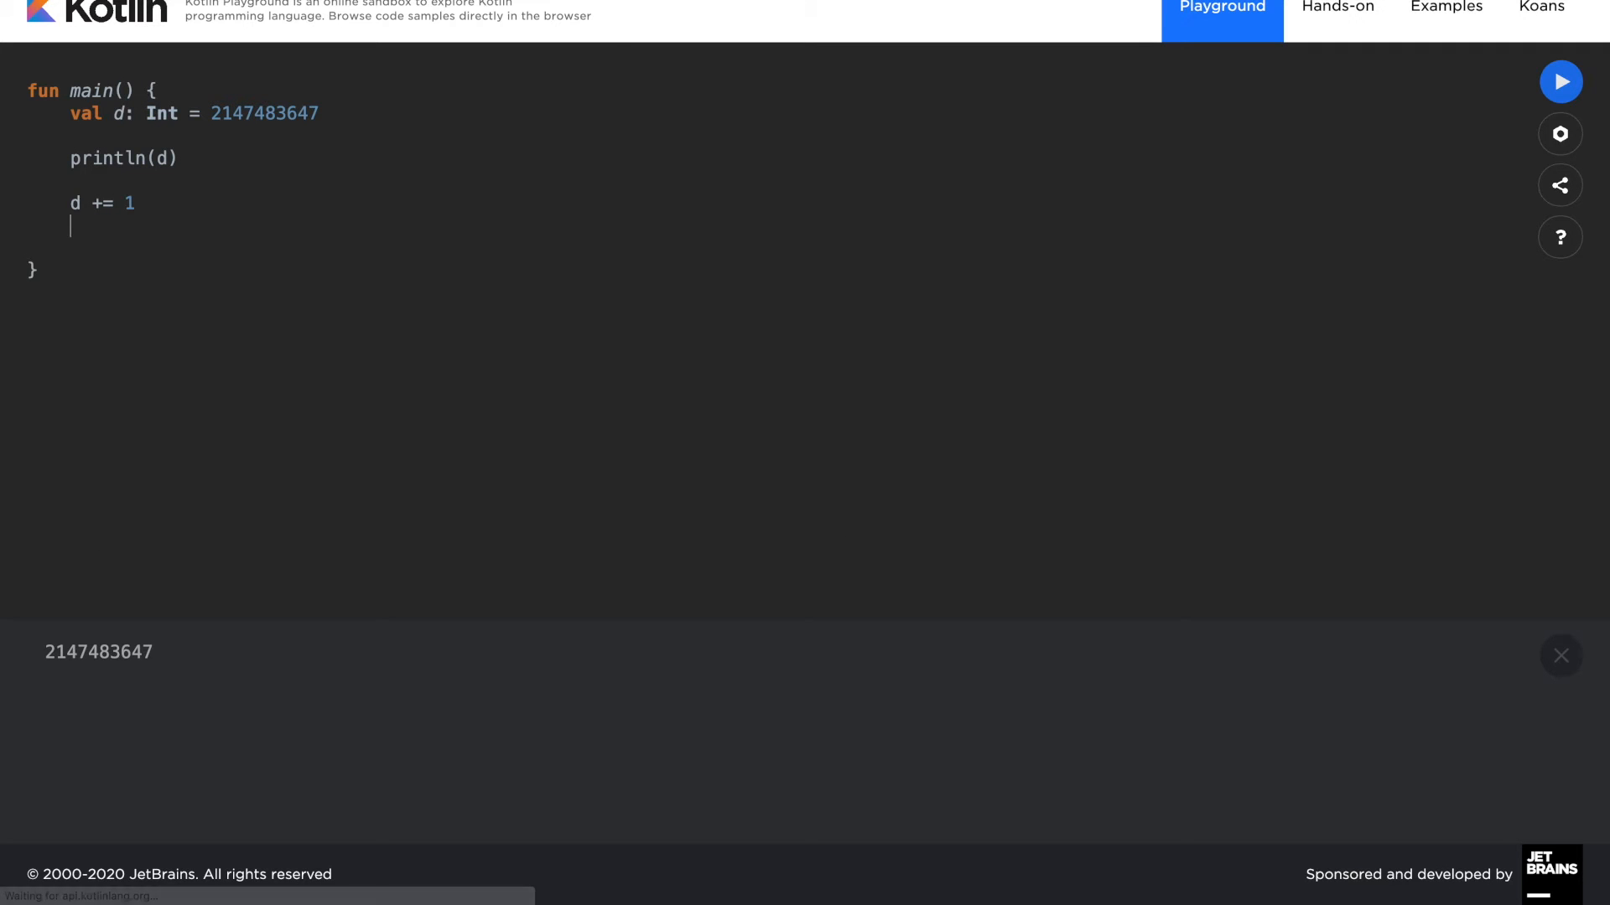
{"action": "type", "text": "pritn"}
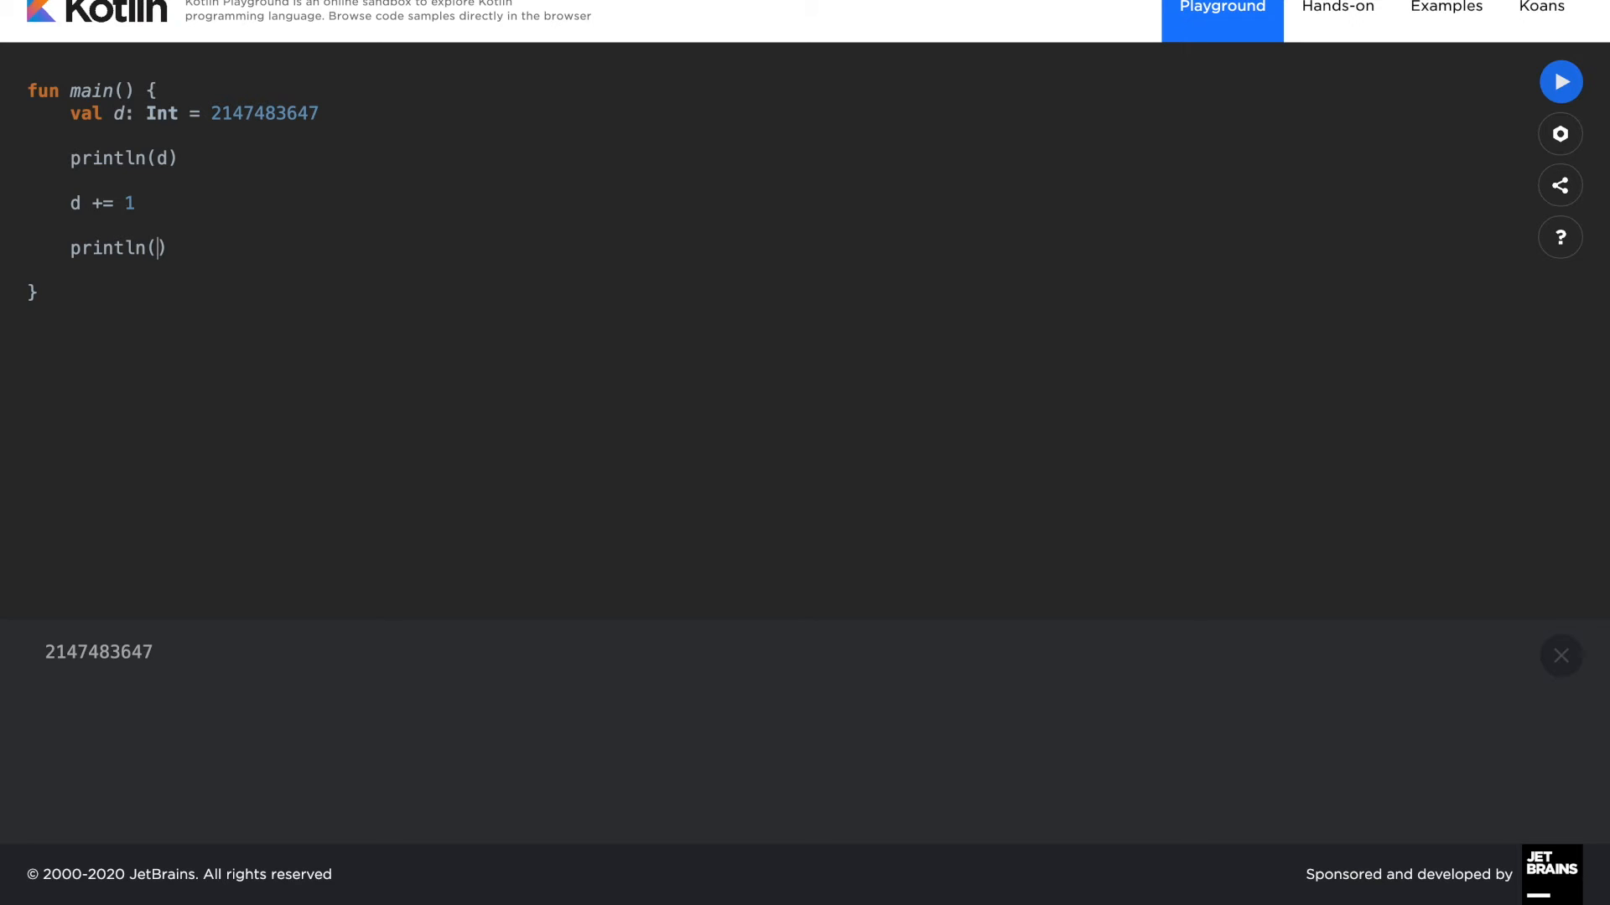
{"action": "type", "text": "d"}
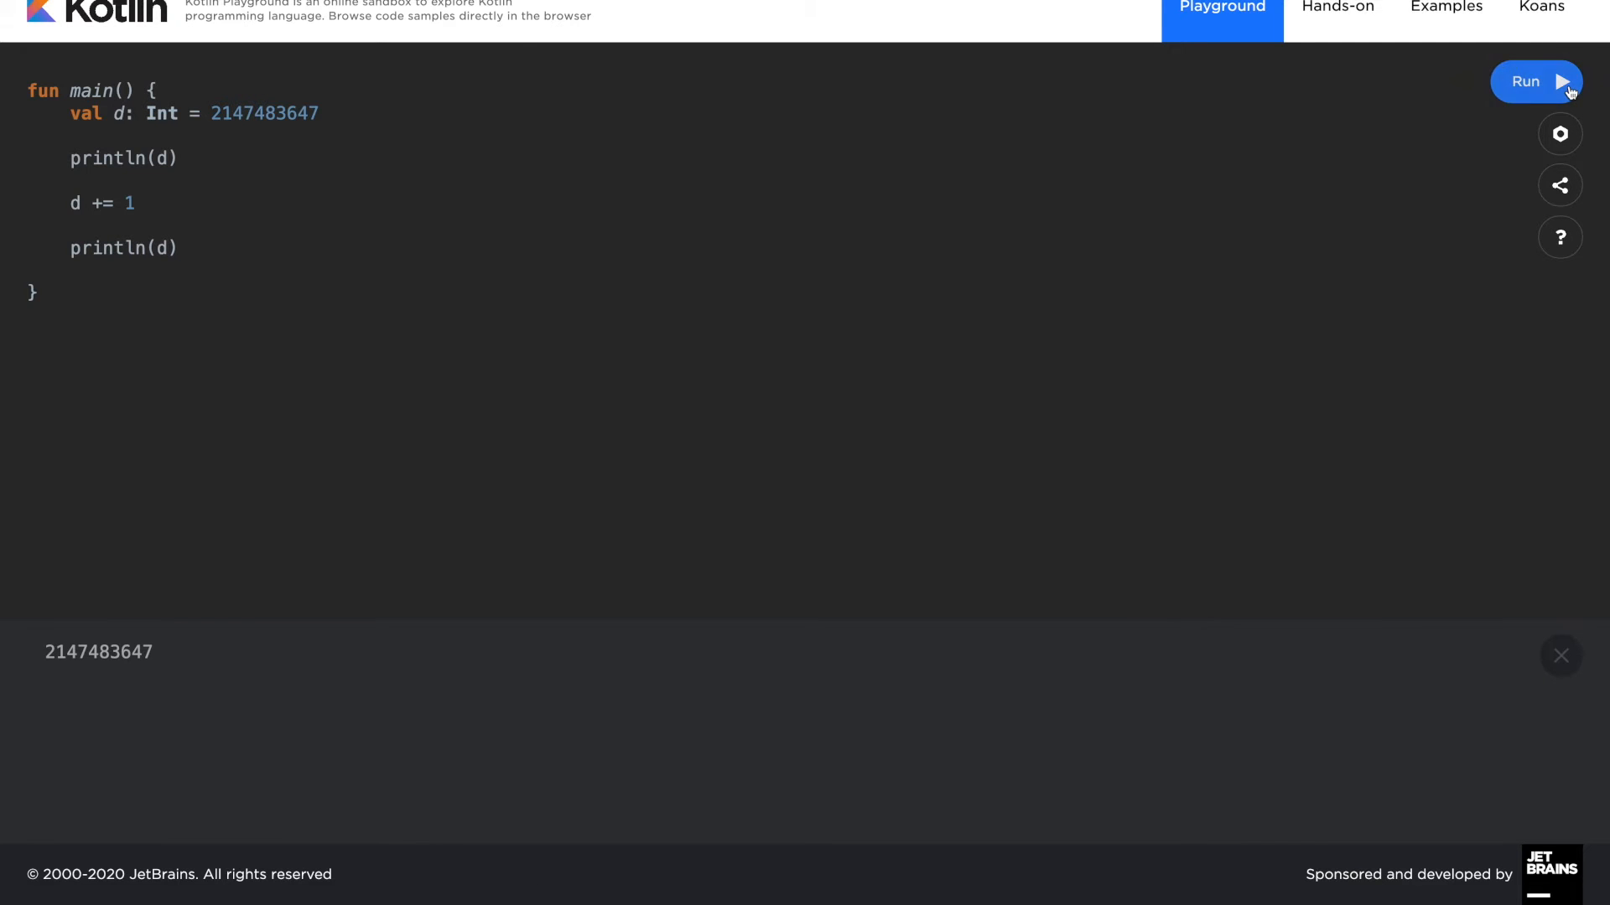
{"action": "left_click", "coordinate": [1534, 80]}
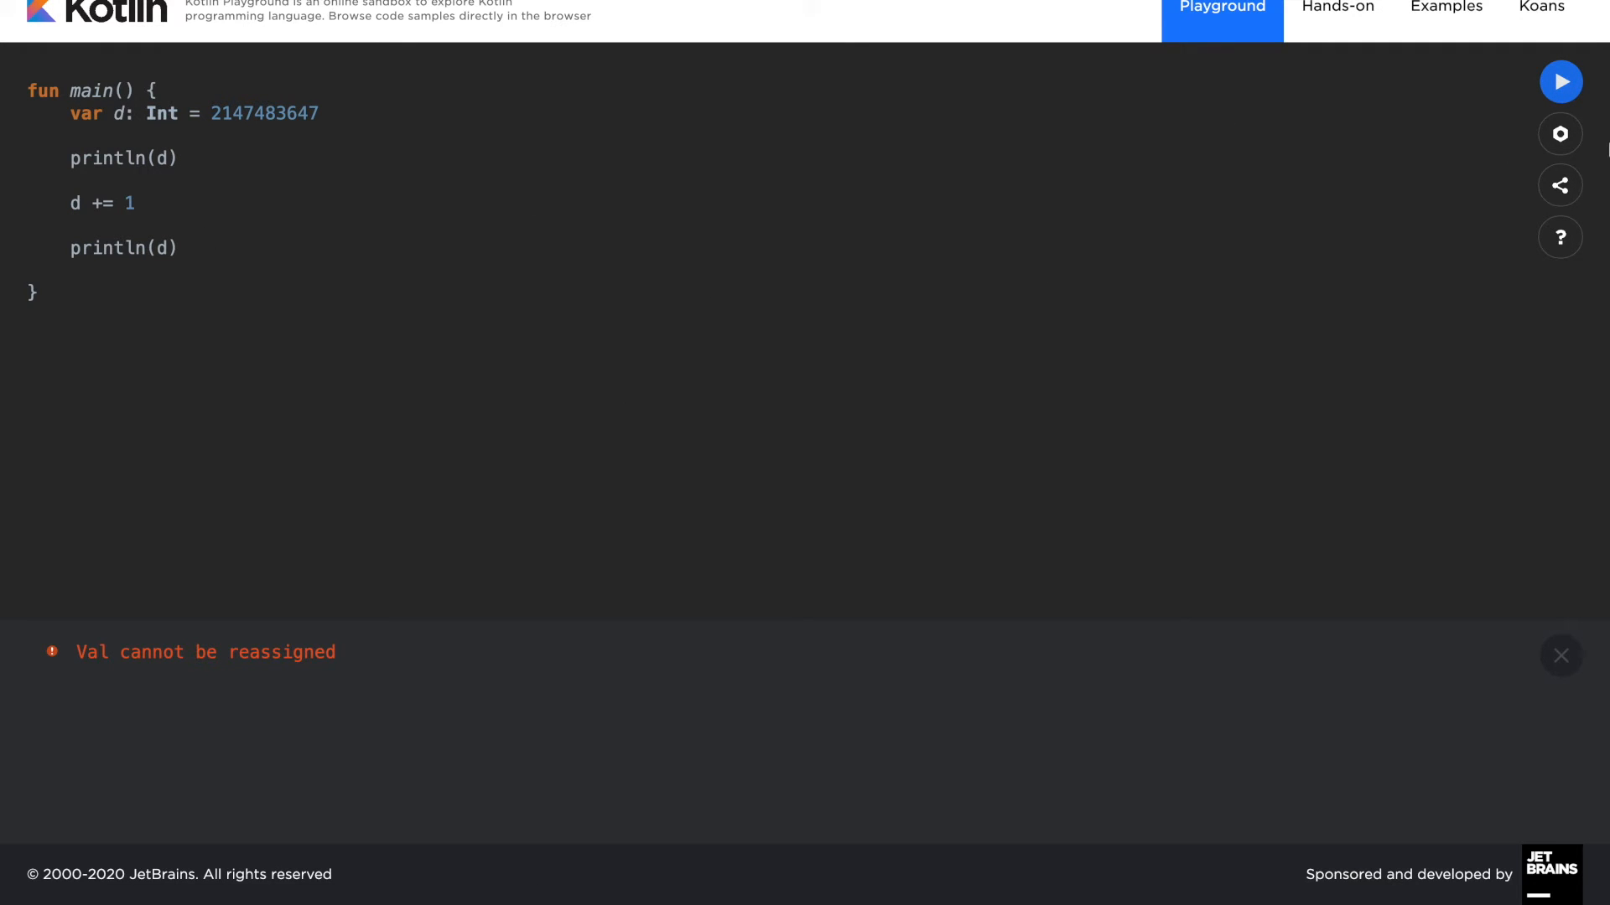
{"action": "left_click", "coordinate": [1559, 80]}
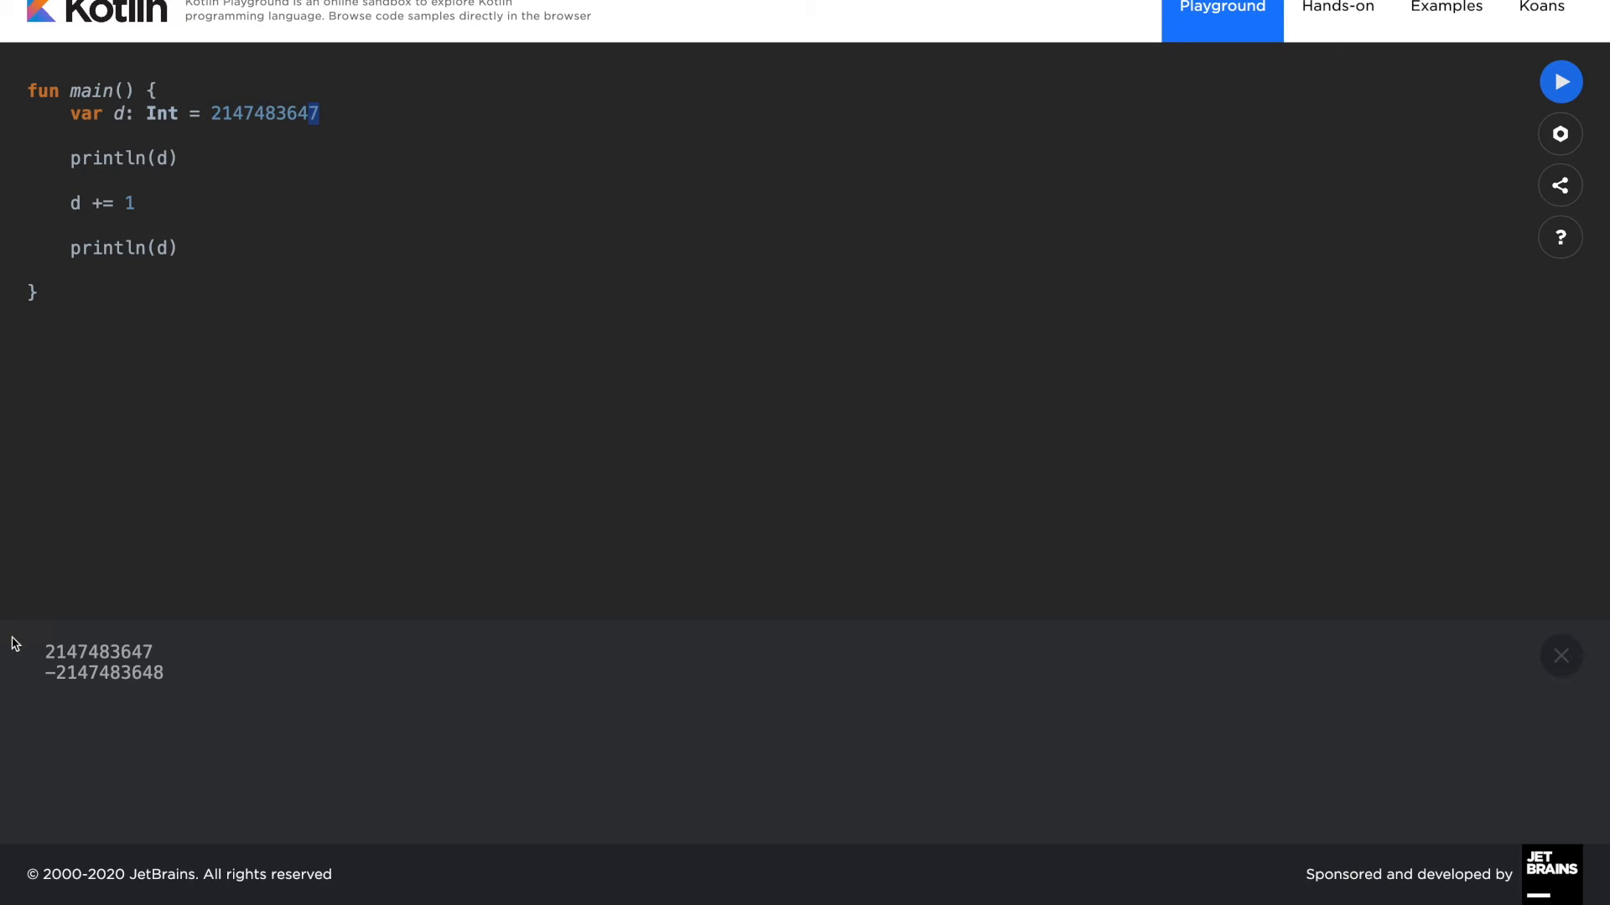
{"action": "double_click", "coordinate": [103, 672]}
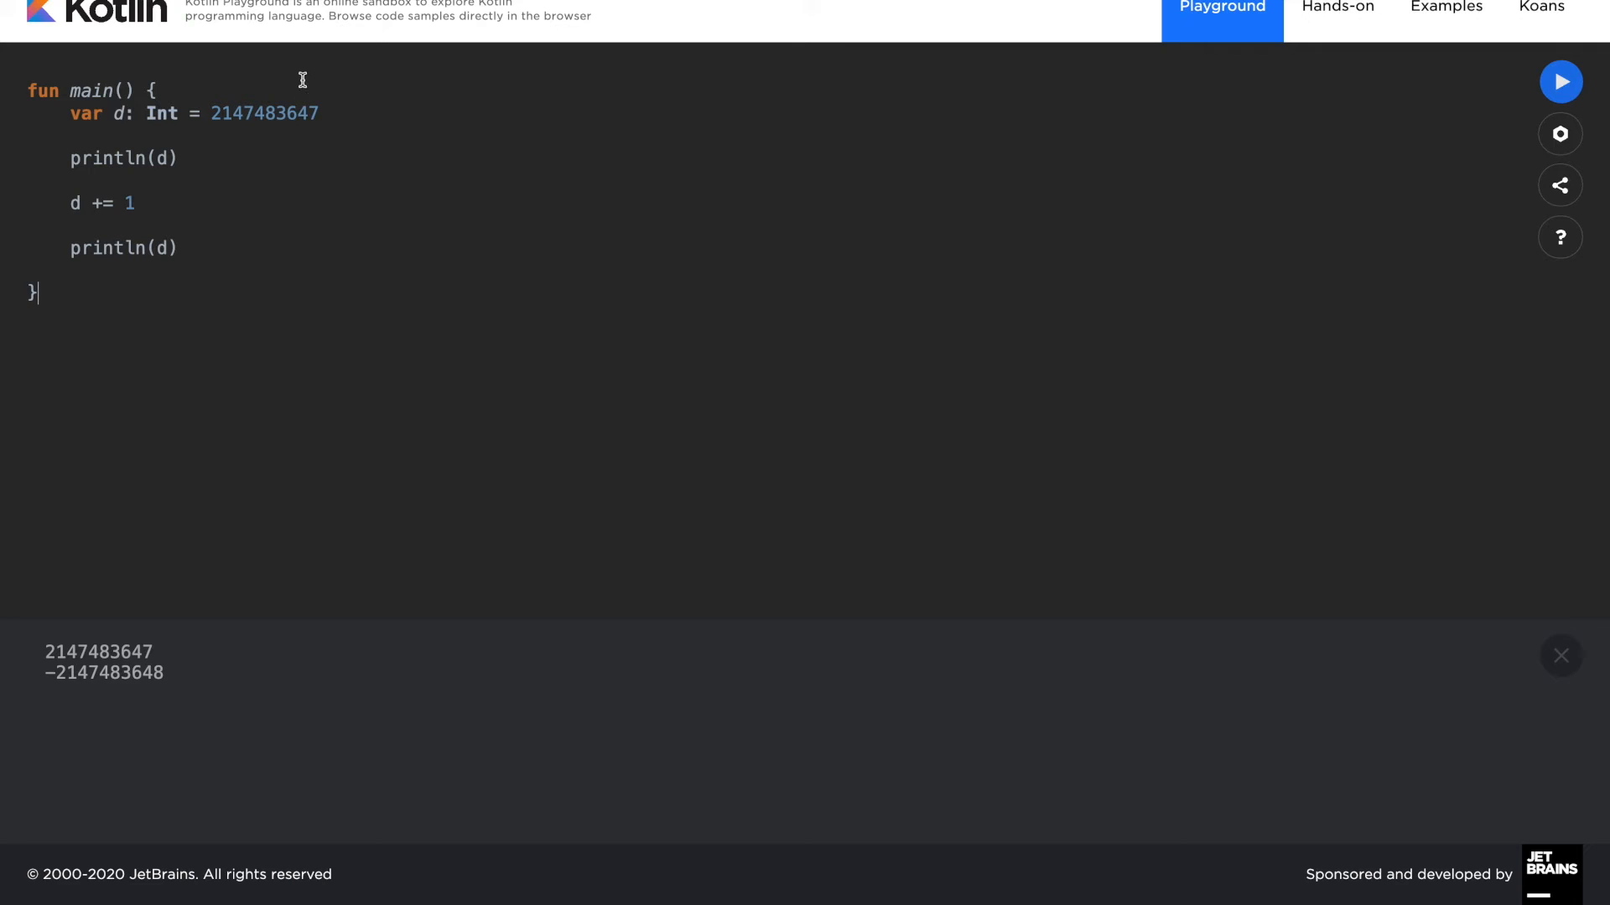
{"action": "double_click", "coordinate": [263, 113]}
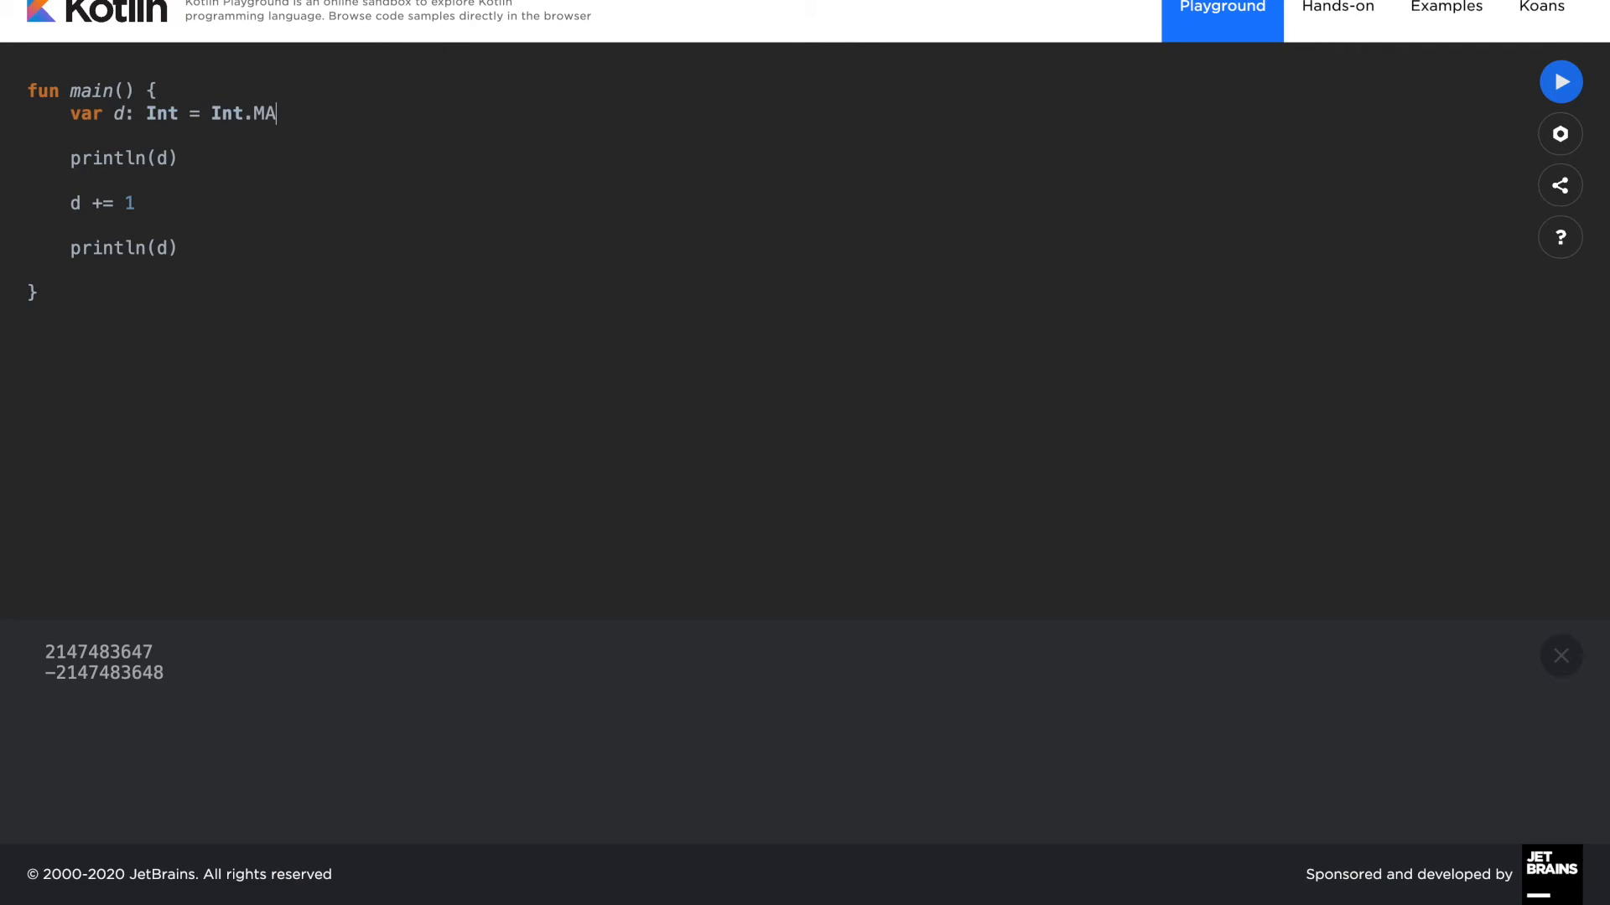
{"action": "type", "text": "X_VALUE"}
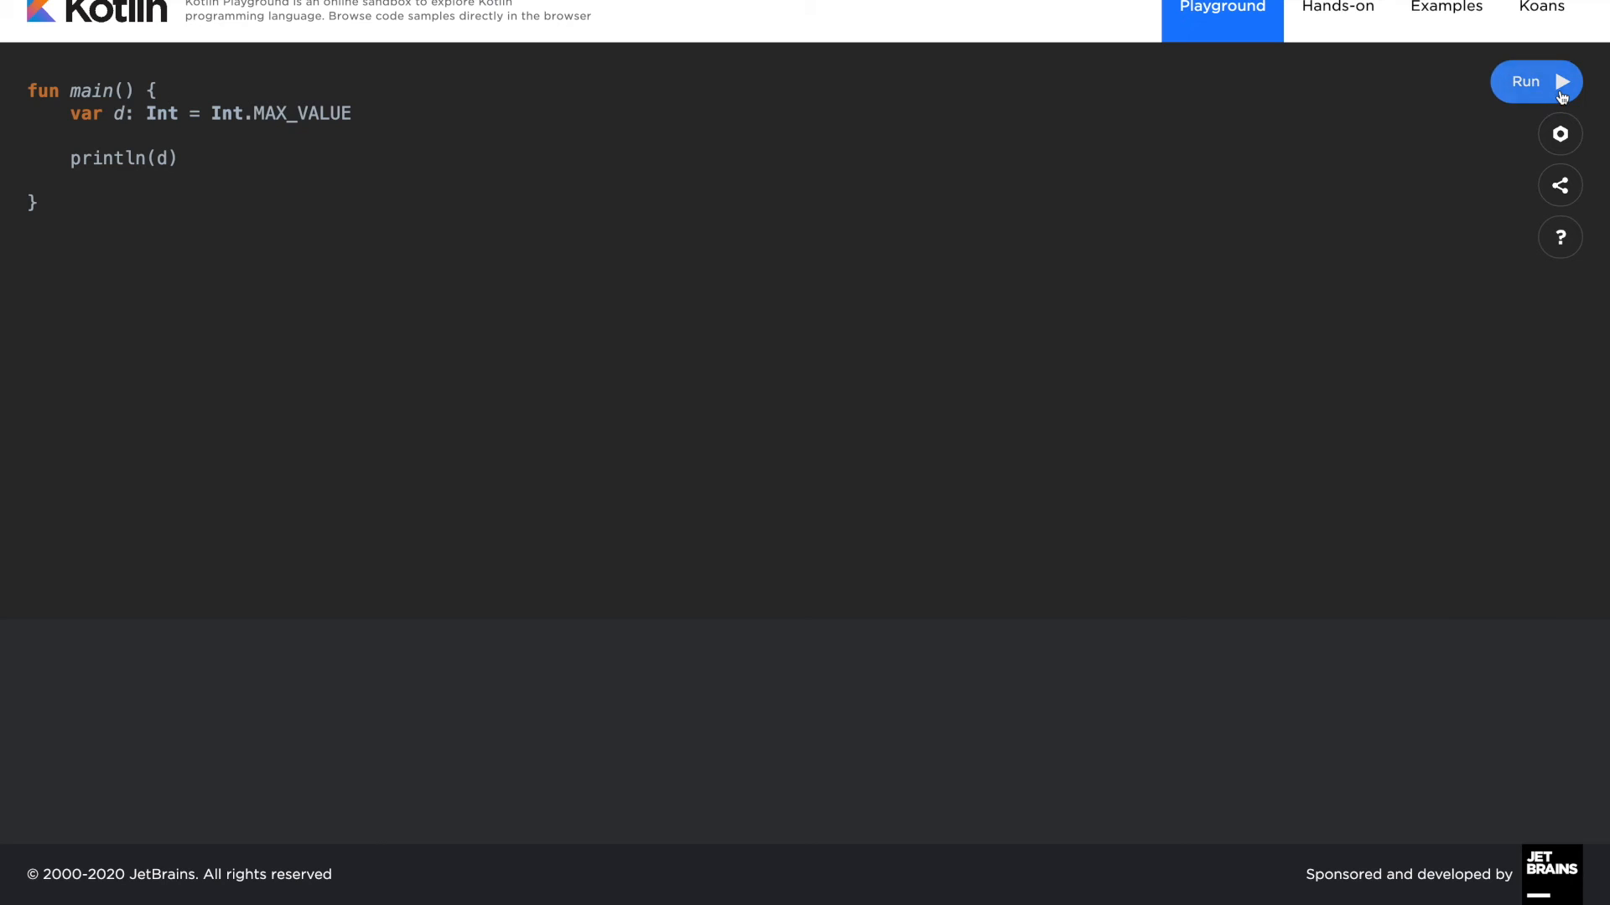
{"action": "left_click", "coordinate": [1536, 81]}
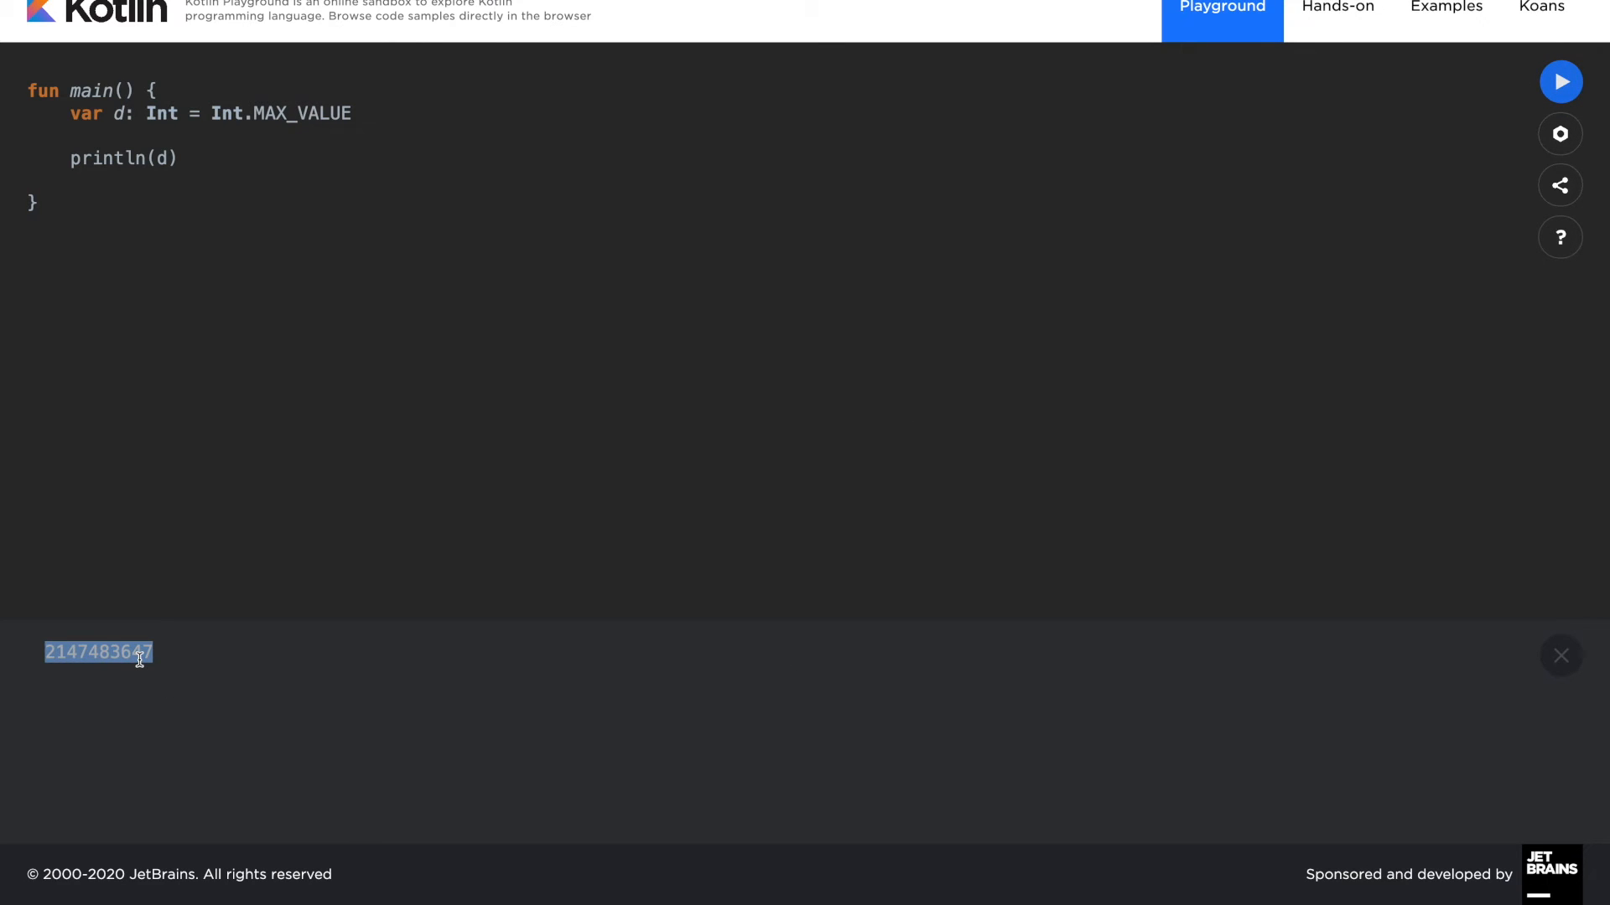
{"action": "left_click", "coordinate": [368, 184]}
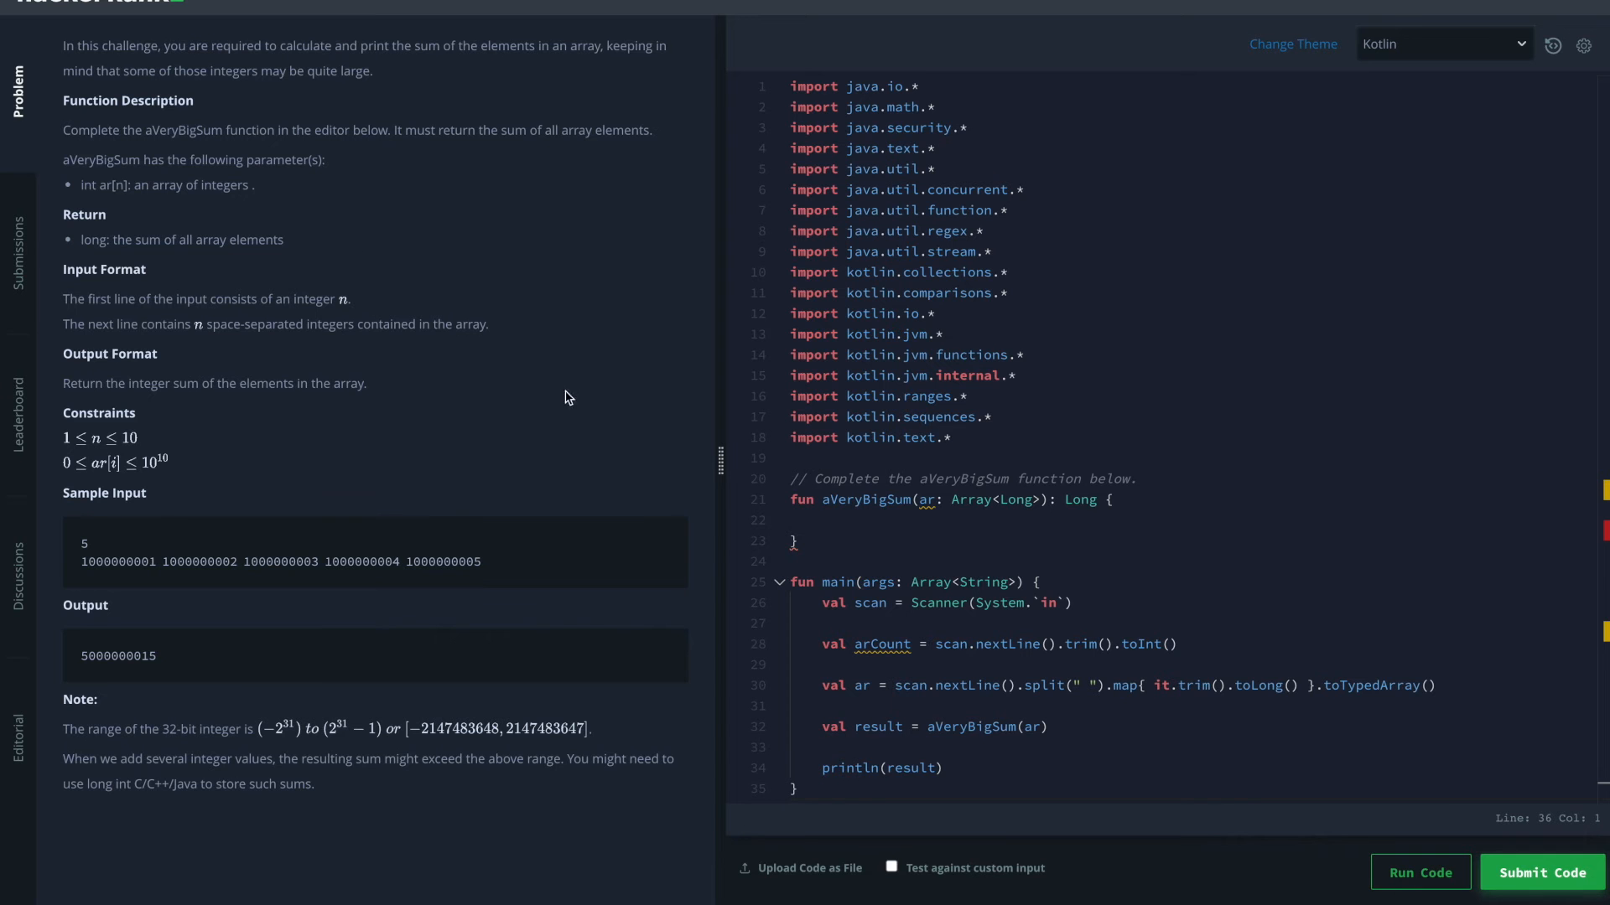
{"action": "mouse_move", "coordinate": [247, 317]}
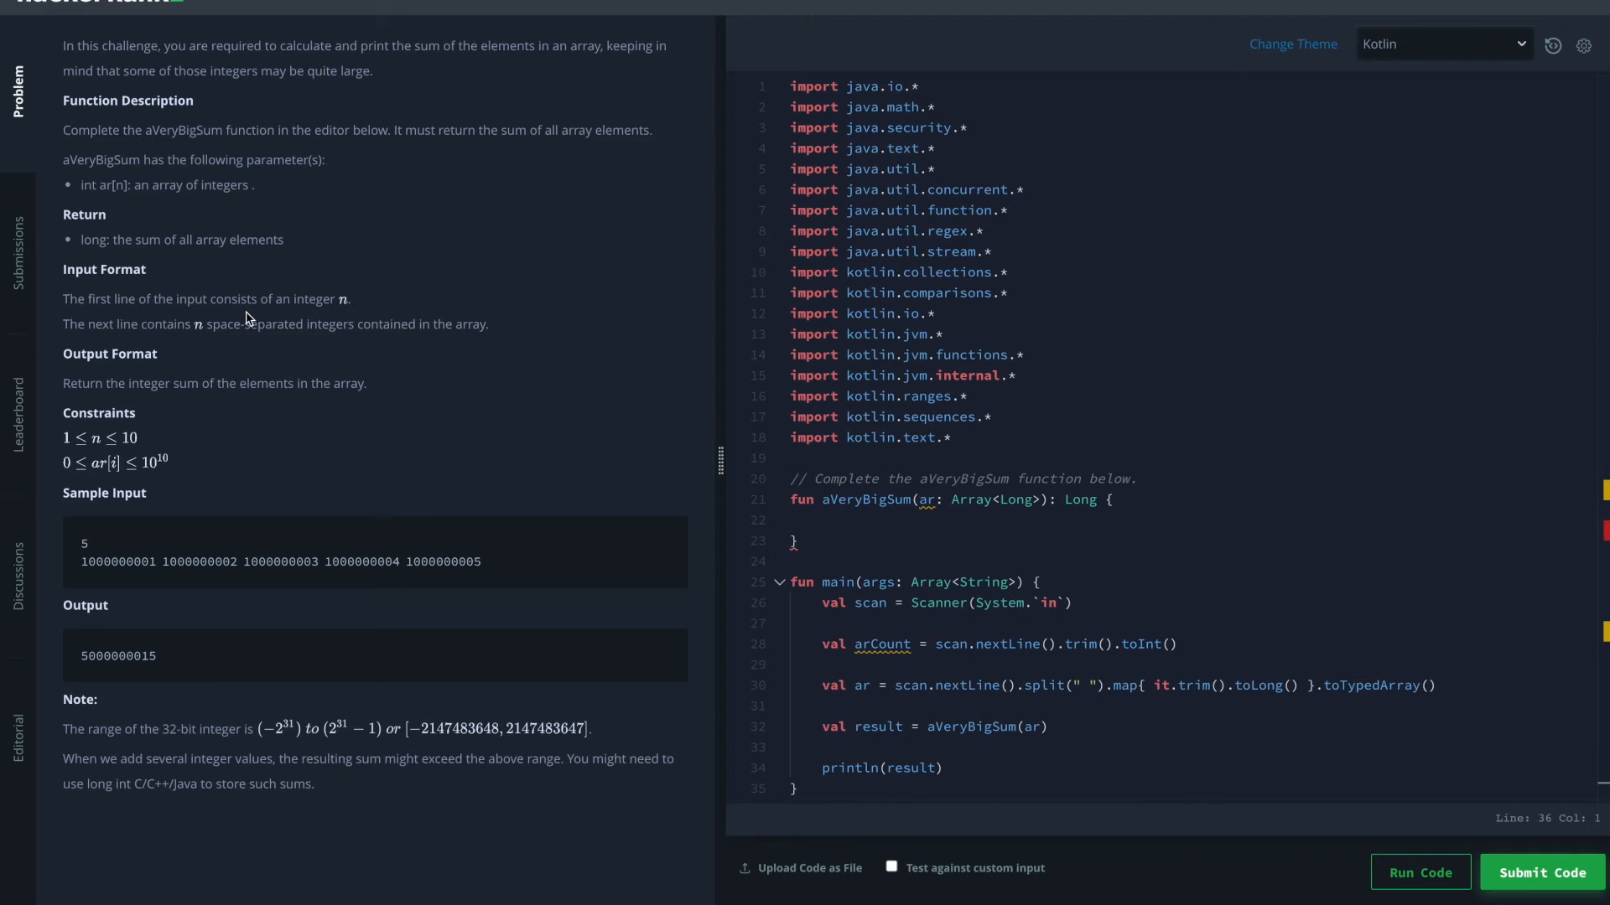
{"action": "mouse_move", "coordinate": [241, 455]}
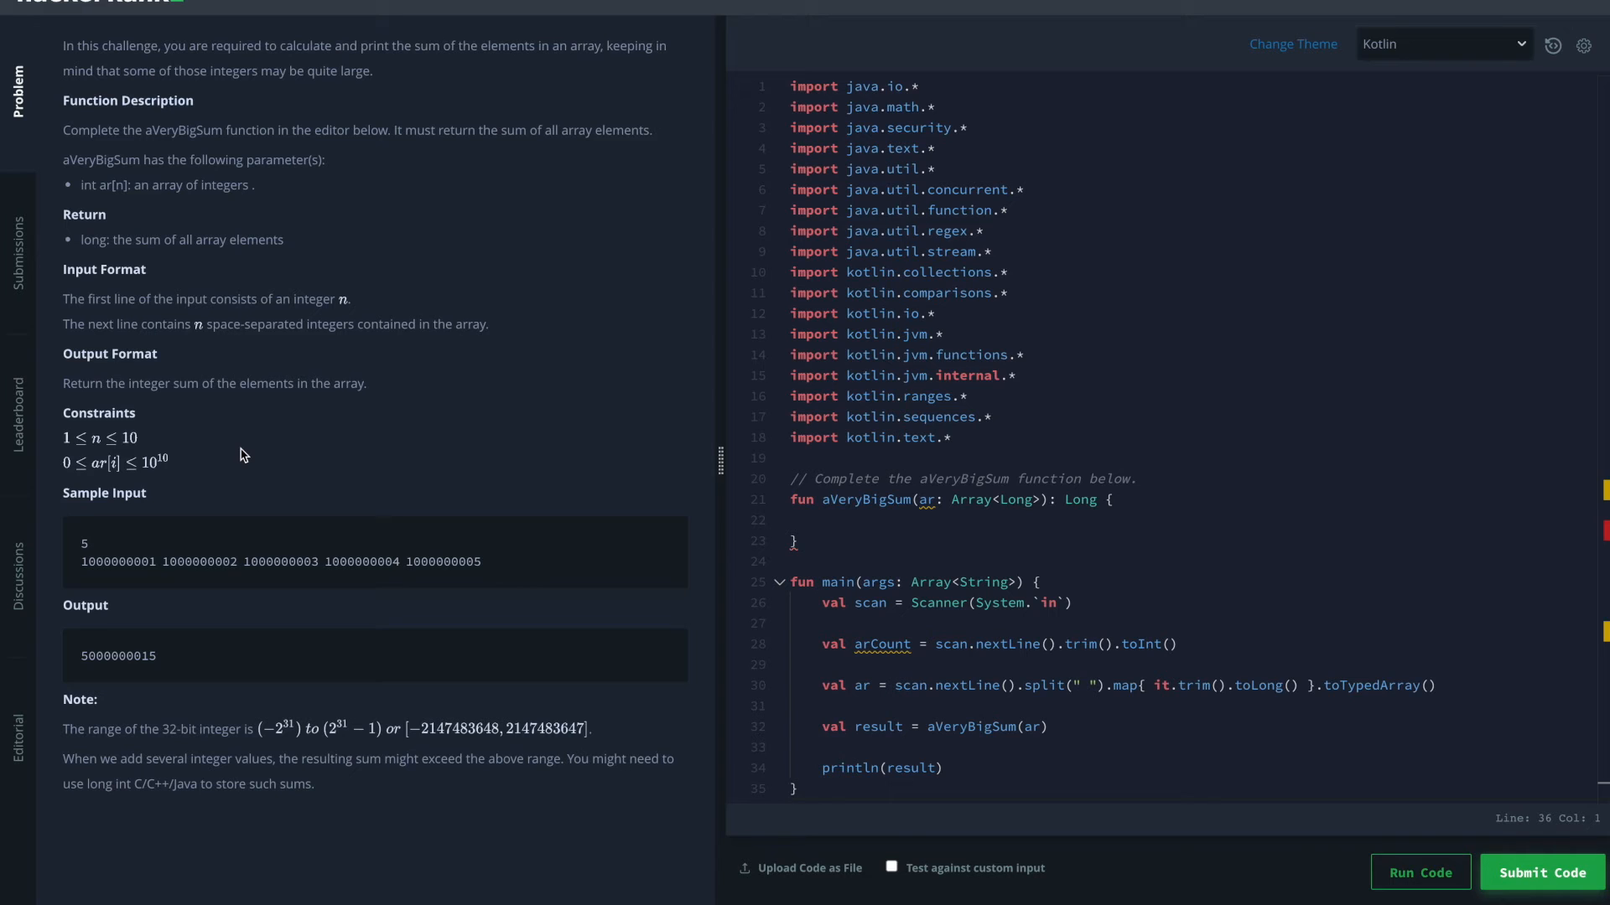
{"action": "mouse_move", "coordinate": [601, 377]}
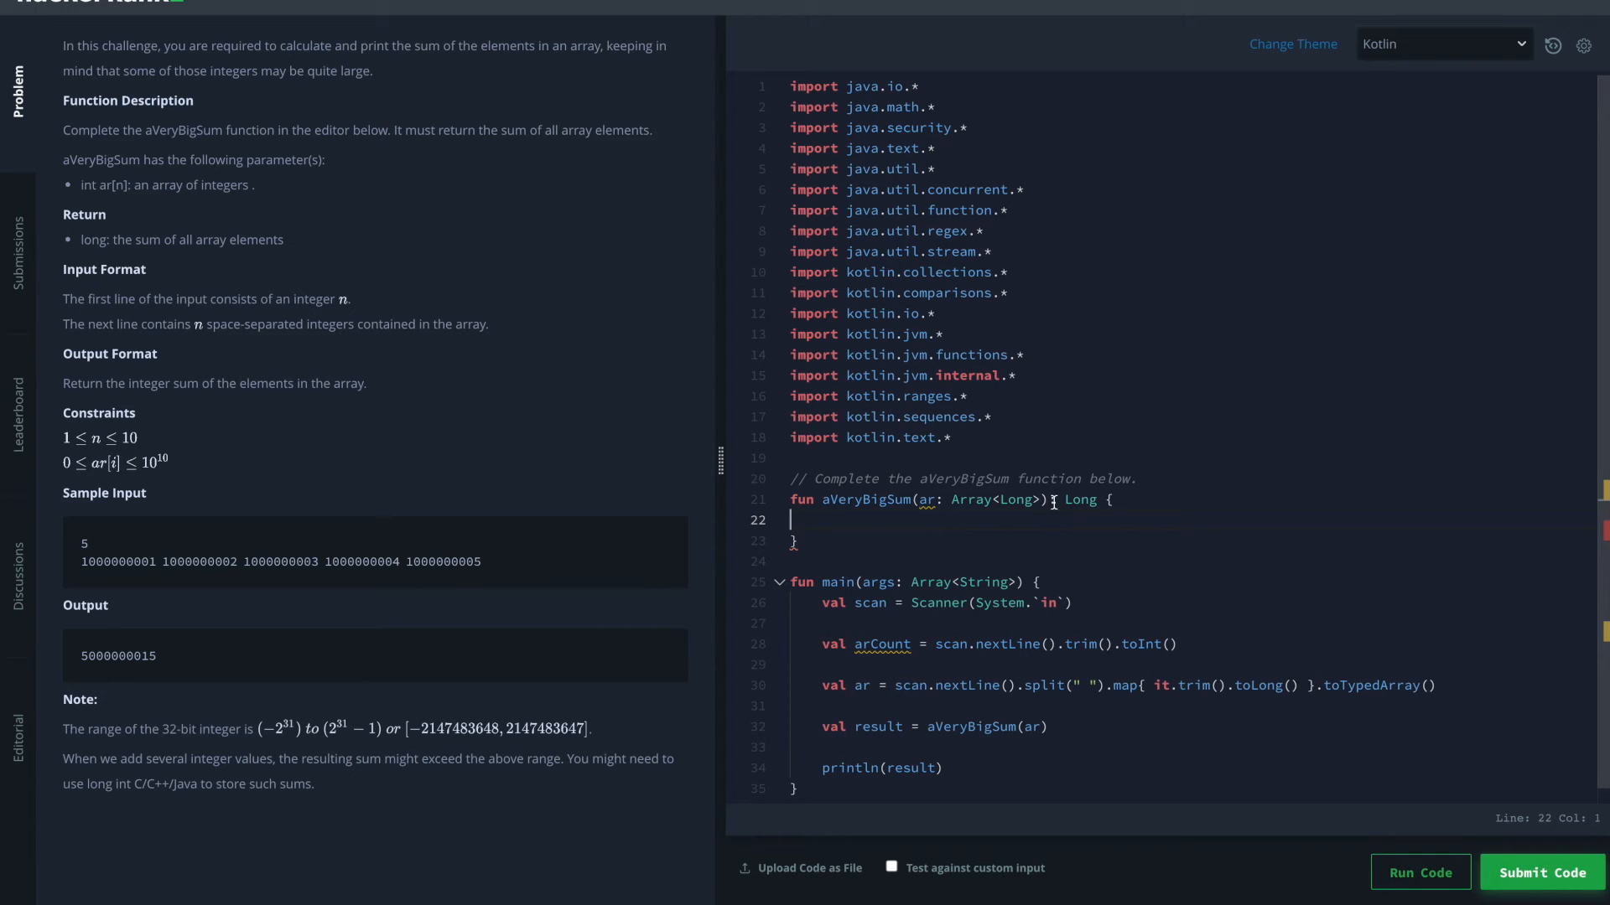
Highlight the Long return type of the empty aVeryBigSum stub on HackerRank.
{"action": "double_click", "coordinate": [1080, 499]}
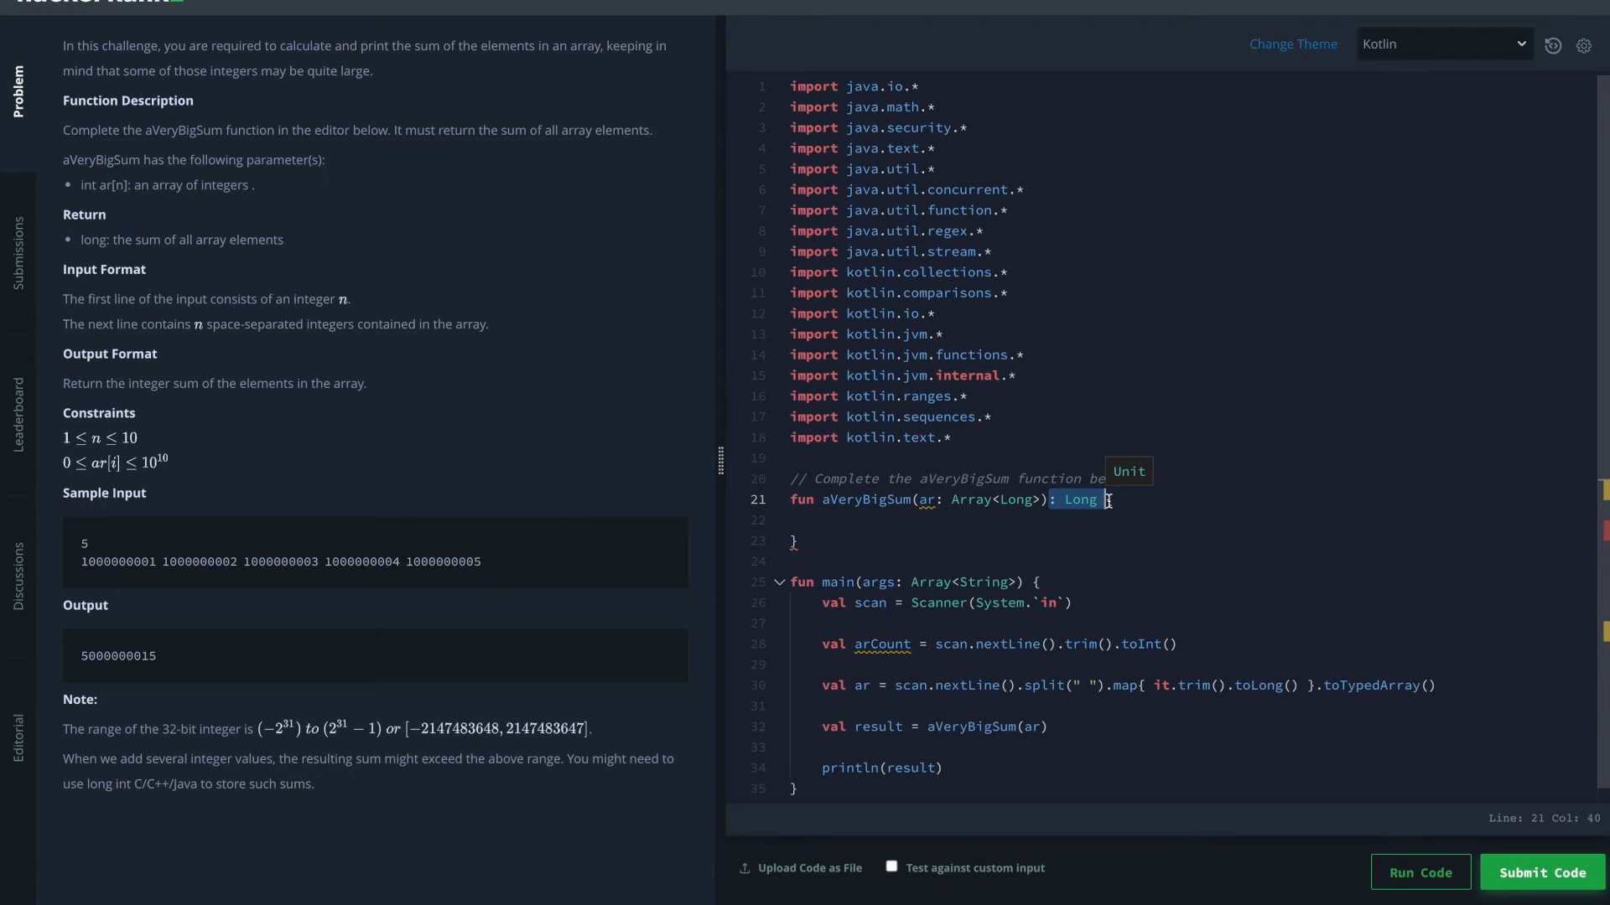
{"action": "mouse_move", "coordinate": [930, 499]}
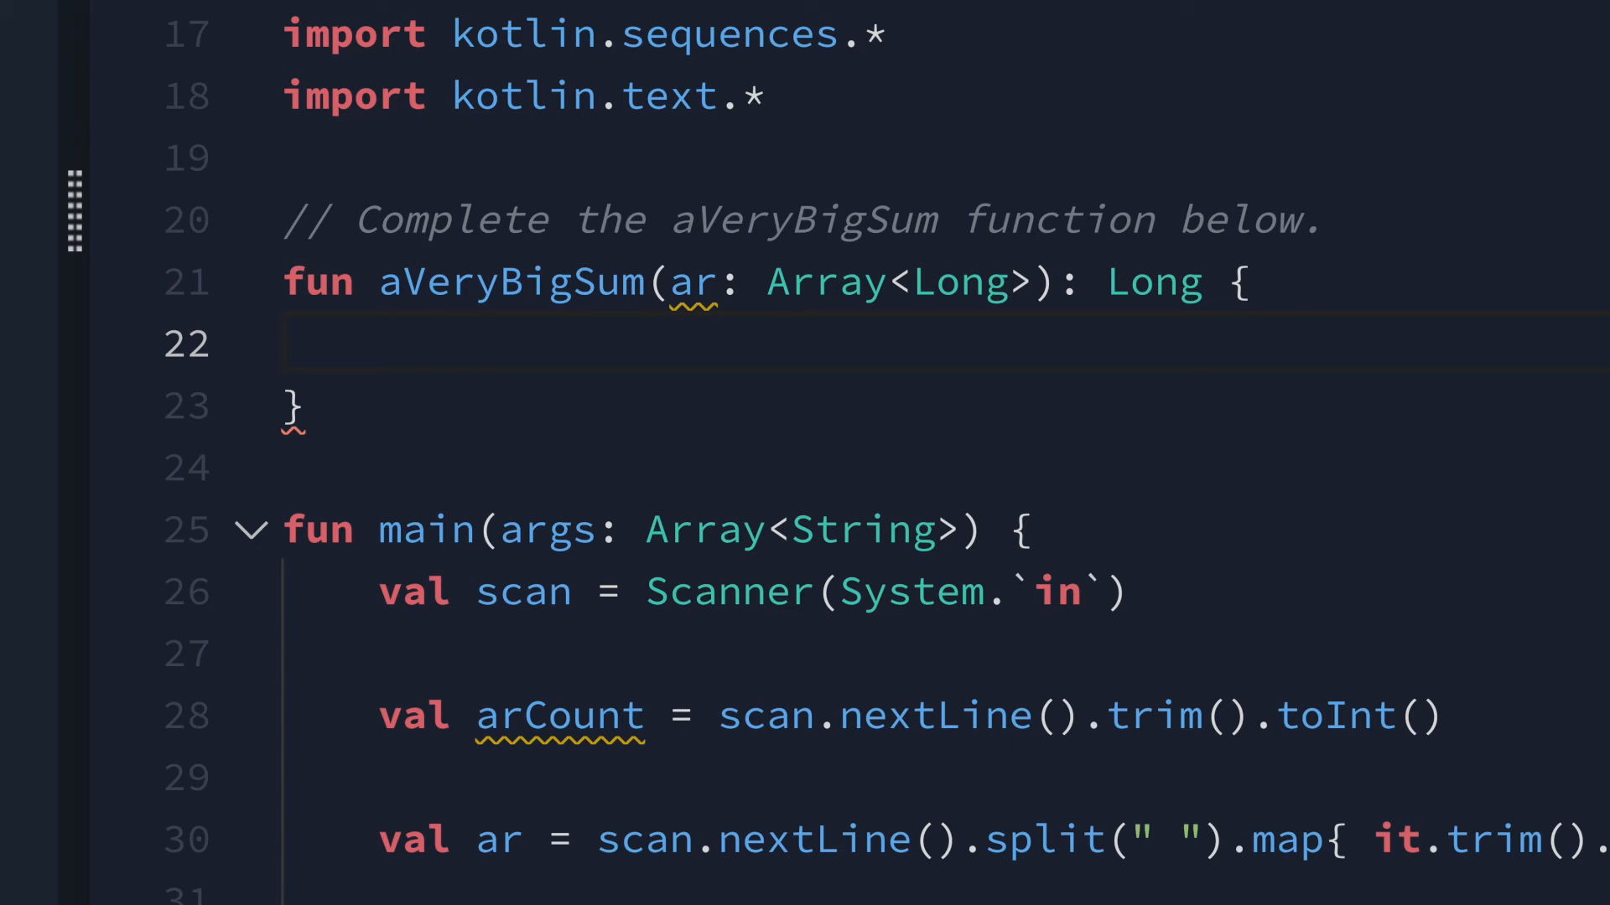
Write var sum = 0L, a for (number in ar) loop adding each number, and return sum.
{"action": "type", "text": "var s"}
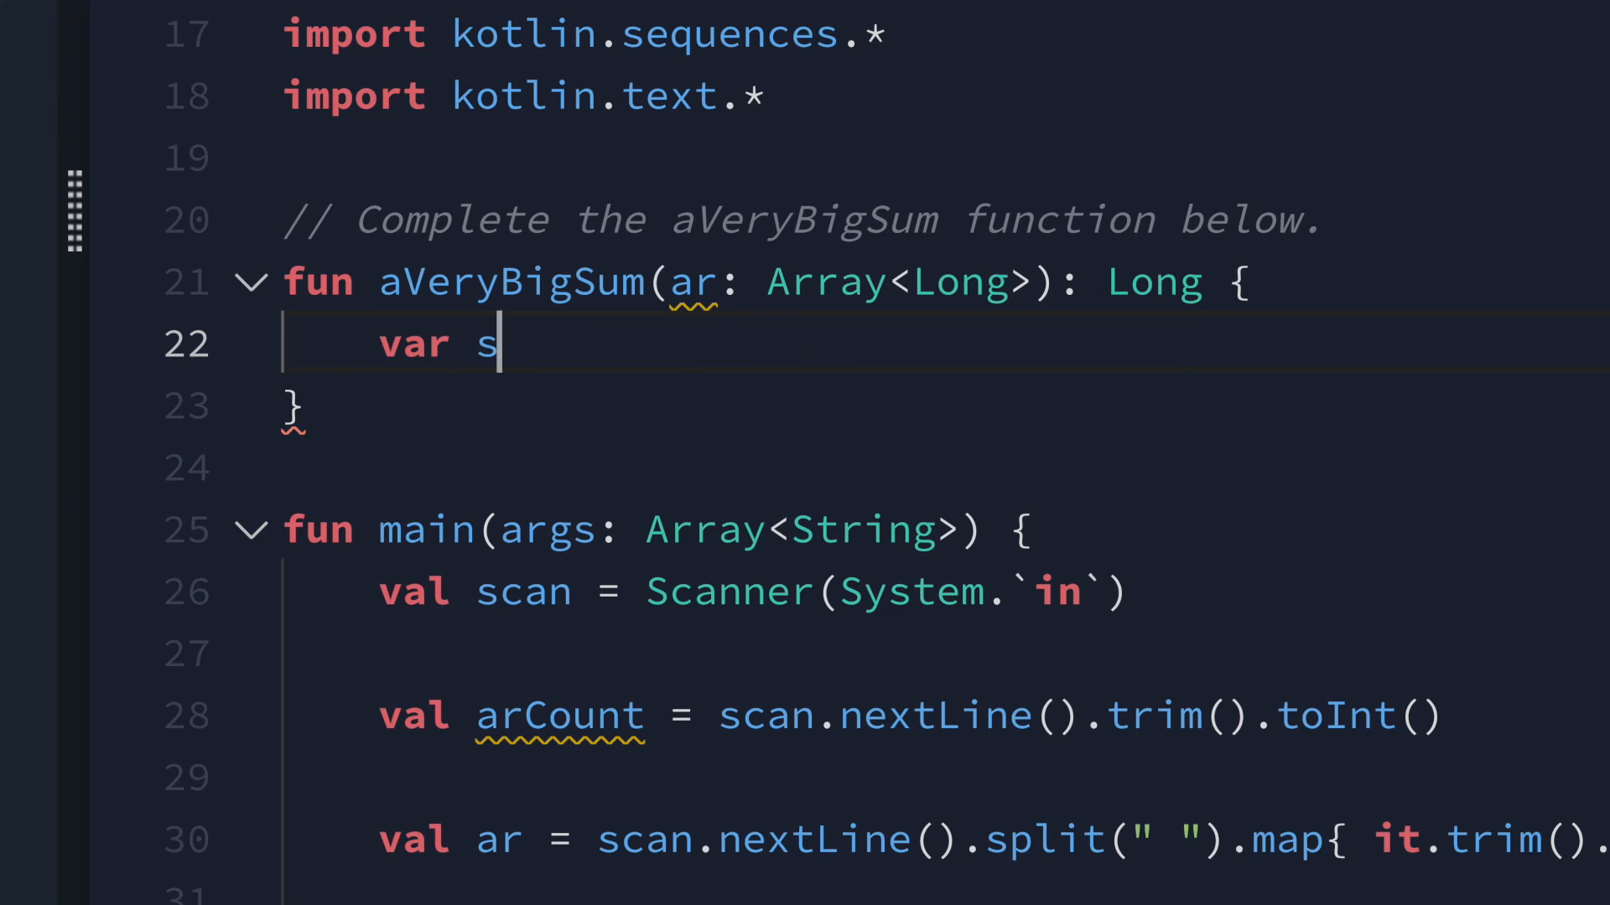
{"action": "type", "text": "um = 0L"}
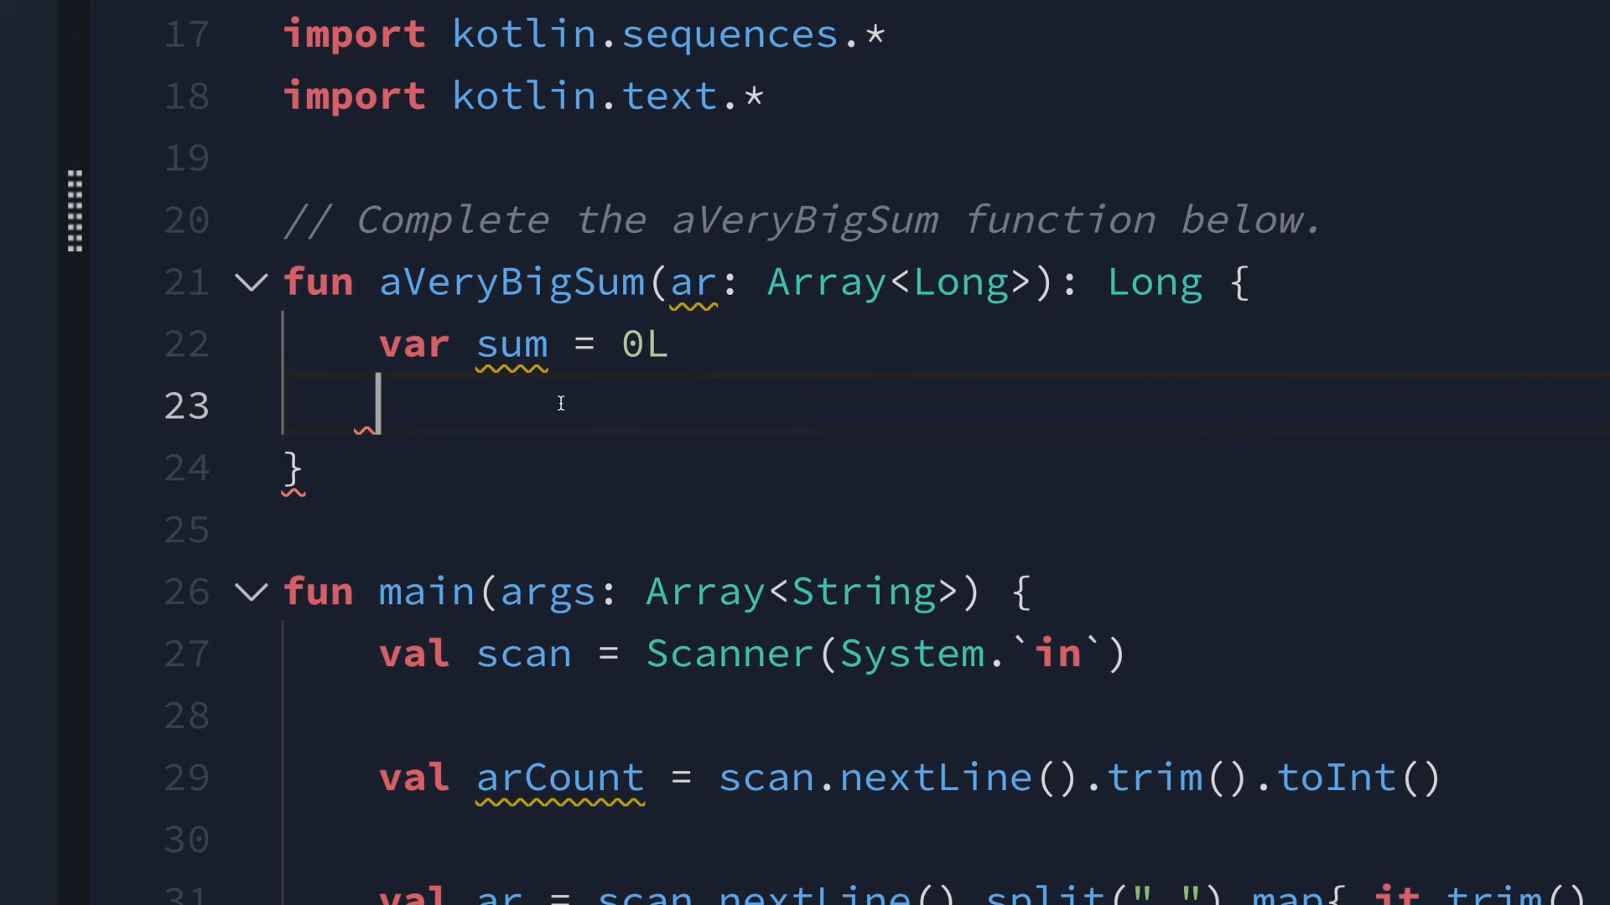
{"action": "mouse_move", "coordinate": [488, 458]}
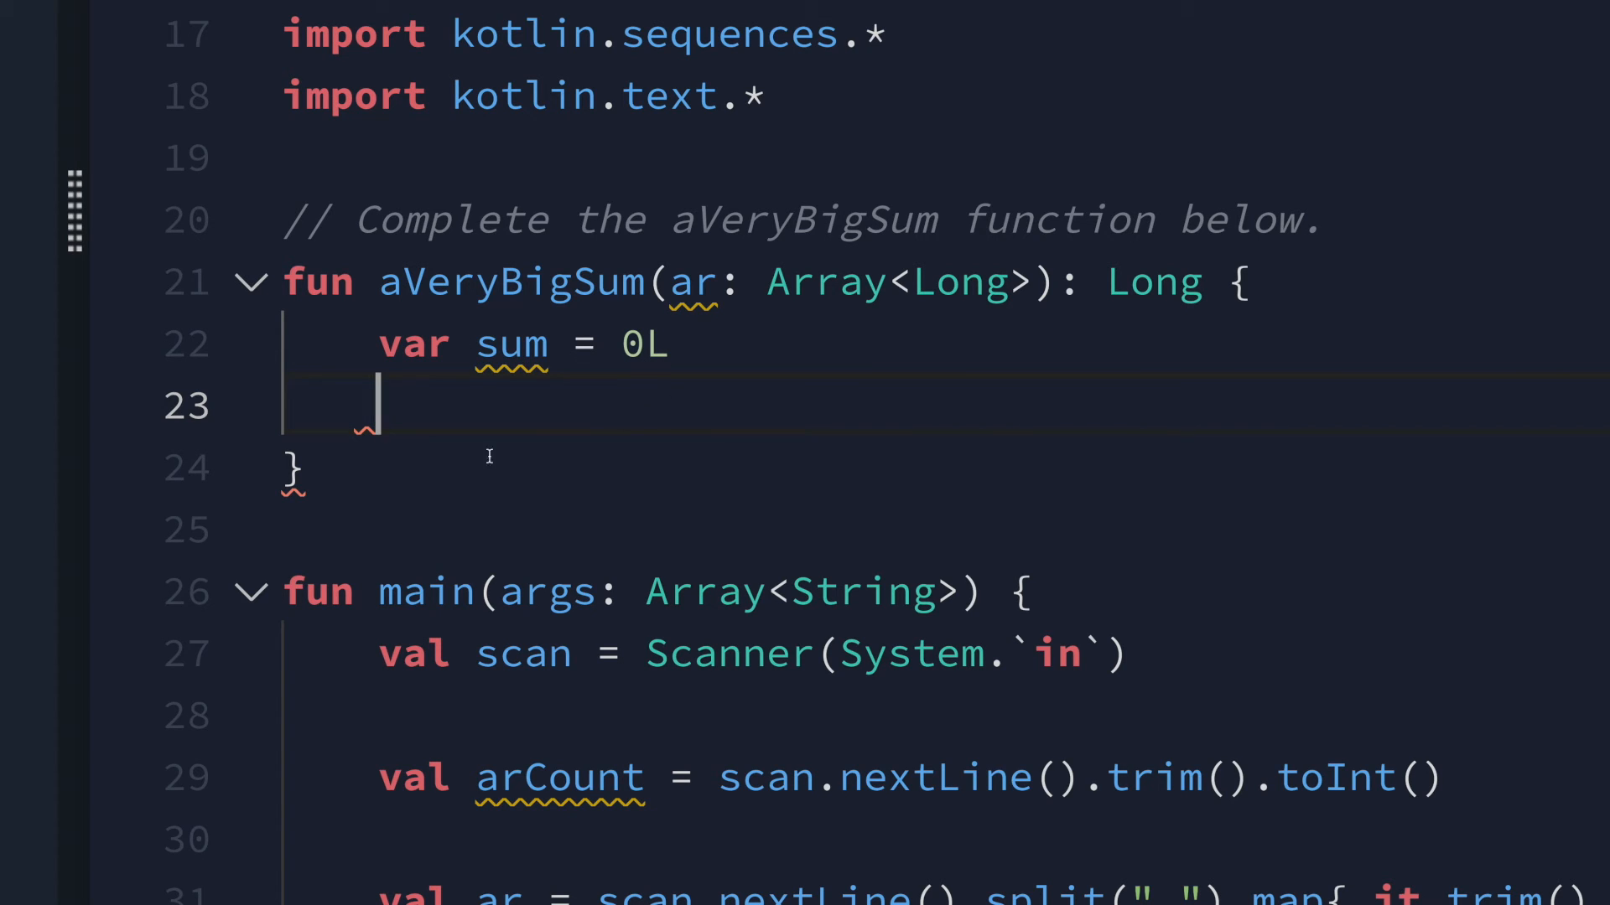
{"action": "type", "text": "for("}
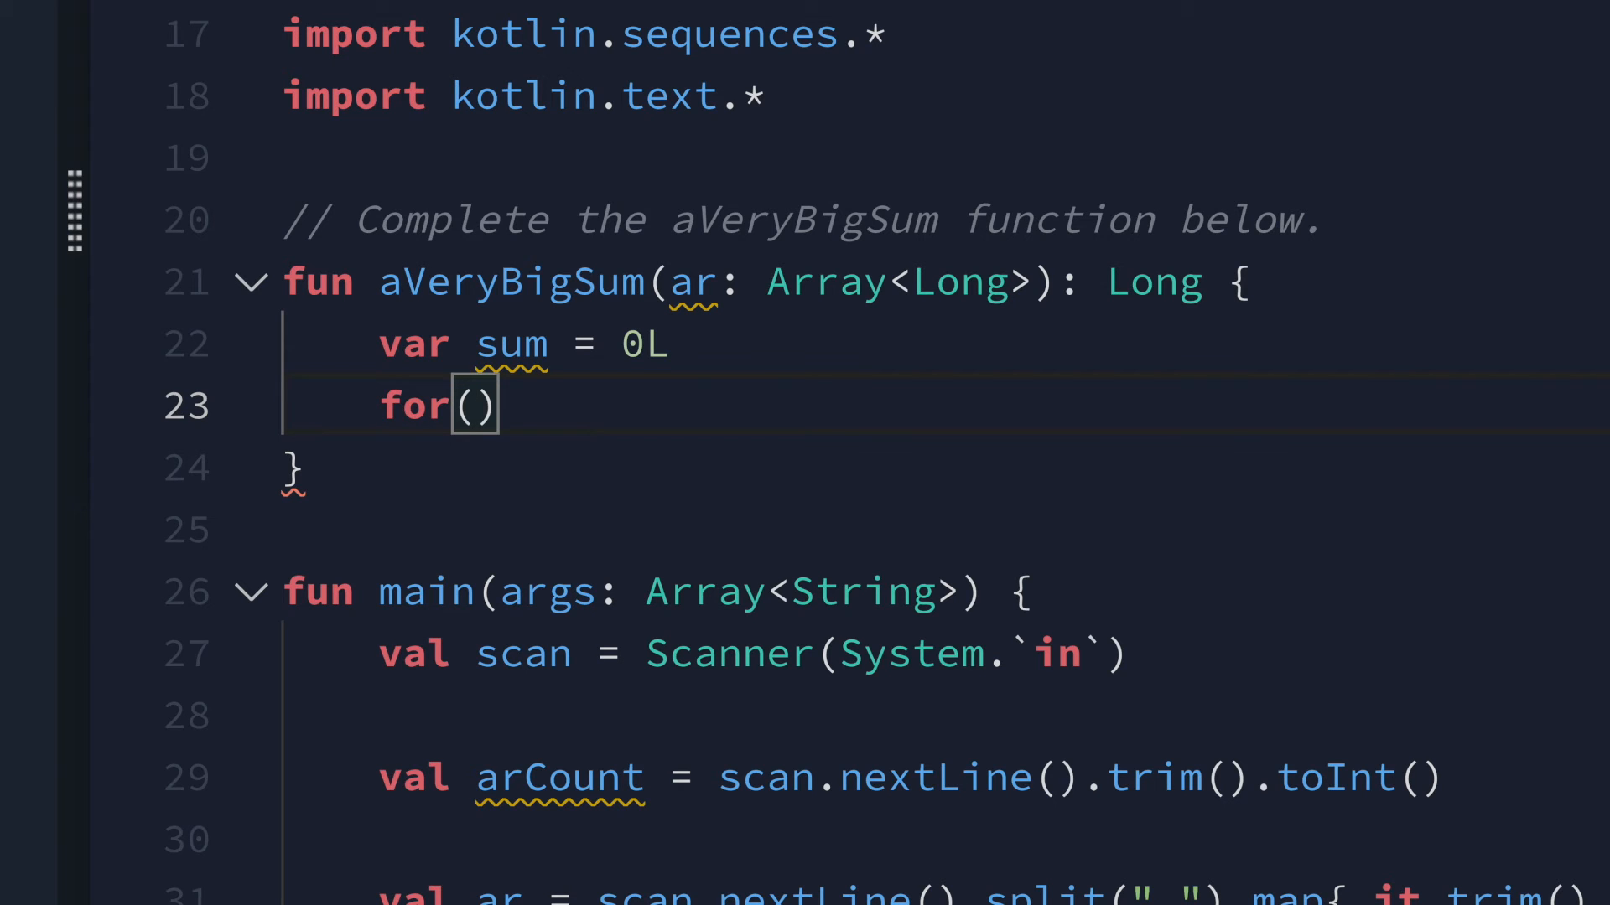
{"action": "type", "text": "number i"}
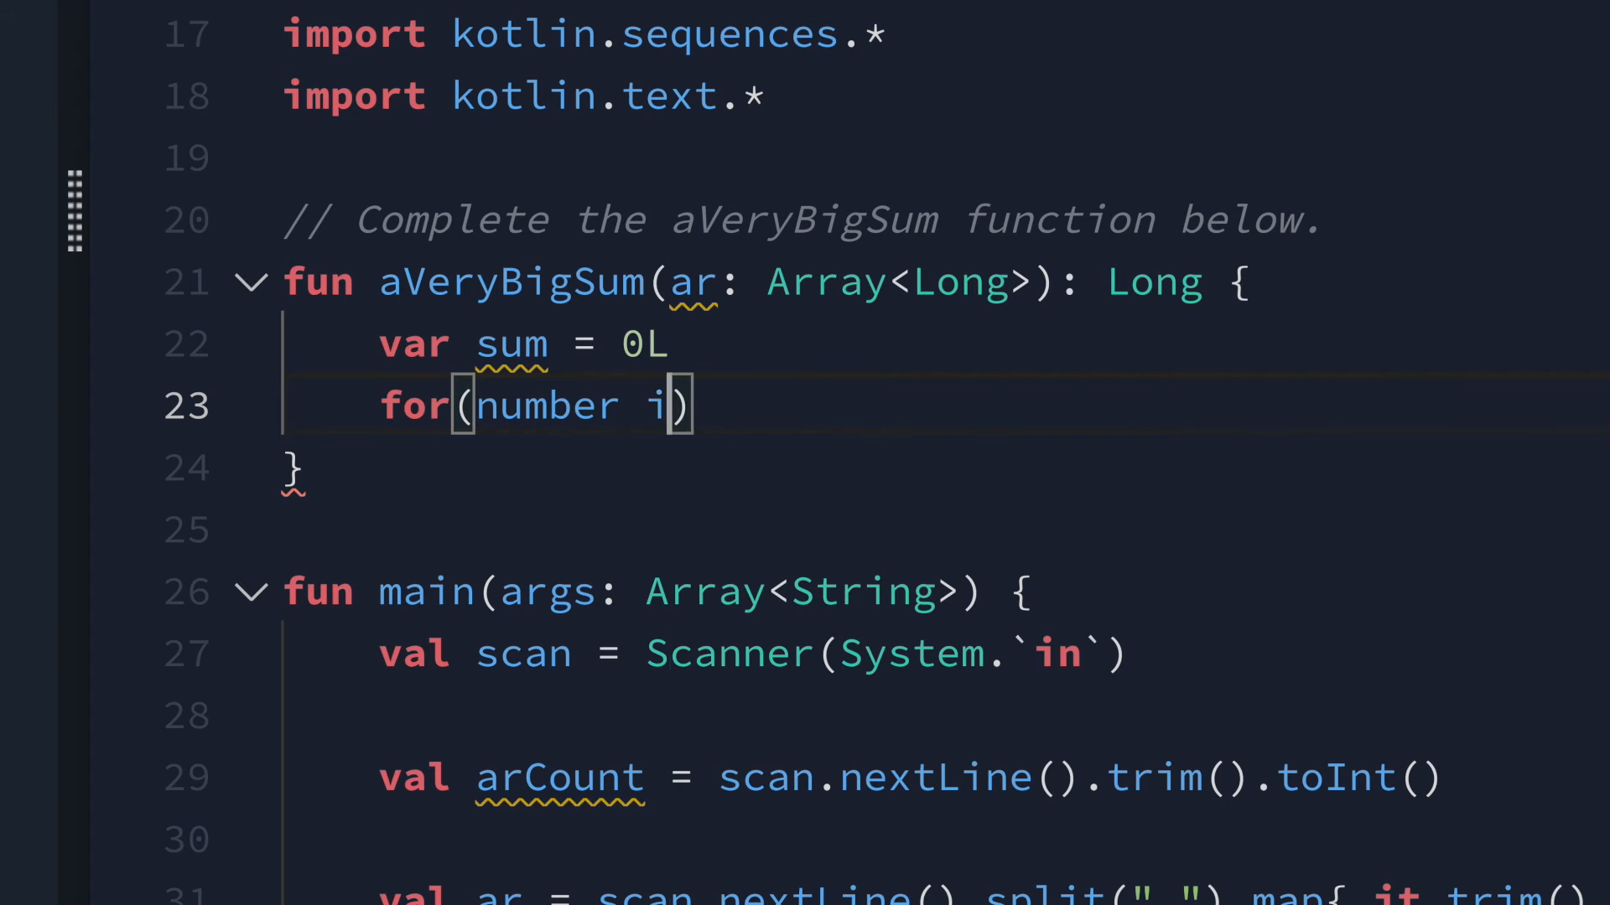
{"action": "type", "text": "in ar) {"}
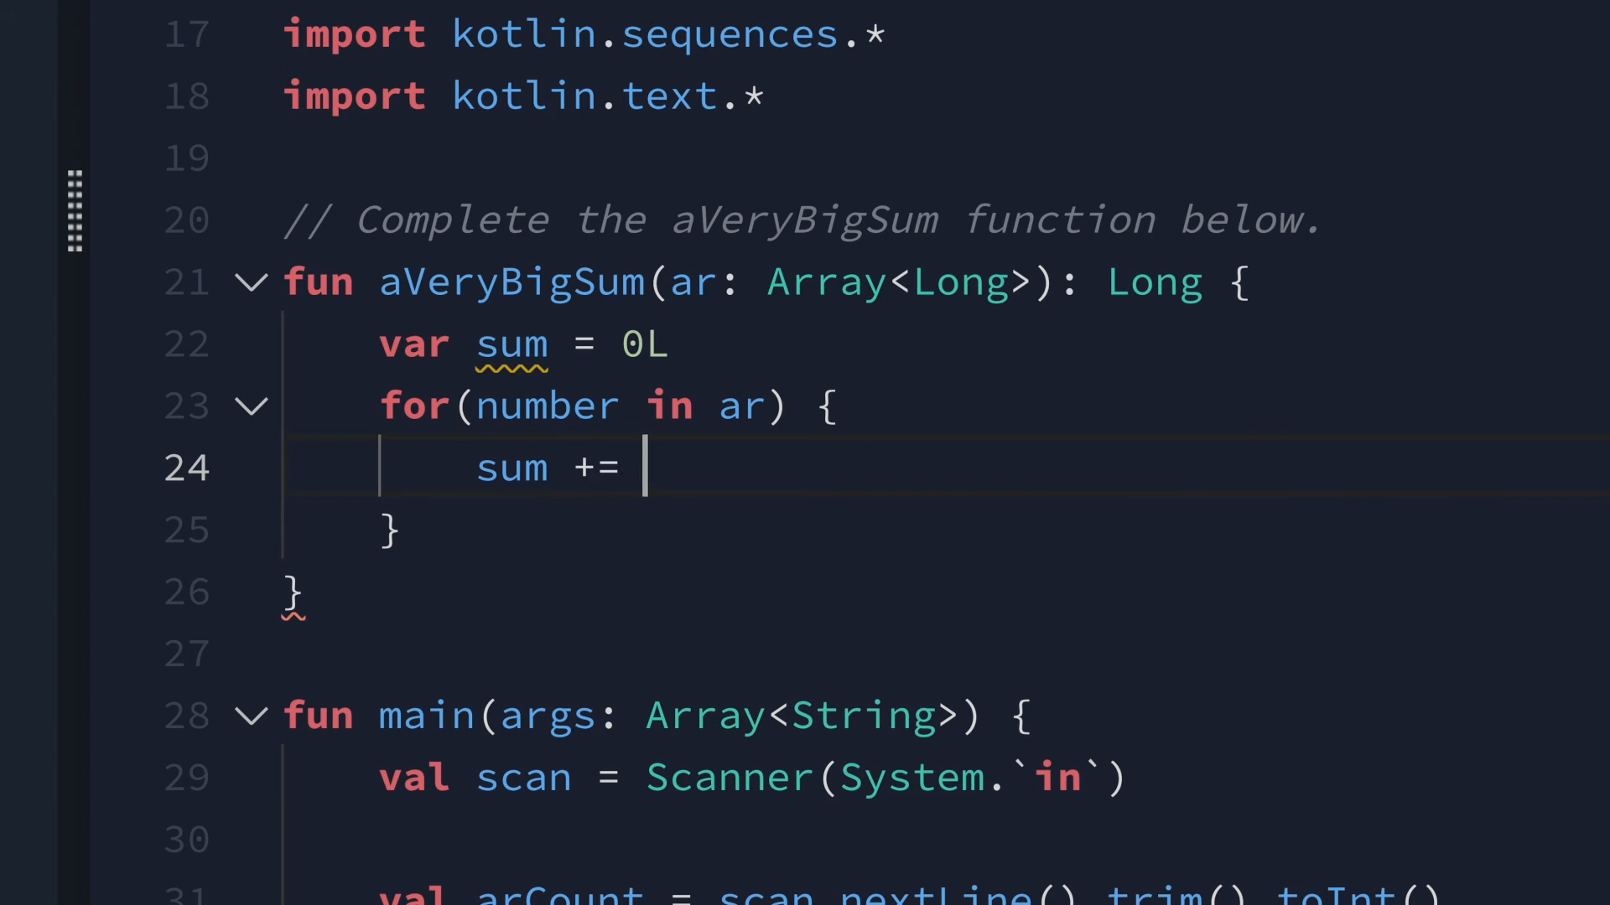
{"action": "type", "text": "number"}
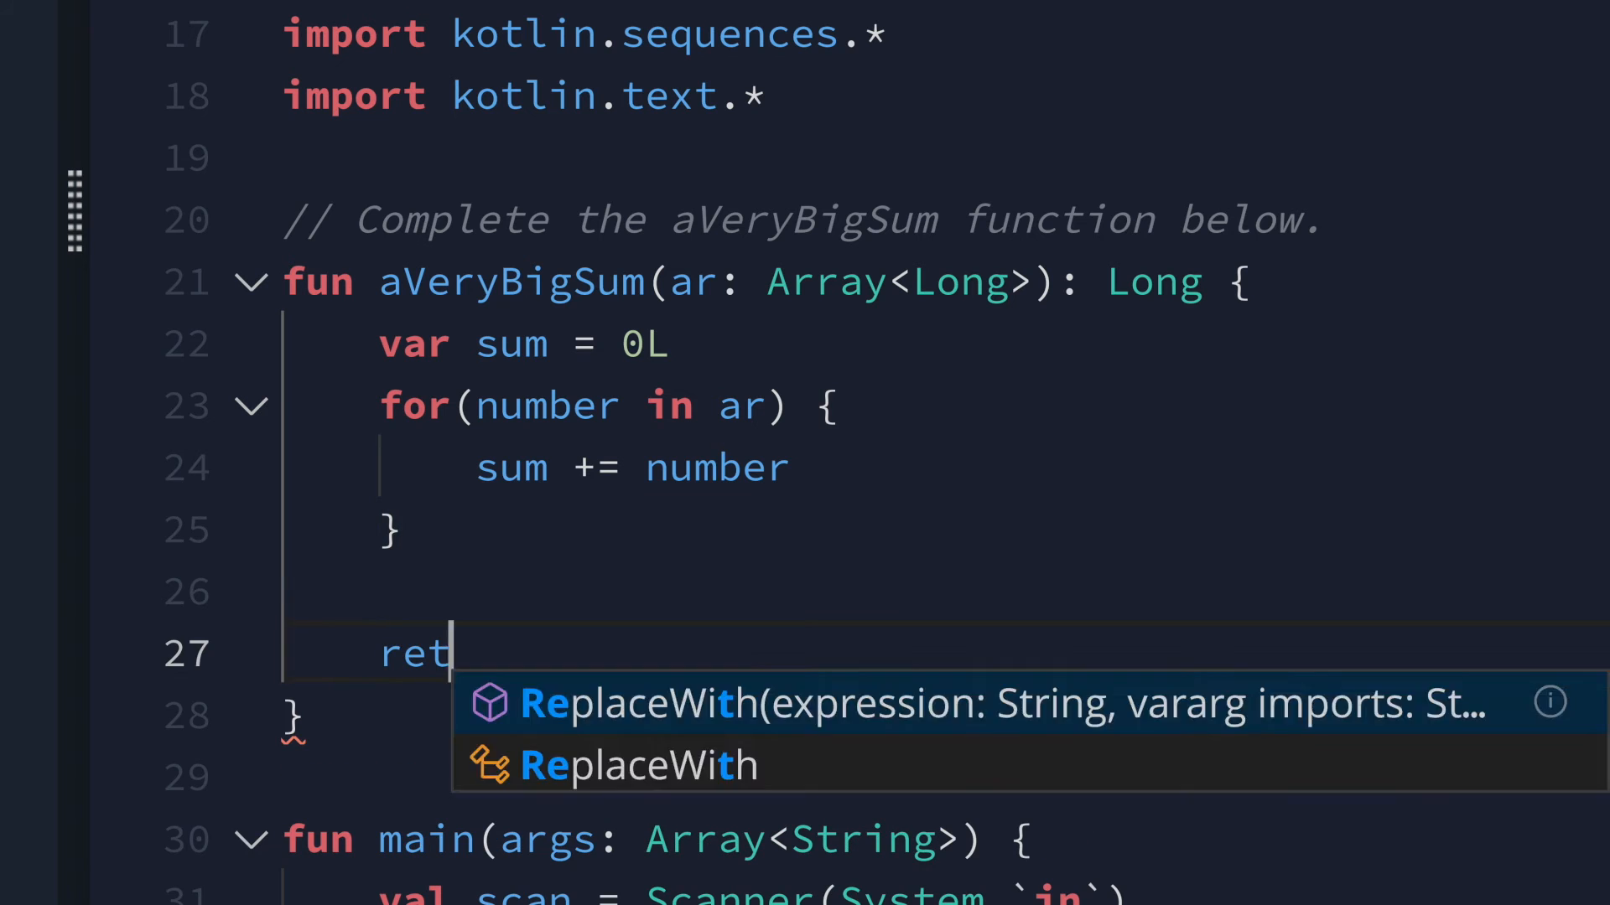
{"action": "type", "text": "urn s"}
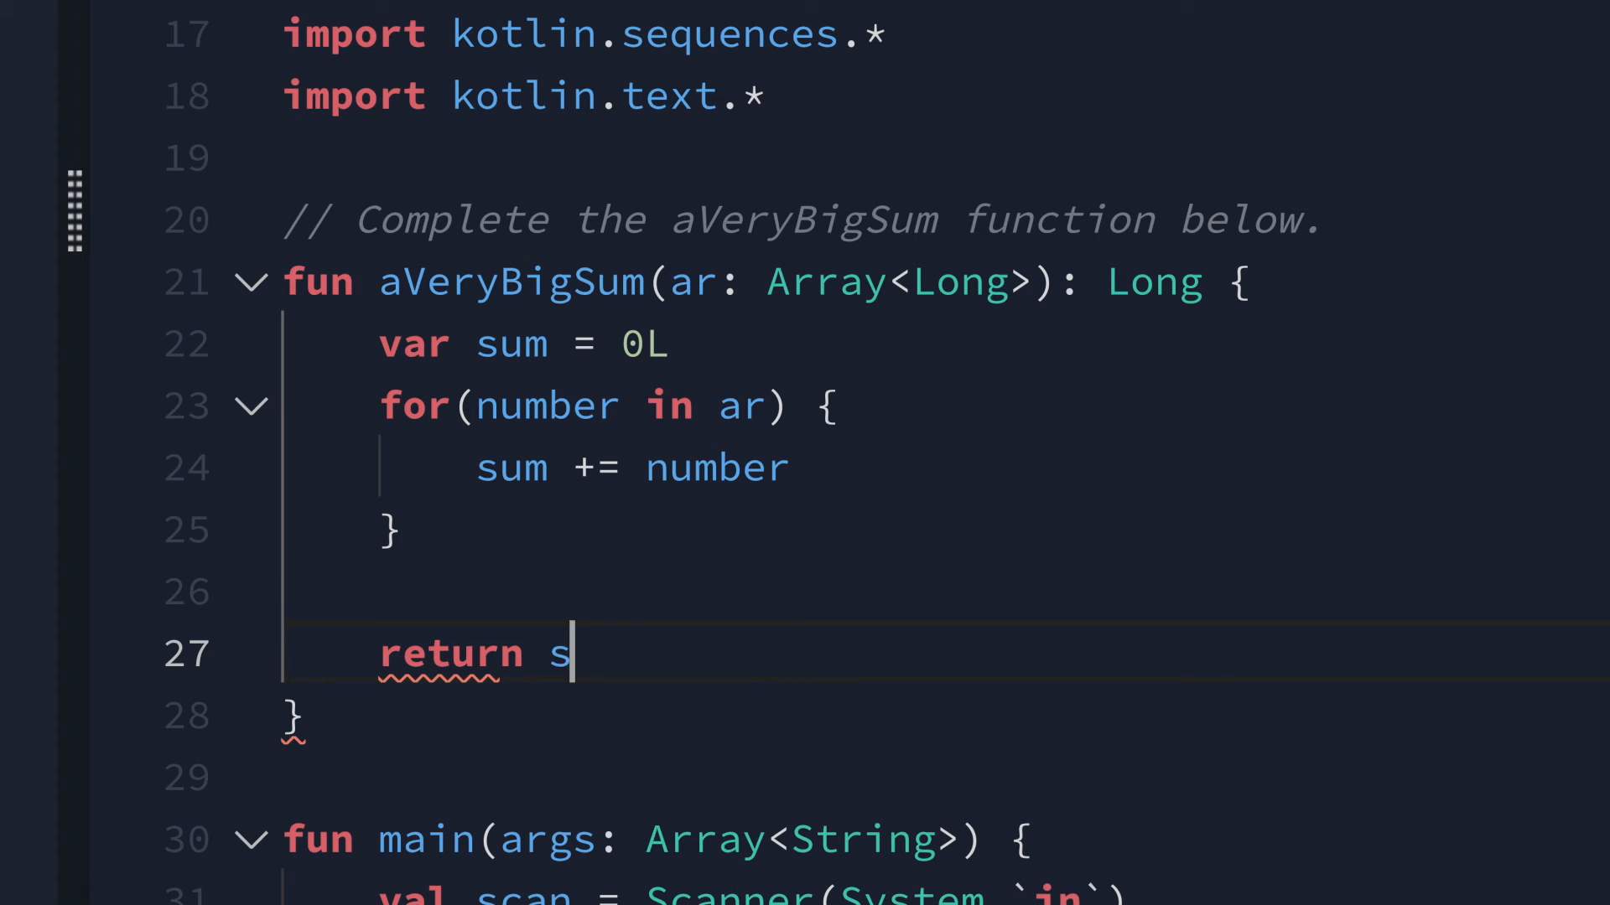
{"action": "type", "text": "um"}
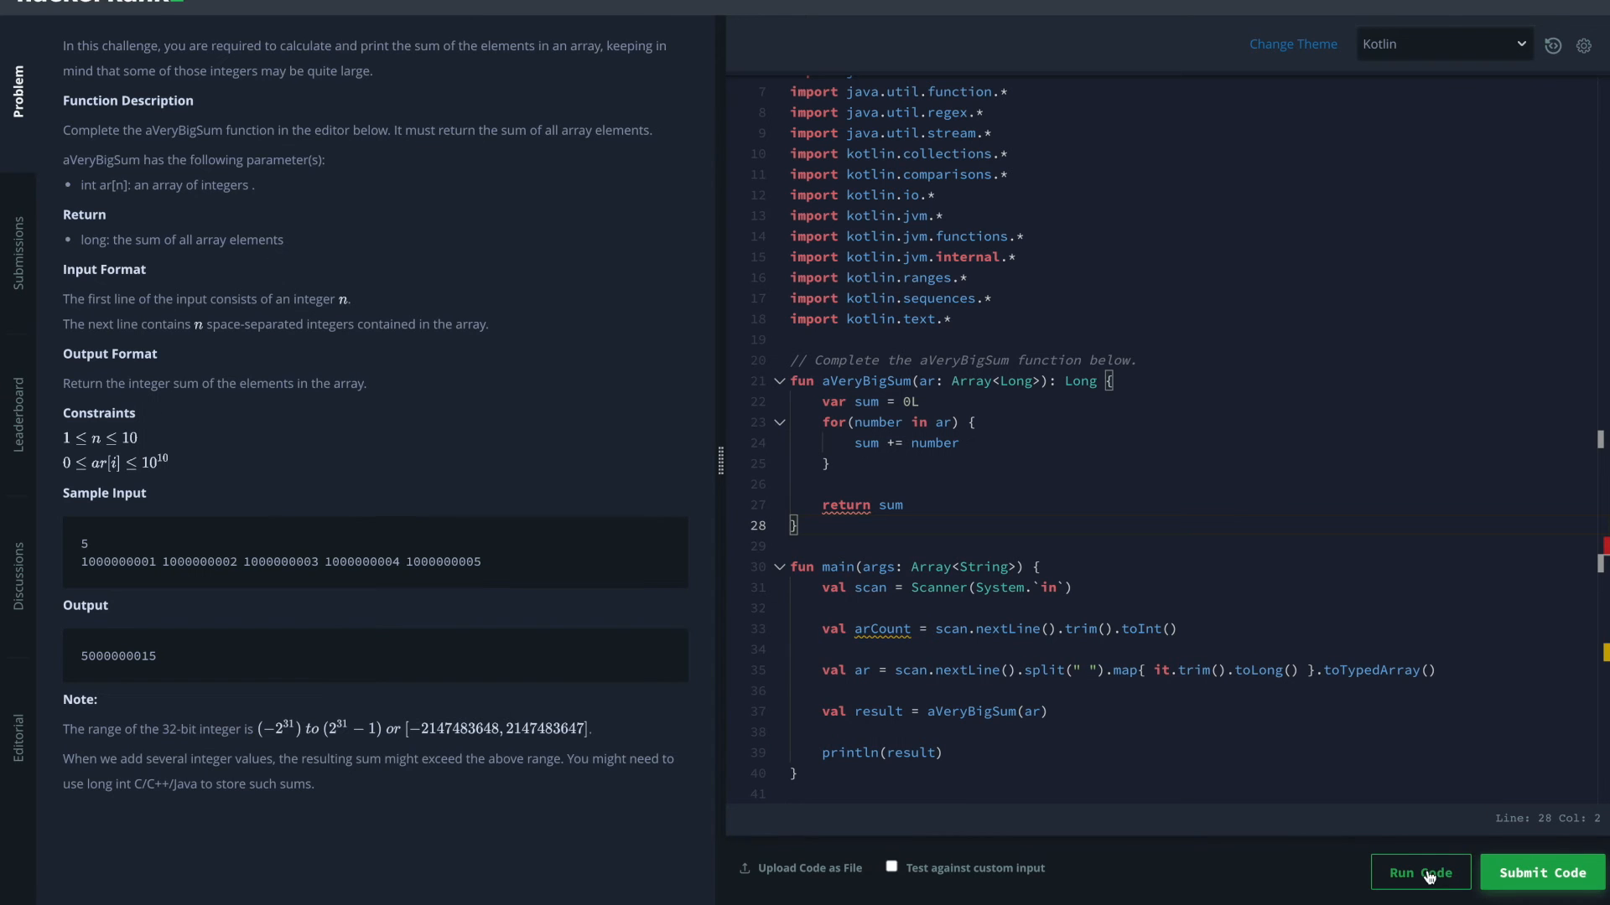
Run the aVeryBigSum code and get Sample Test case 0 passing with Congratulations.
{"action": "left_click", "coordinate": [1420, 872]}
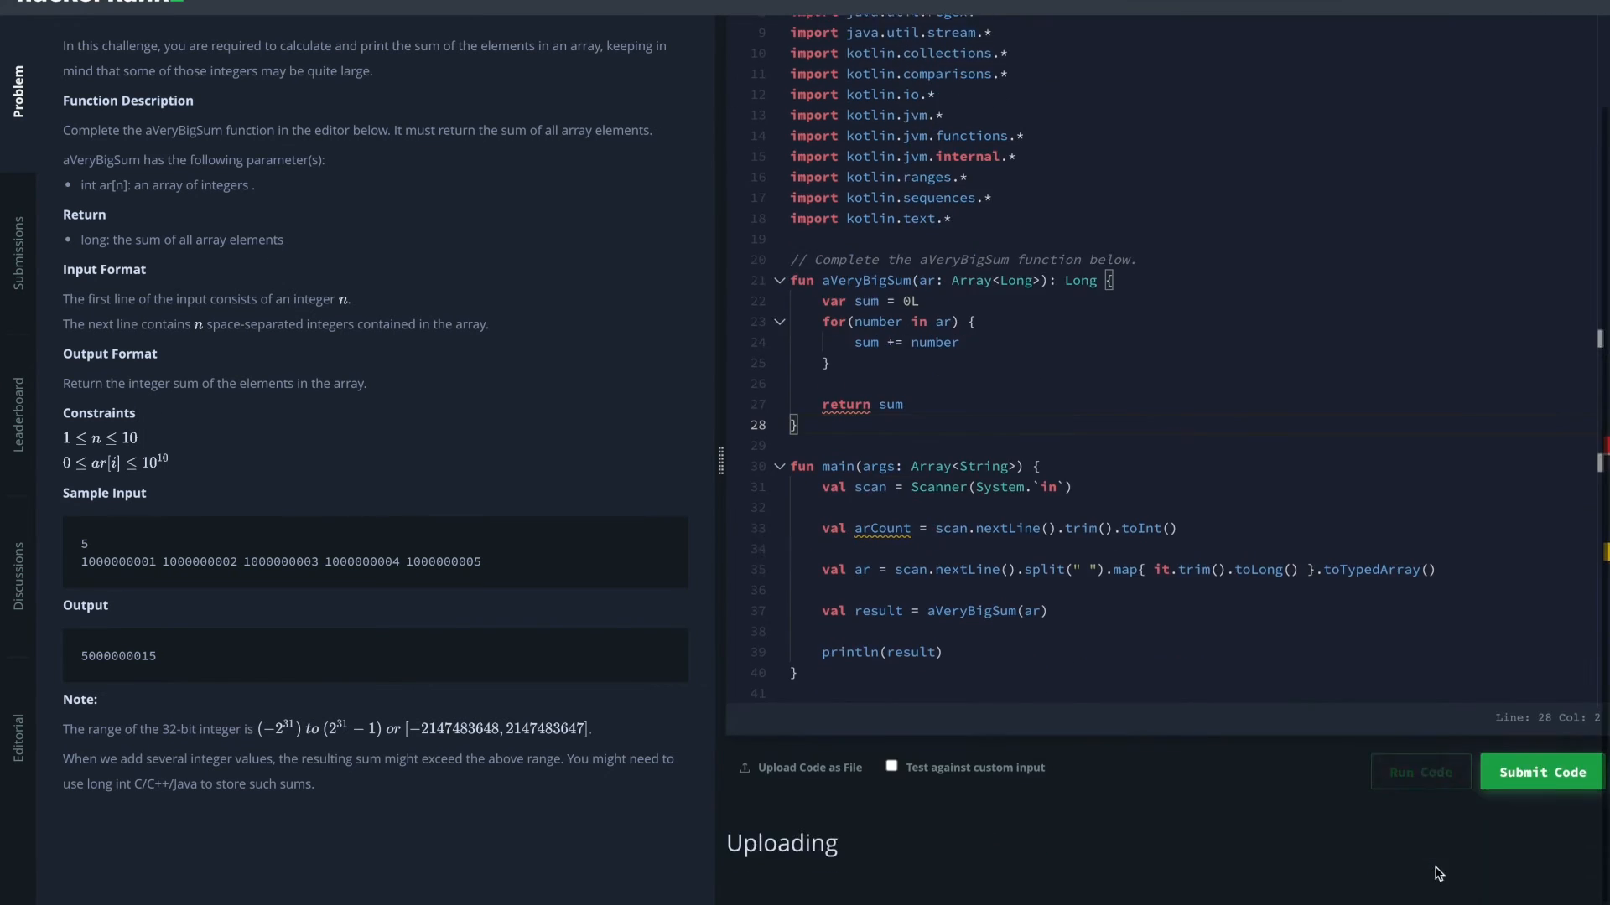
{"action": "left_click", "coordinate": [1420, 771]}
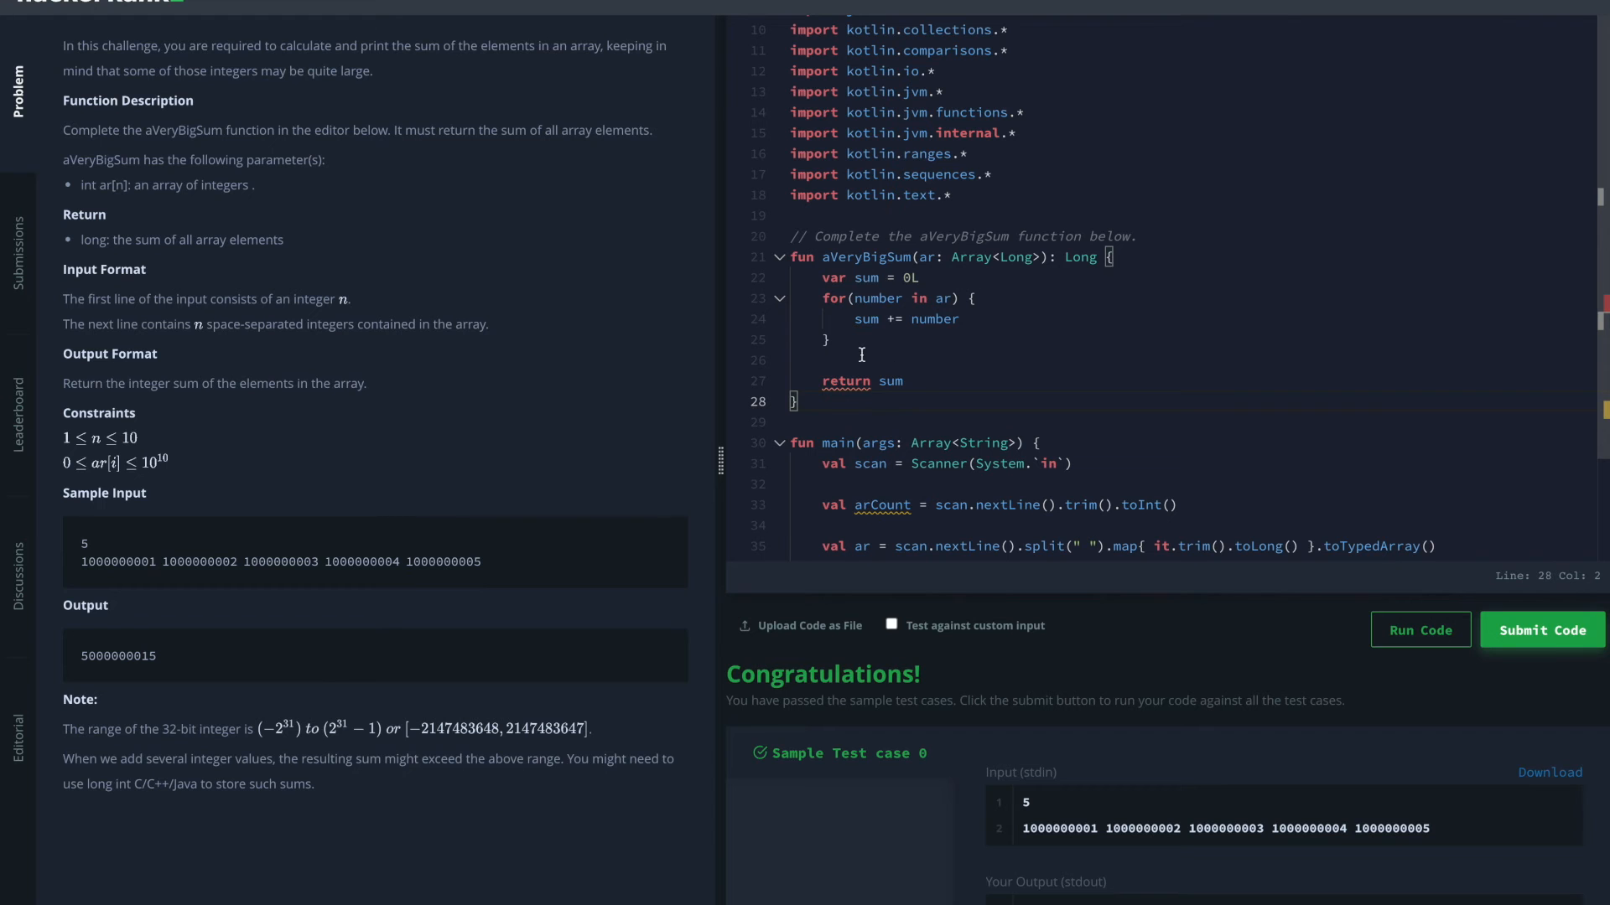
{"action": "double_click", "coordinate": [884, 381]}
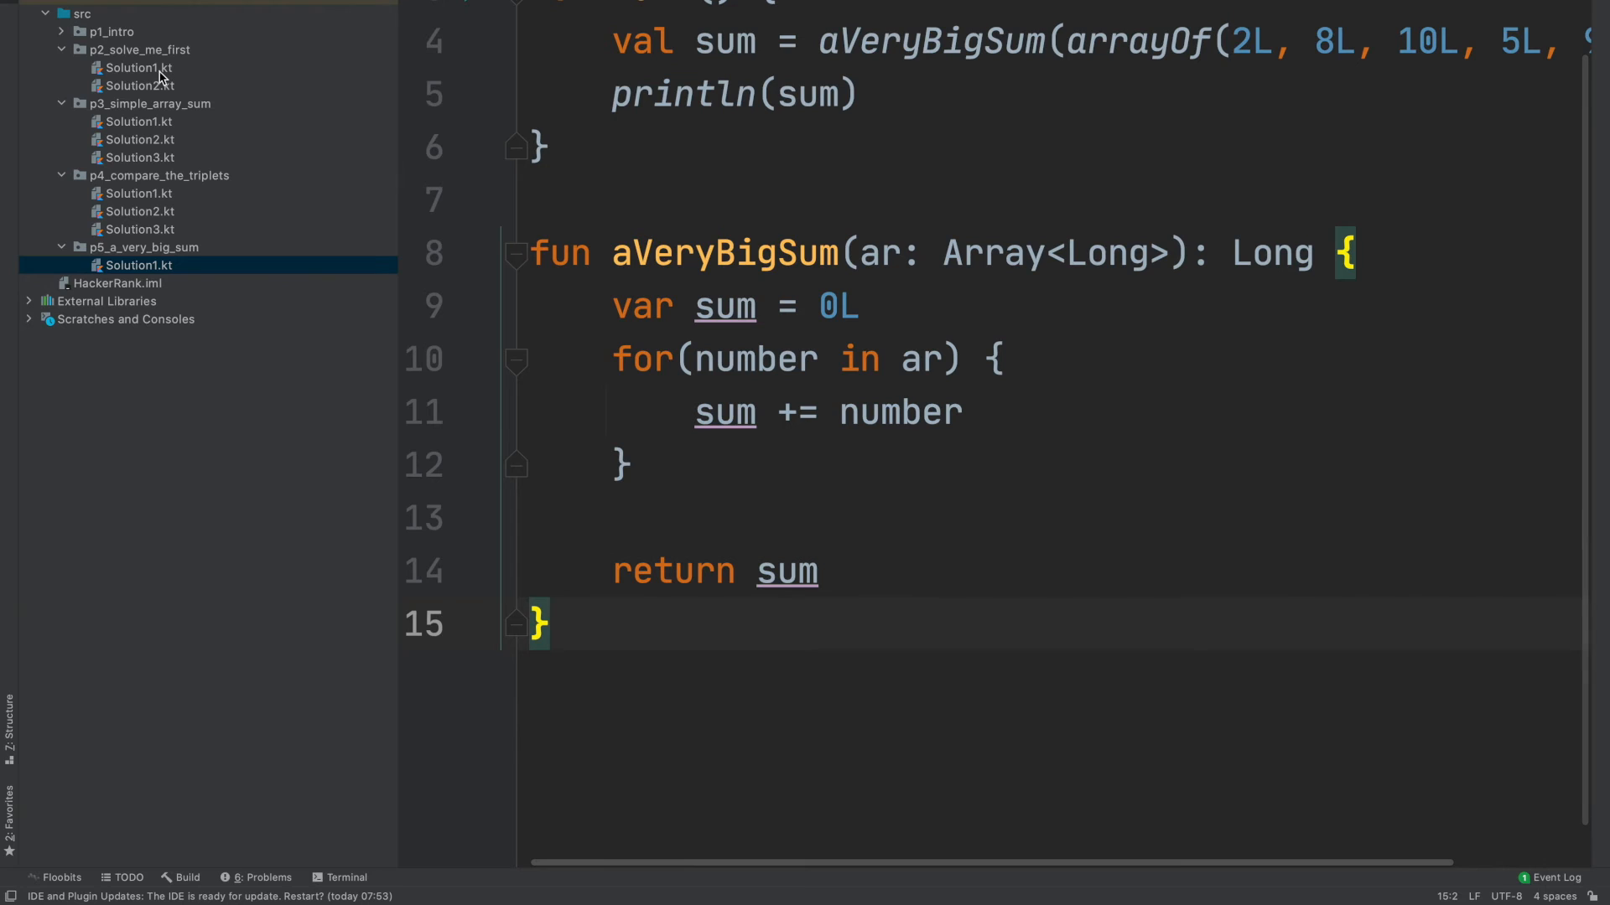
{"action": "left_click", "coordinate": [139, 121]}
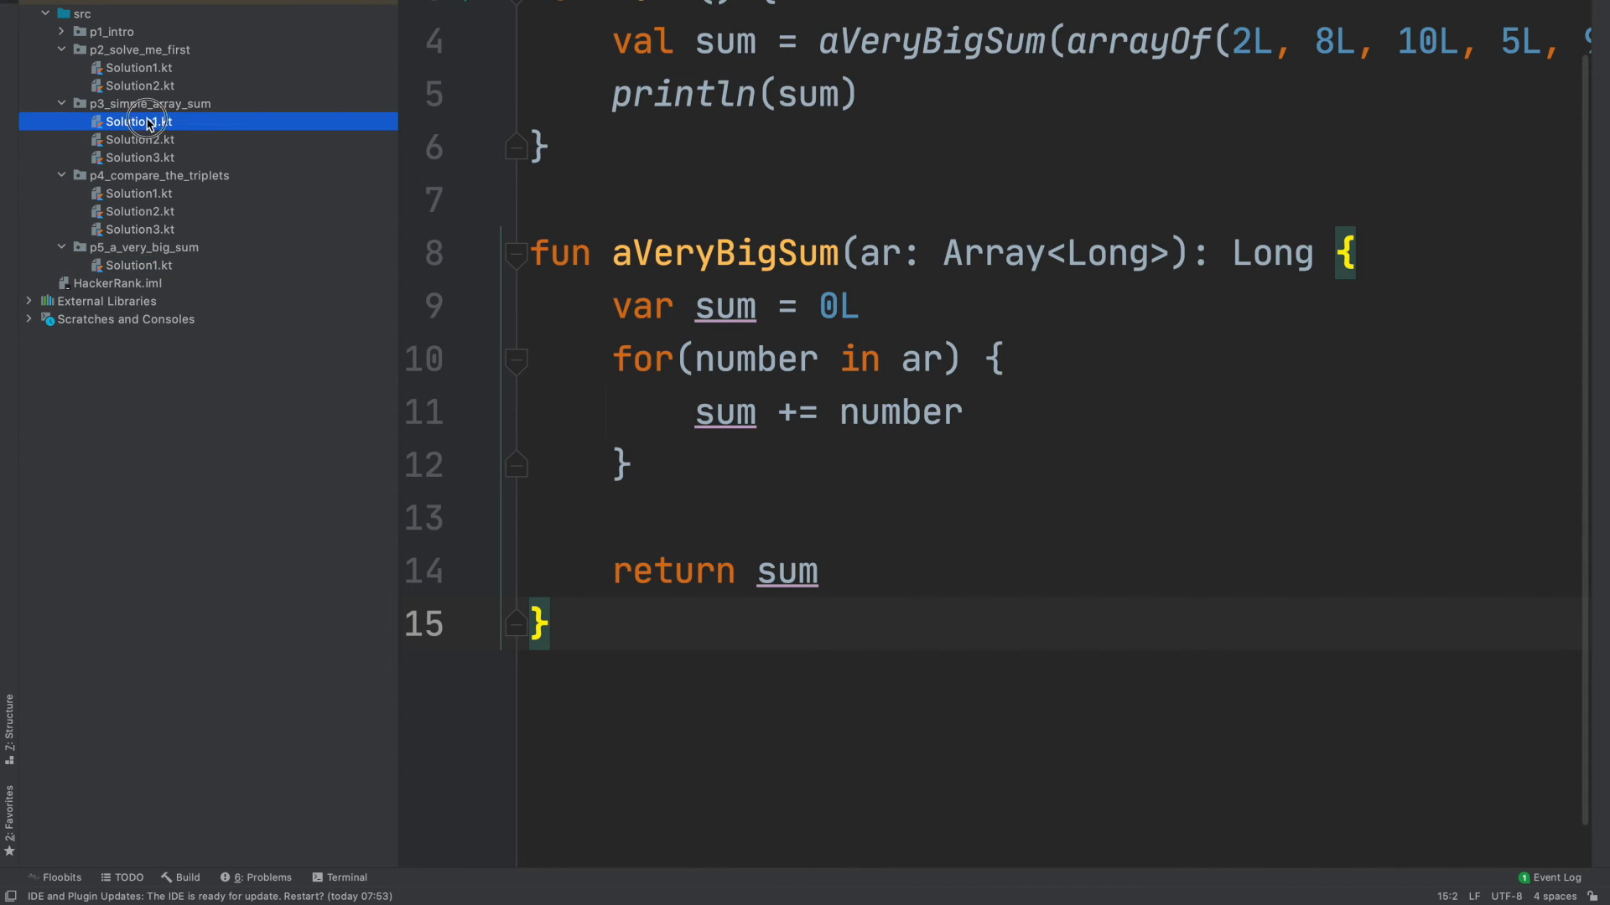
{"action": "left_click", "coordinate": [139, 121]}
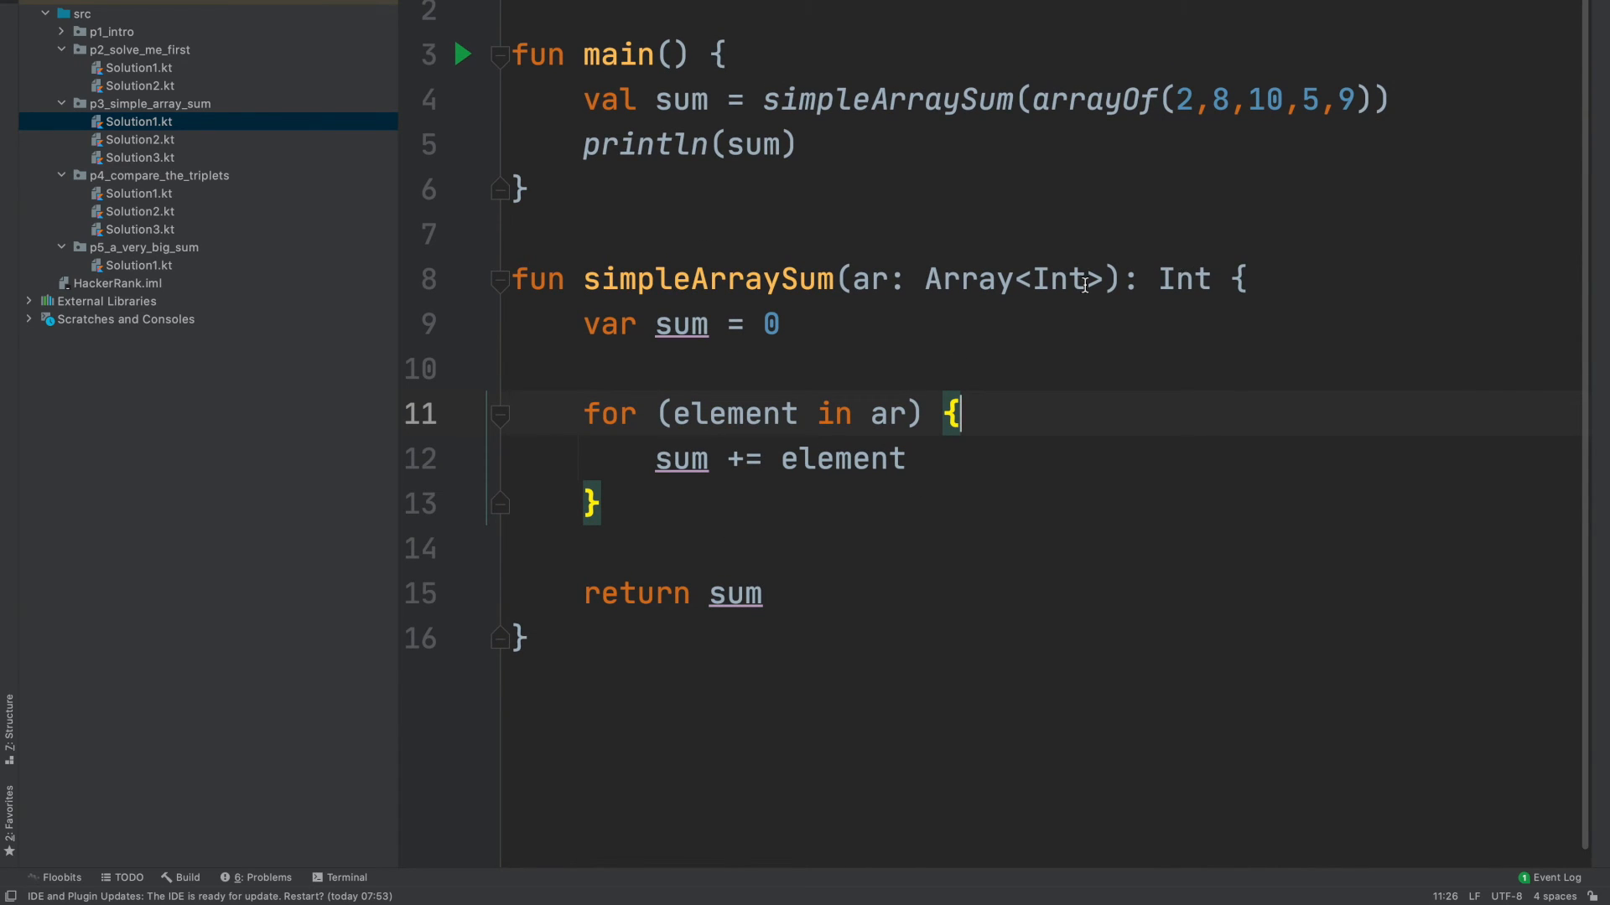
{"action": "double_click", "coordinate": [1063, 280]}
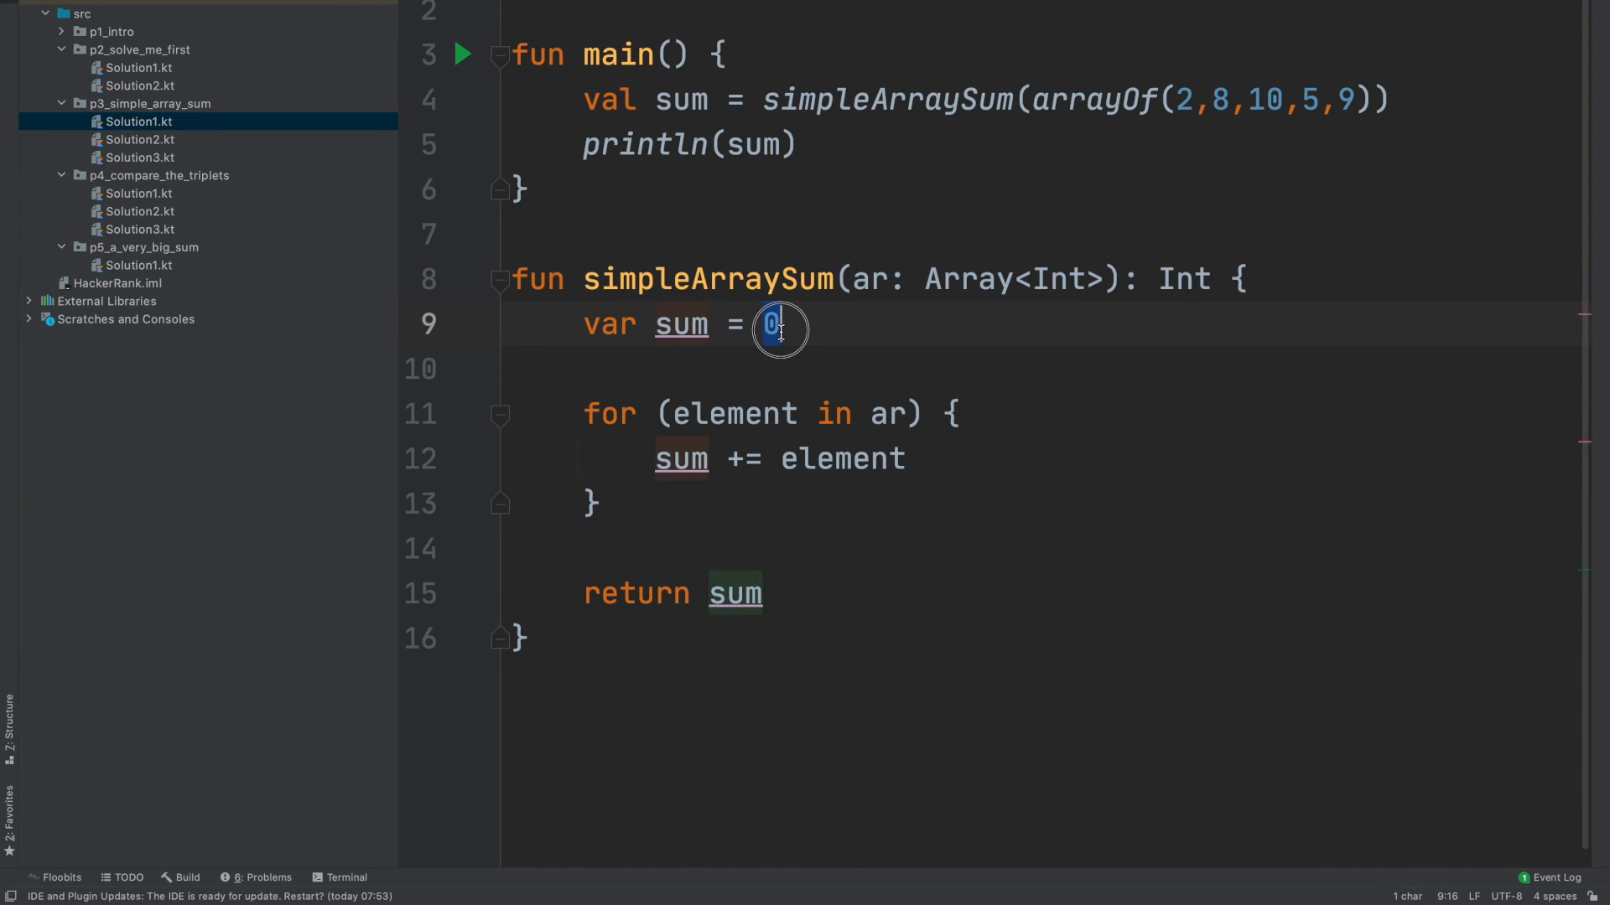
{"action": "left_click", "coordinate": [785, 323]}
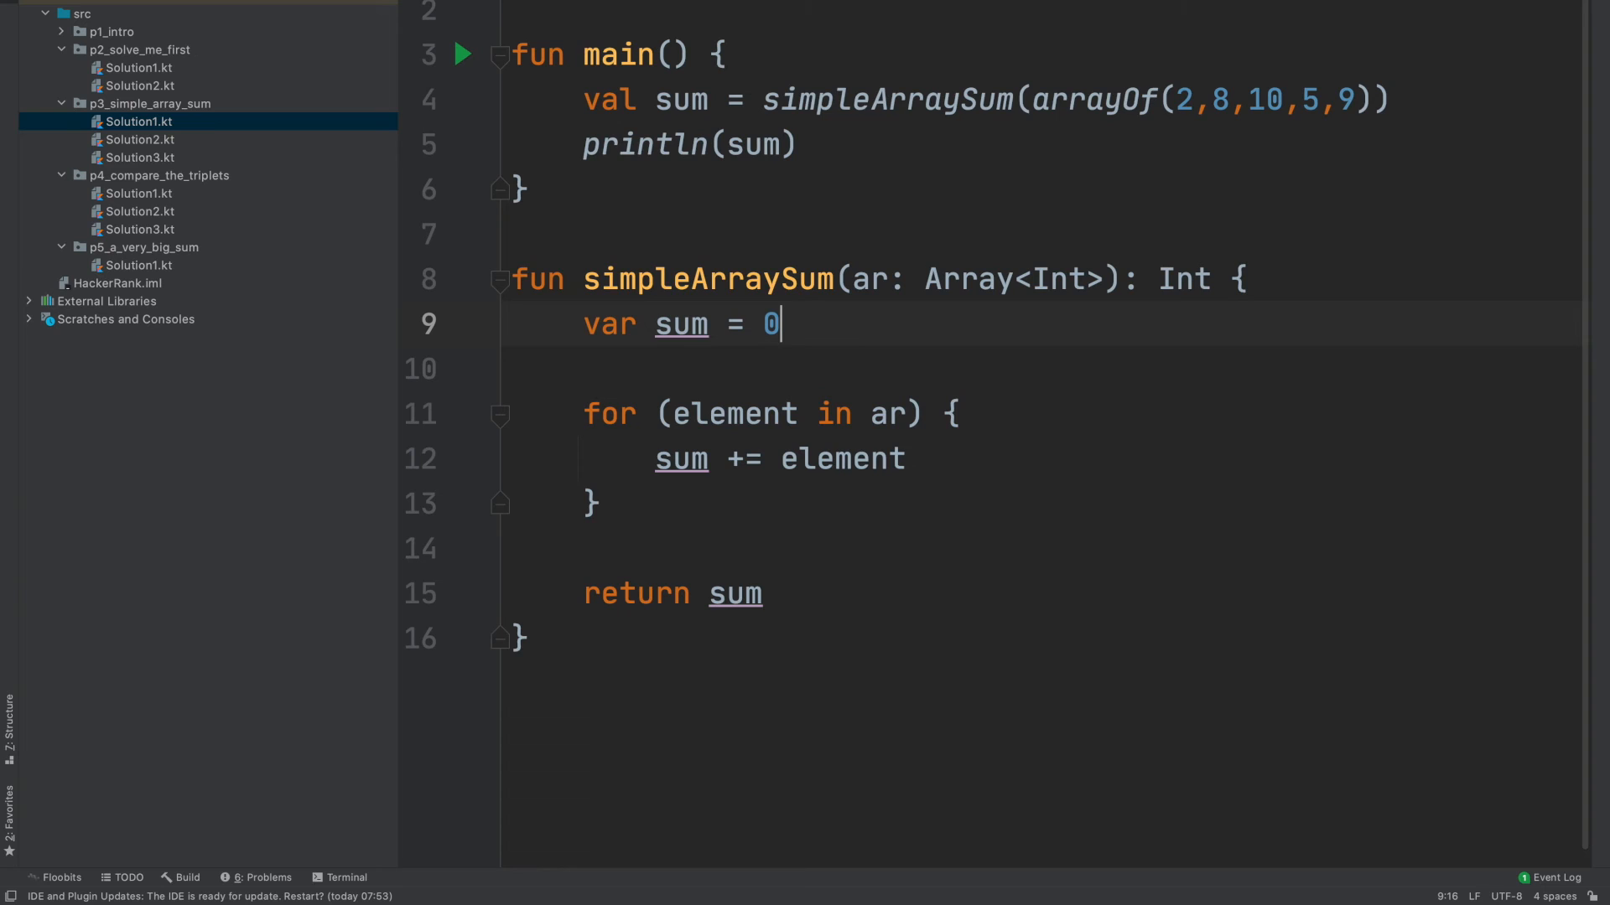
{"action": "type", "text": "L"}
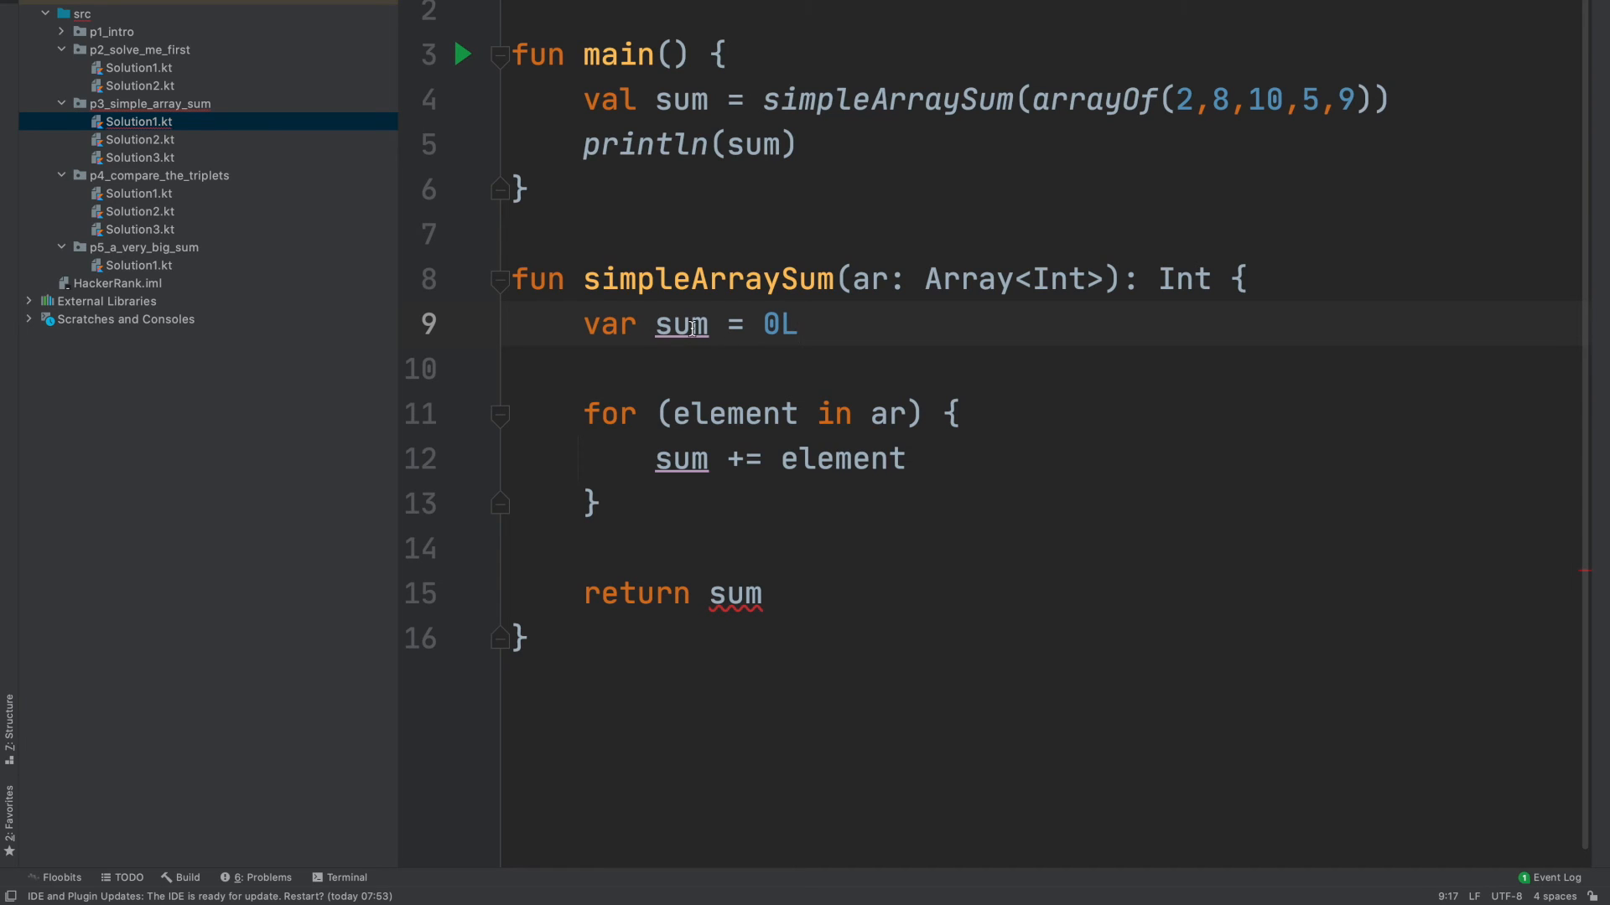
{"action": "left_click", "coordinate": [760, 324]}
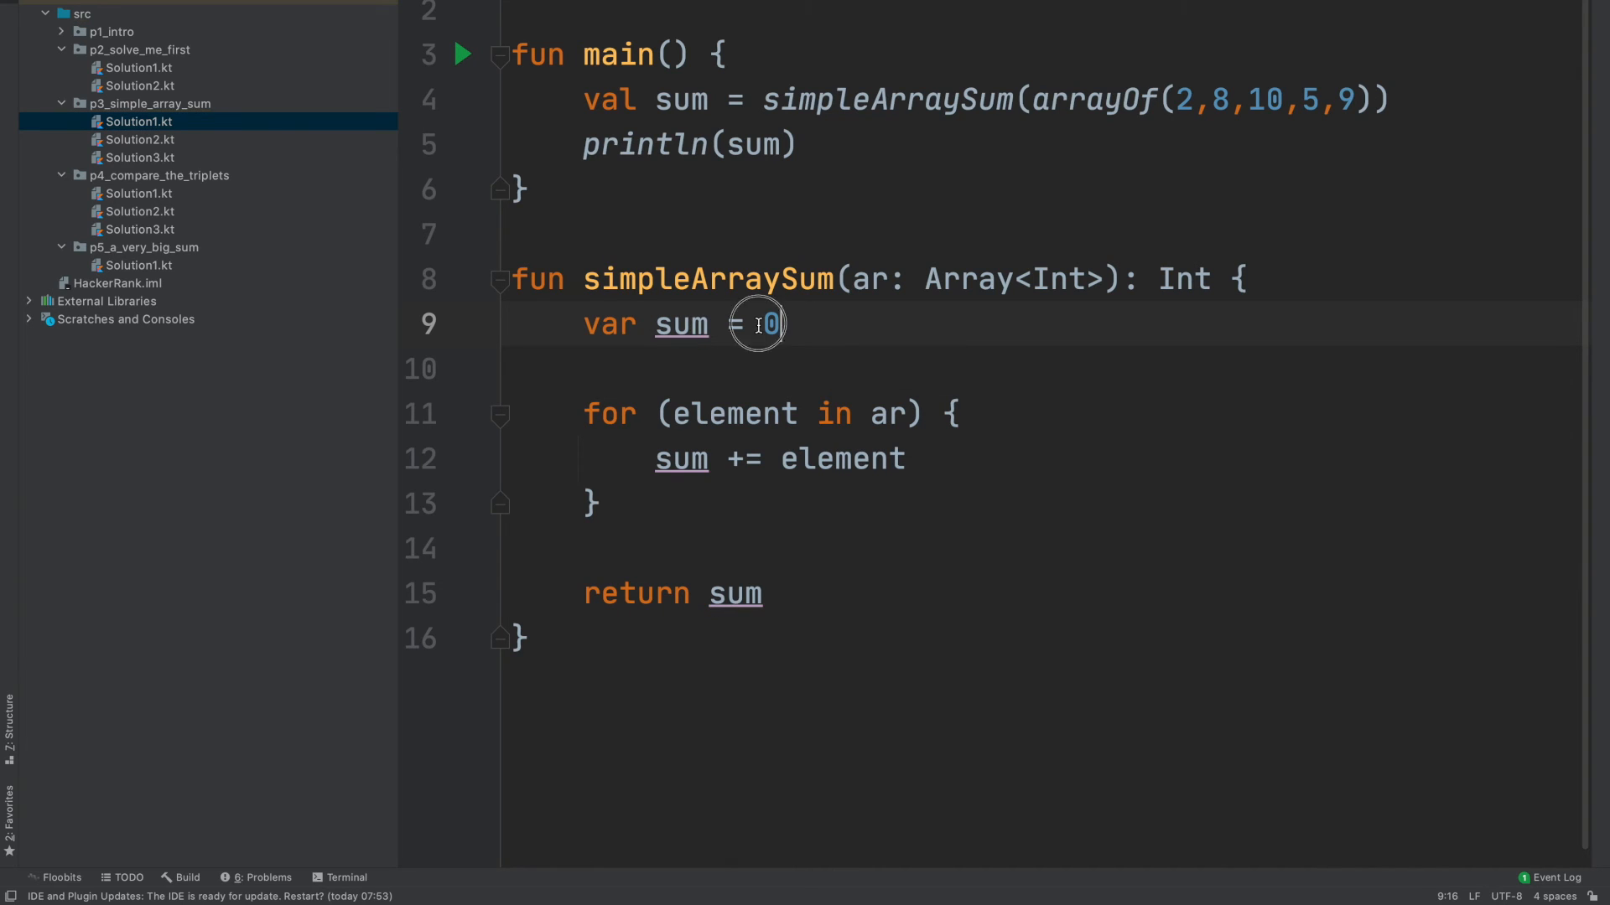
{"action": "double_click", "coordinate": [769, 324]}
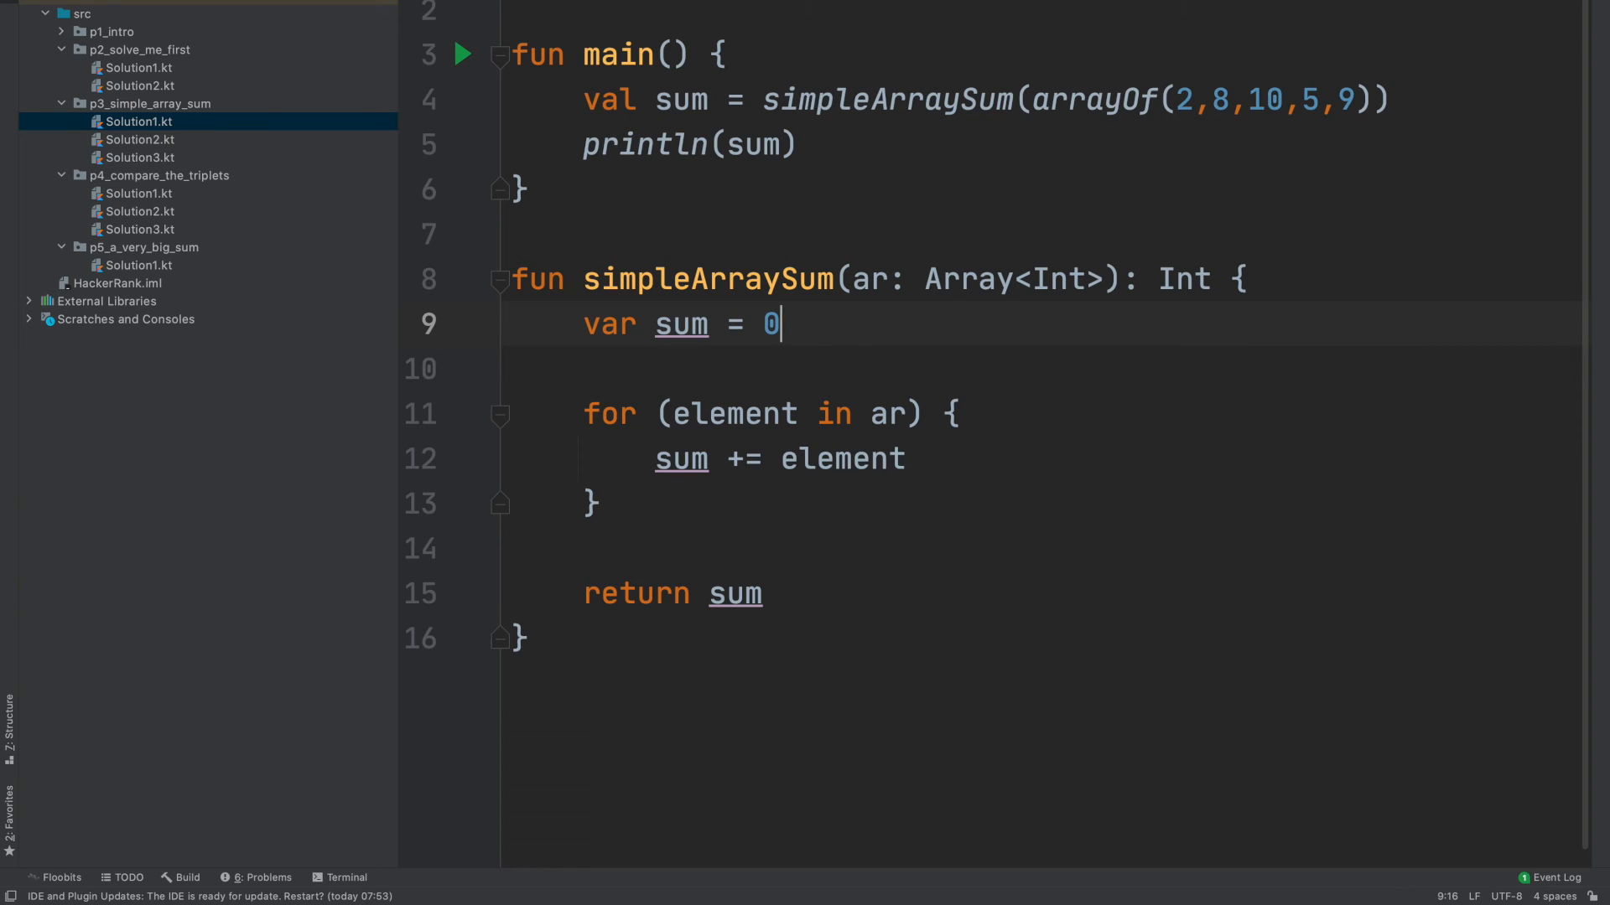
{"action": "type", "text": "L"}
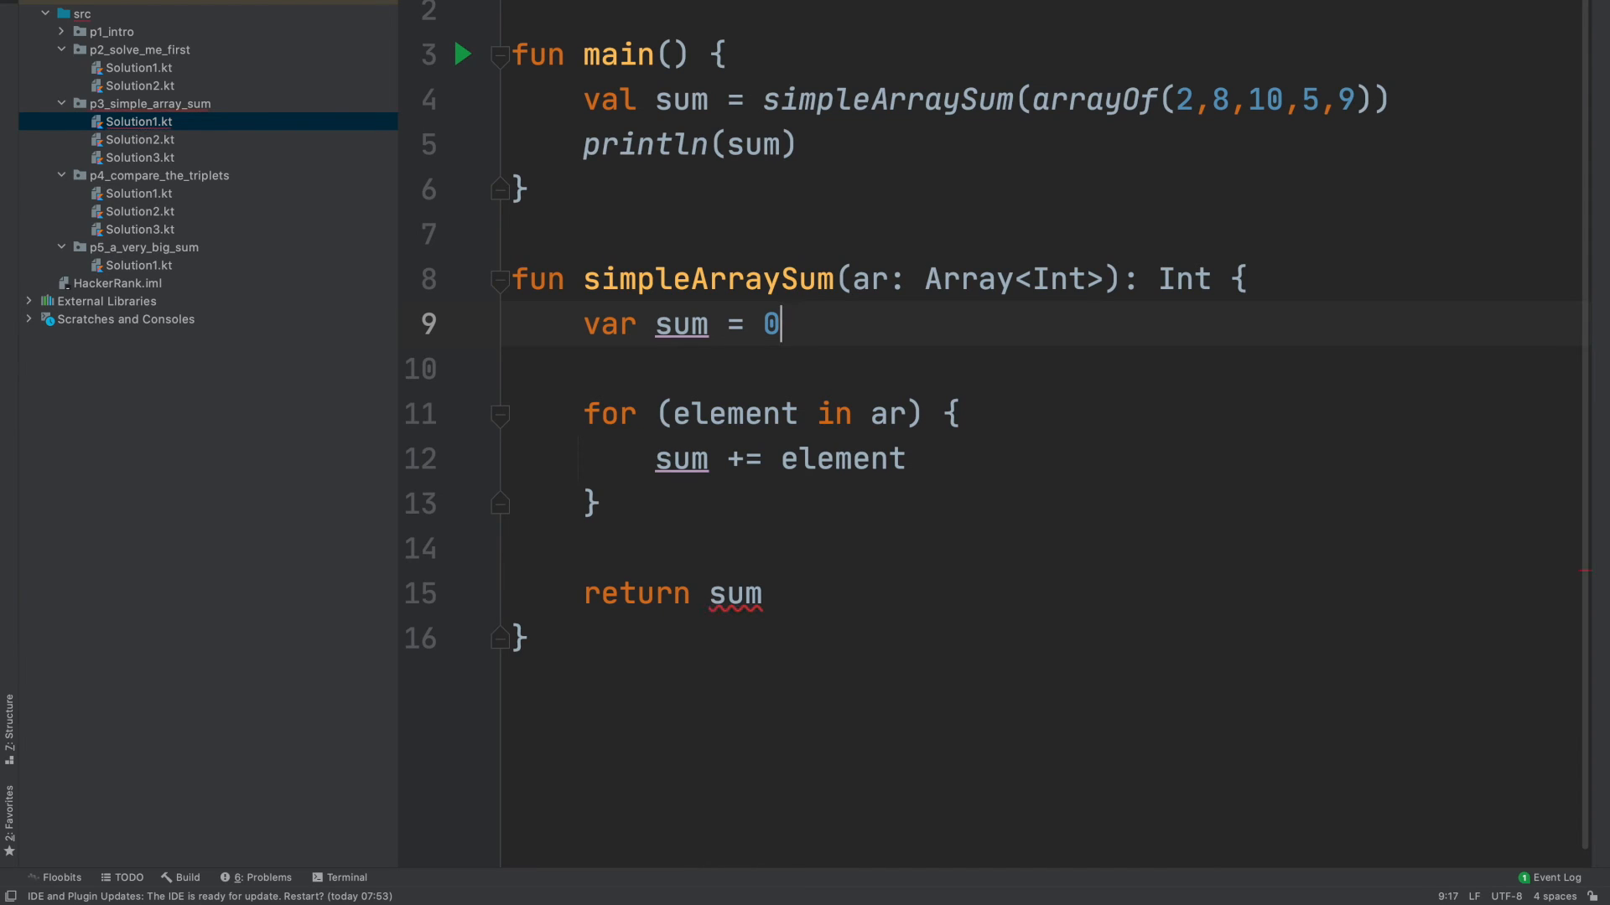
{"action": "type", "text": "F"}
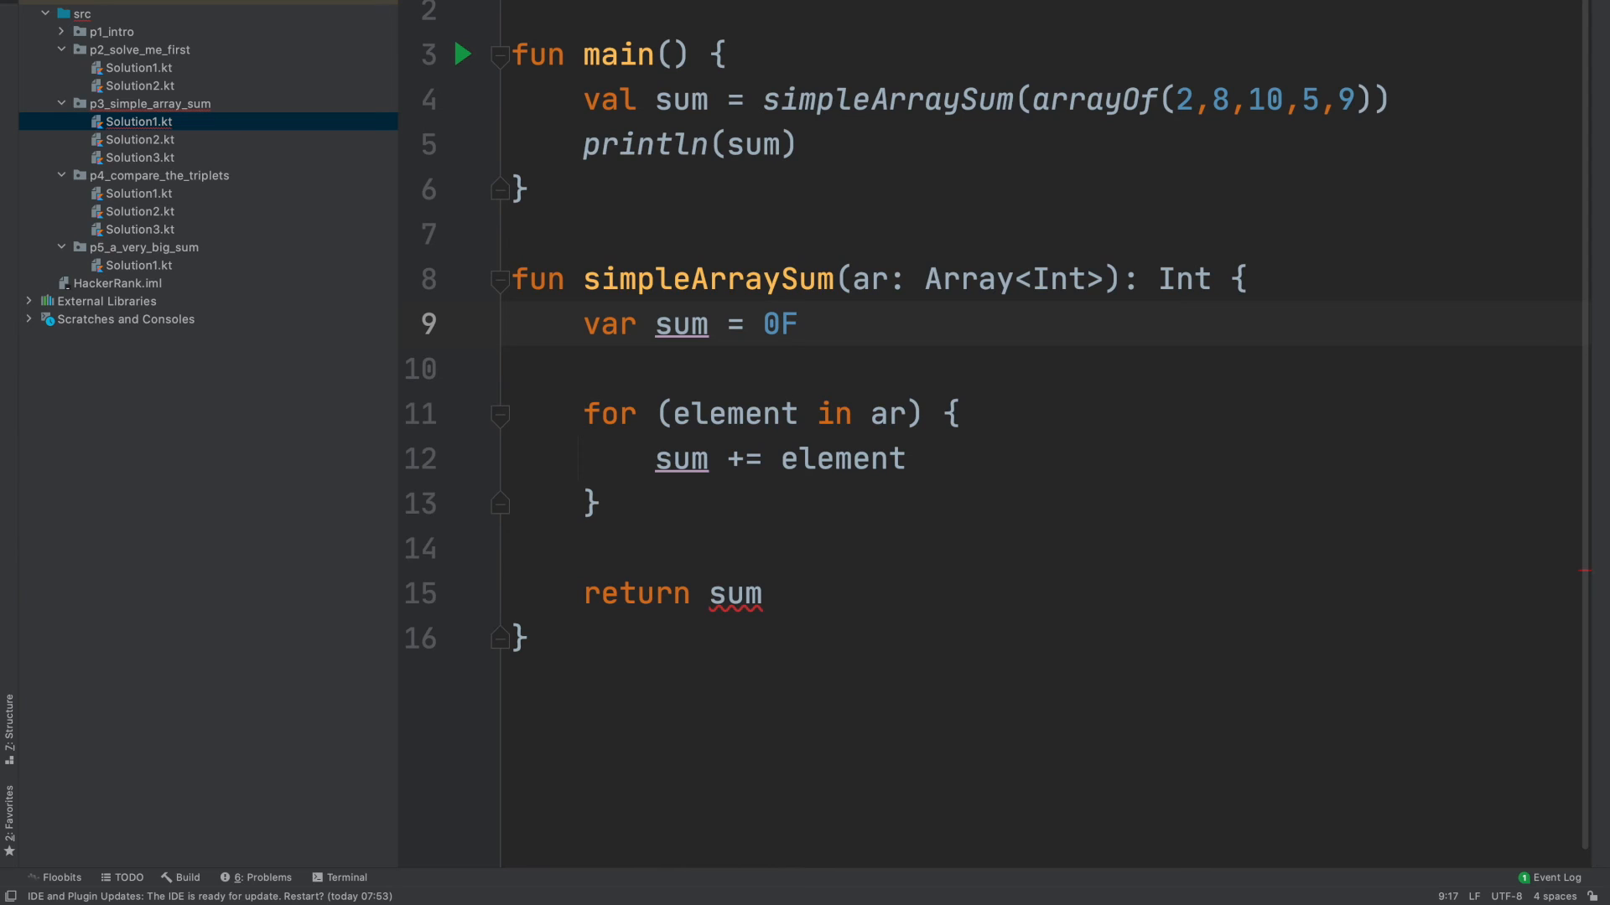
{"action": "type", "text": "."}
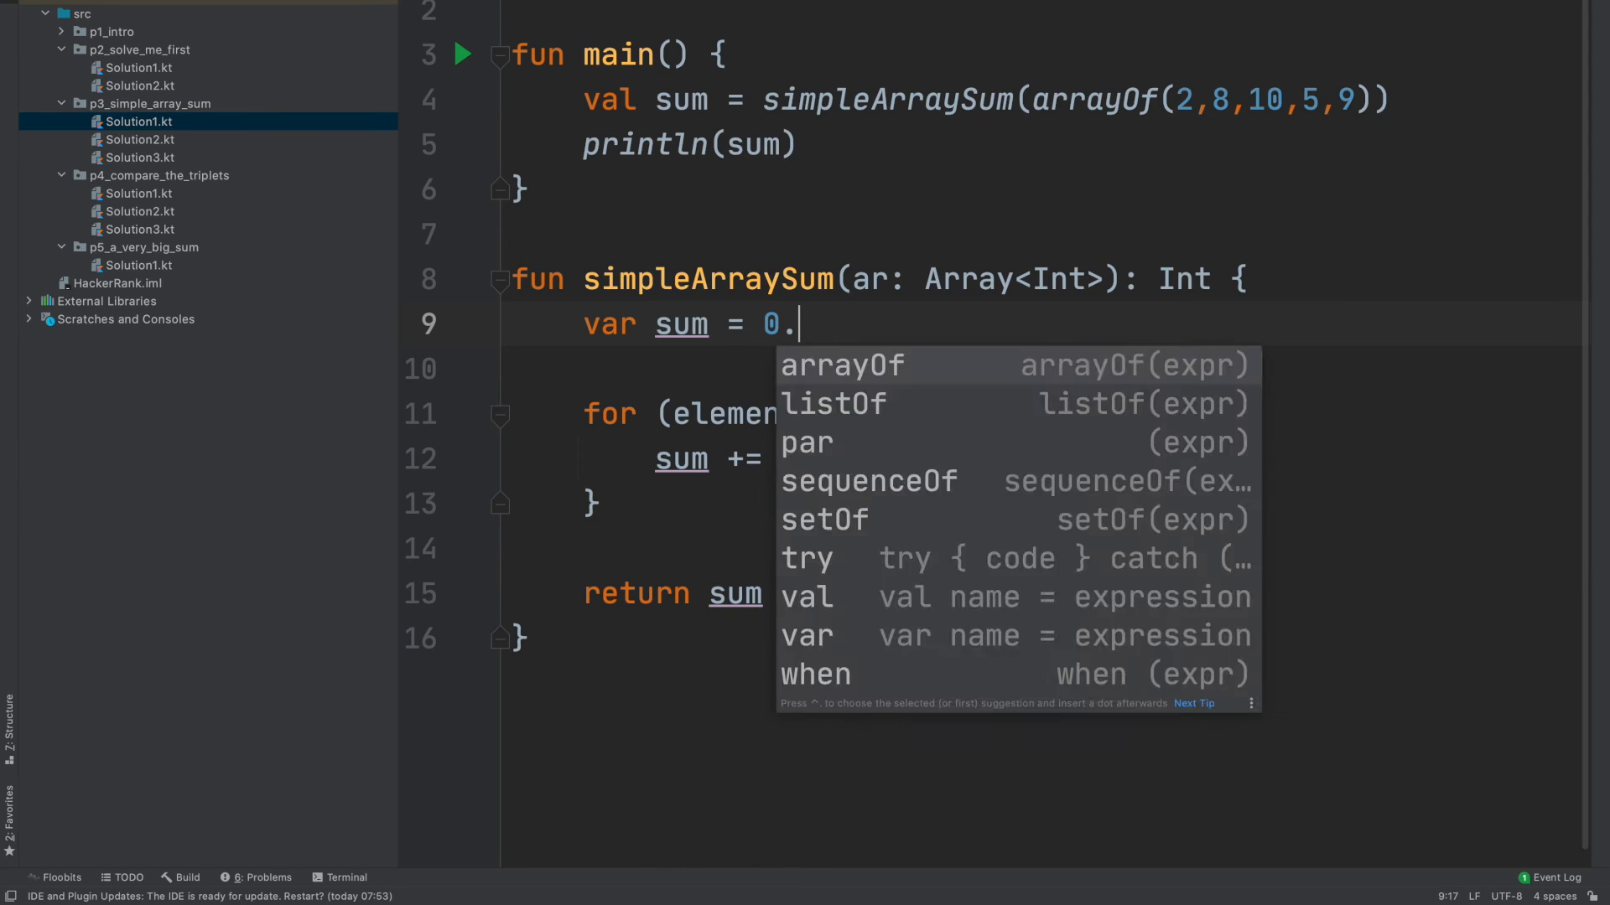
{"action": "type", "text": "0"}
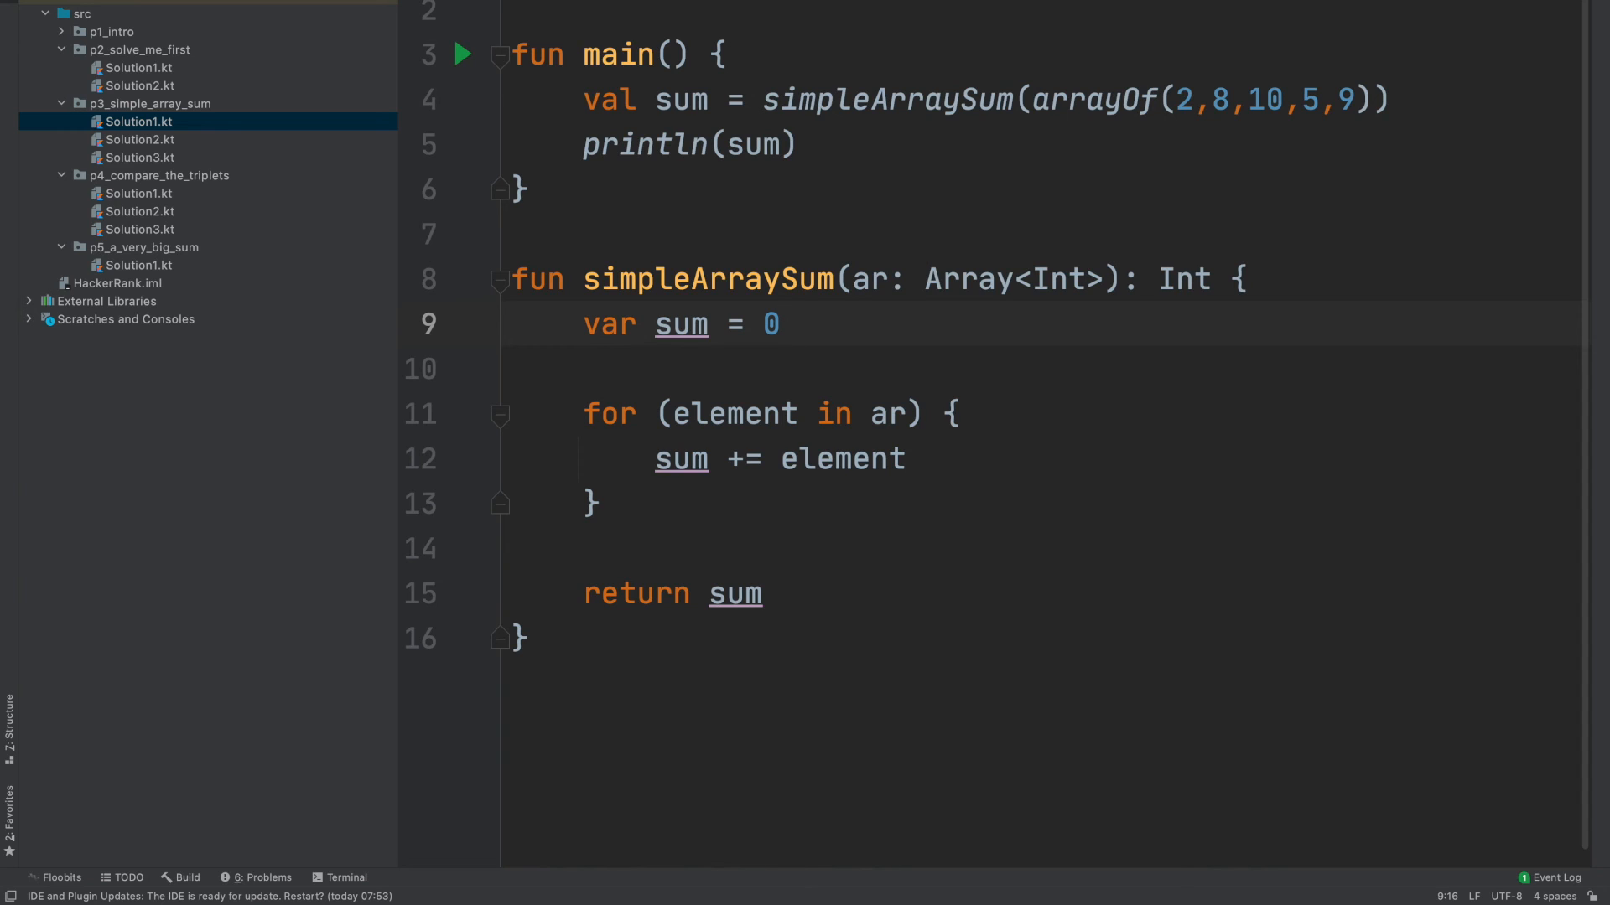
{"action": "mouse_move", "coordinate": [1078, 419]}
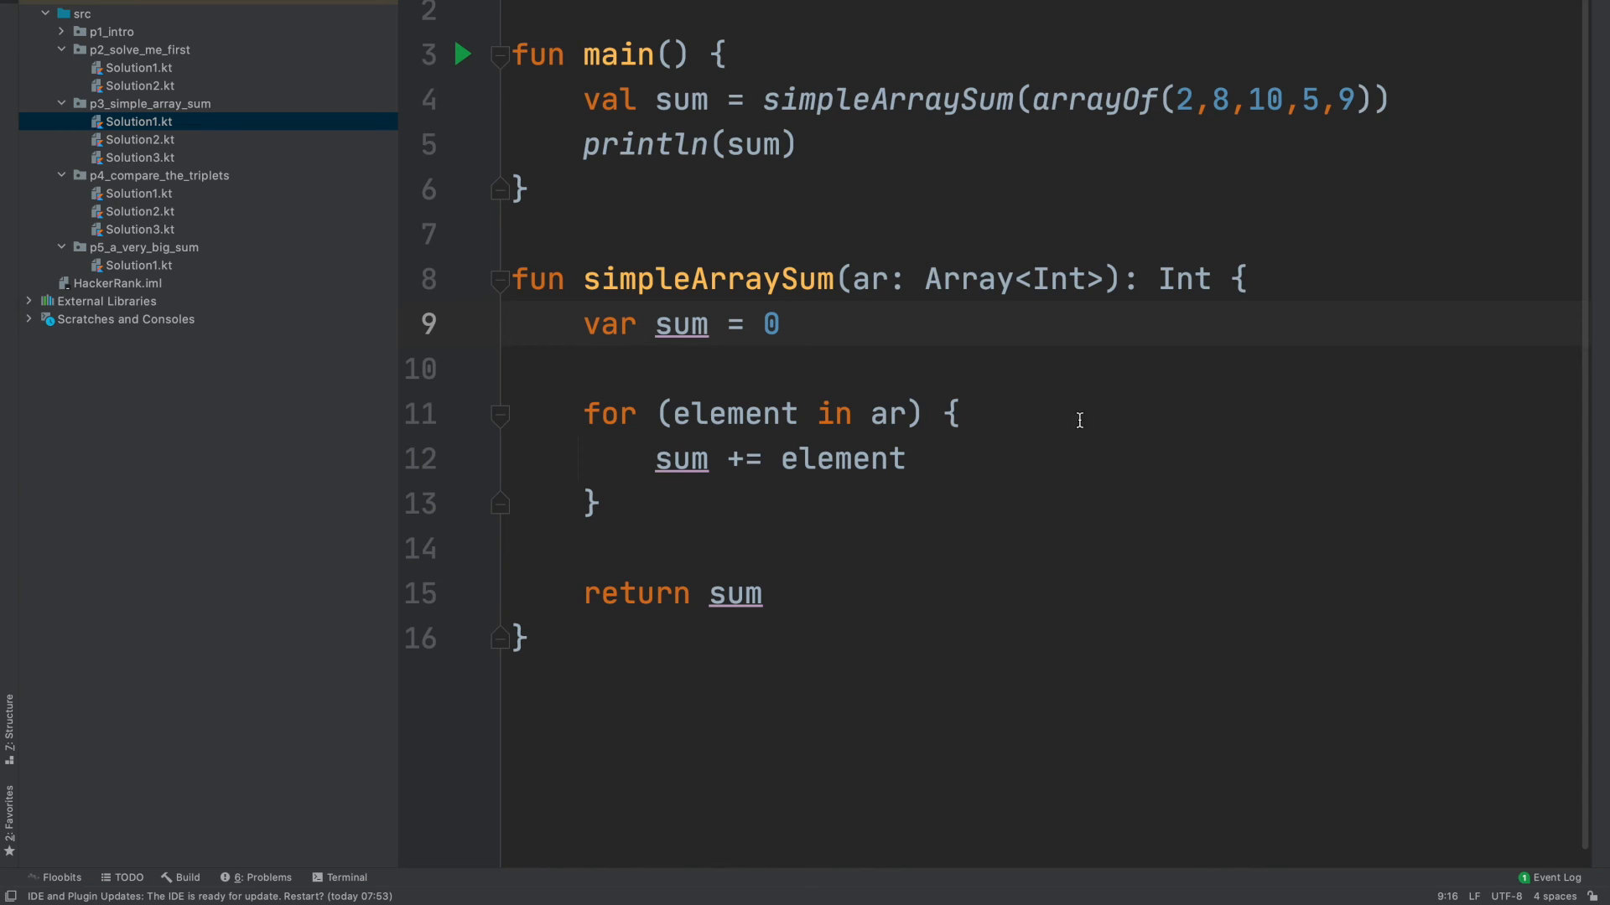
{"action": "mouse_move", "coordinate": [1136, 327]}
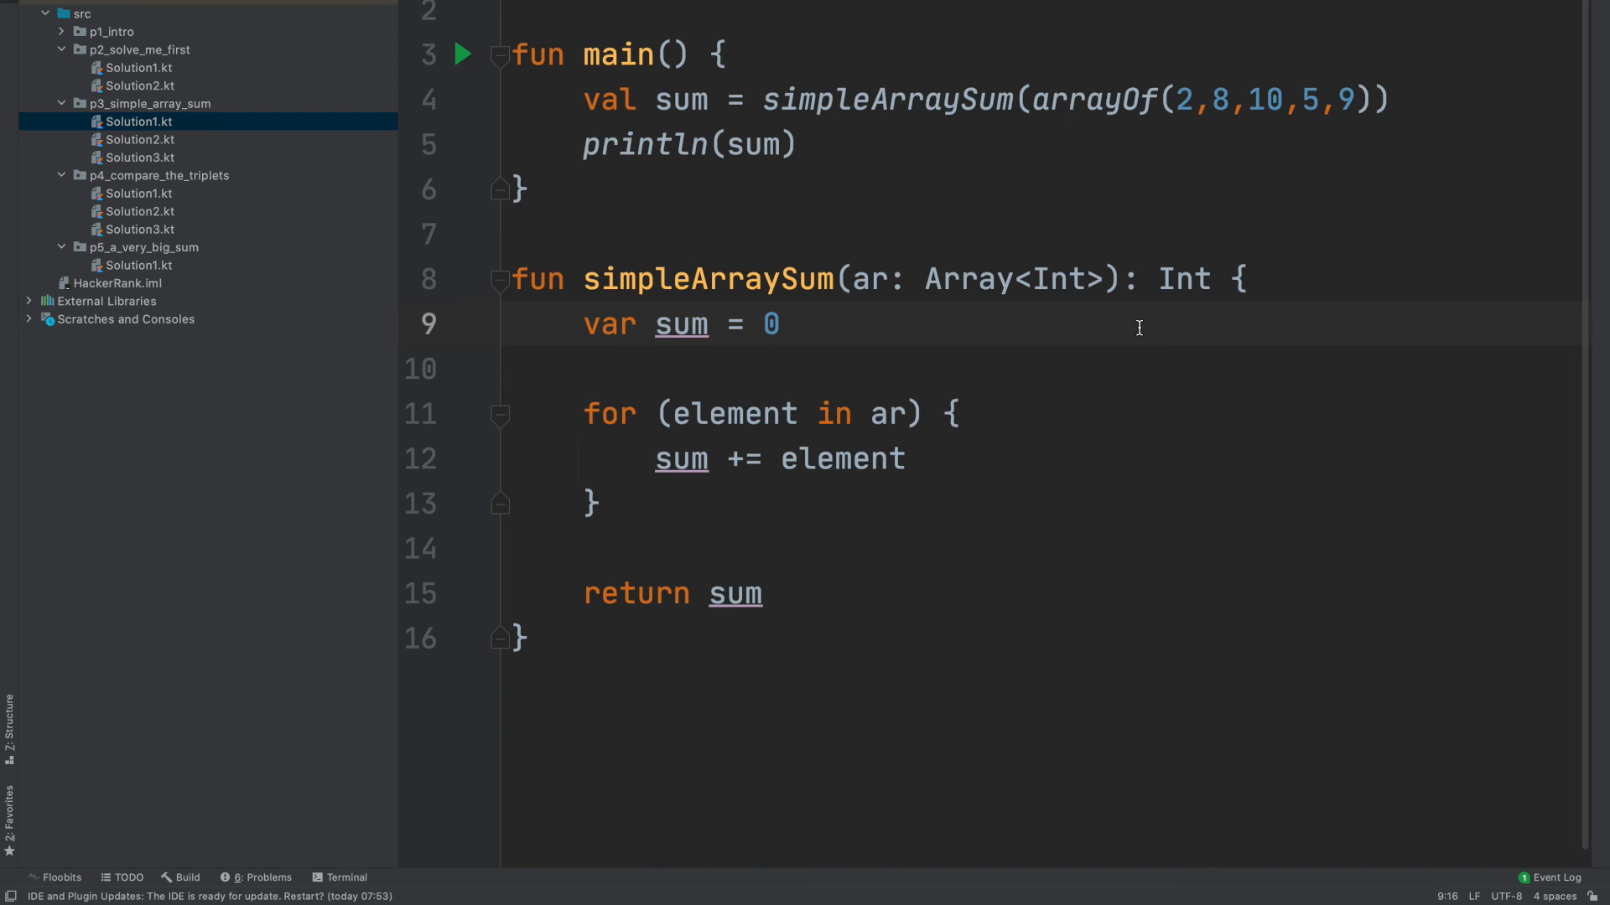
{"action": "mouse_move", "coordinate": [315, 139]}
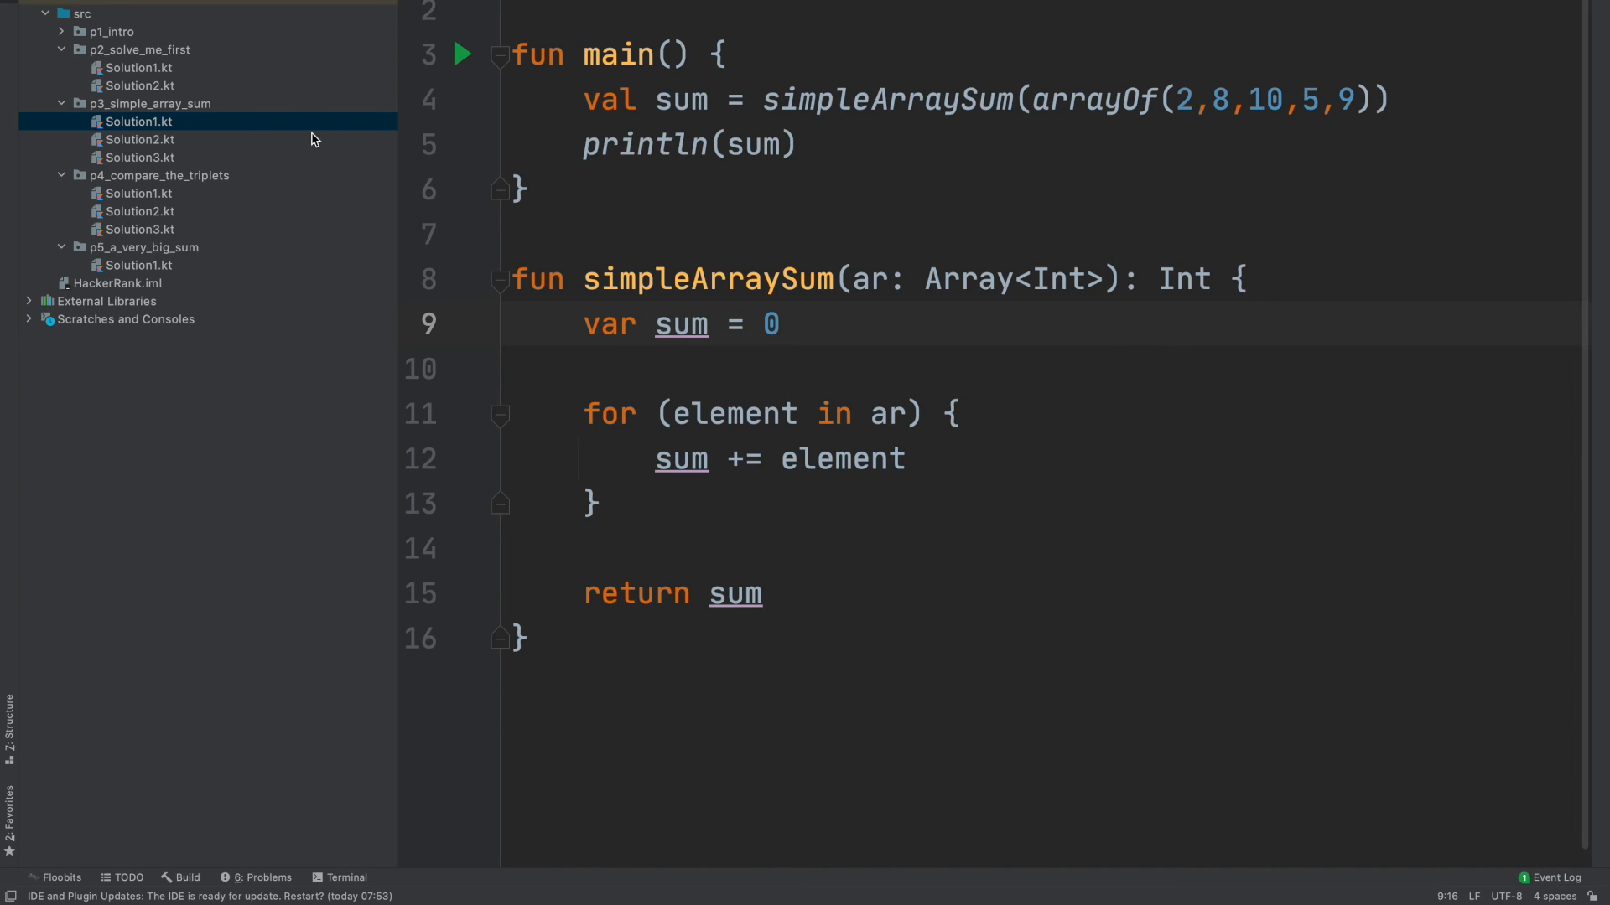
View Solution2.kt (forEach) then Solution3.kt returning ar.sum() over Array<Int> in p3_simple_array_sum.
{"action": "left_click", "coordinate": [139, 140]}
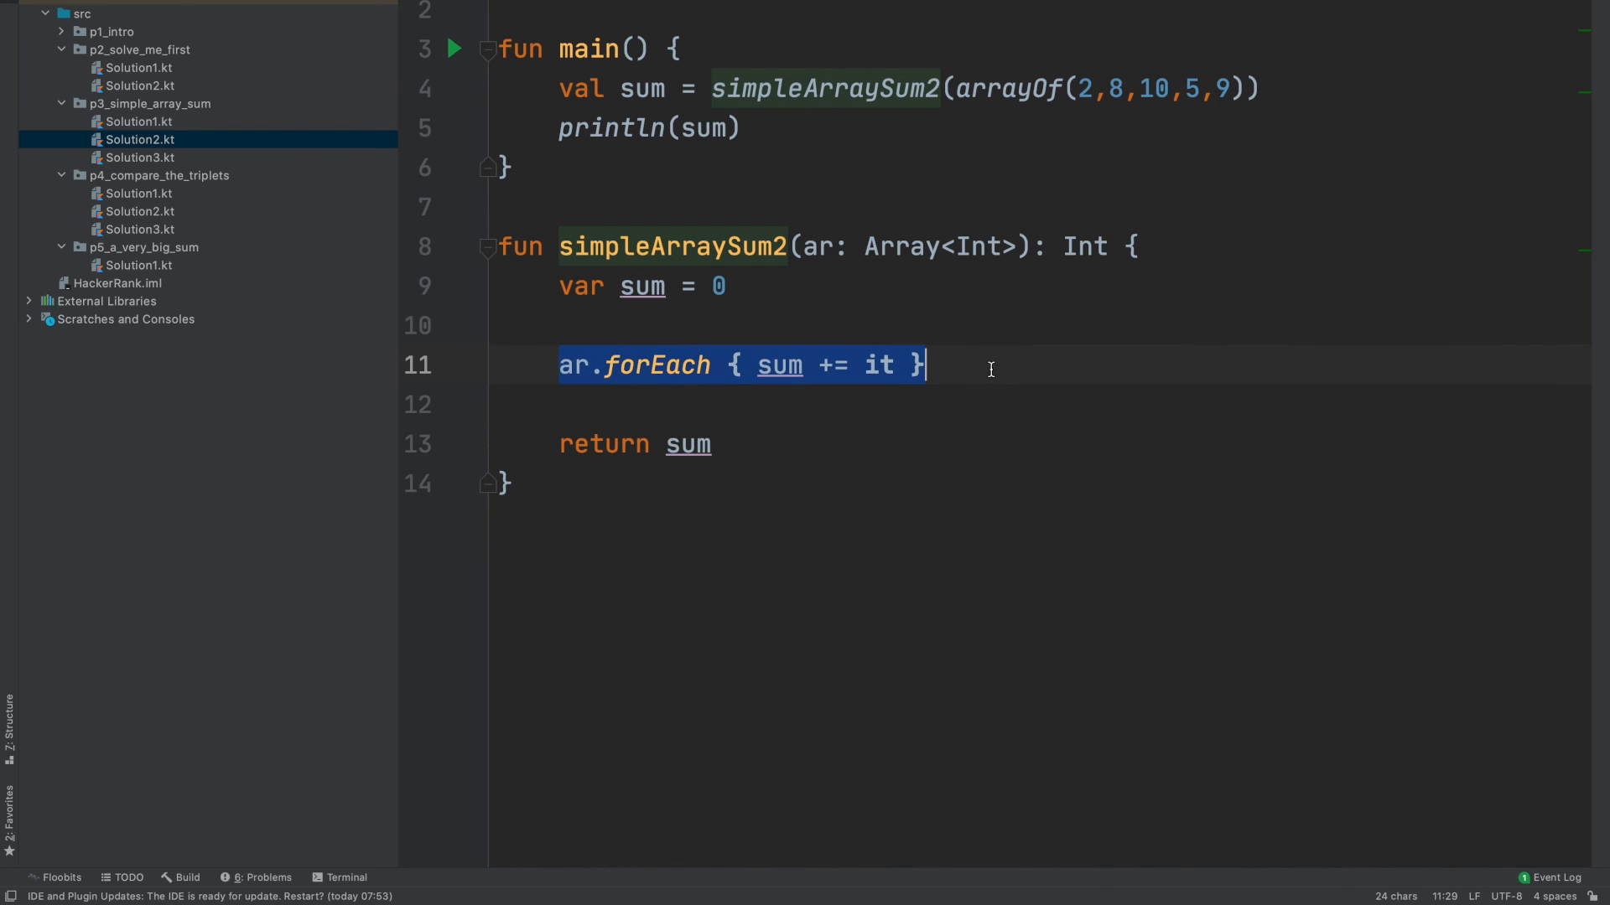
{"action": "left_click", "coordinate": [139, 158]}
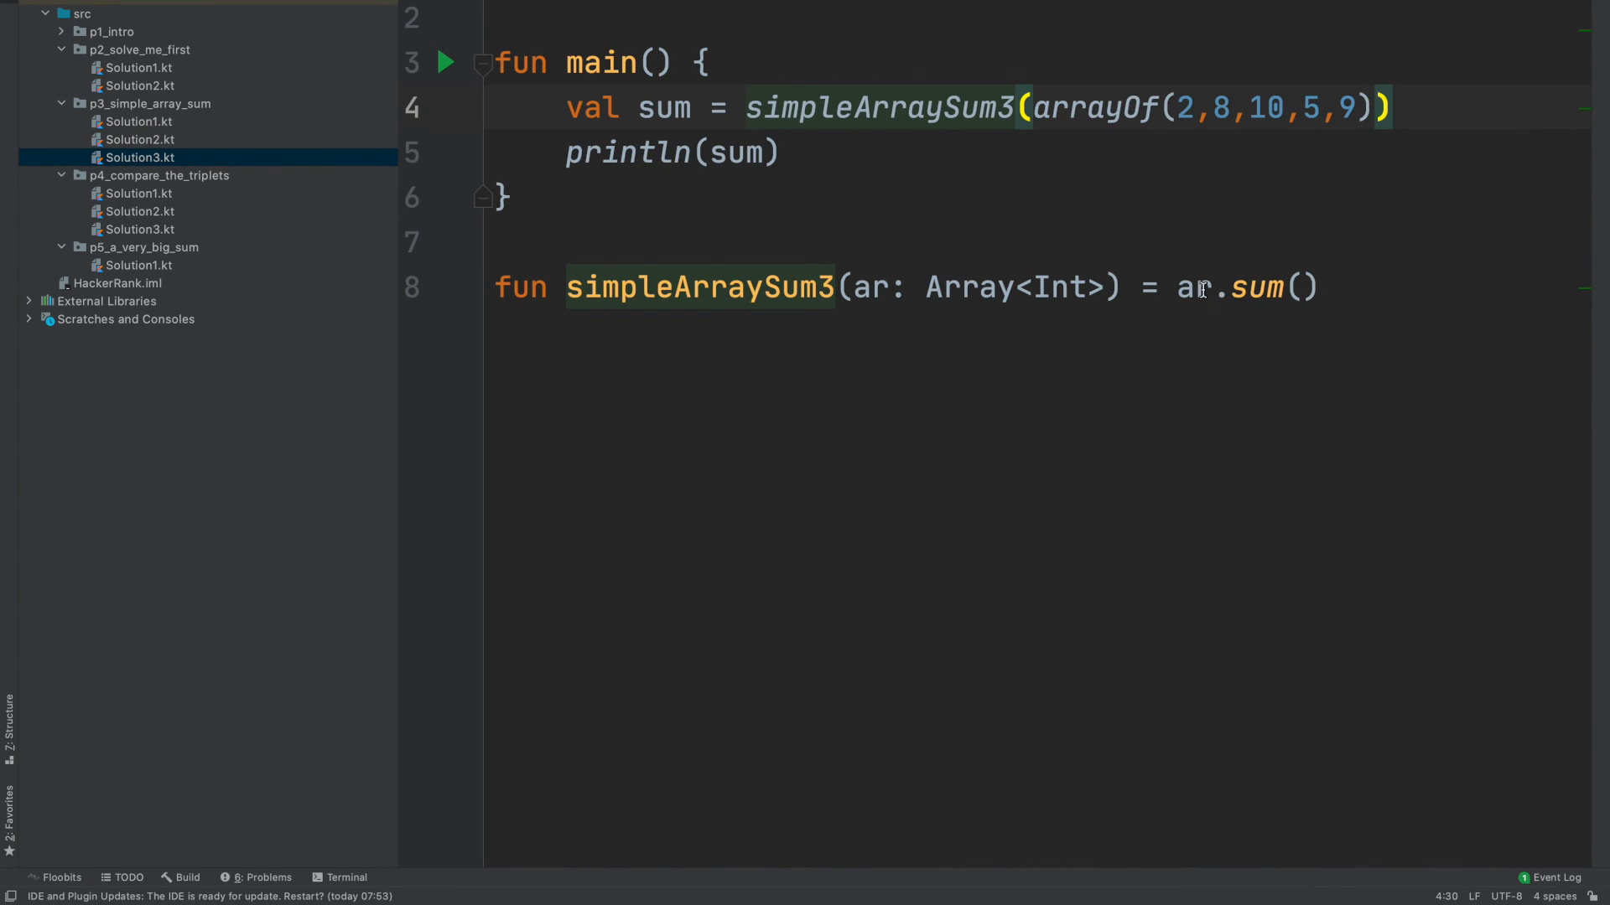
{"action": "left_click", "coordinate": [1217, 287]}
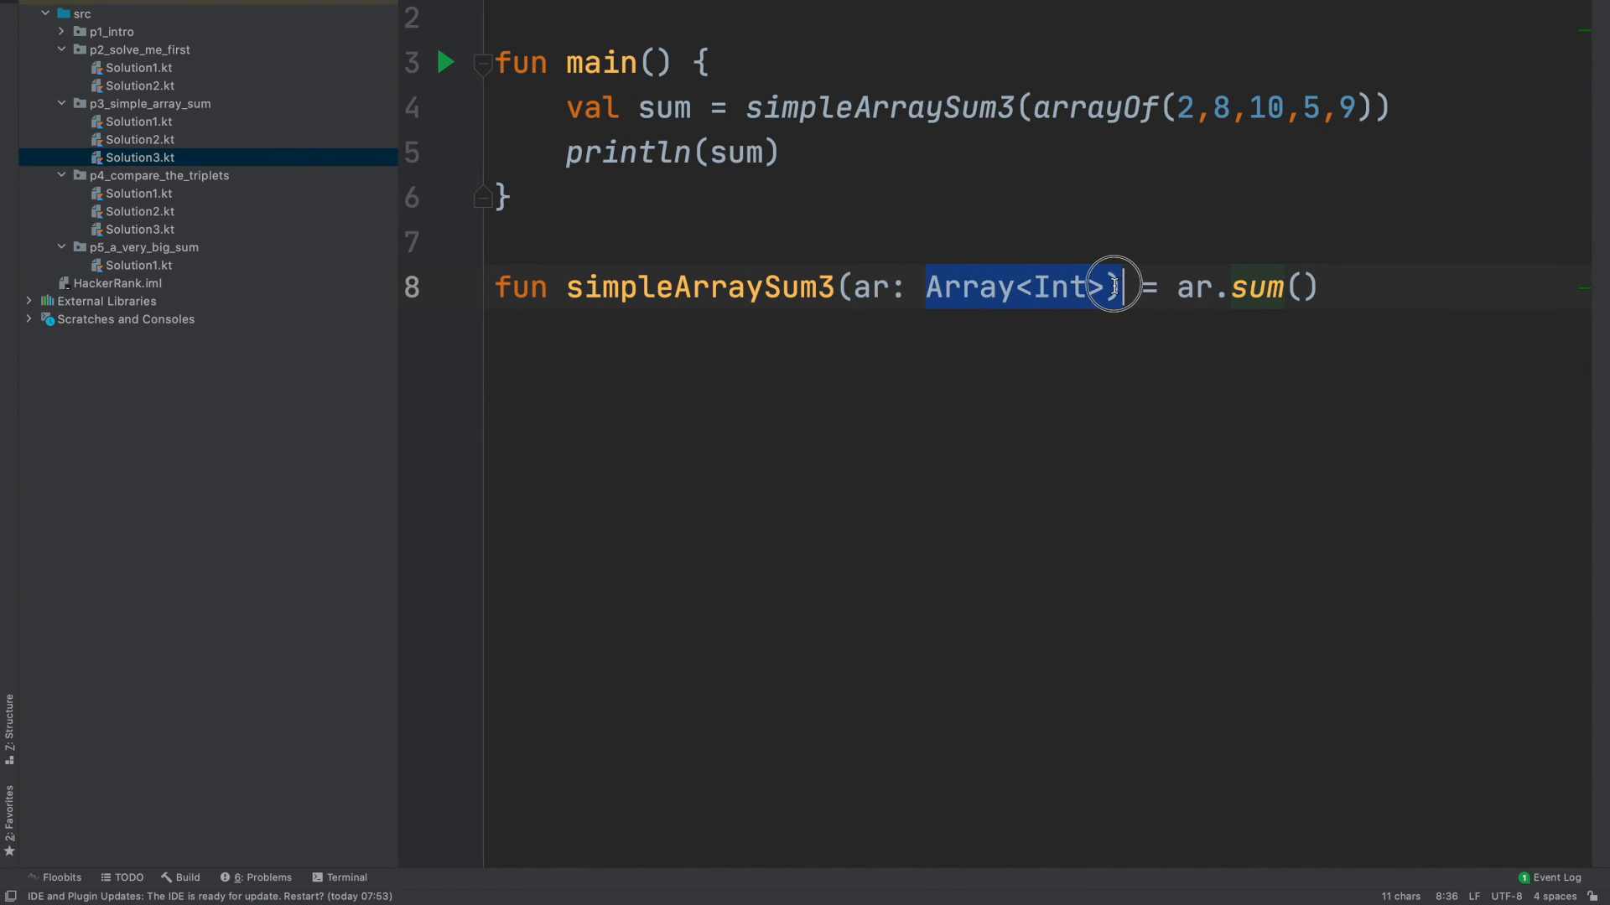
{"action": "key", "text": "Backspace"}
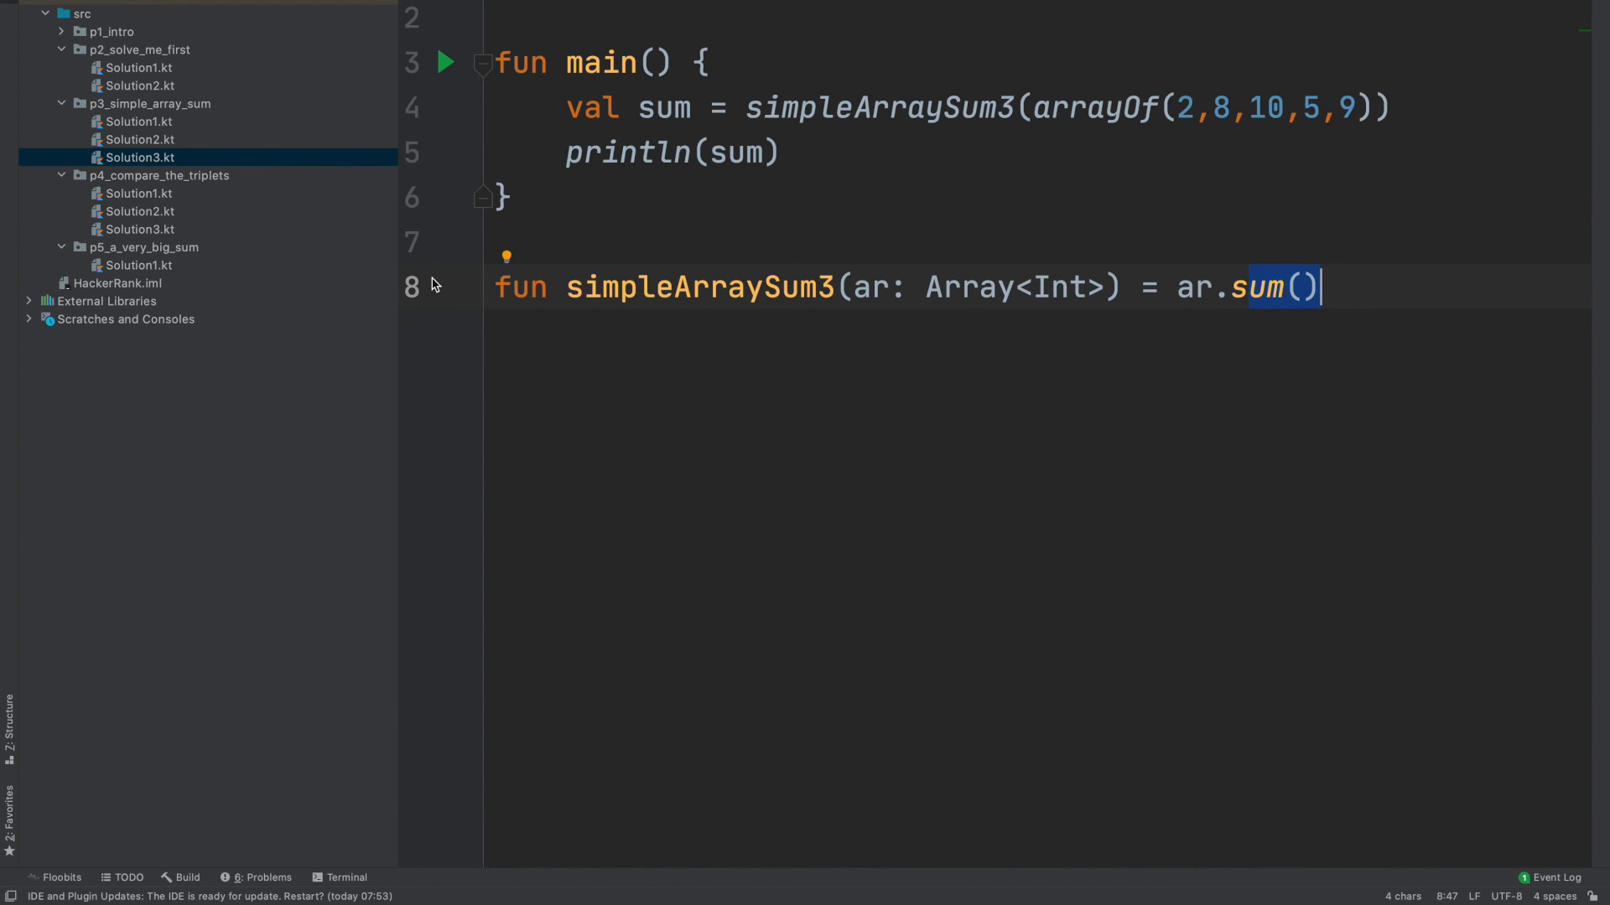
{"action": "mouse_move", "coordinate": [158, 259]}
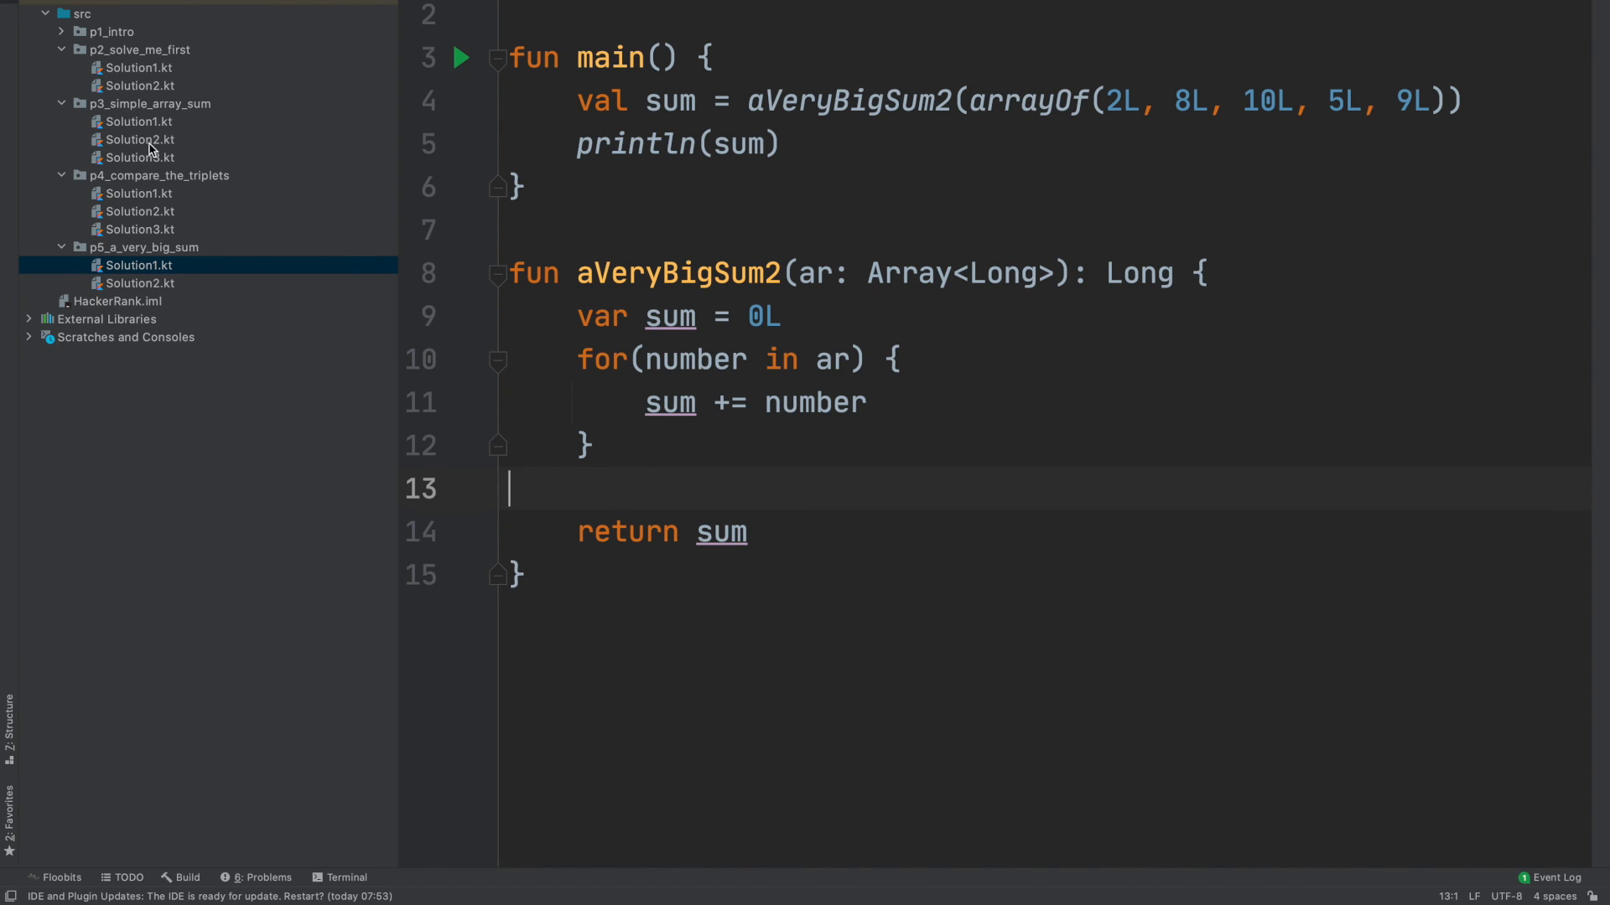
Reuse the p3 forEach body in p5 Solution2.kt as aVeryBigSum2 with a 0L initializer.
{"action": "left_click", "coordinate": [139, 139]}
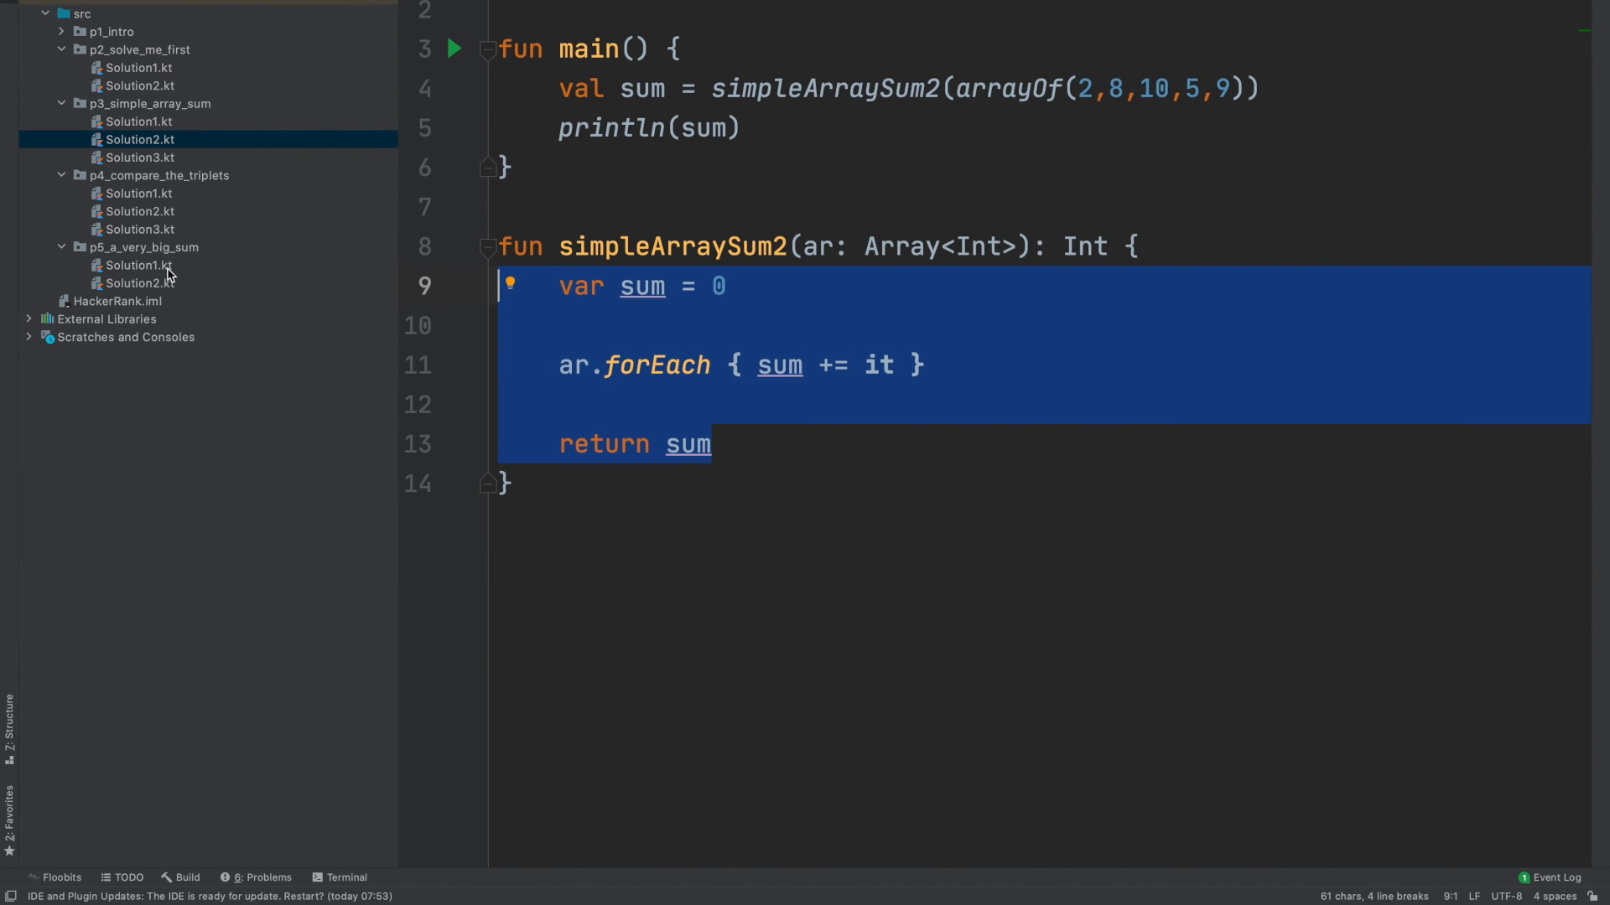
{"action": "left_click", "coordinate": [139, 281]}
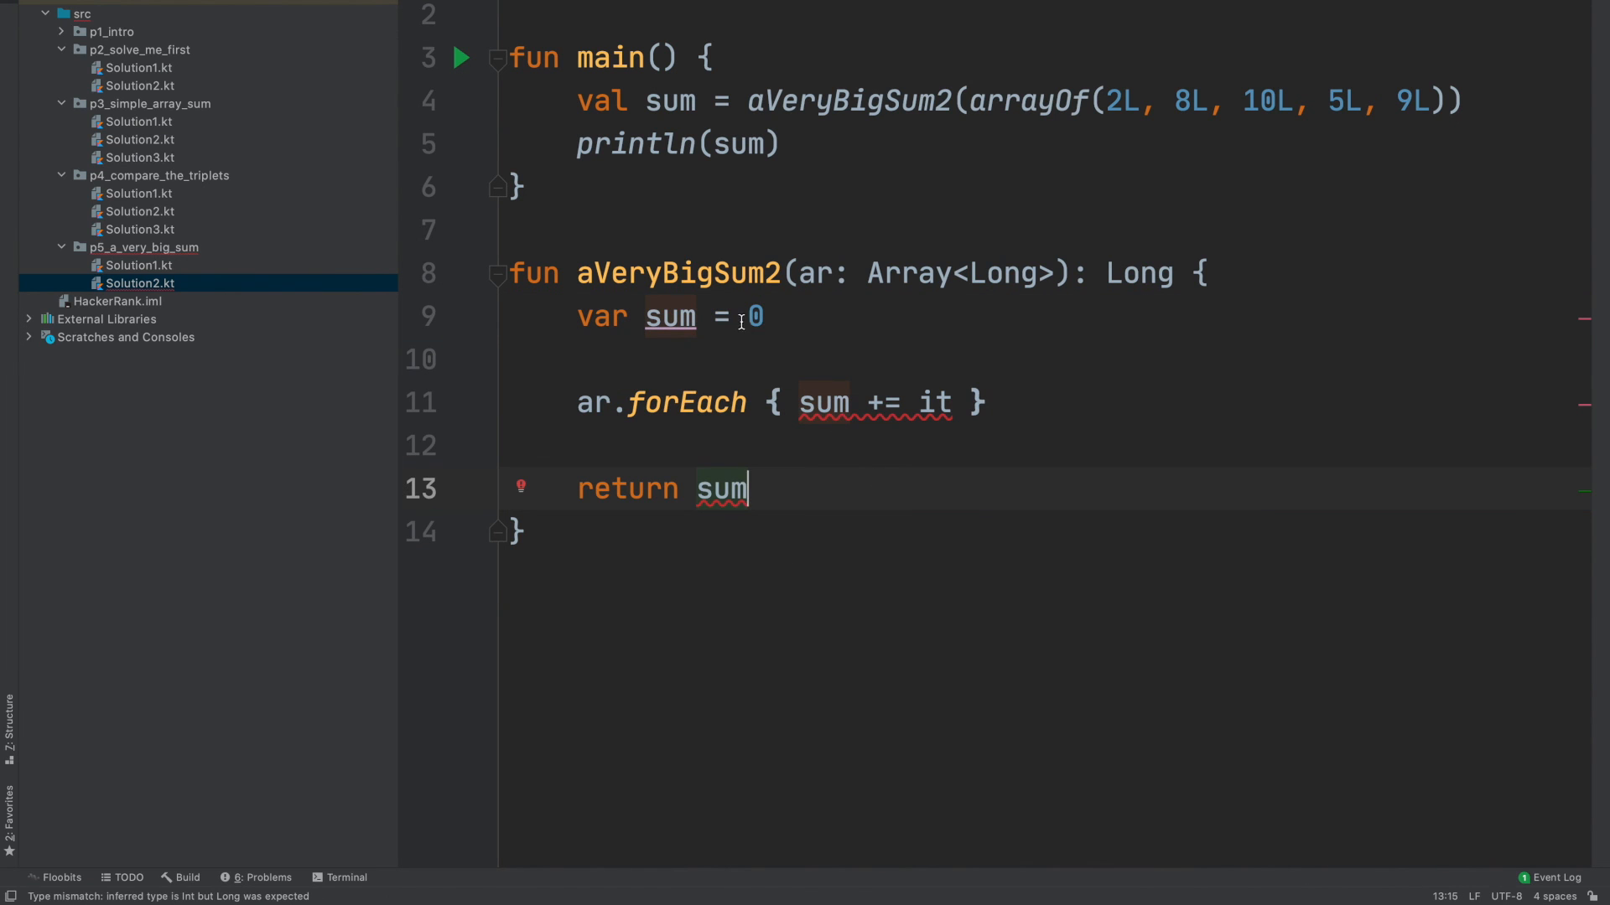
{"action": "type", "text": "L"}
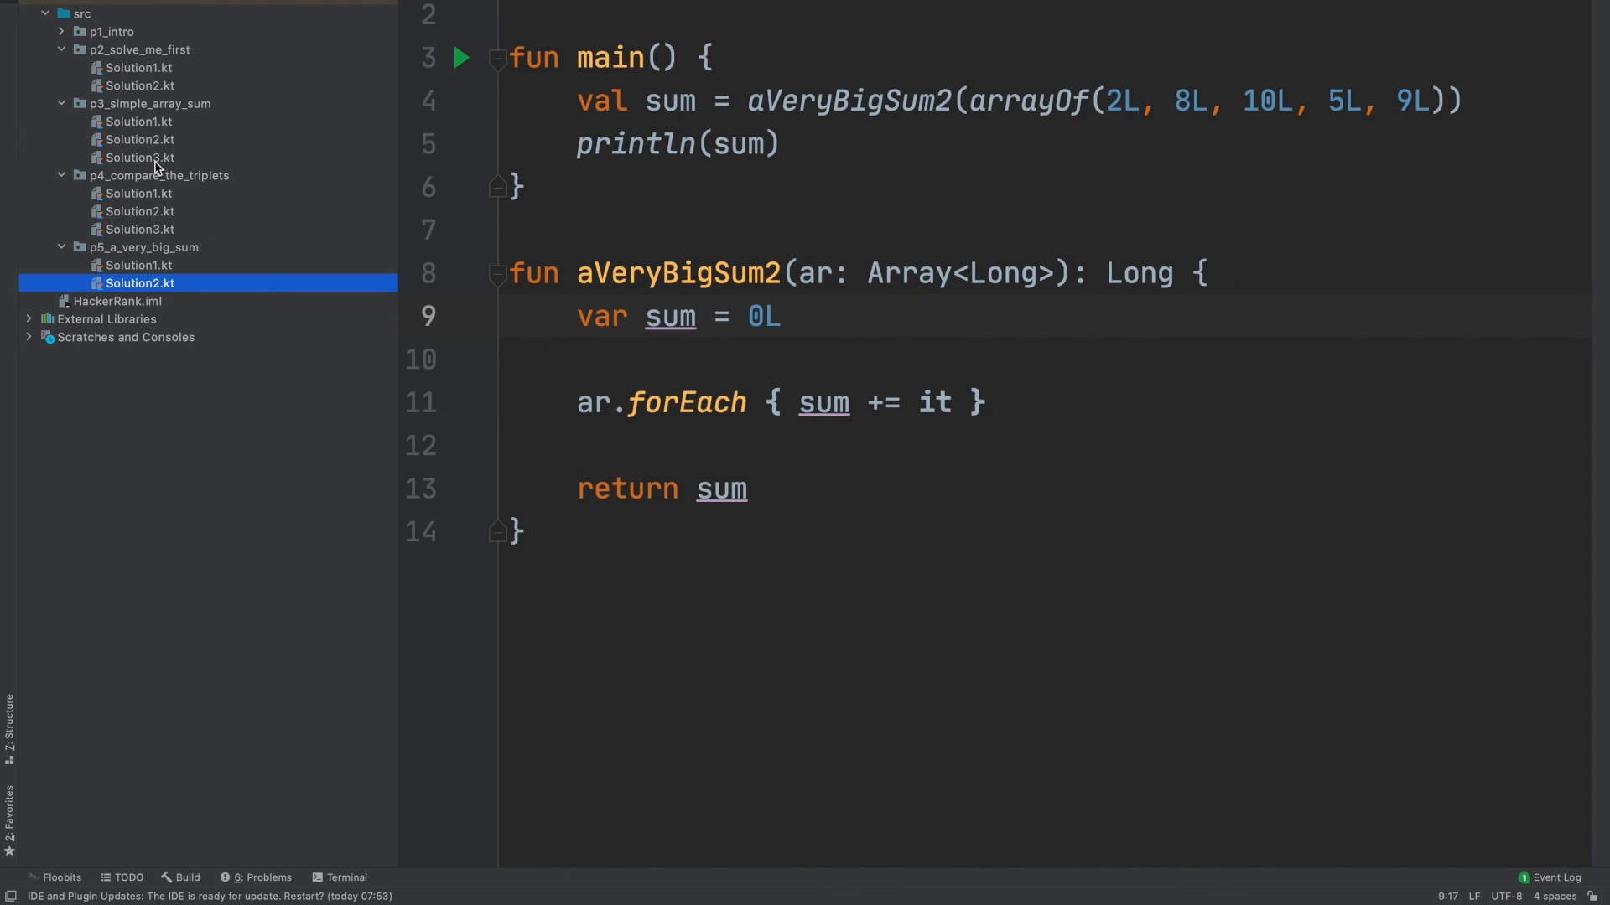
{"action": "left_click", "coordinate": [145, 246]}
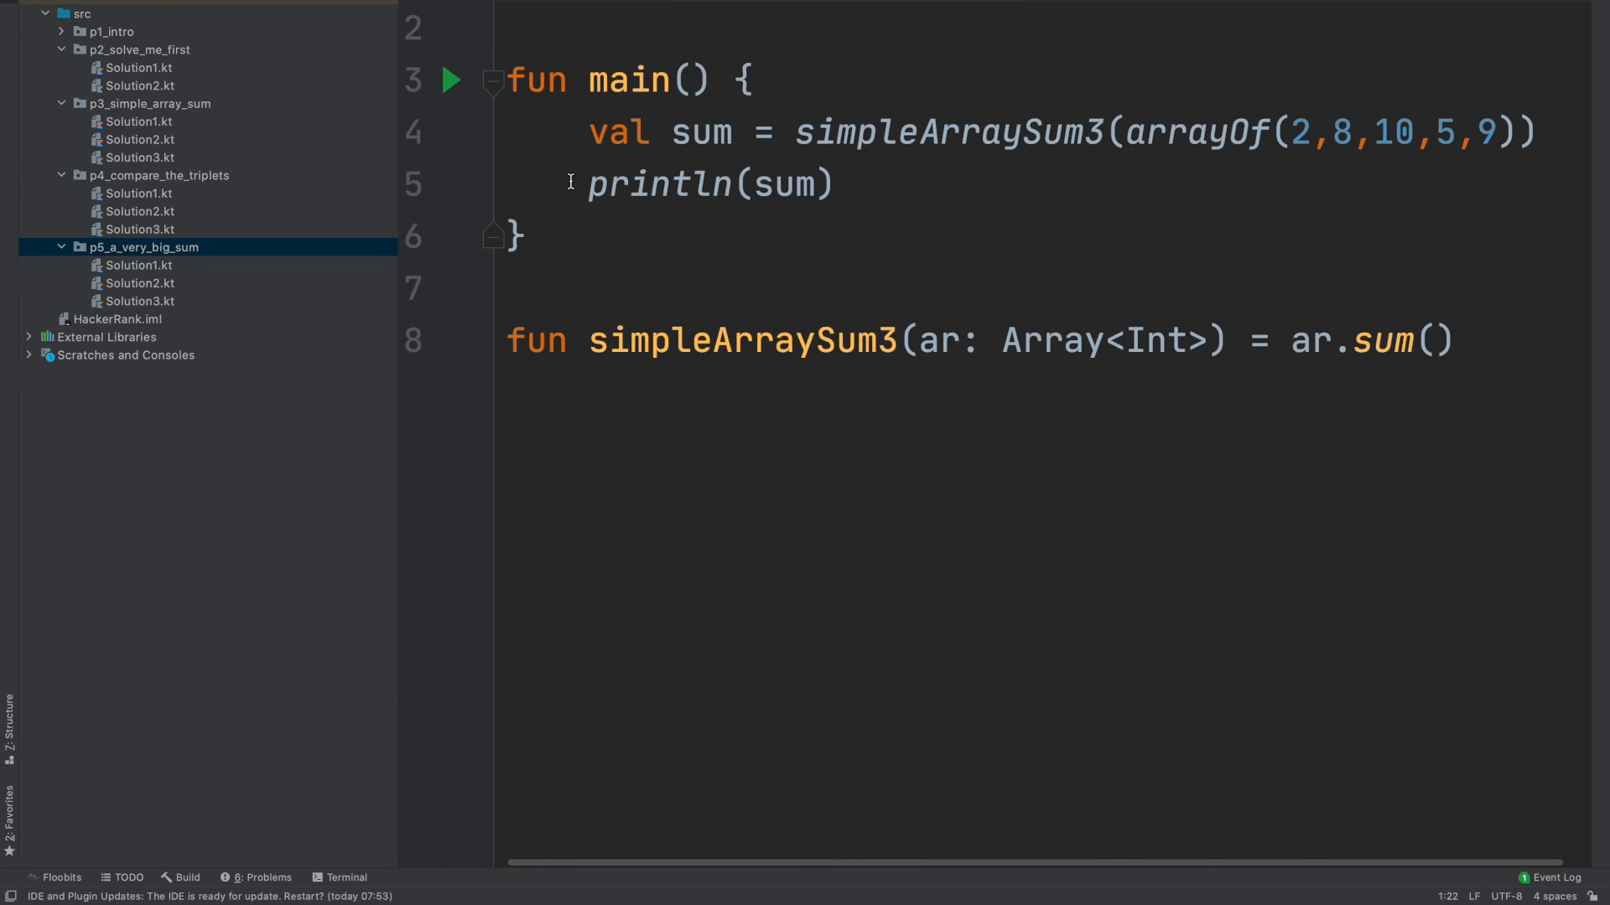
Create p5 Solution3.kt keeping main and the header, with the body reduced to = ar.sum().
{"action": "left_click", "coordinate": [139, 284]}
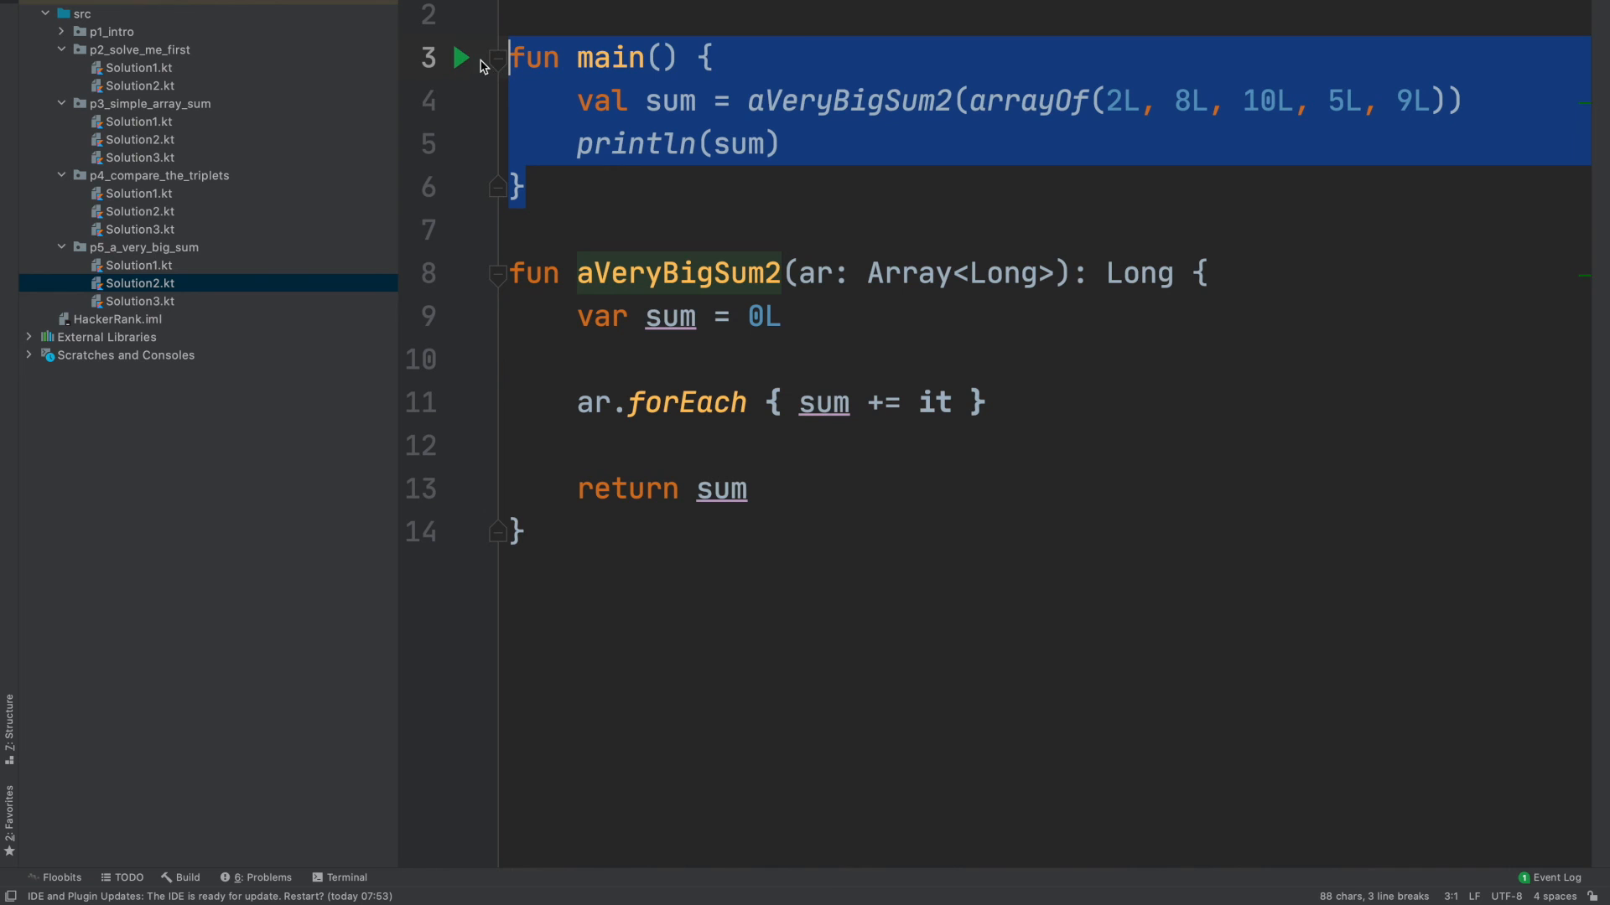
{"action": "left_click", "coordinate": [139, 300]}
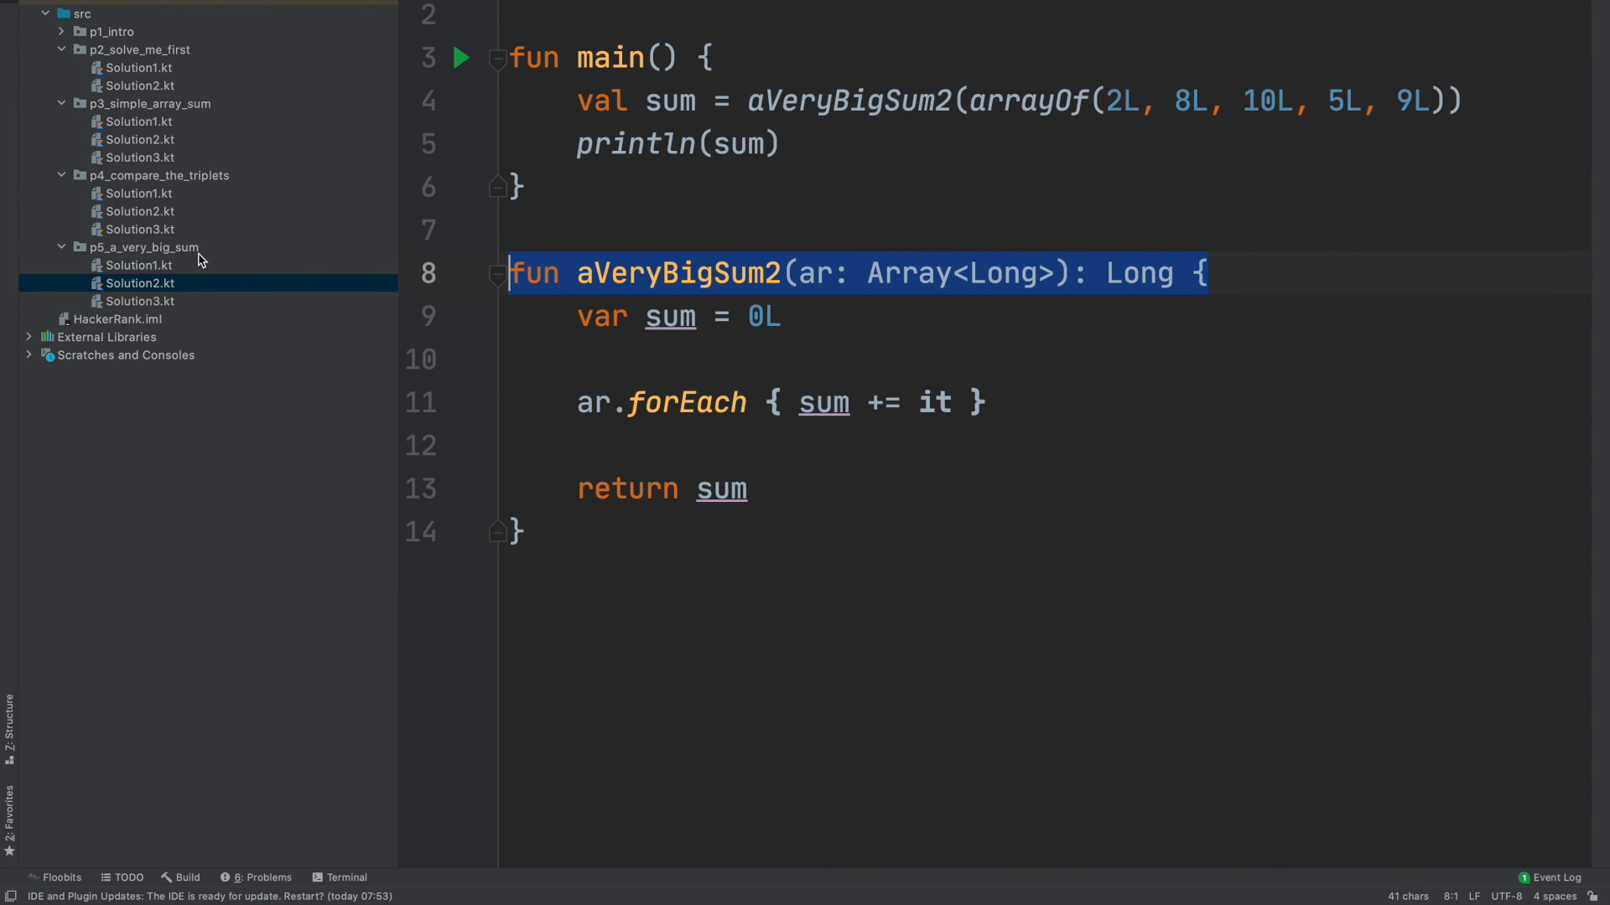
{"action": "left_click", "coordinate": [139, 300]}
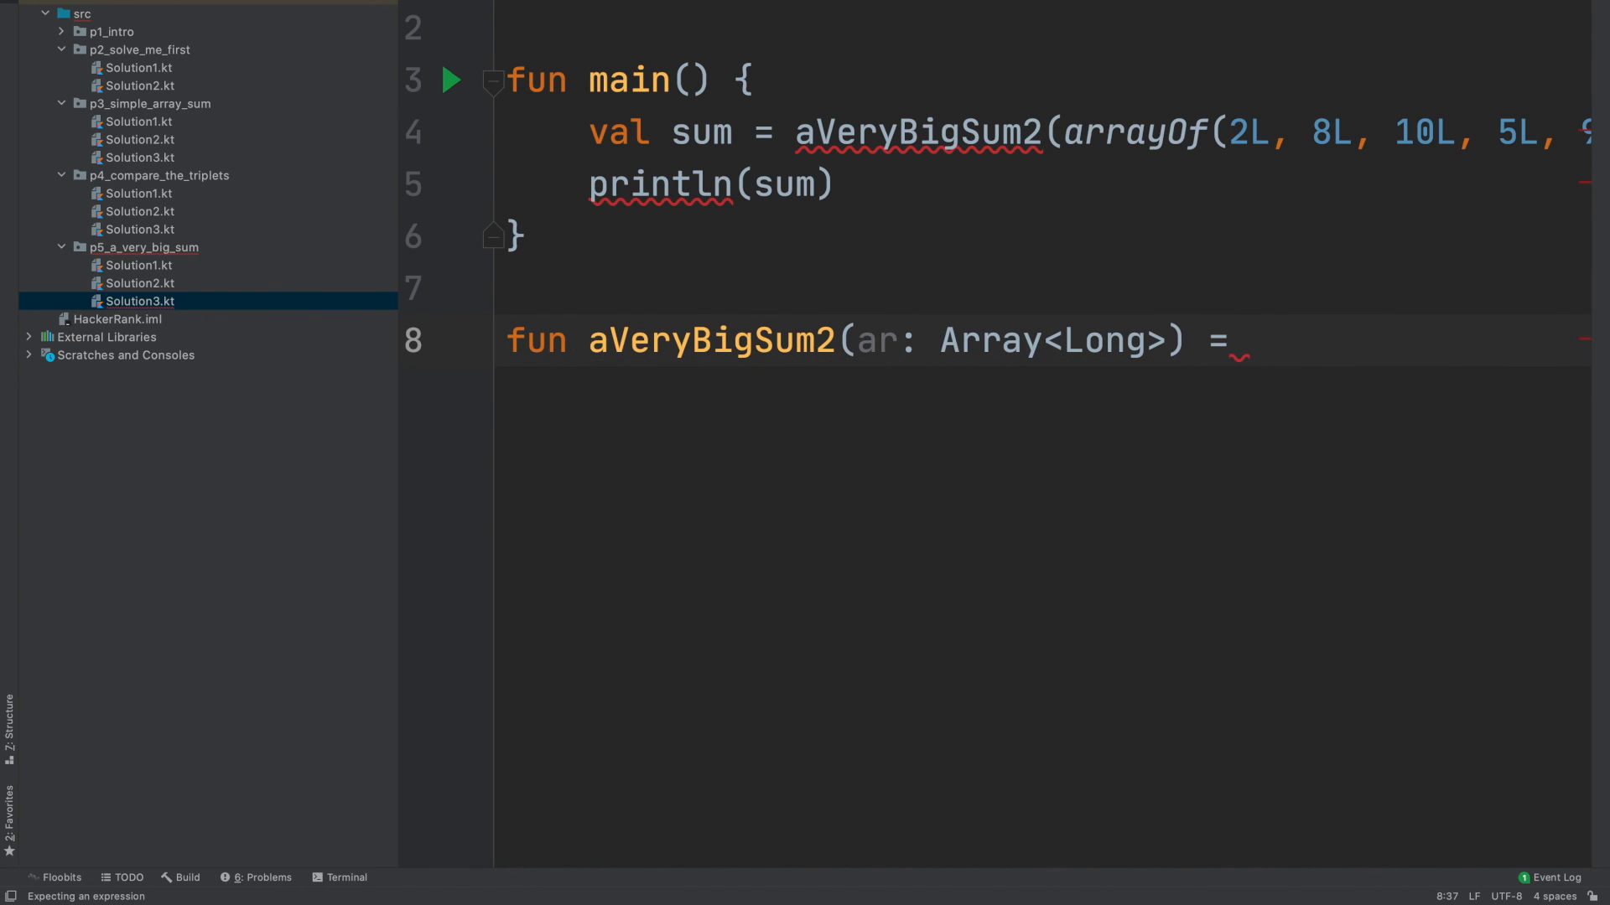
{"action": "type", "text": "ar.sum()"}
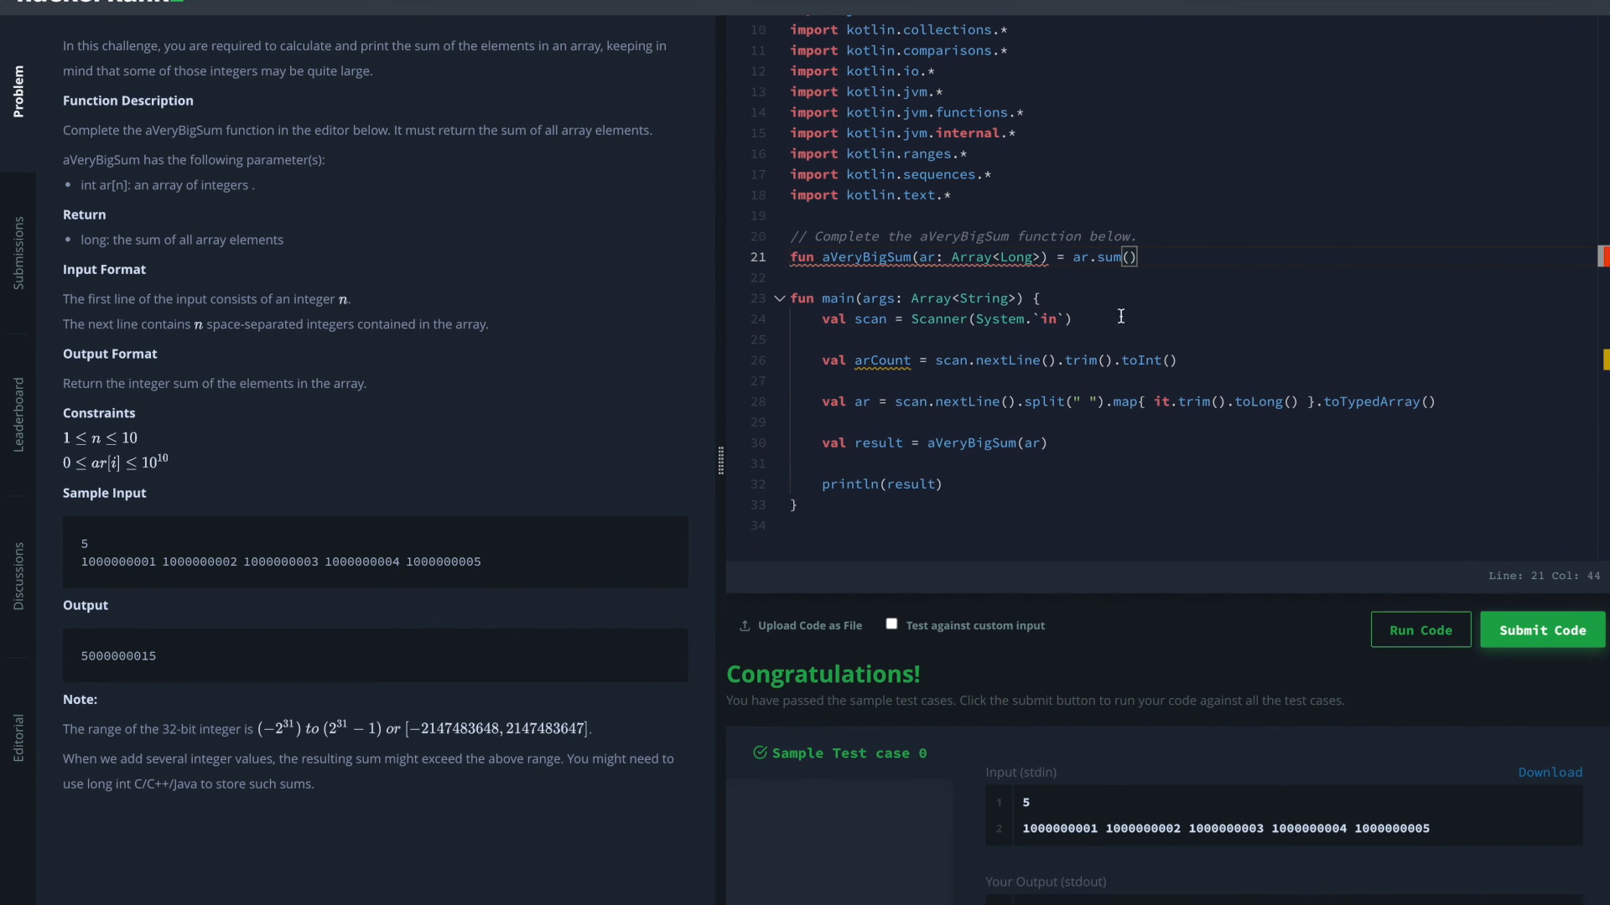
Submit the ar.sum() solution, pass both test cases, and review their input and output.
{"action": "left_click", "coordinate": [1539, 629]}
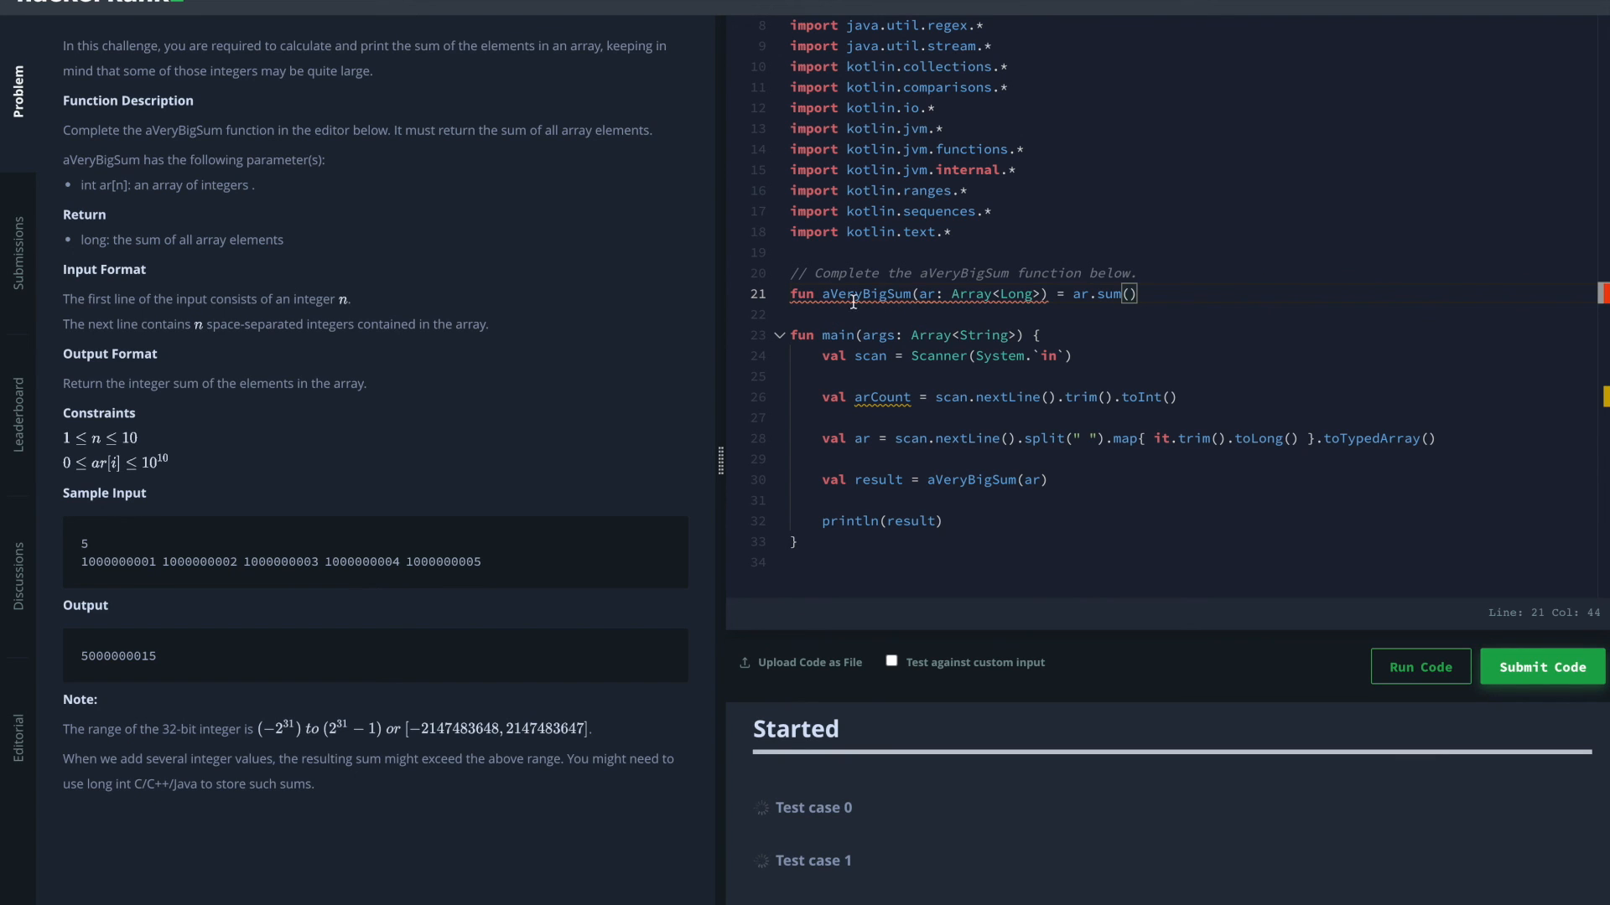
{"action": "left_click", "coordinate": [1420, 667]}
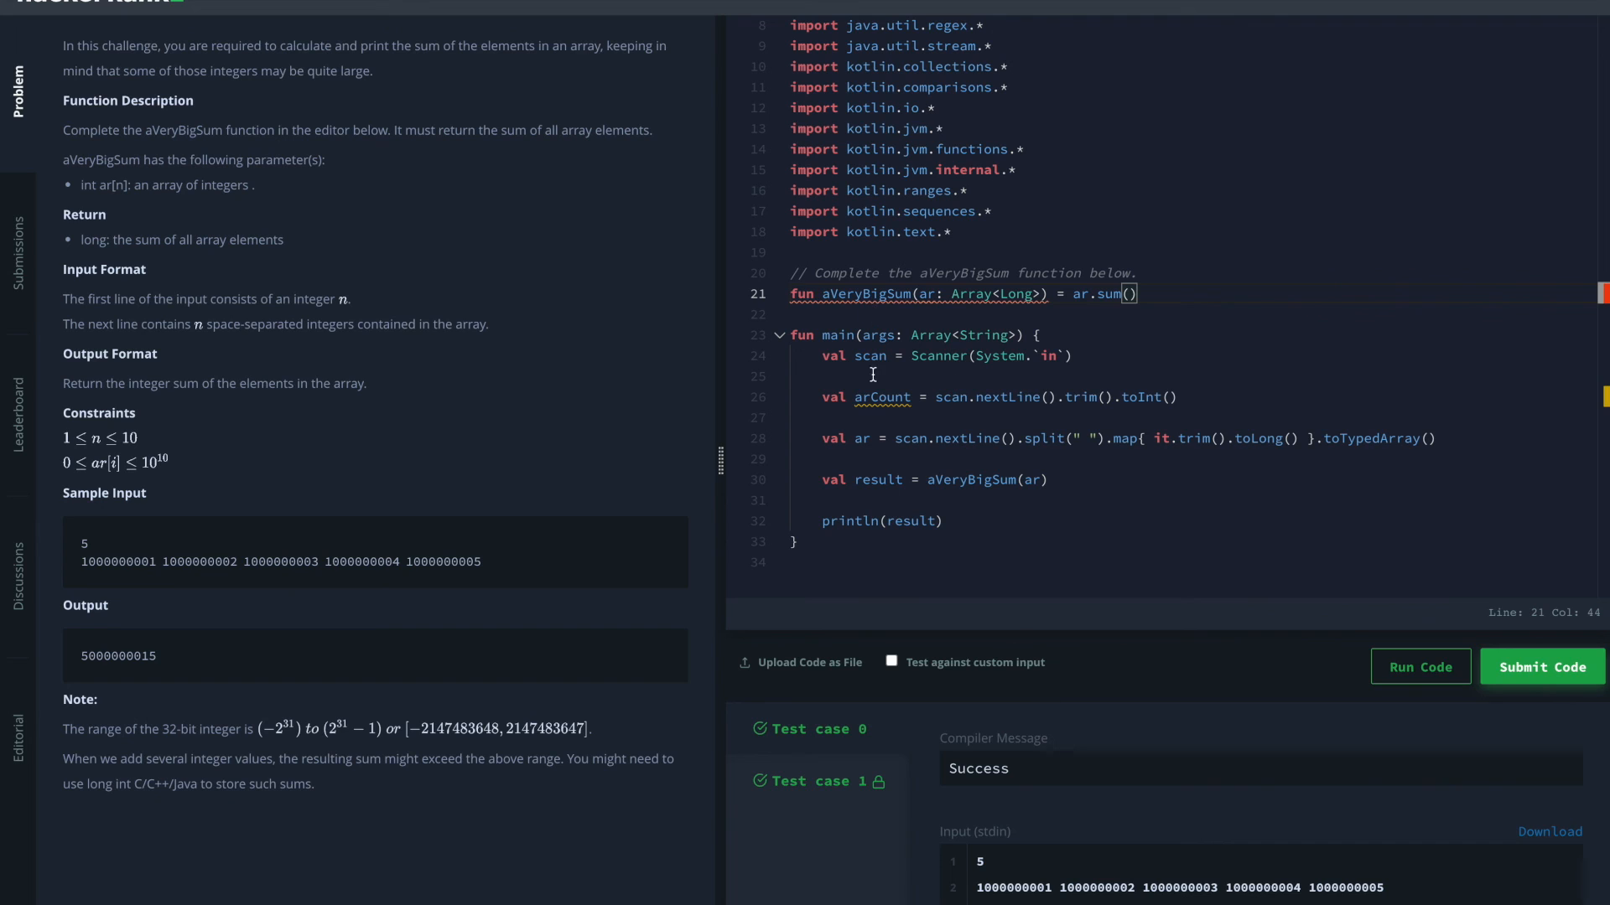
{"action": "mouse_move", "coordinate": [1071, 329]}
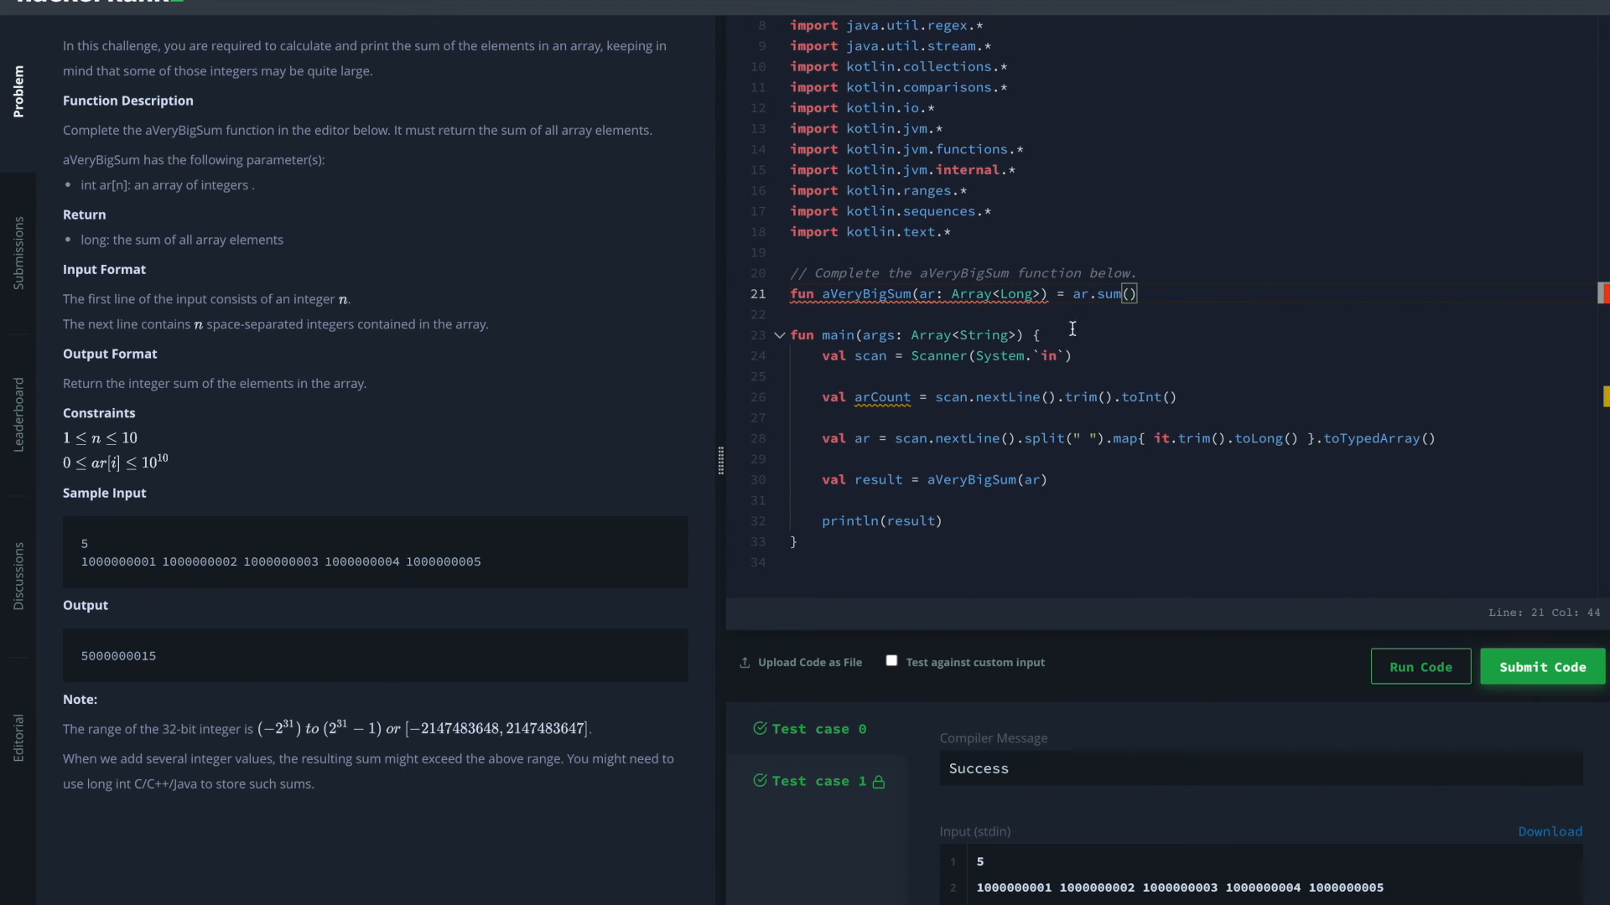
{"action": "left_click", "coordinate": [1539, 667]}
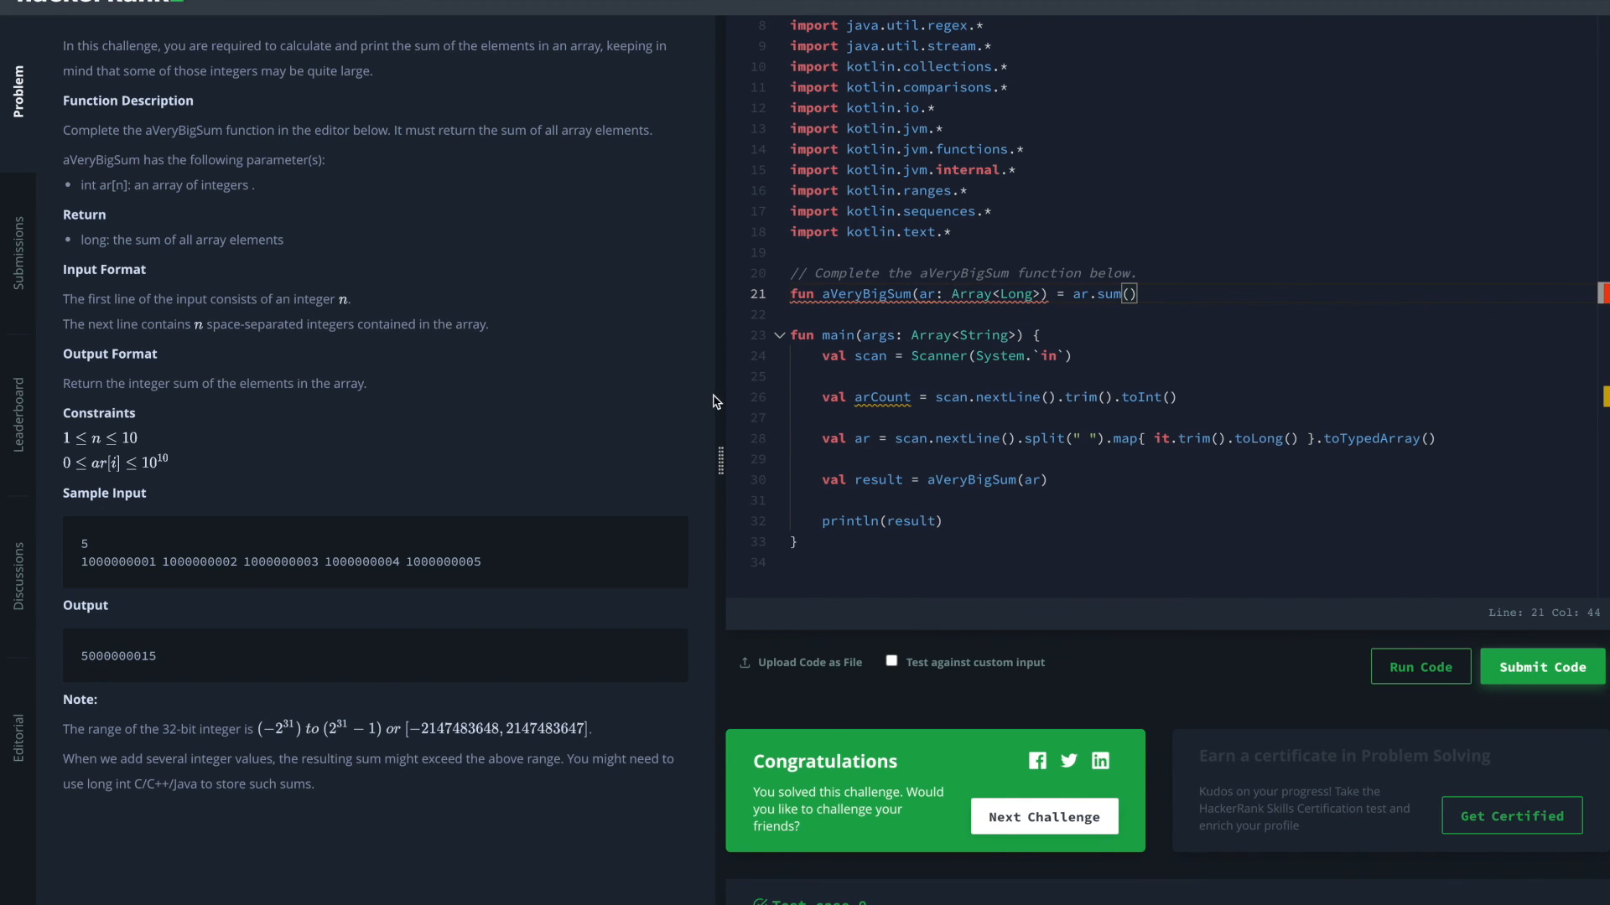
{"action": "mouse_move", "coordinate": [1055, 406]}
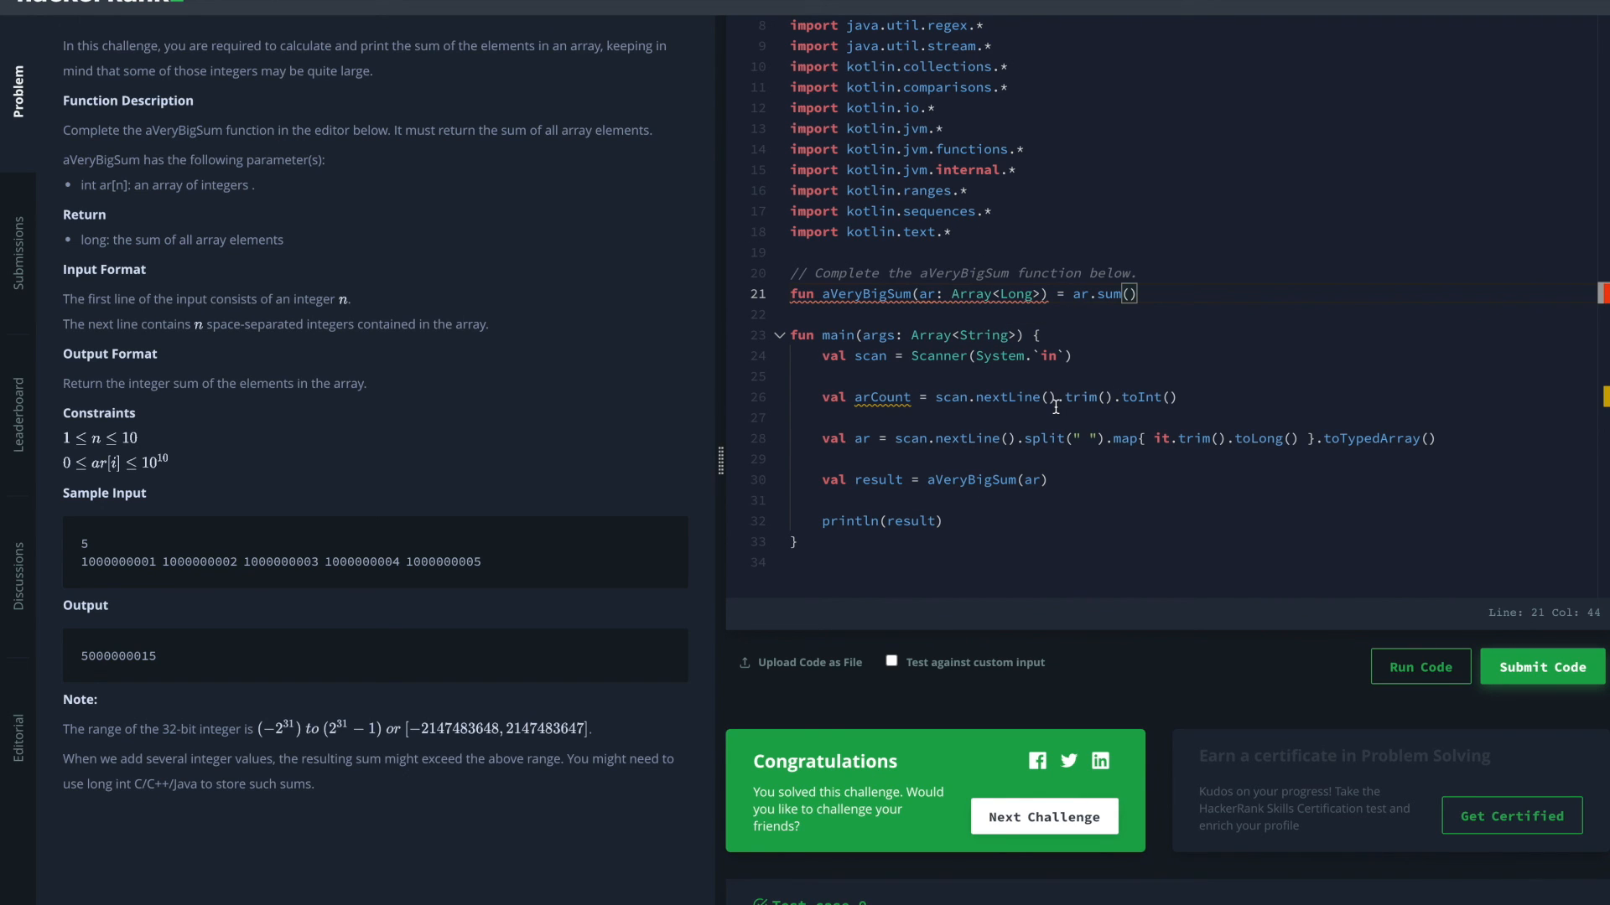
{"action": "left_click", "coordinate": [1420, 666]}
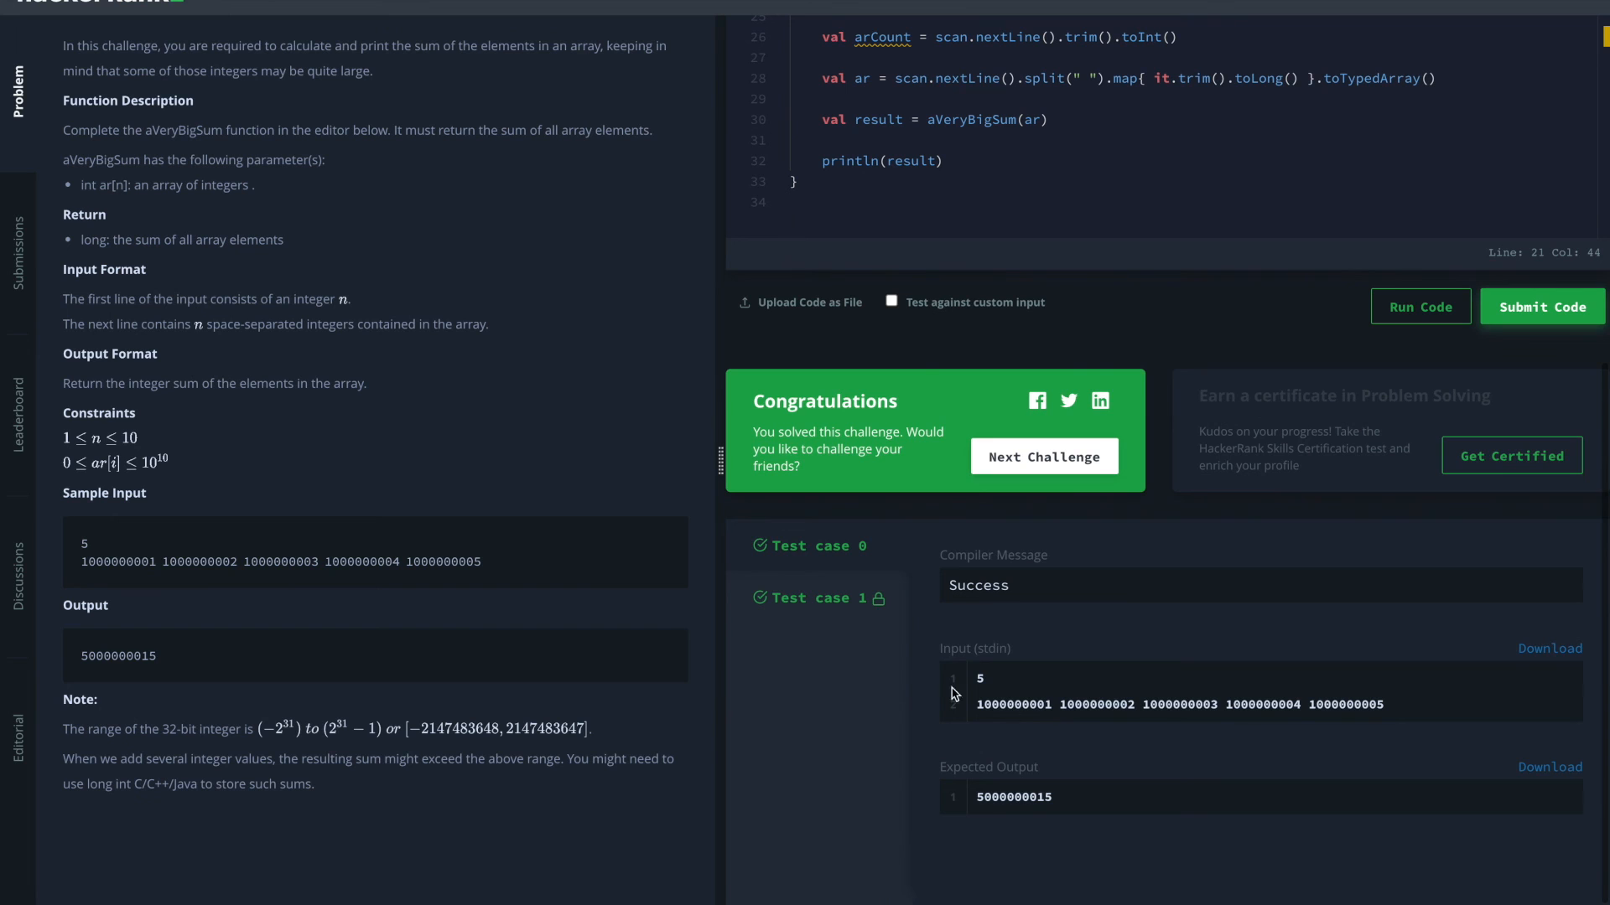